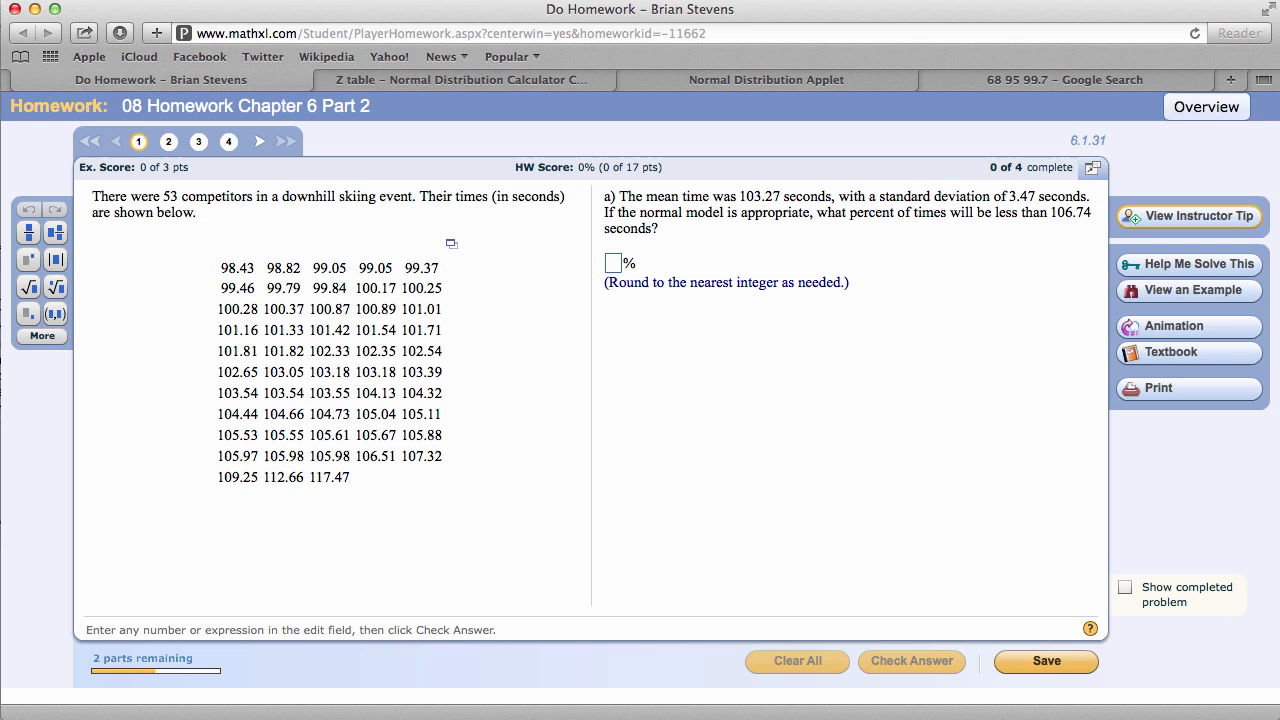
mouse_move(898, 218)
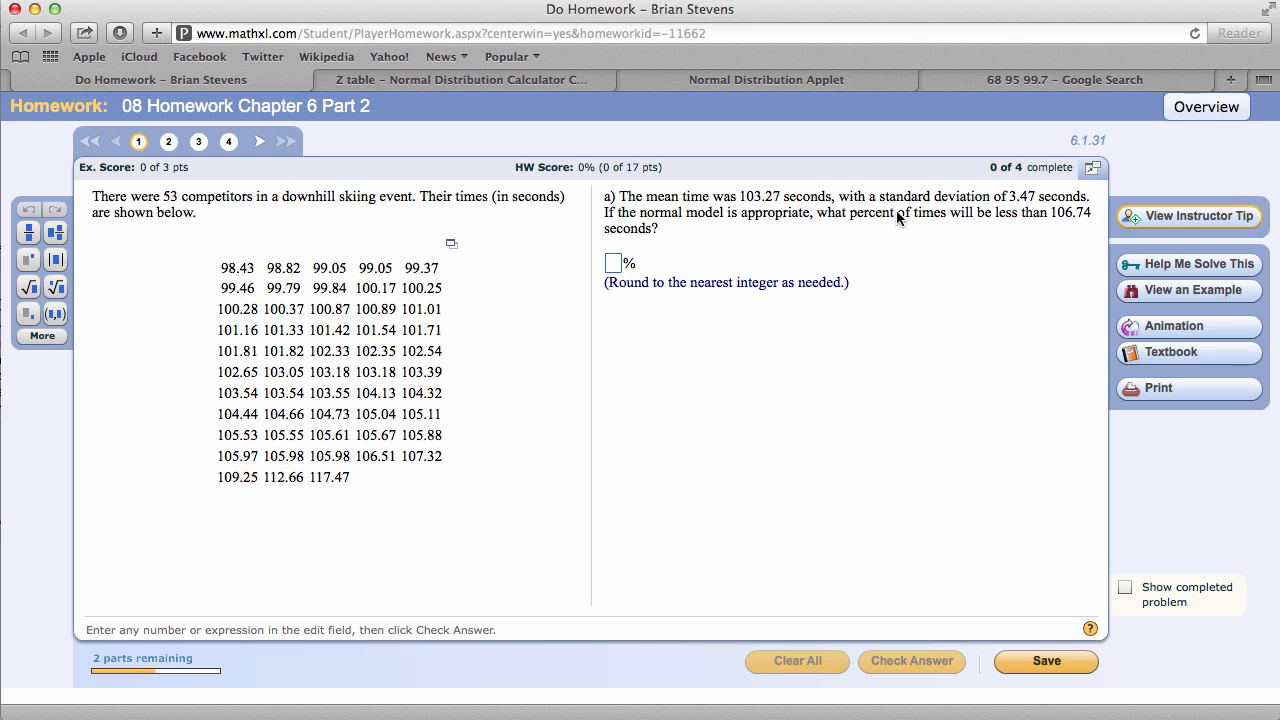
mouse_move(1048, 224)
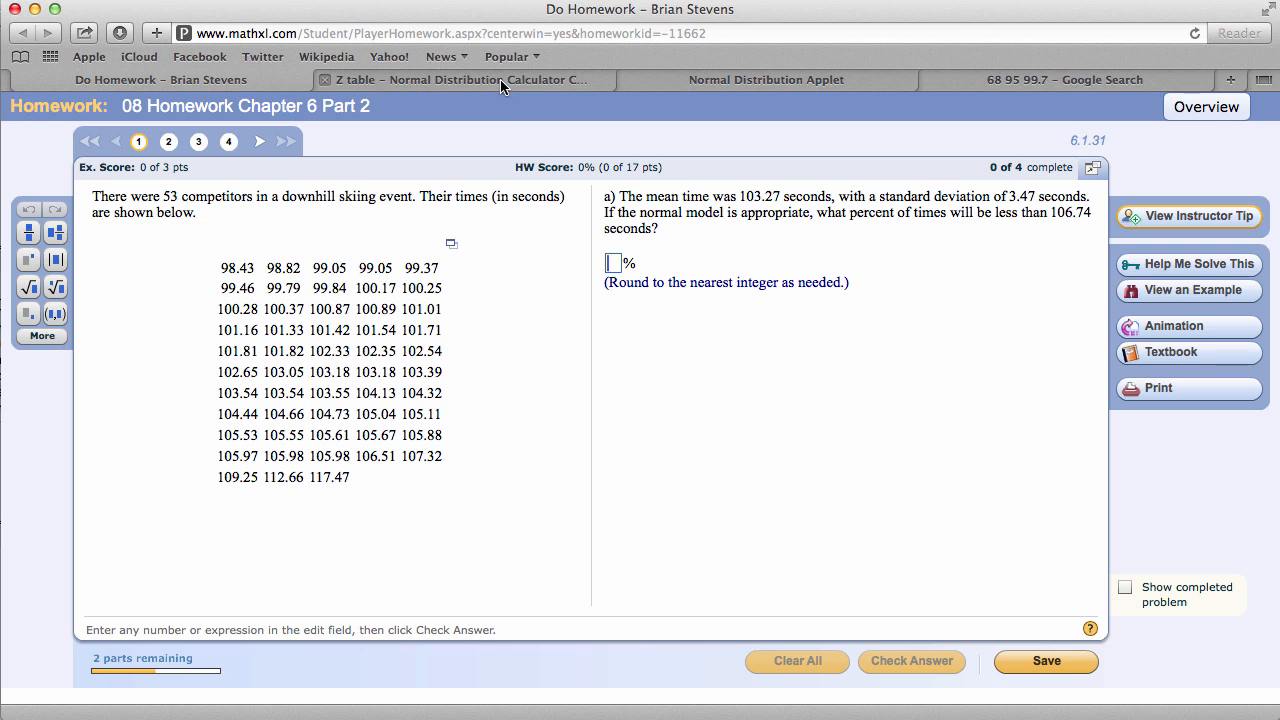
mouse_move(764, 216)
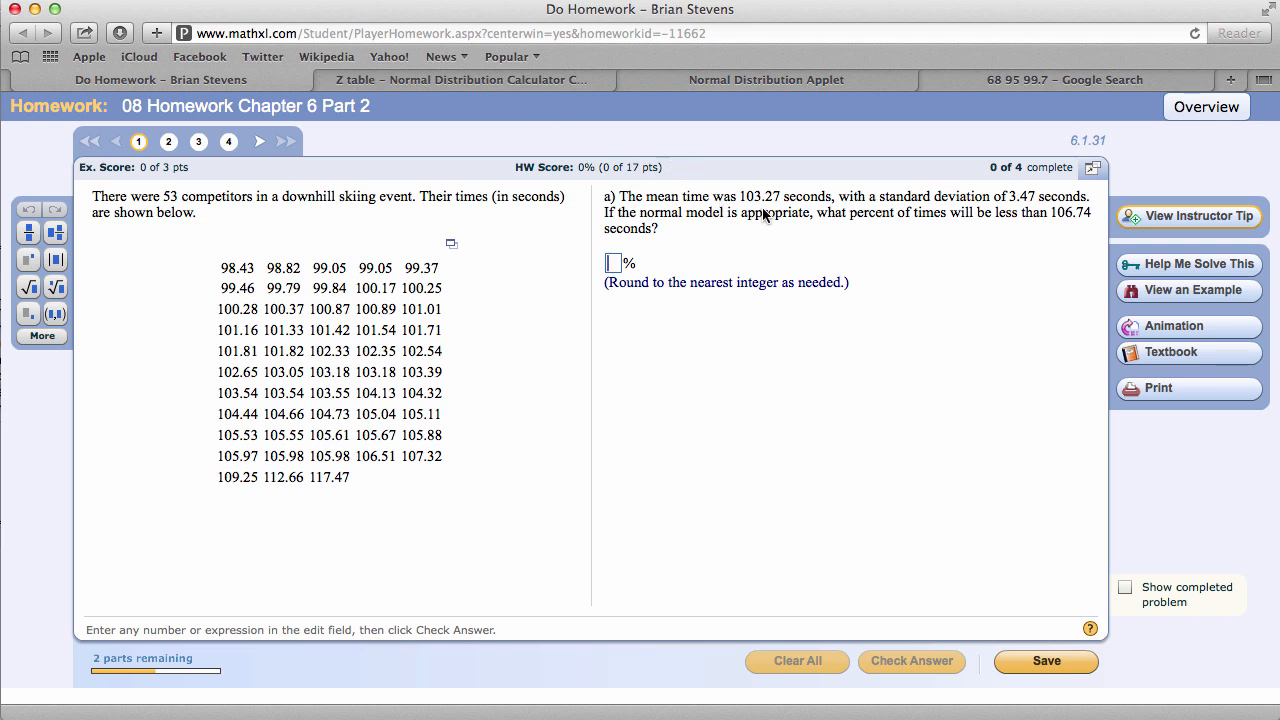
mouse_move(1022, 212)
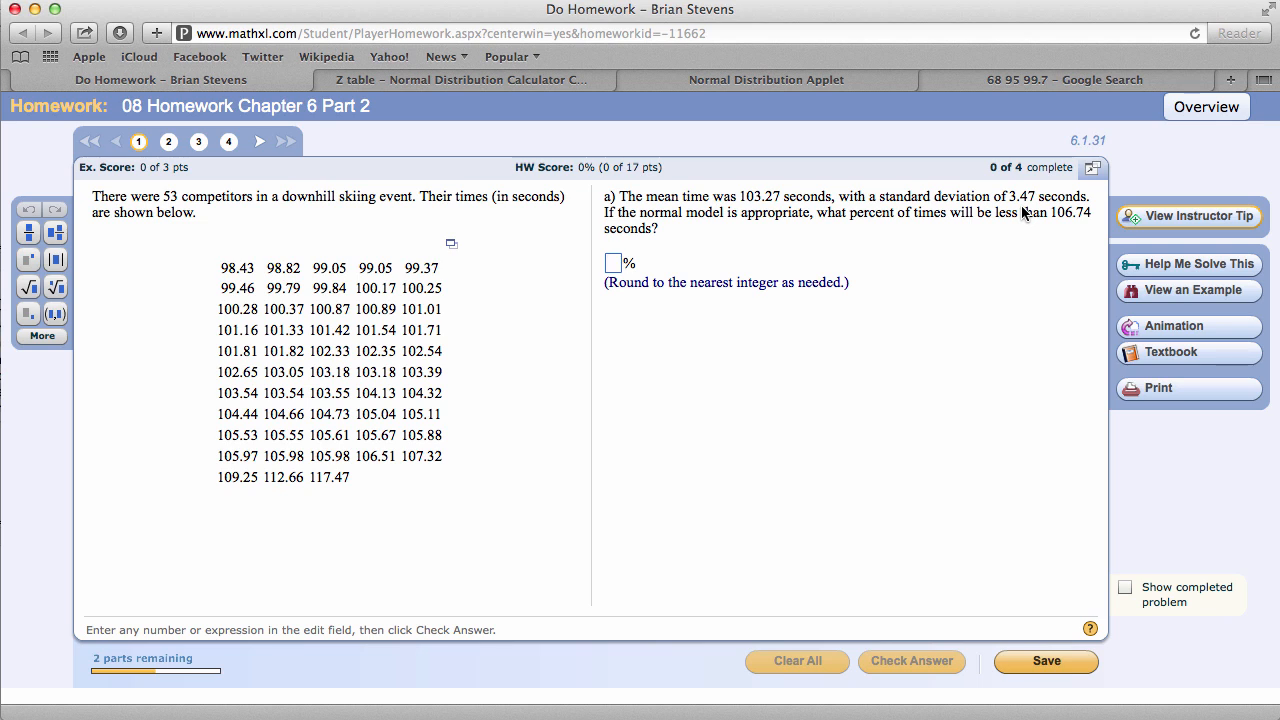
Step: Check the Lane calculator's mean 103.27 and SD 3.47 fields match the problem
left_click(612, 262)
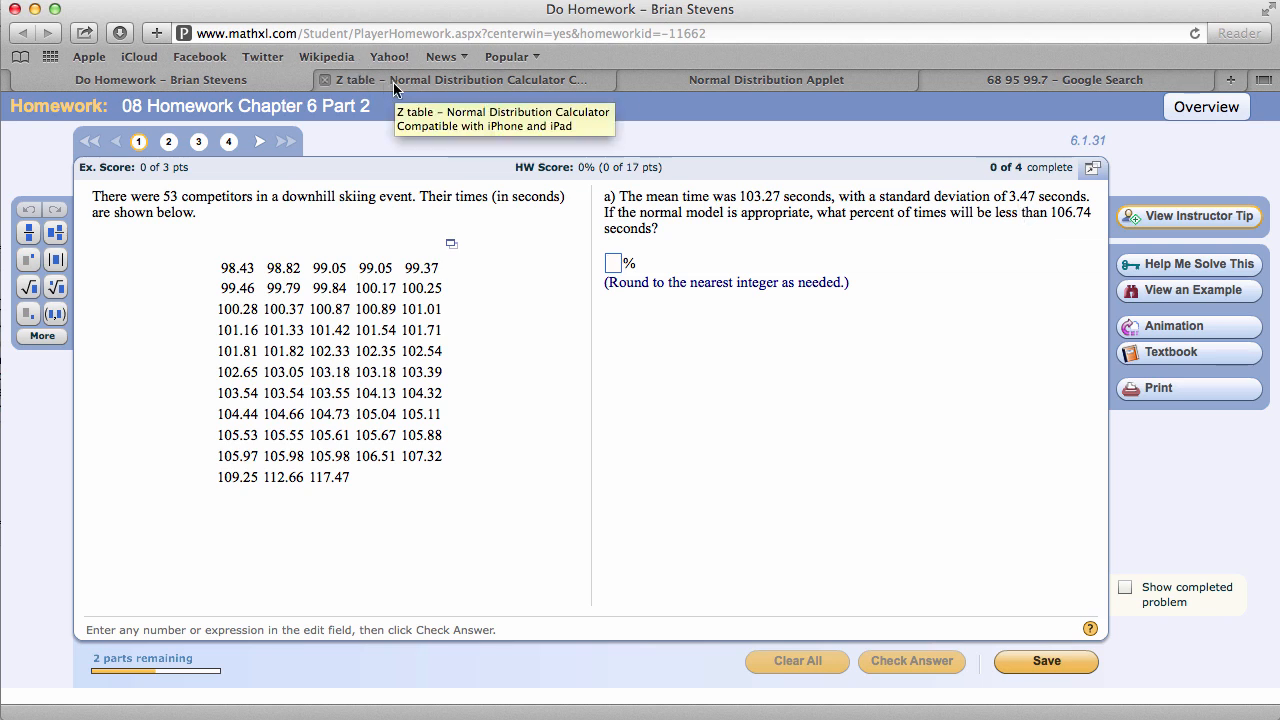
left_click(460, 80)
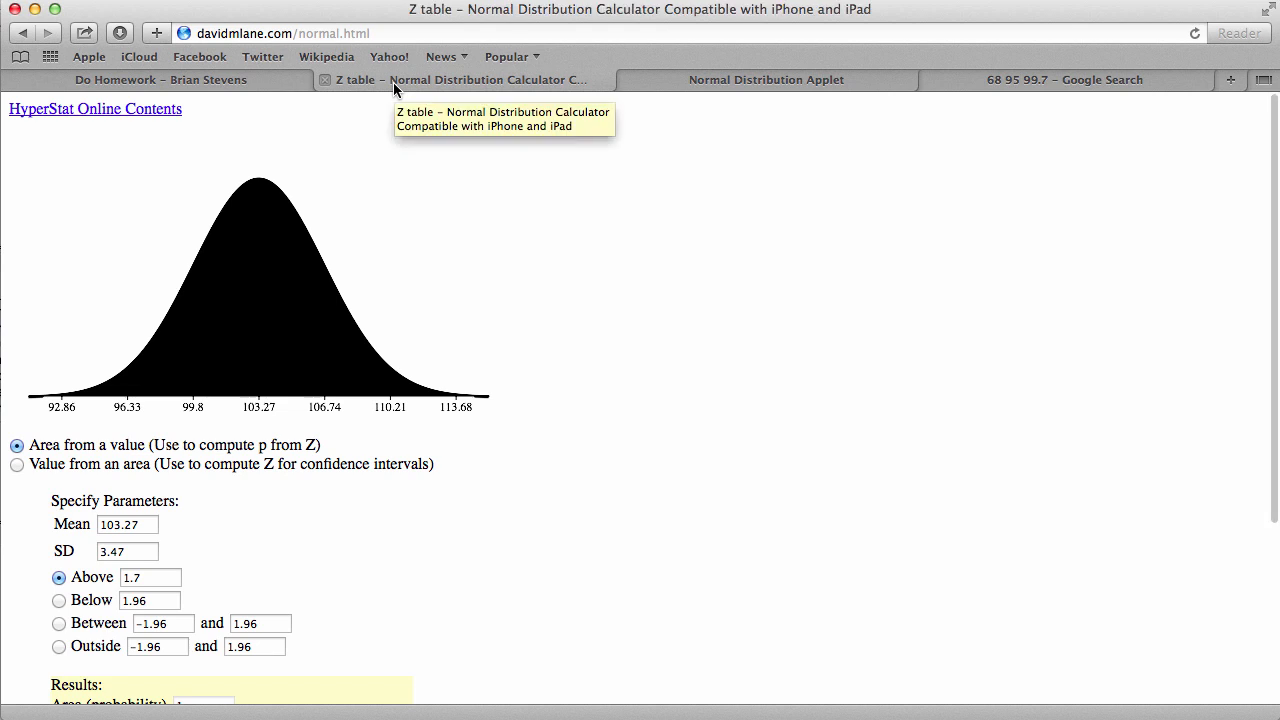
left_click(128, 524)
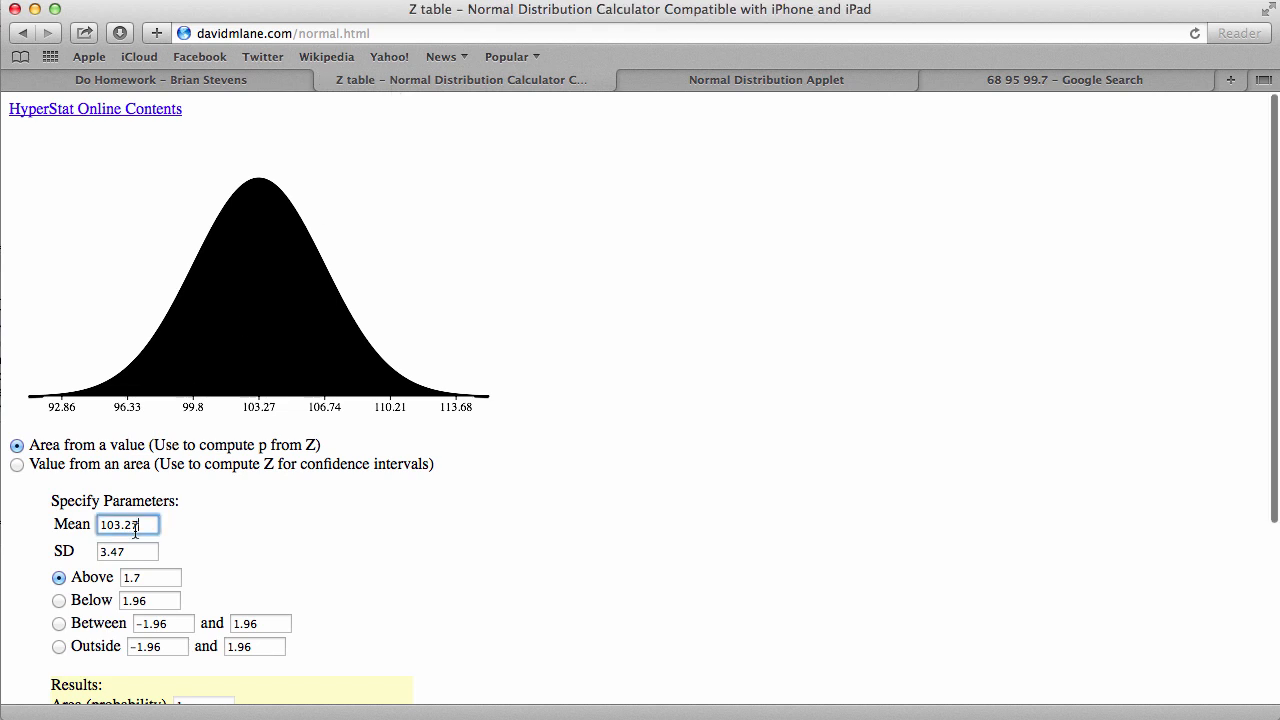
left_click(128, 552)
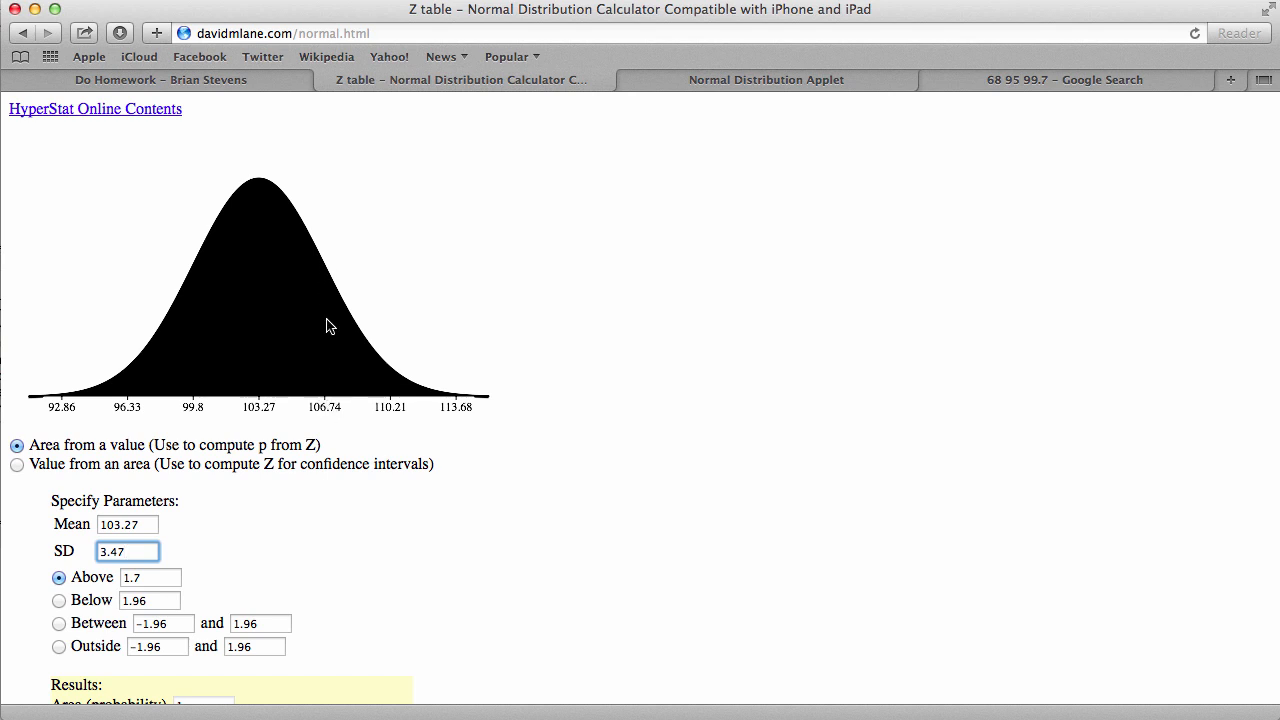
mouse_move(326, 272)
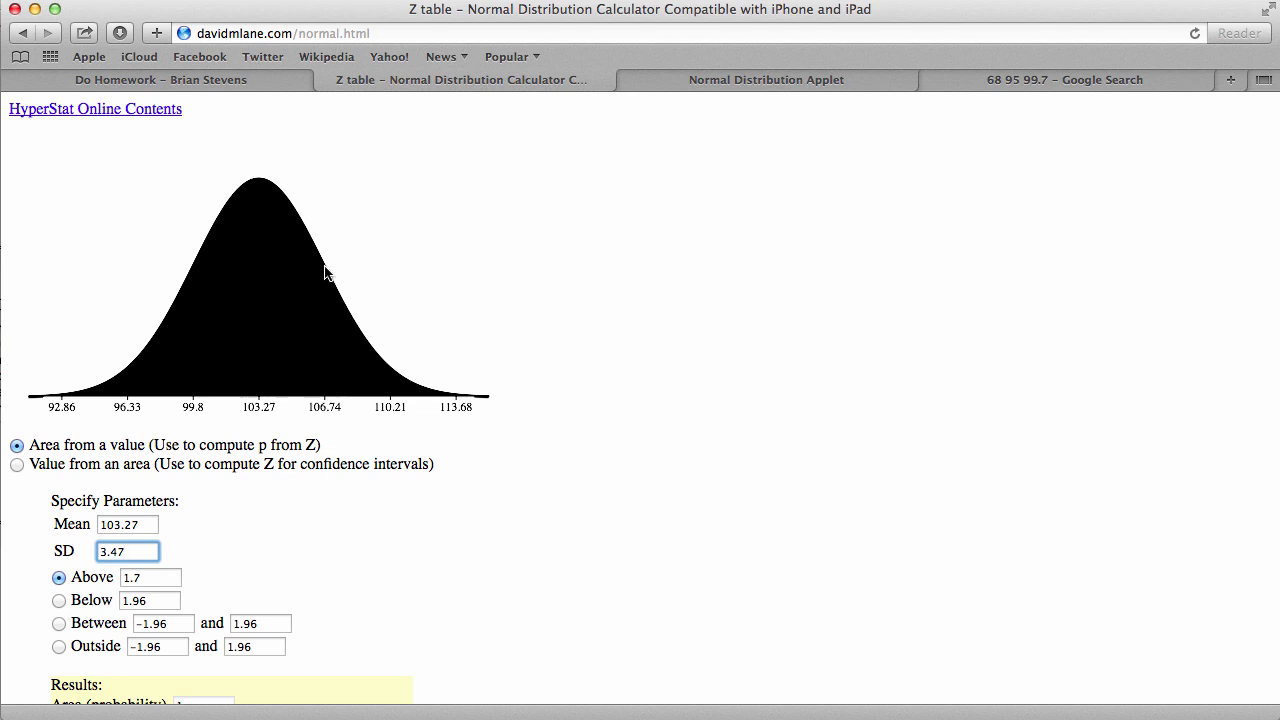
mouse_move(322, 408)
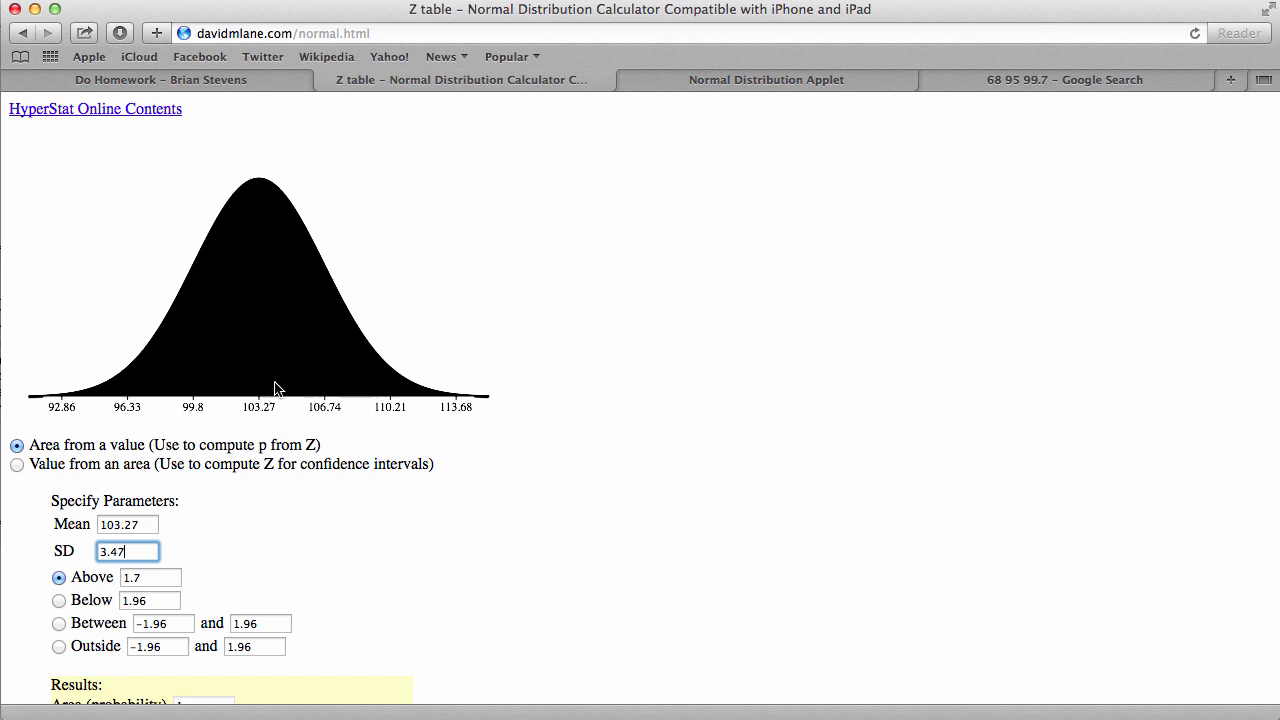
mouse_move(296, 378)
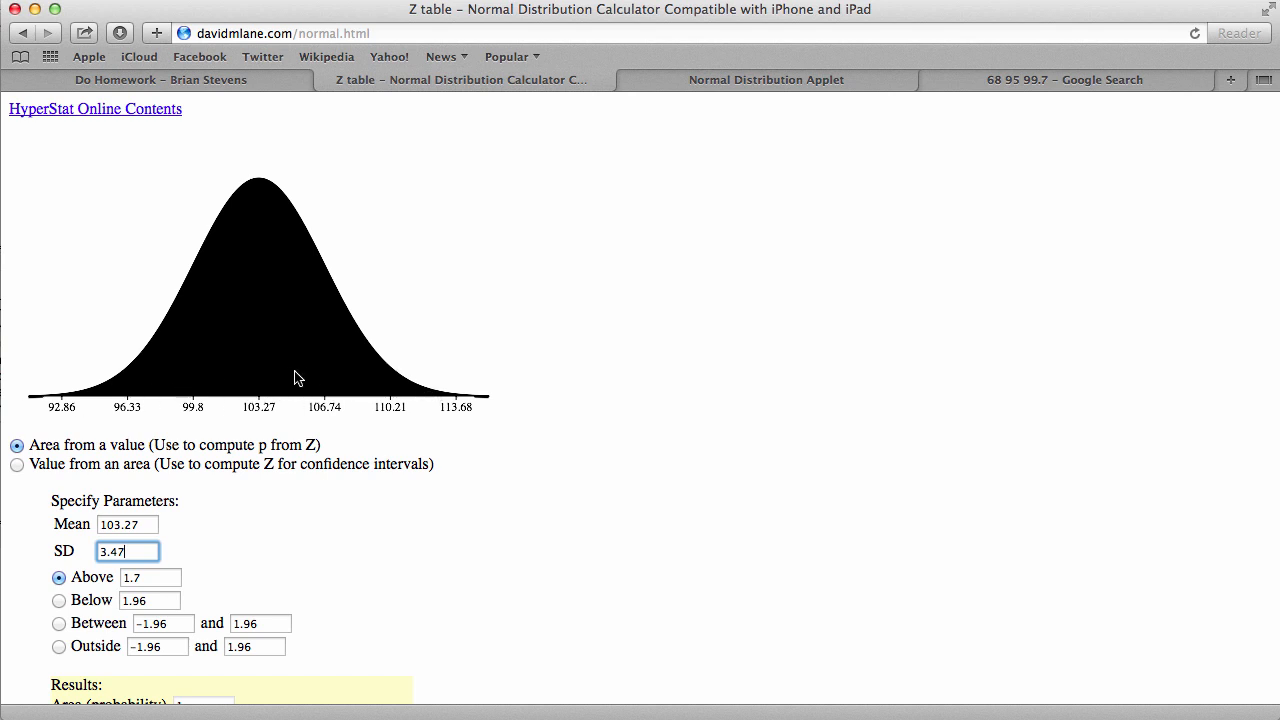
mouse_move(296, 398)
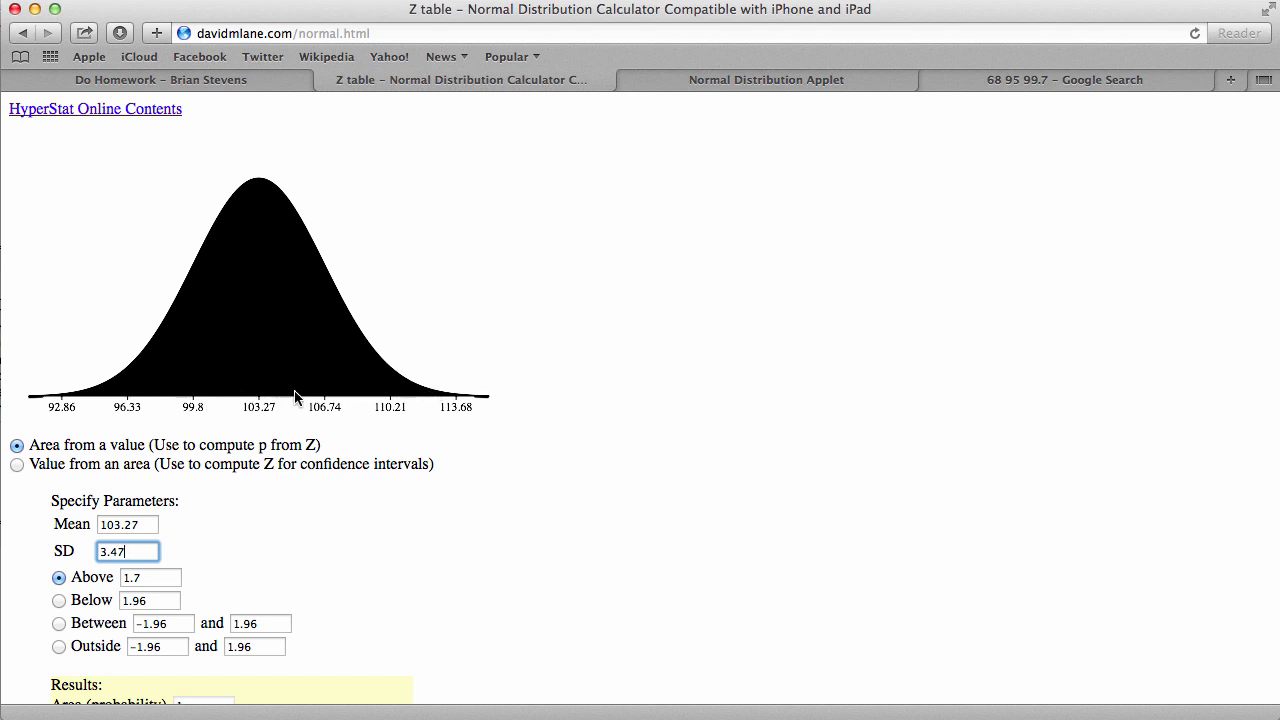
mouse_move(308, 388)
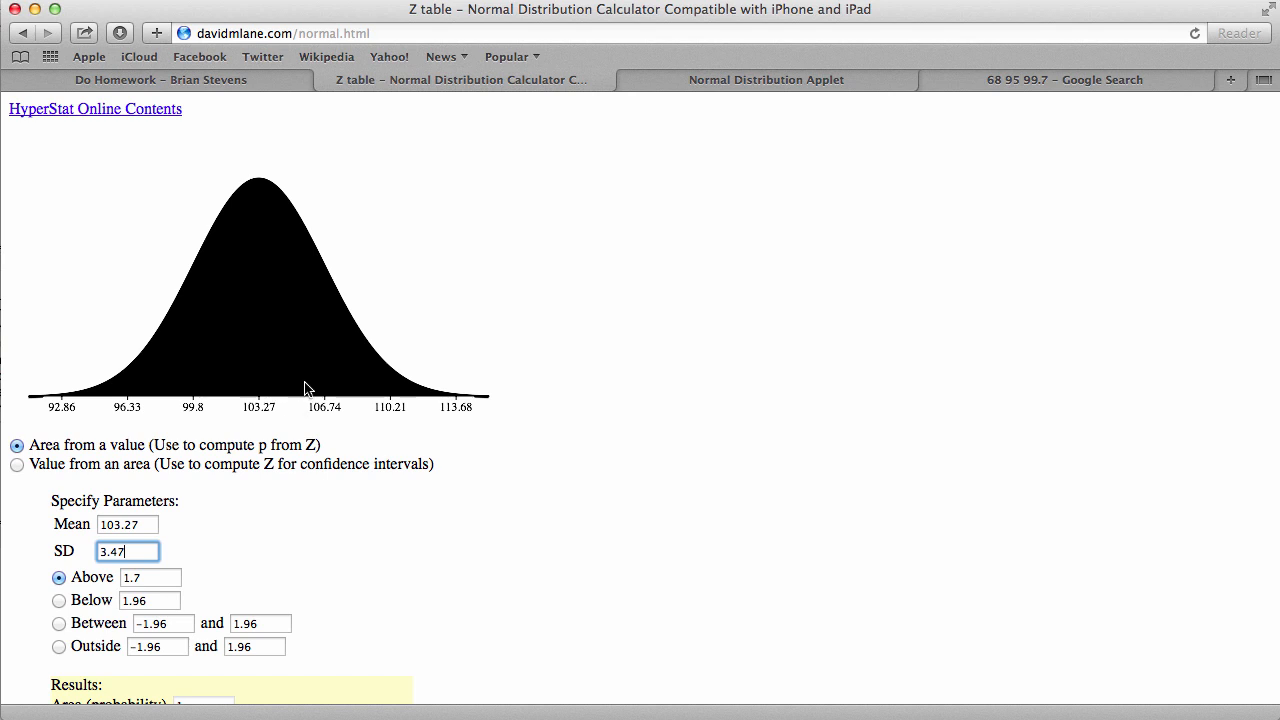
mouse_move(262, 408)
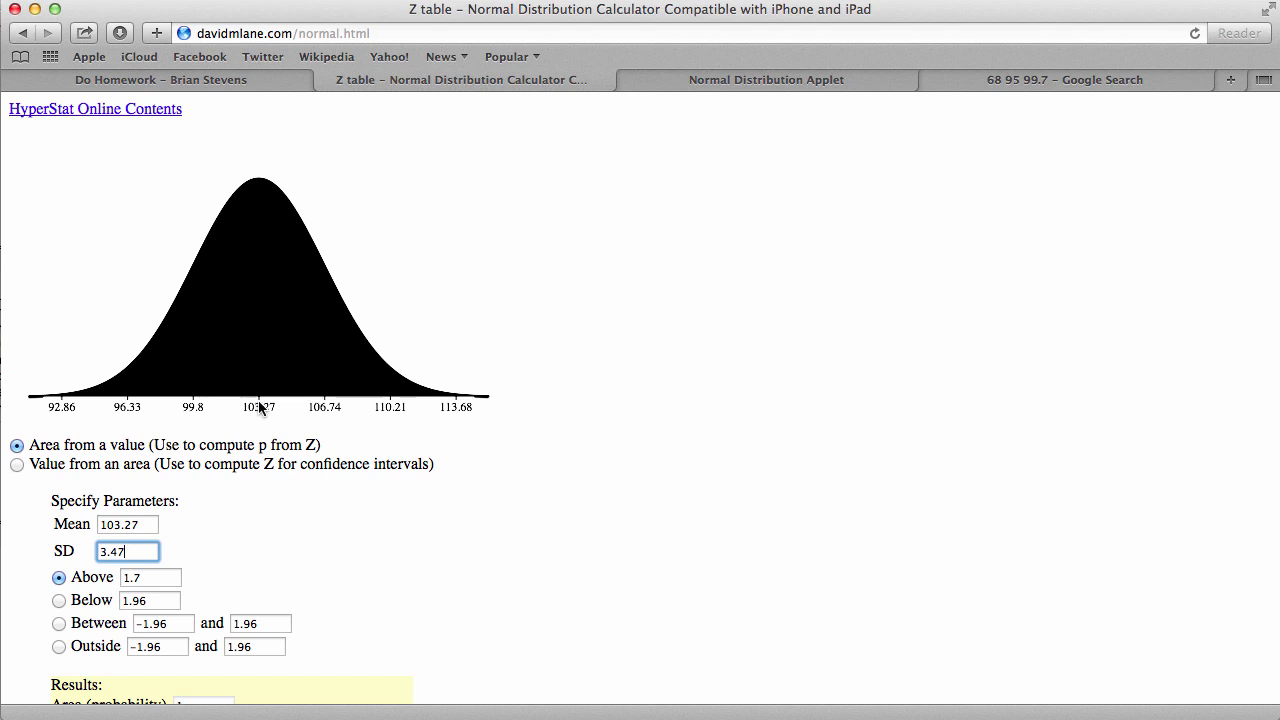
mouse_move(260, 392)
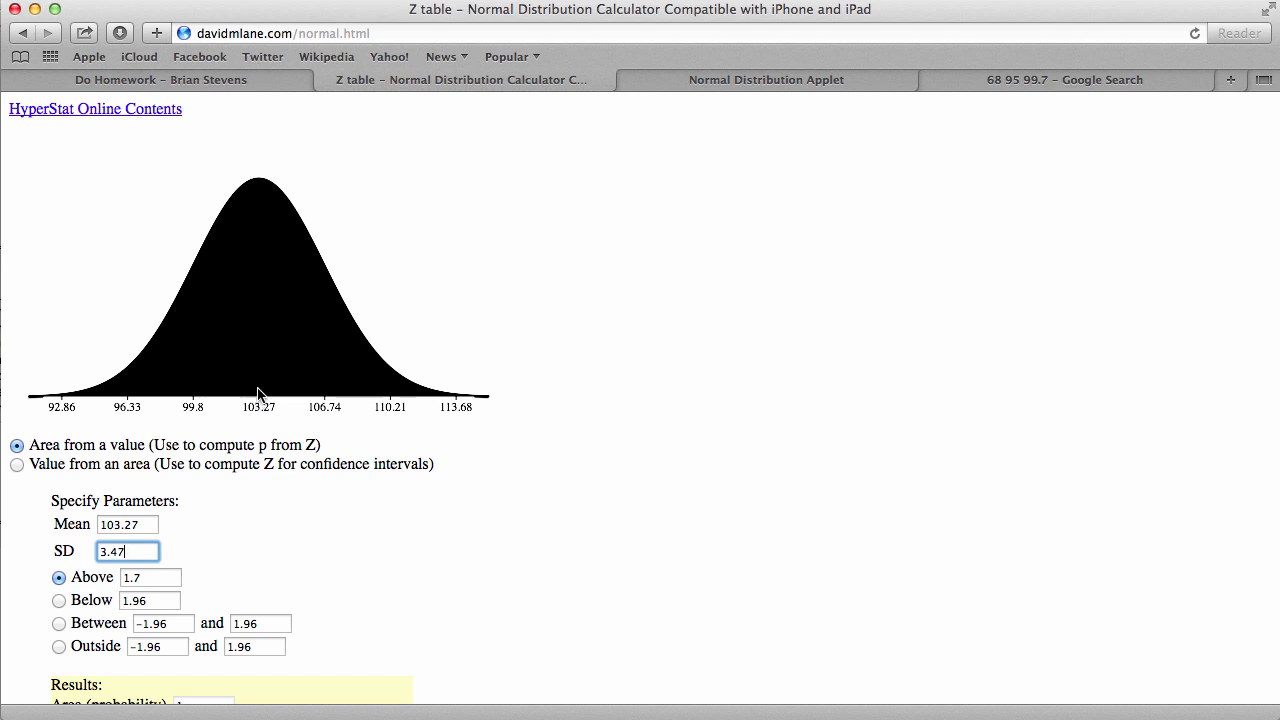
Step: View the 68-95-99.7 rule chart, then return to the MathXL skiing question
left_click(1064, 80)
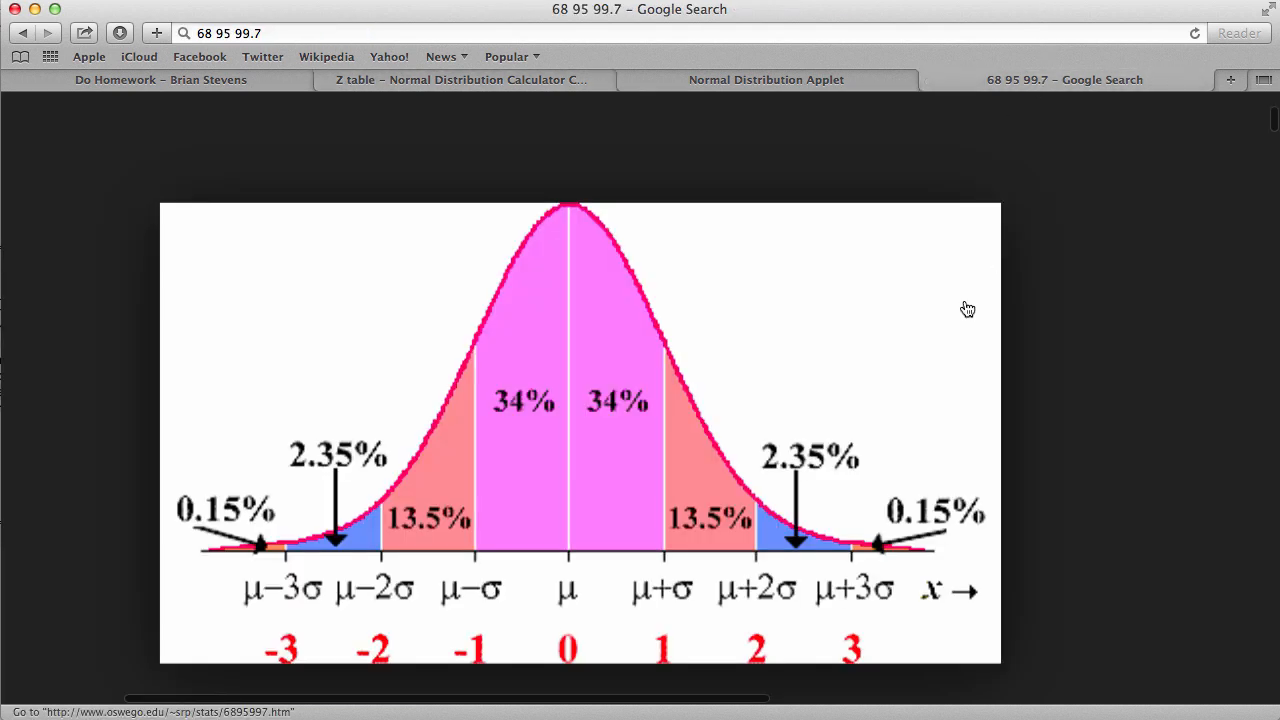
left_click(160, 80)
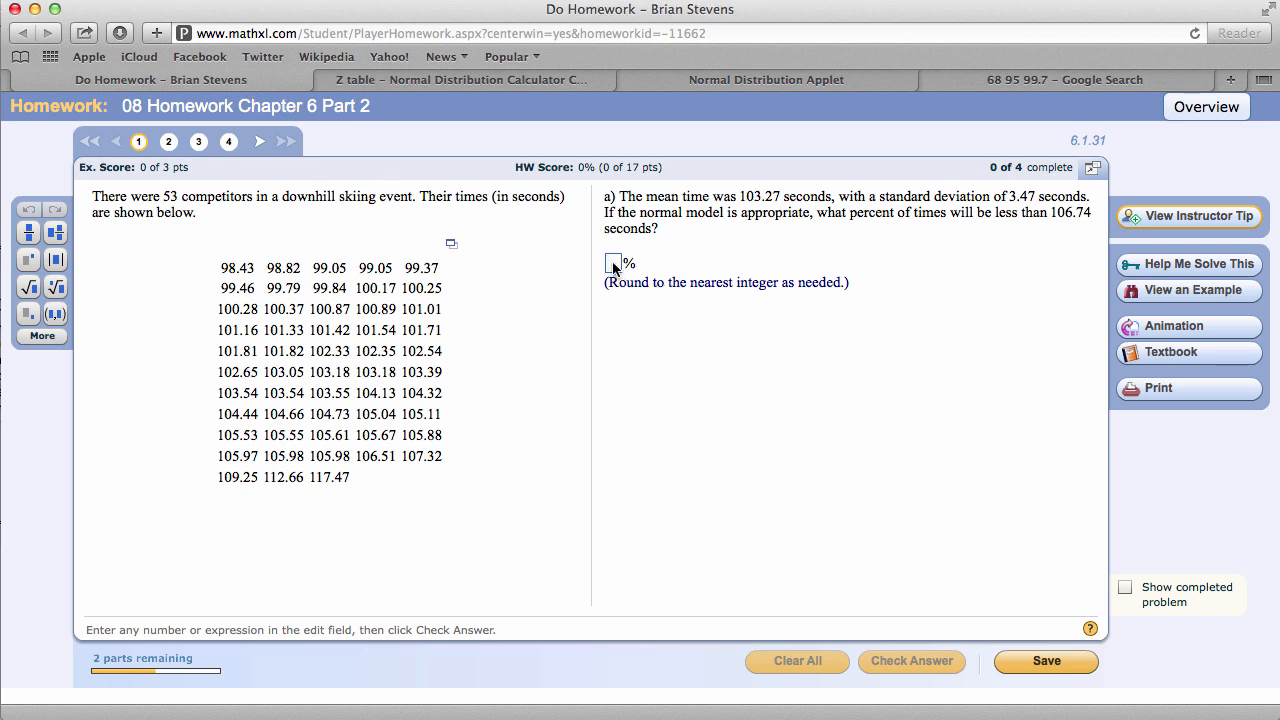
Step: Answer part a with 84%, check it, and bring up a calculator for part b
type("84")
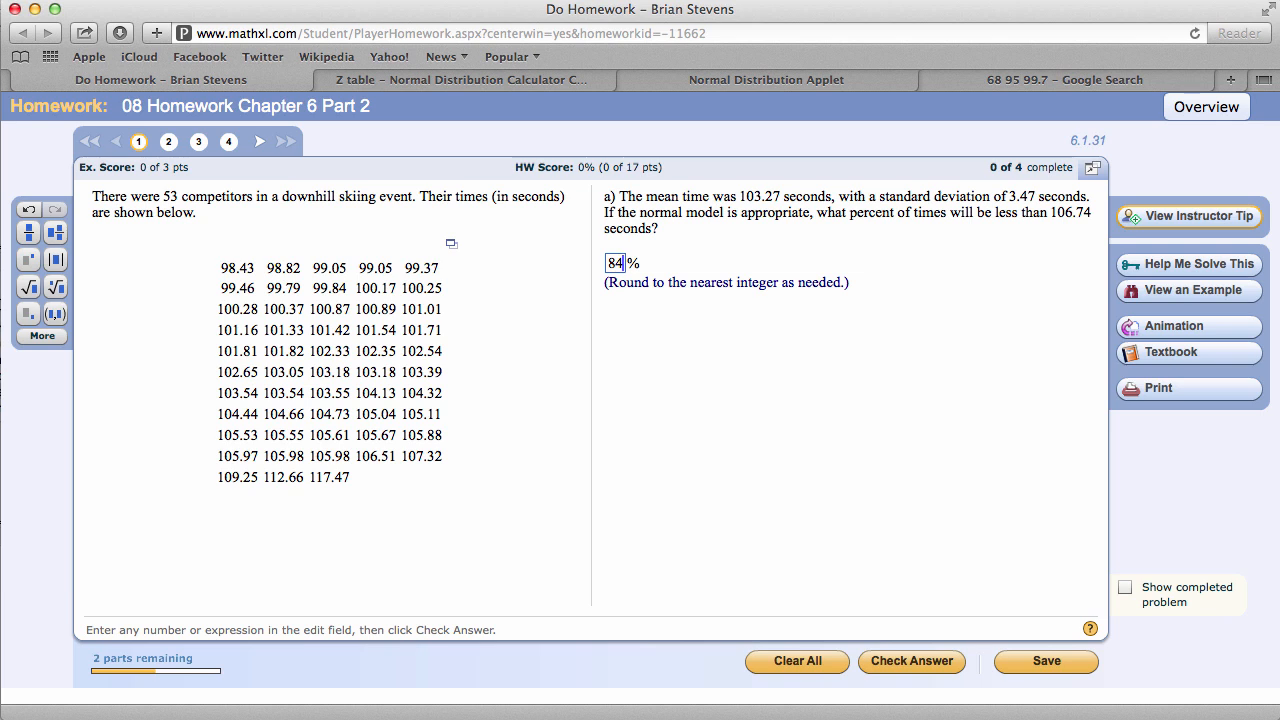
left_click(912, 660)
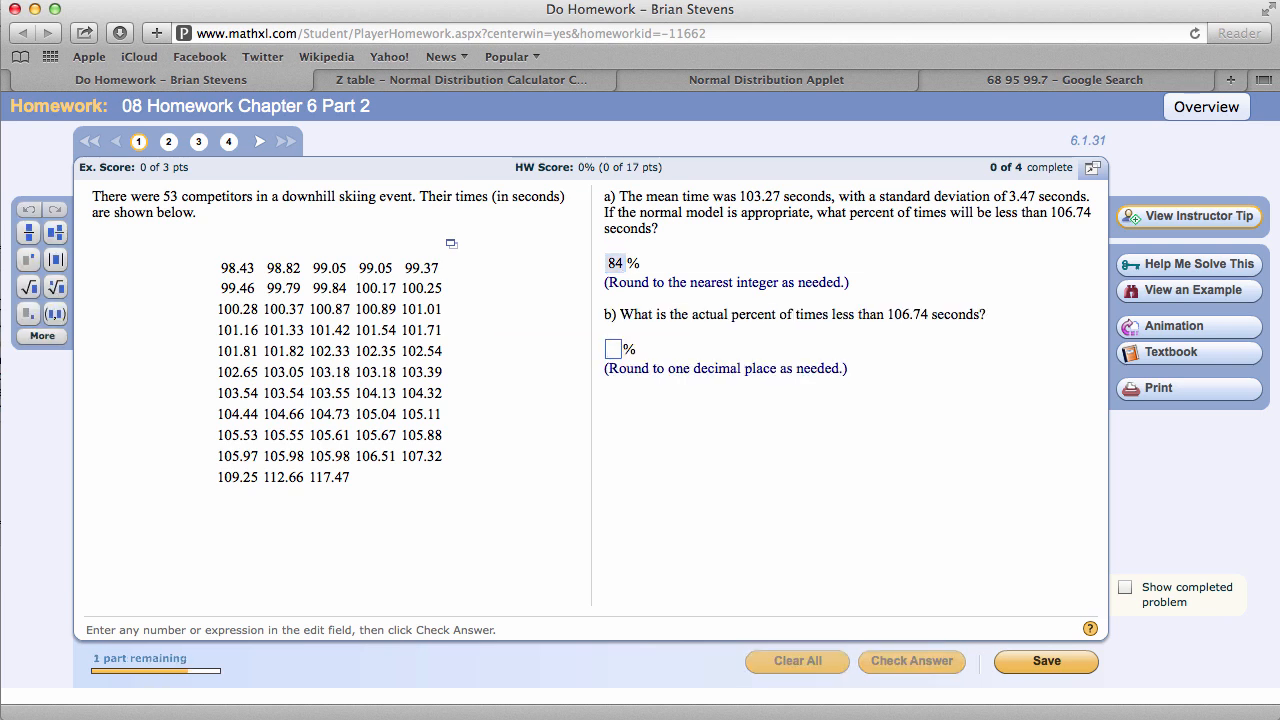
left_click(612, 348)
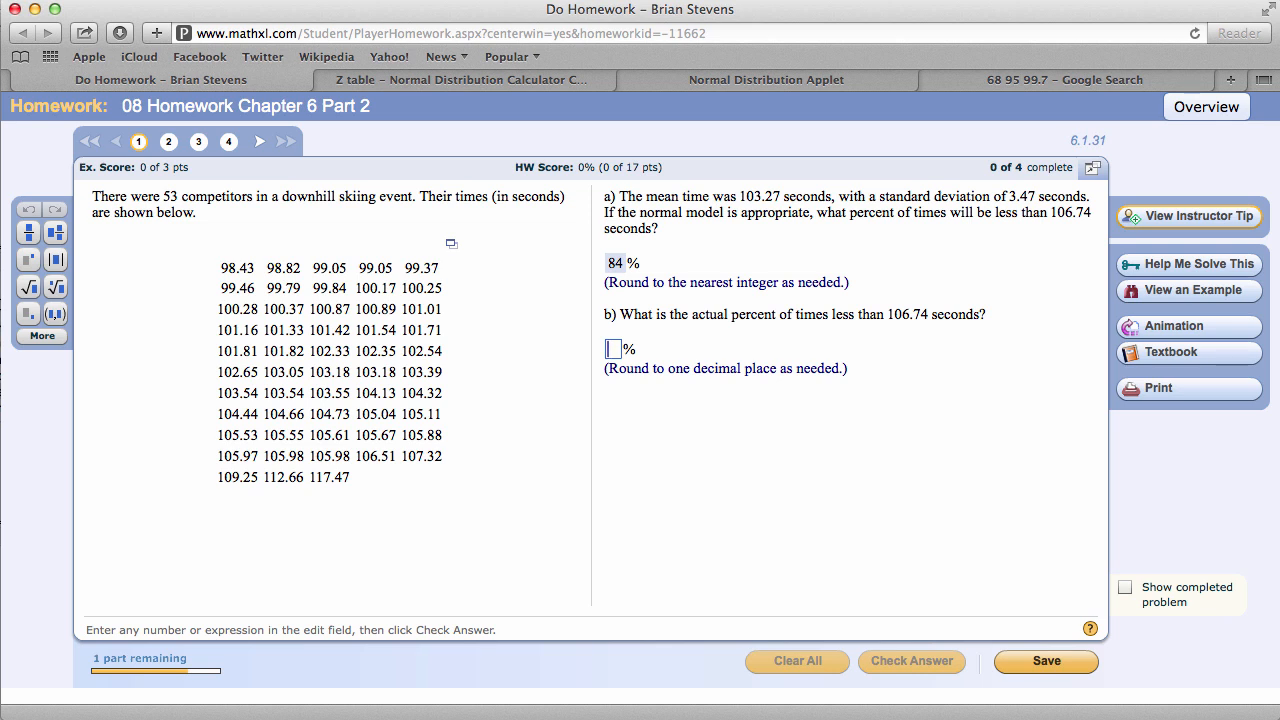
mouse_move(332, 532)
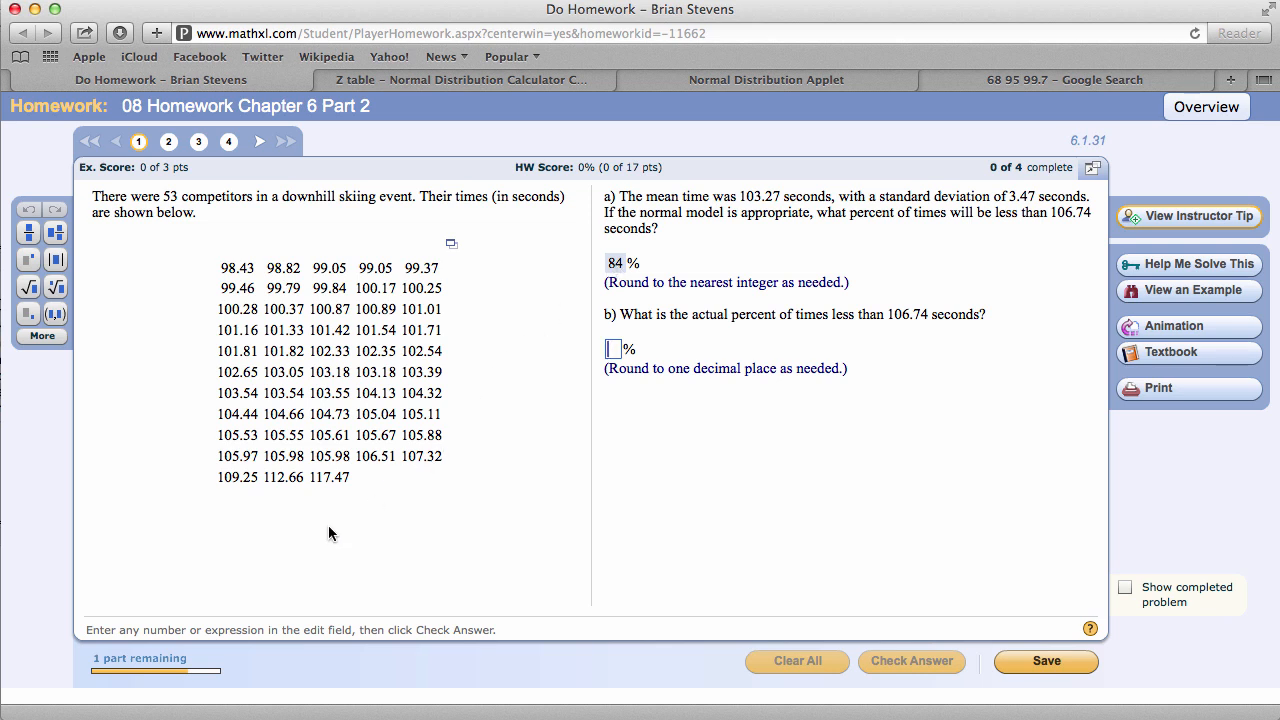
mouse_move(400, 464)
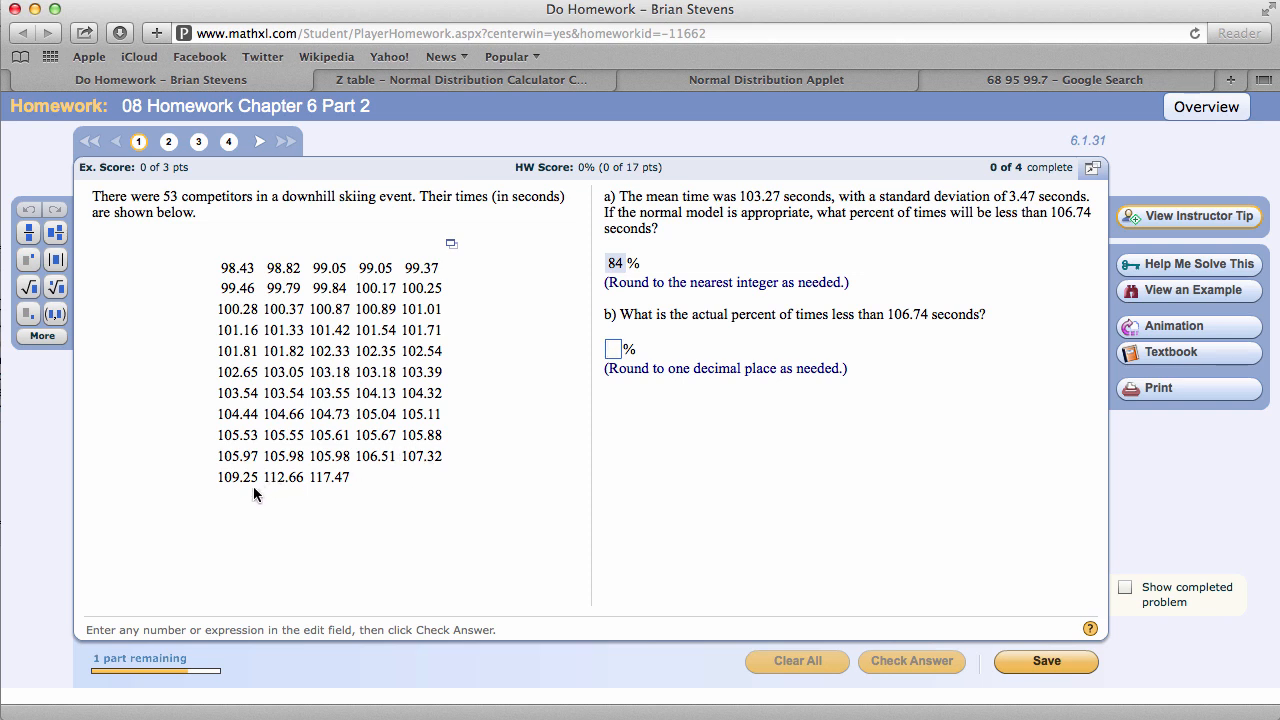
mouse_move(340, 496)
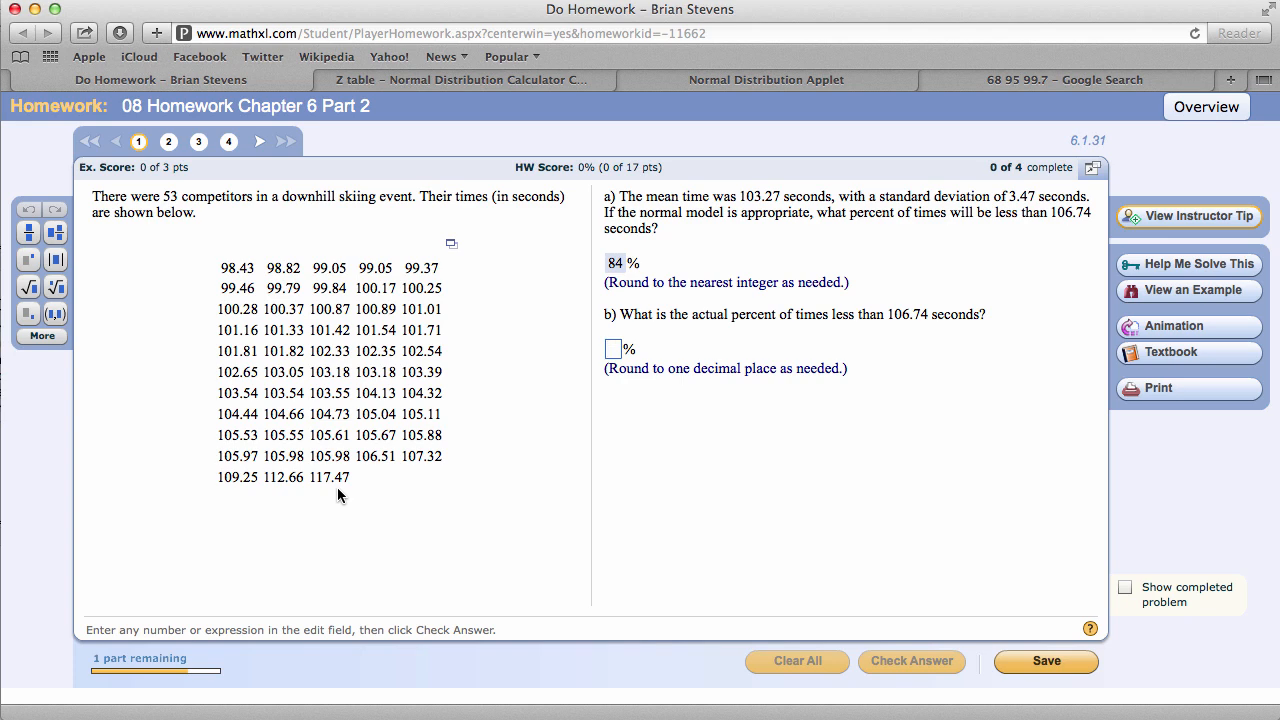
key("F12")
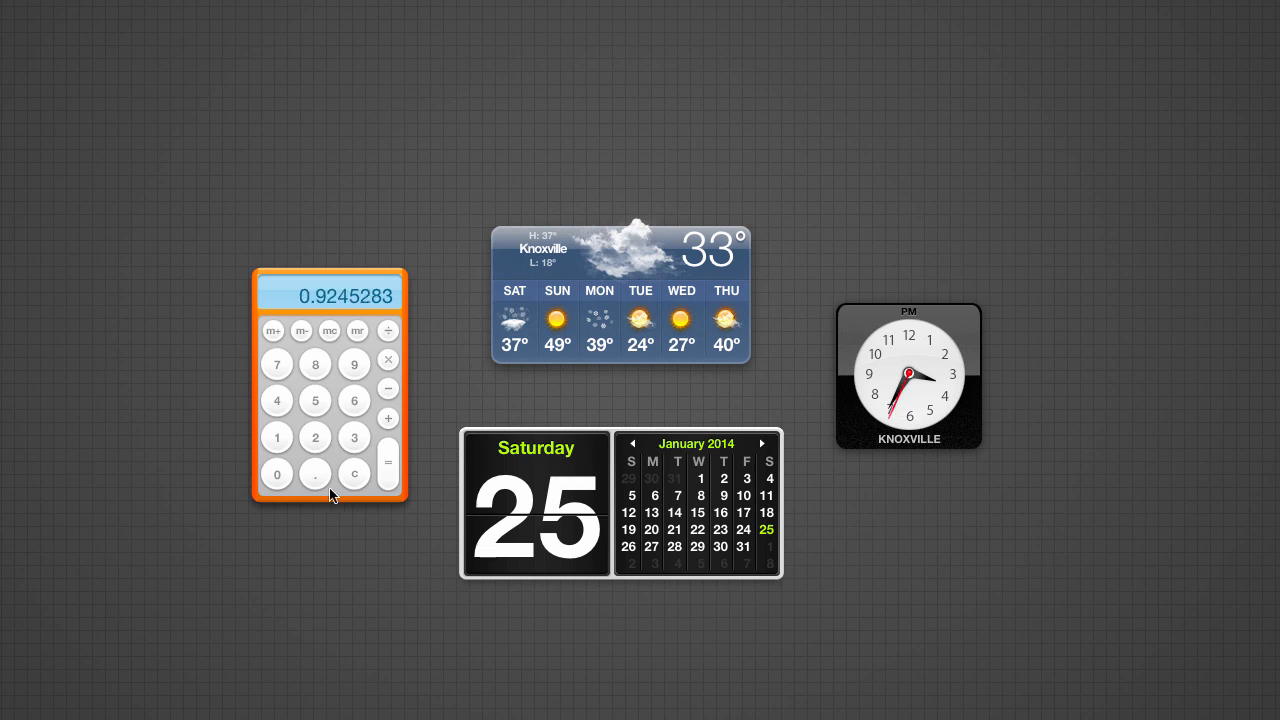
mouse_move(544, 496)
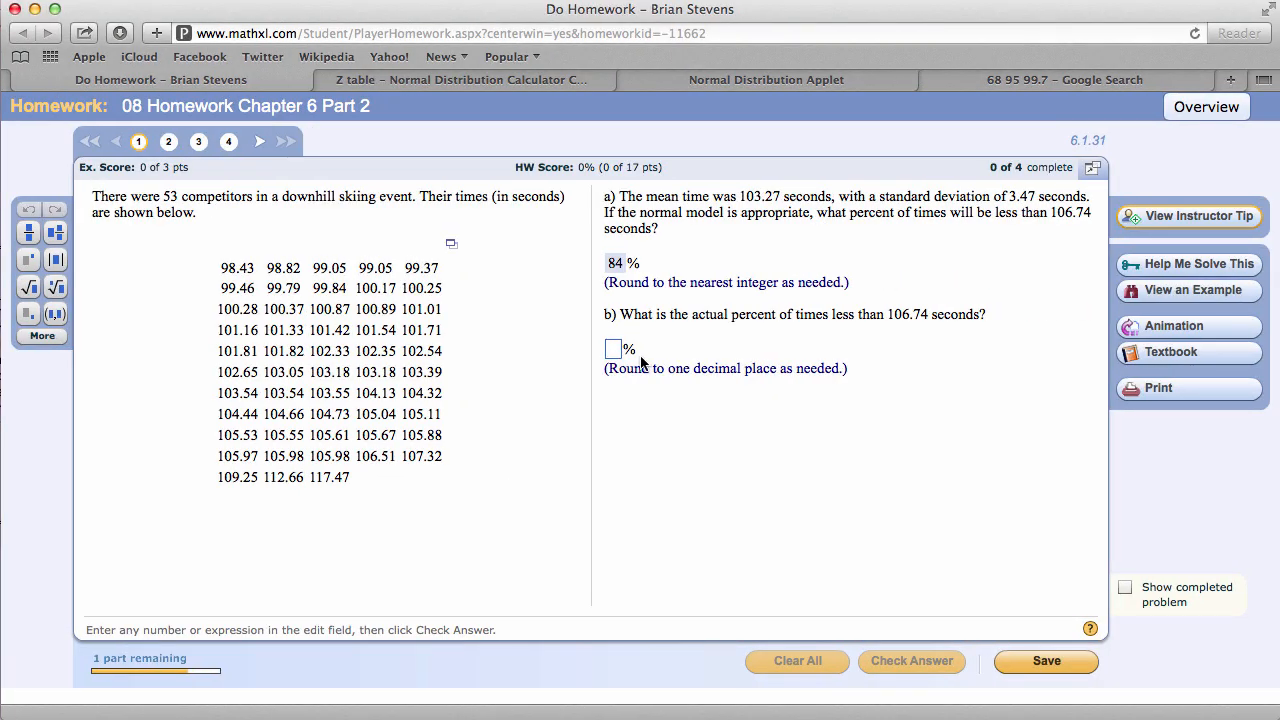
Step: Enter 92.5 as the part b percent below 106.74 seconds
type("92")
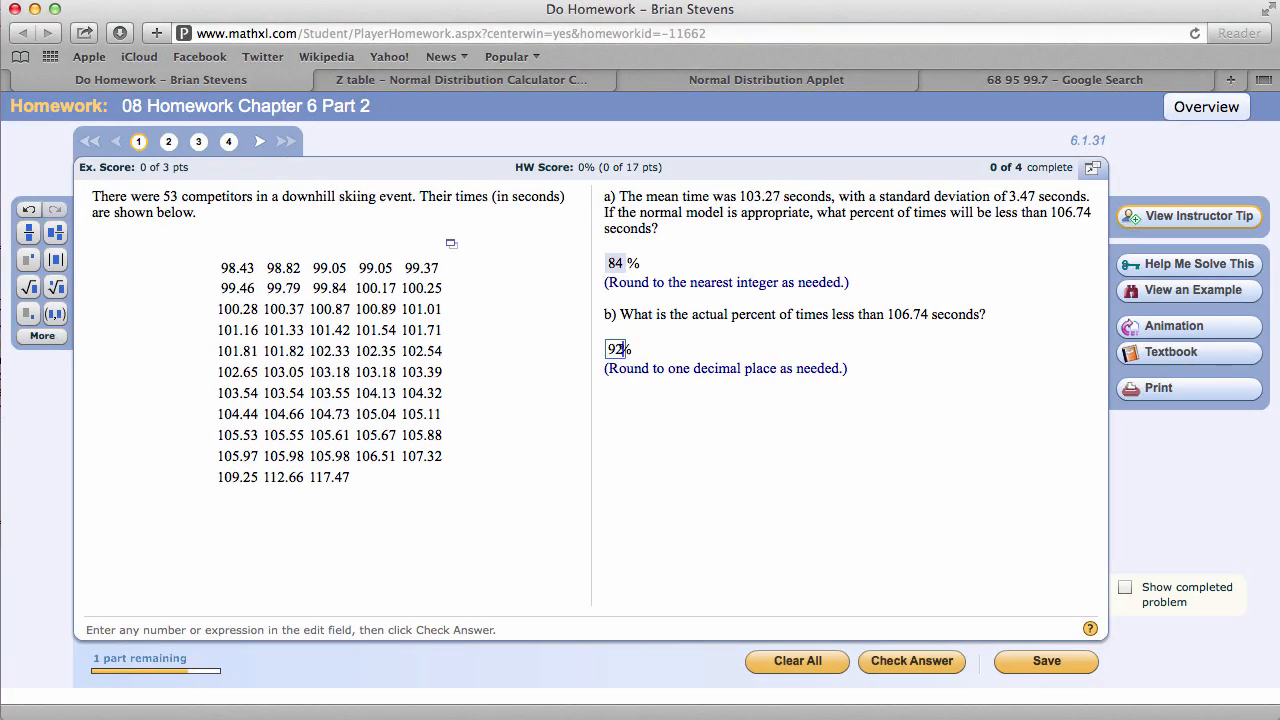
type(".5")
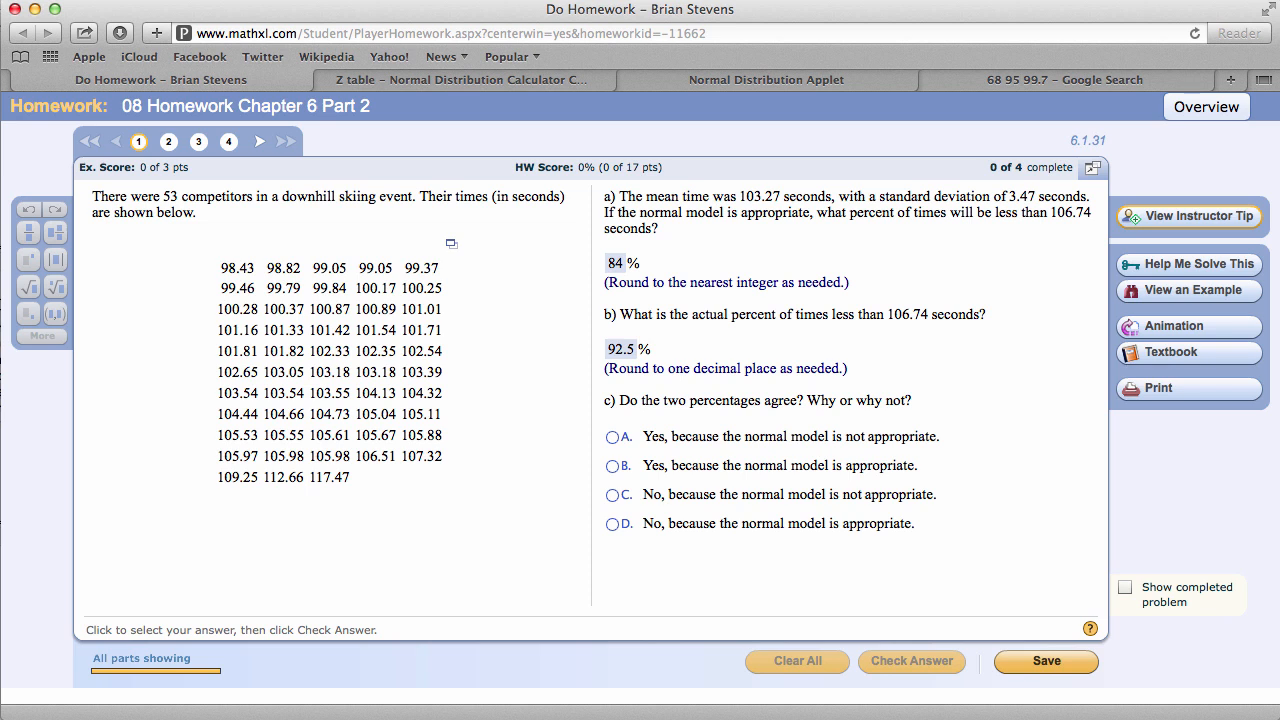
mouse_move(560, 310)
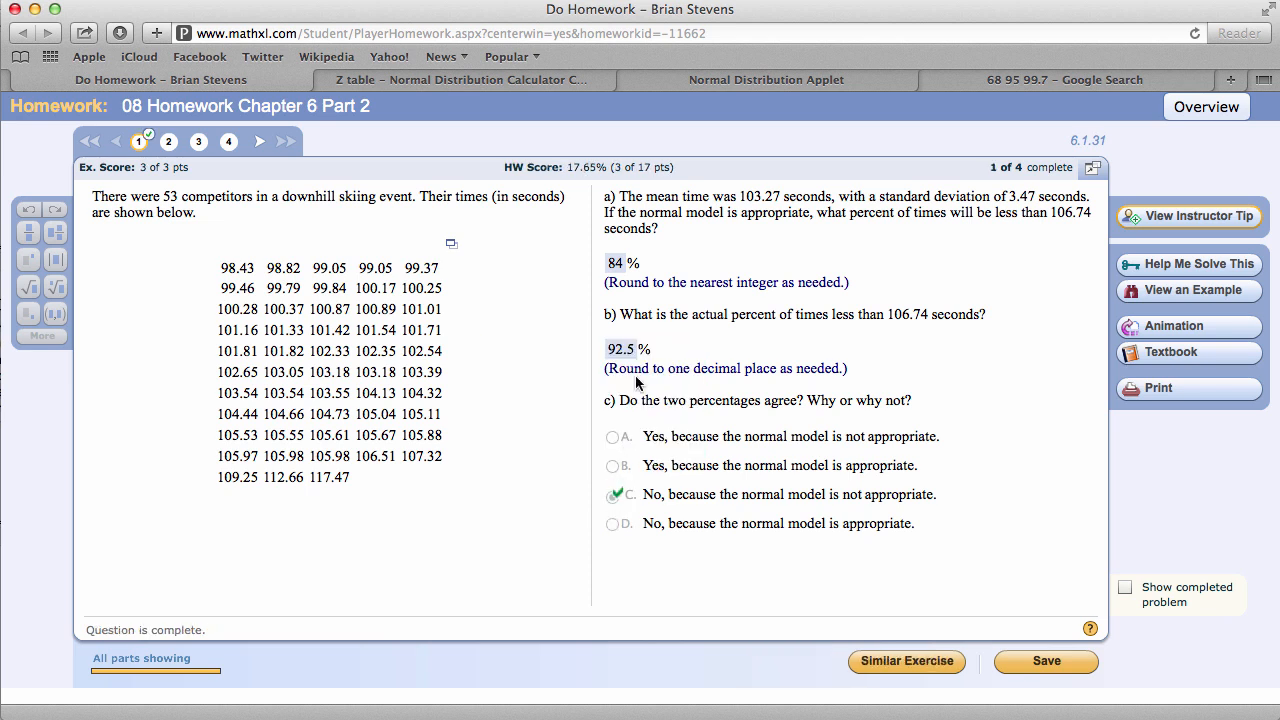
mouse_move(684, 344)
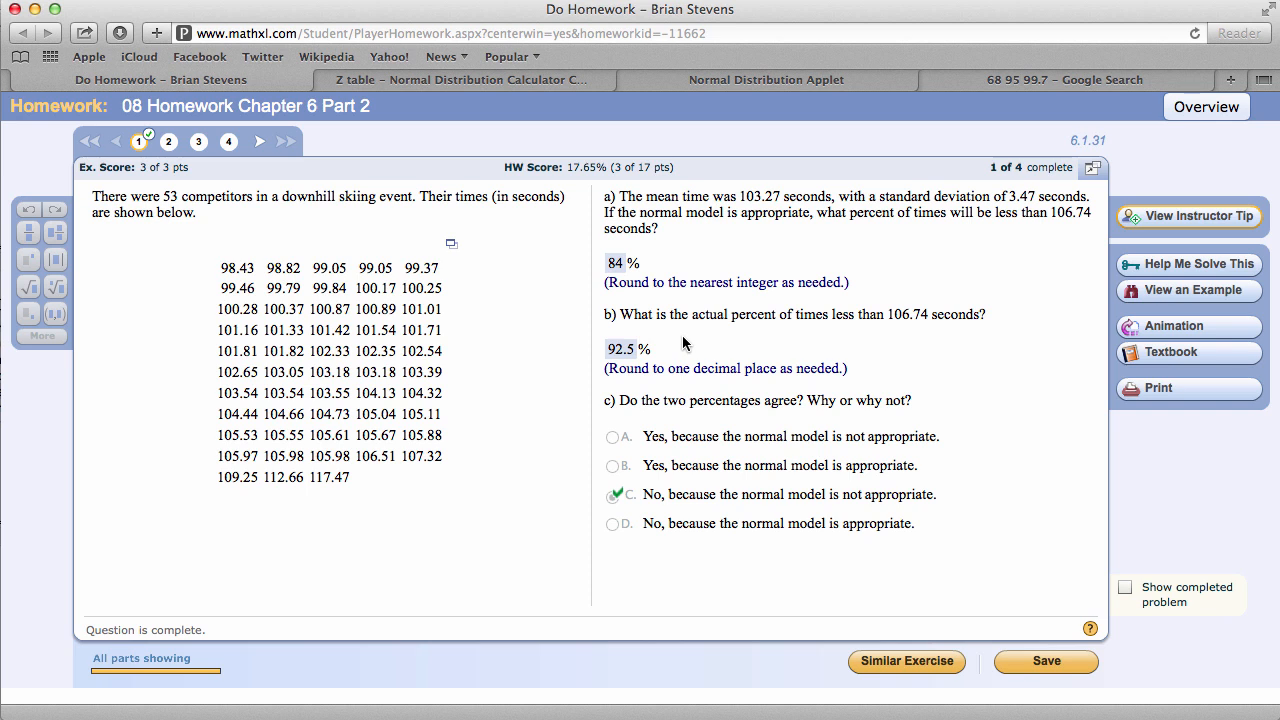
mouse_move(616, 284)
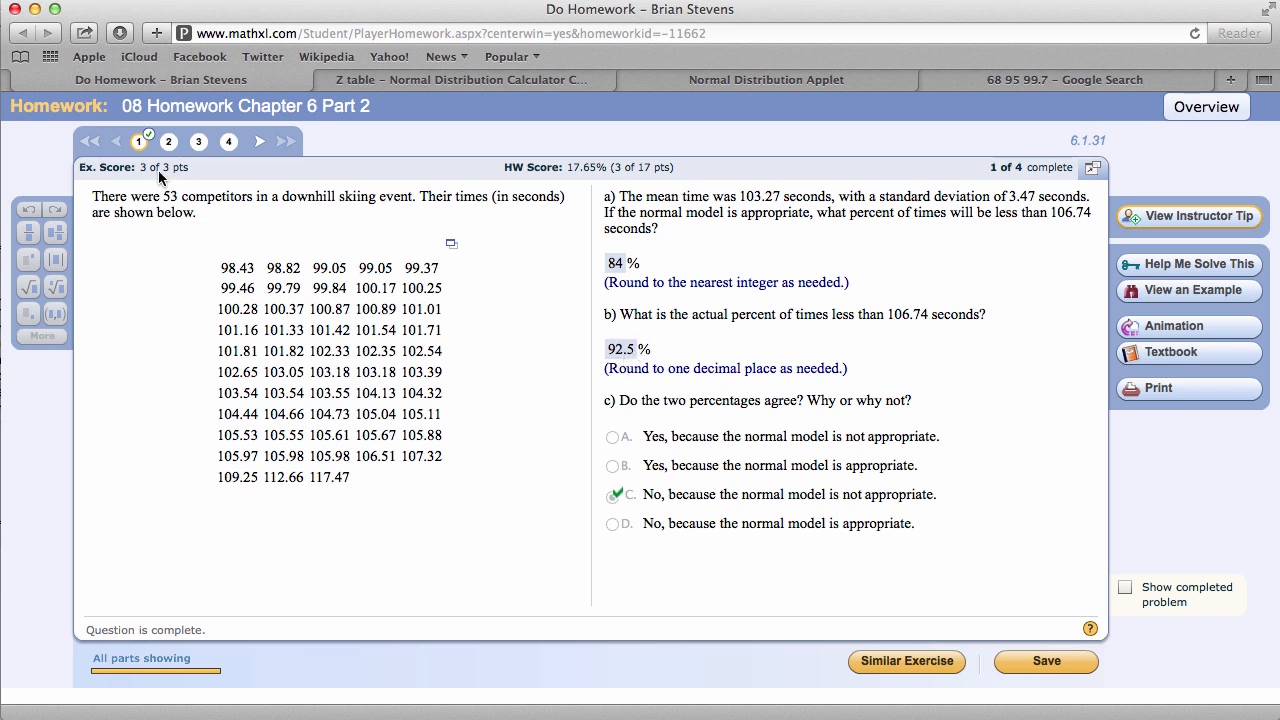
Step: Open the football yards question, dismiss its instructor tip, and view the 68-95-99.7 chart
left_click(168, 140)
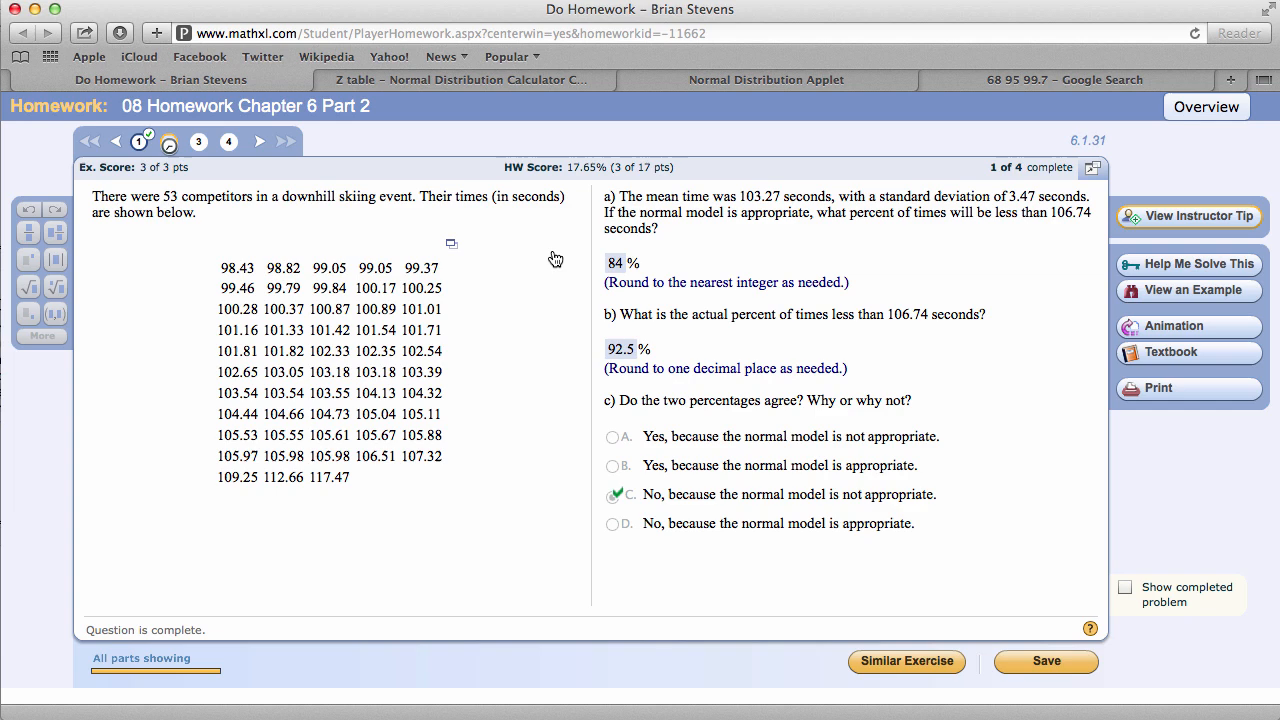
left_click(1188, 216)
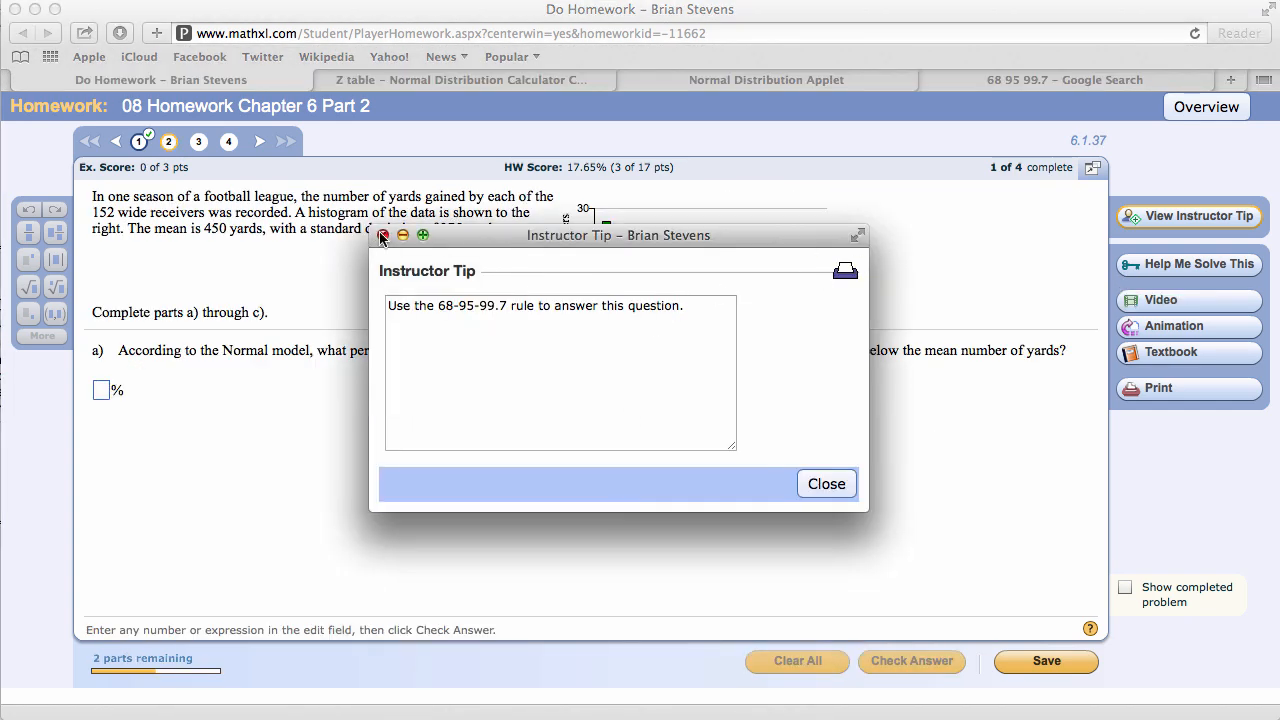
left_click(826, 482)
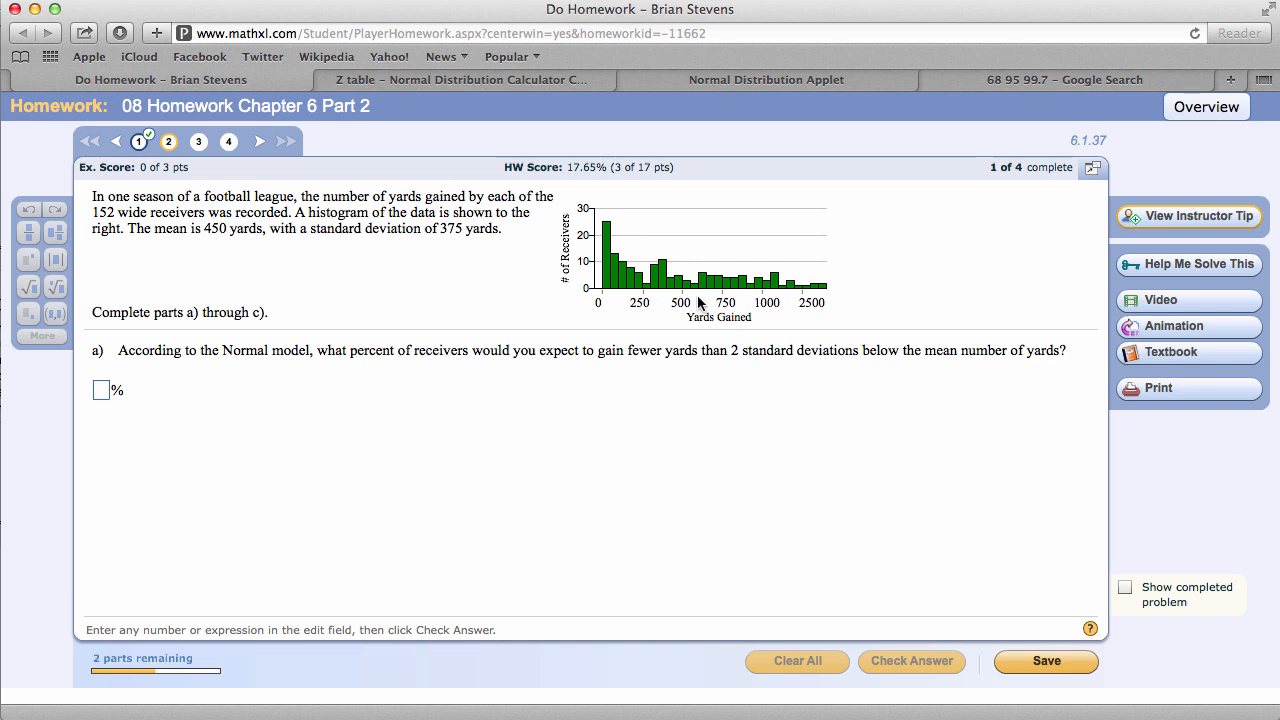
mouse_move(780, 368)
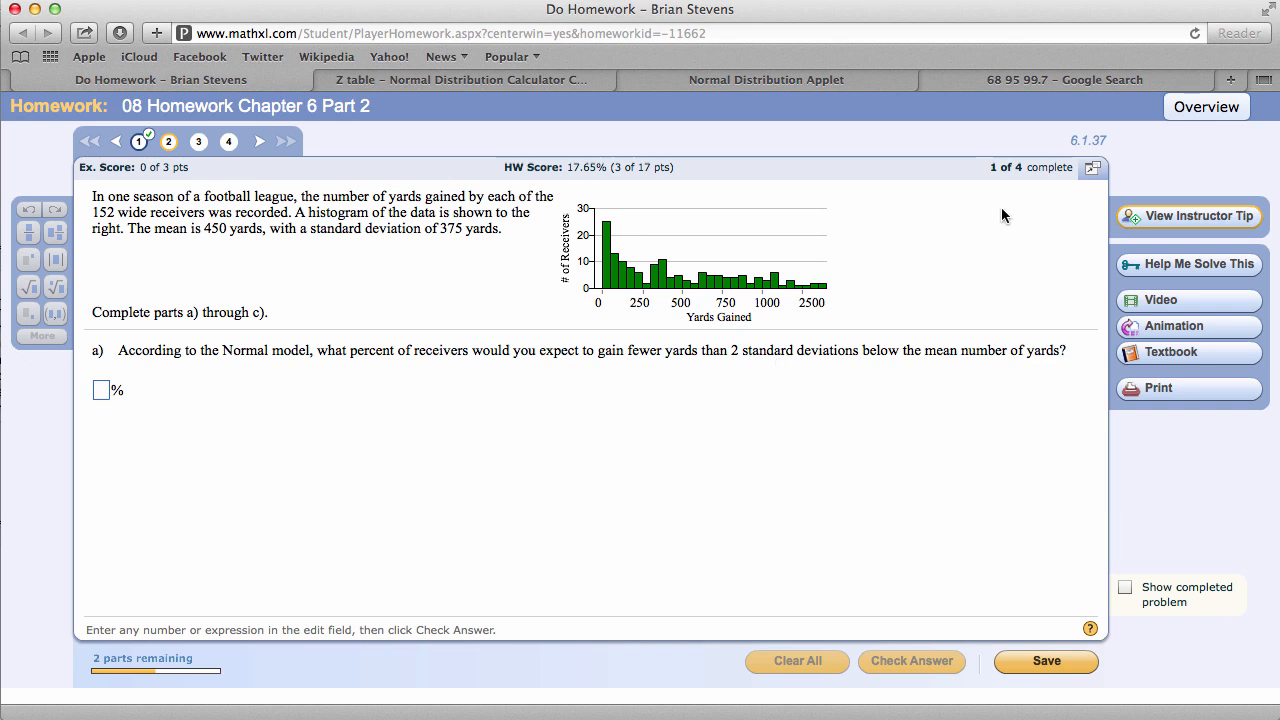
left_click(1064, 80)
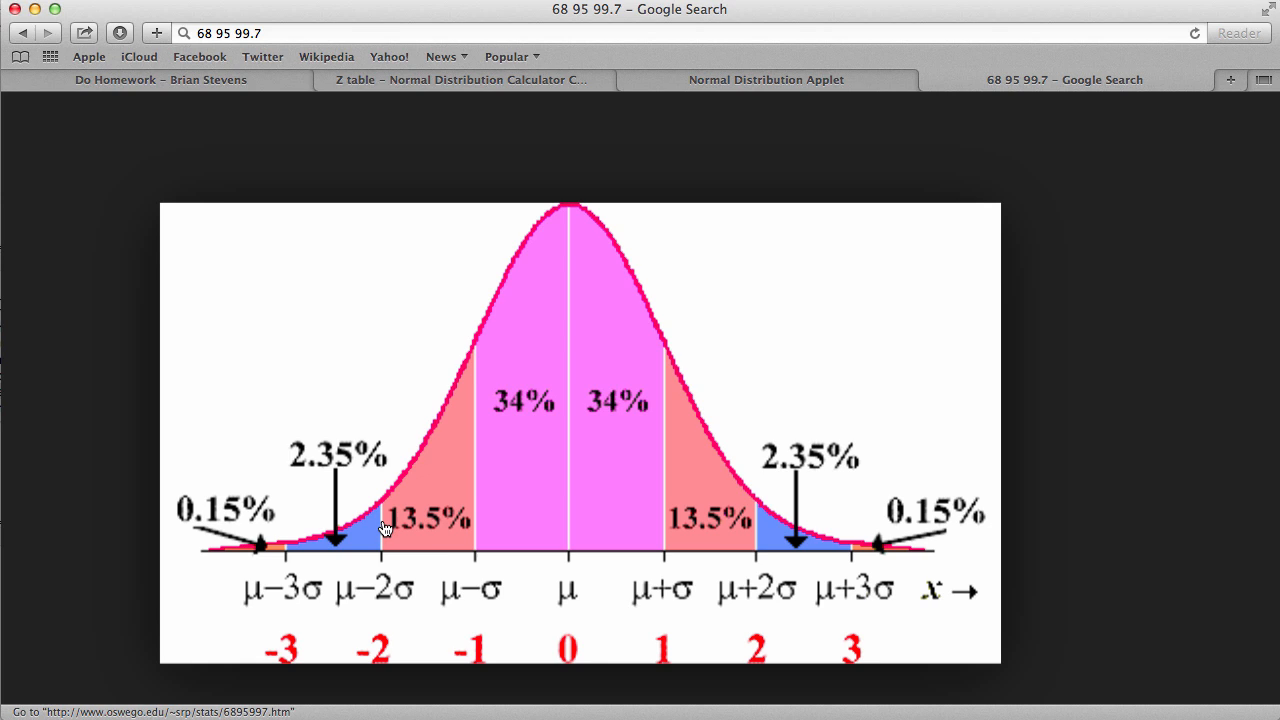
mouse_move(314, 508)
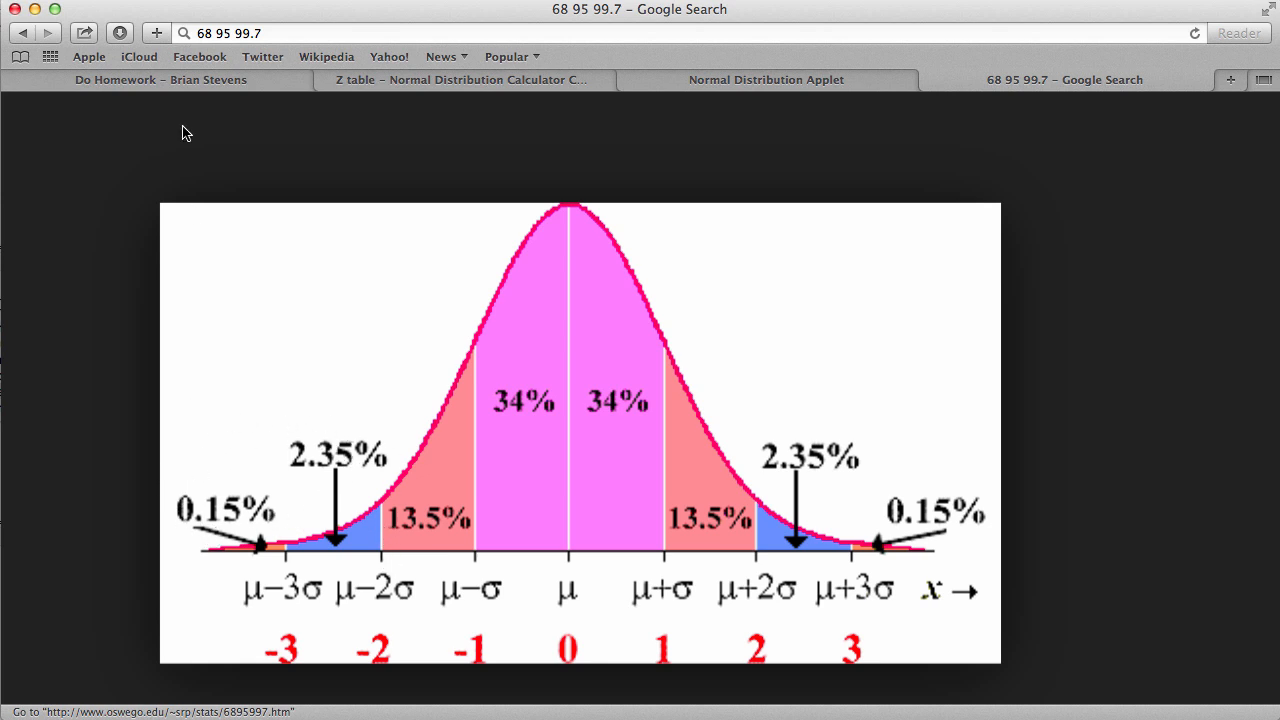
Step: Return from the 68-95-99.7 chart to the football yards question
left_click(160, 80)
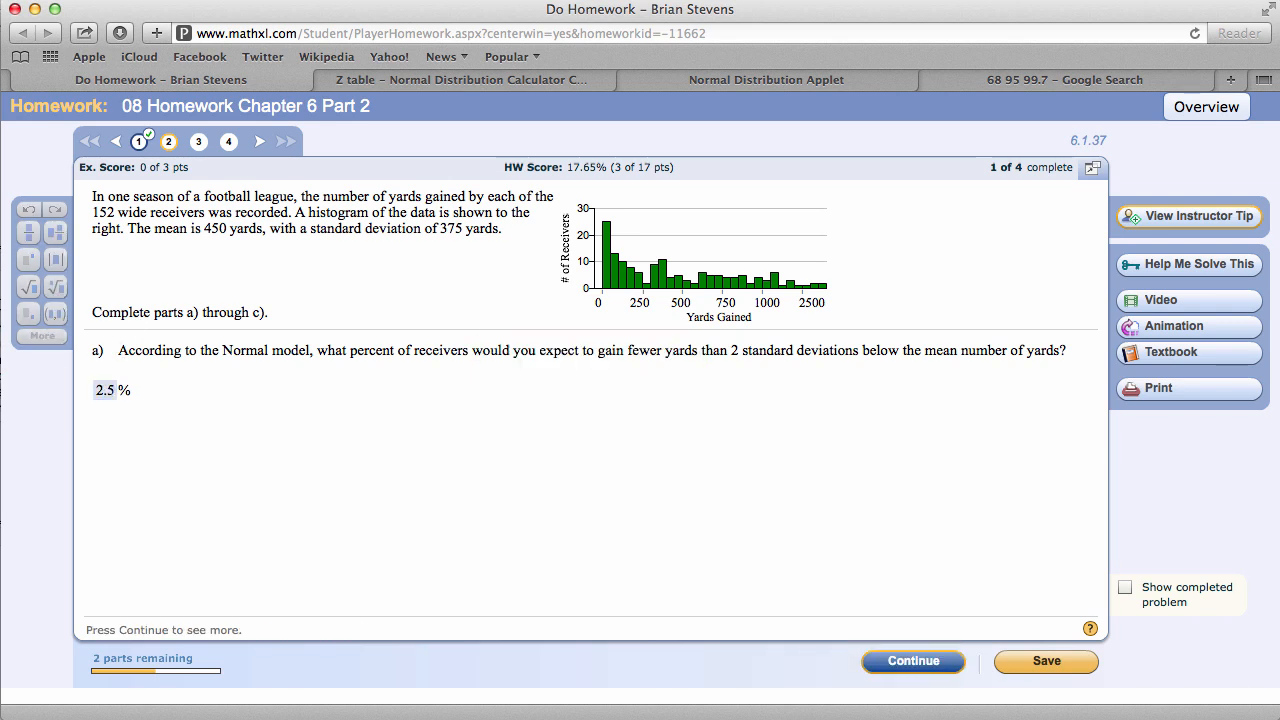
Step: Submit 2.5%, choose the impossible negative-yards explanation, and acknowledge full marks
left_click(912, 660)
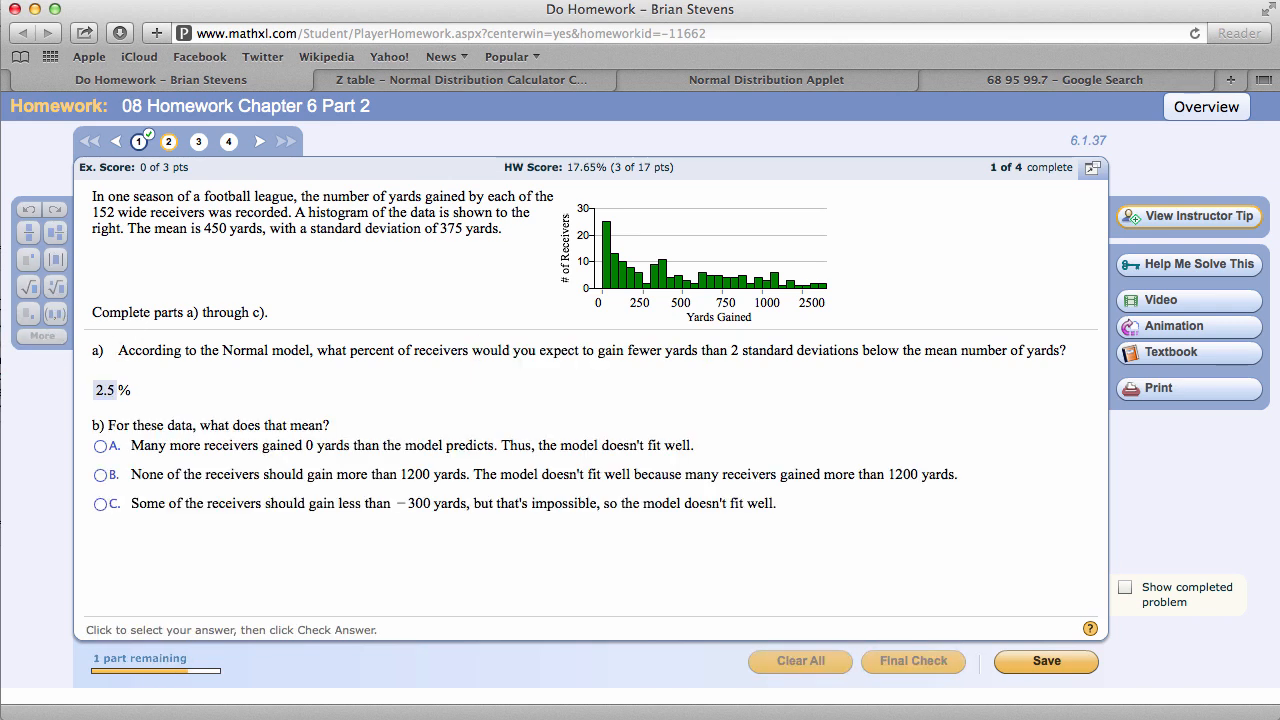
mouse_move(330, 364)
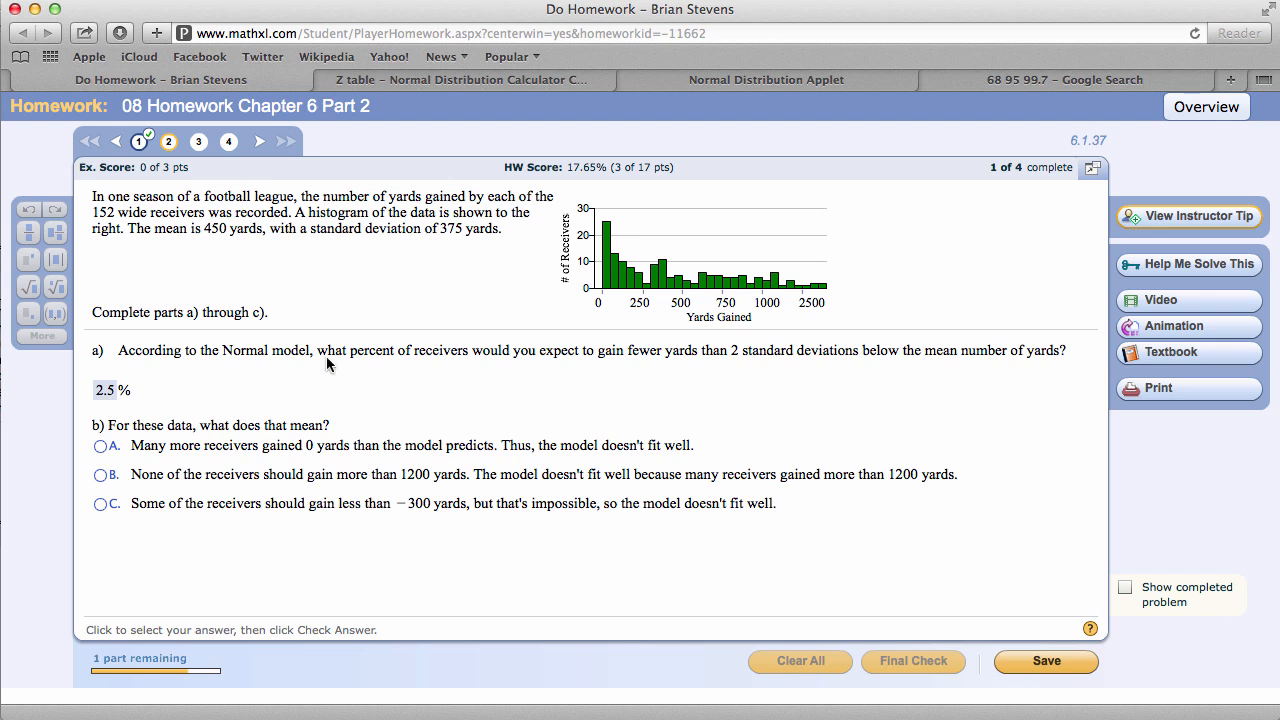
mouse_move(456, 256)
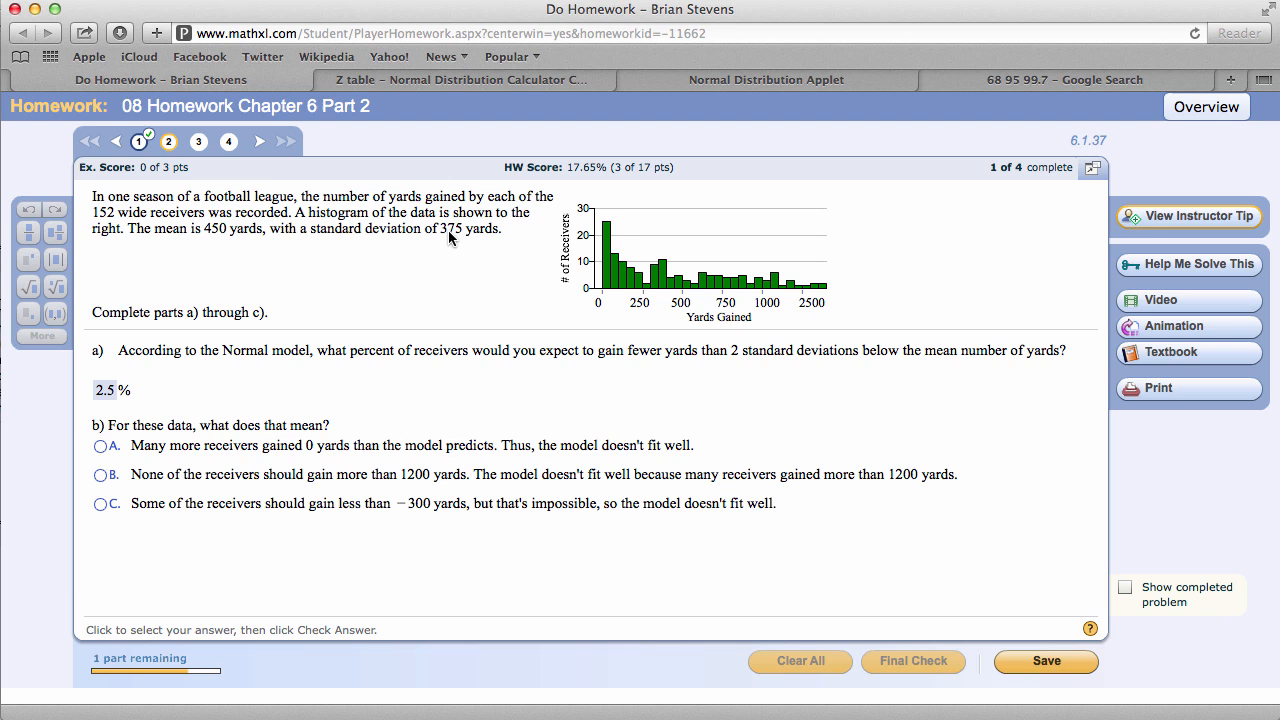
mouse_move(452, 240)
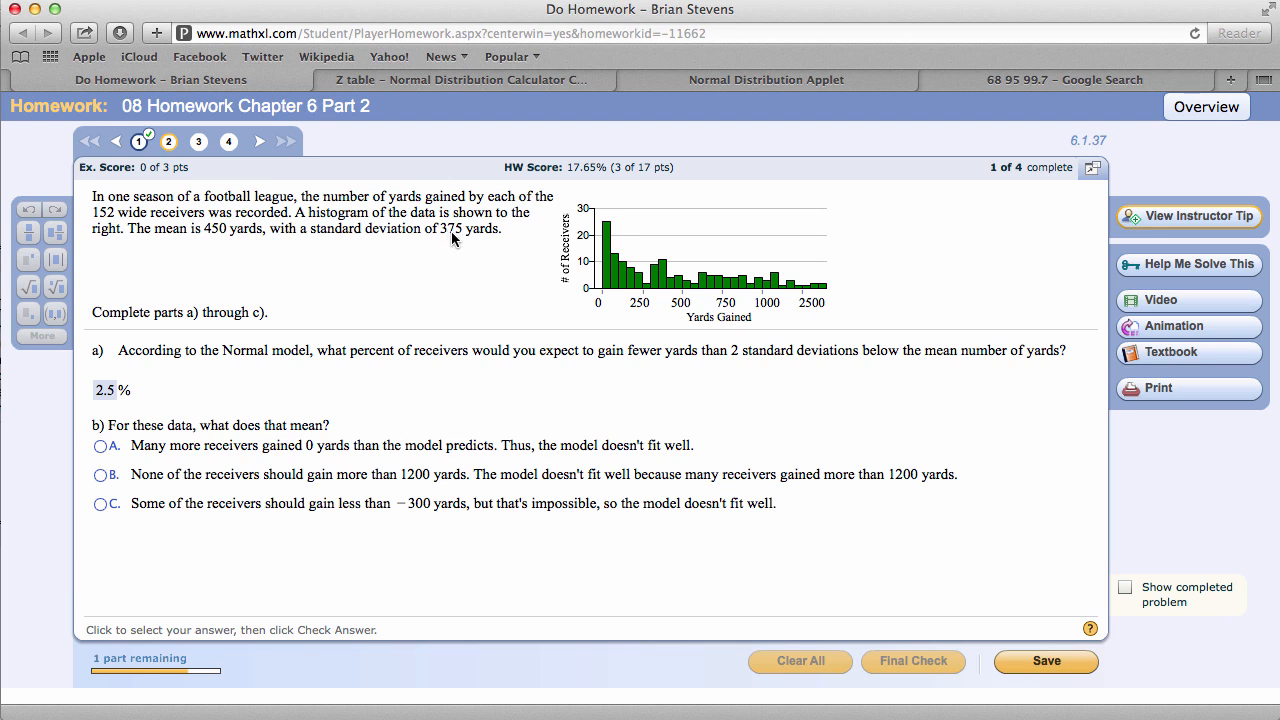
mouse_move(210, 240)
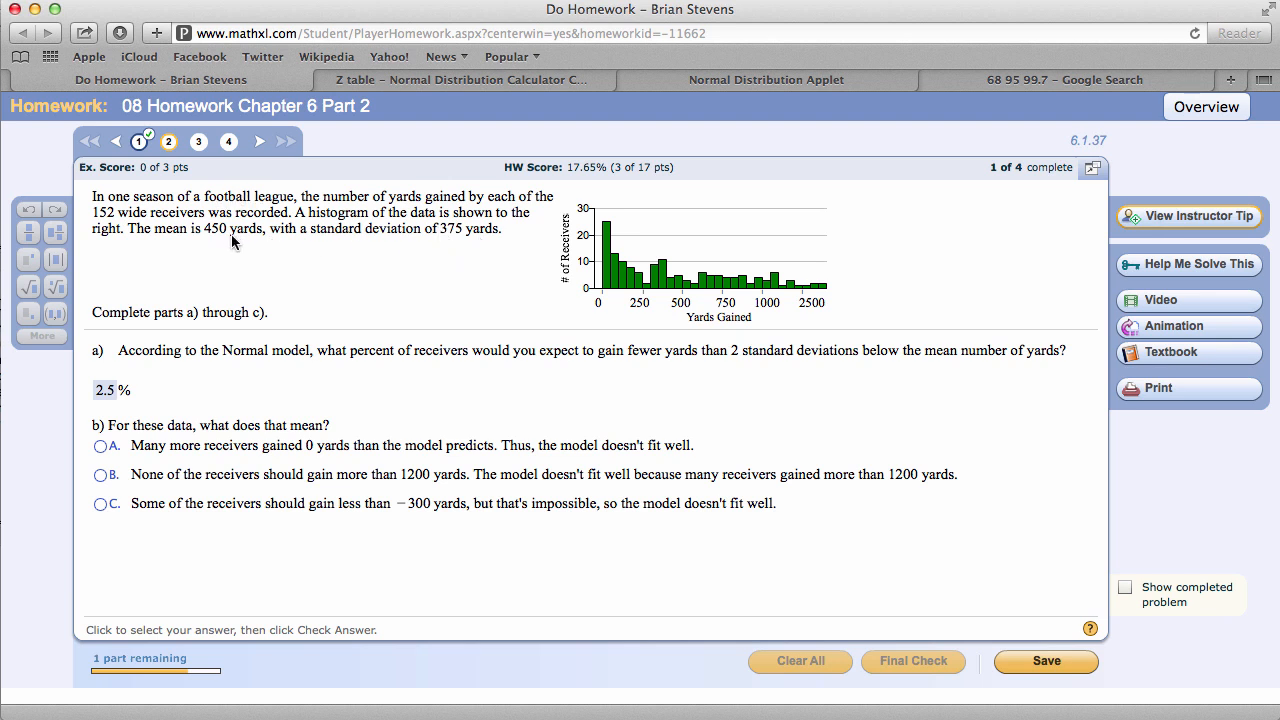
left_click(100, 504)
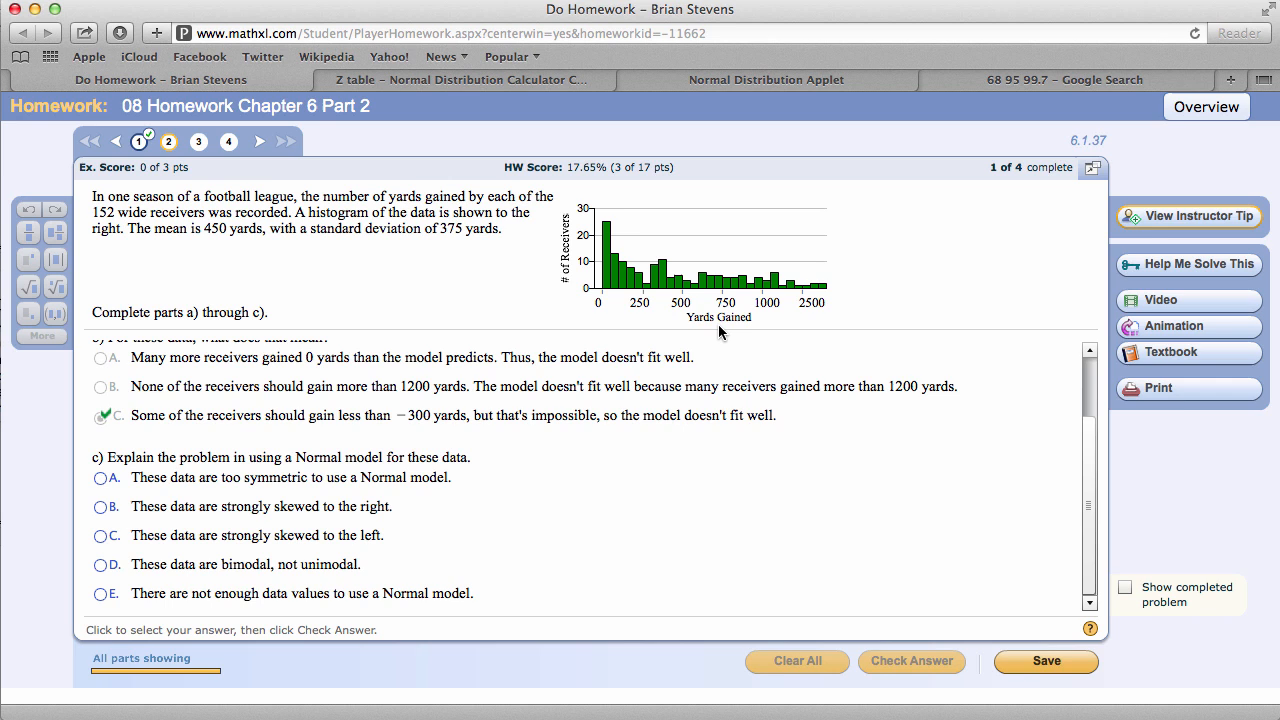
mouse_move(448, 390)
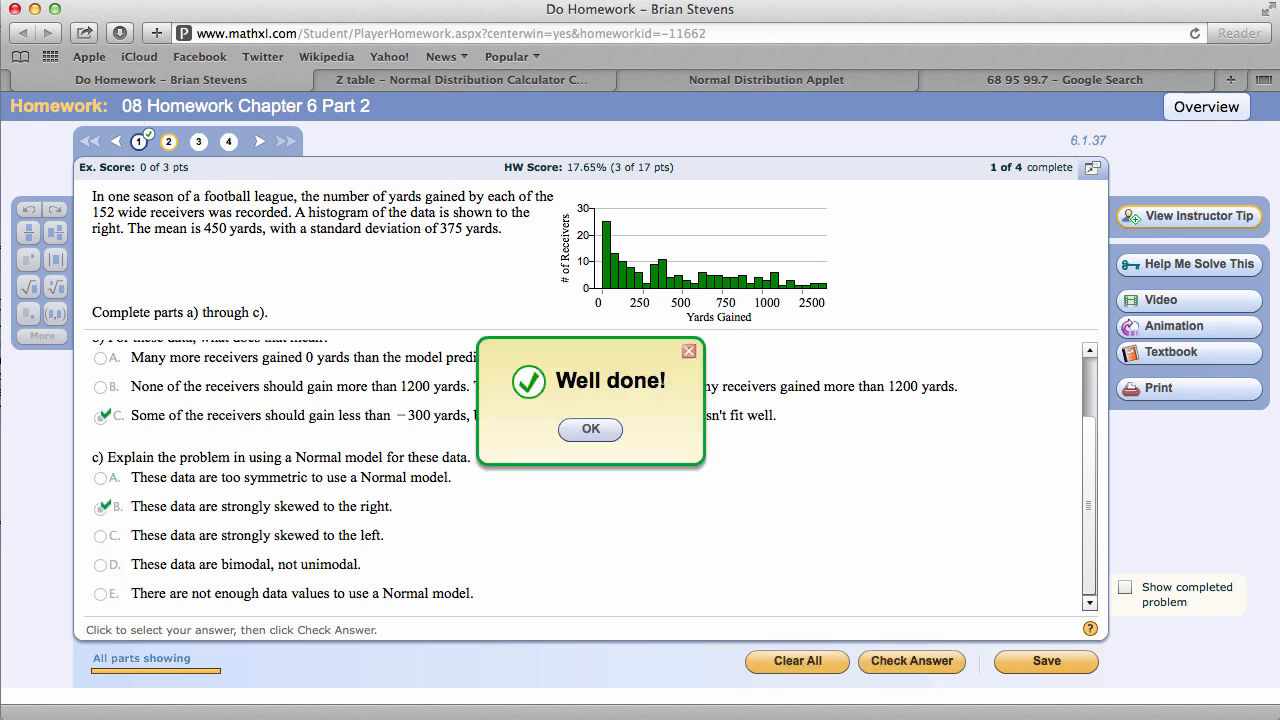
left_click(590, 428)
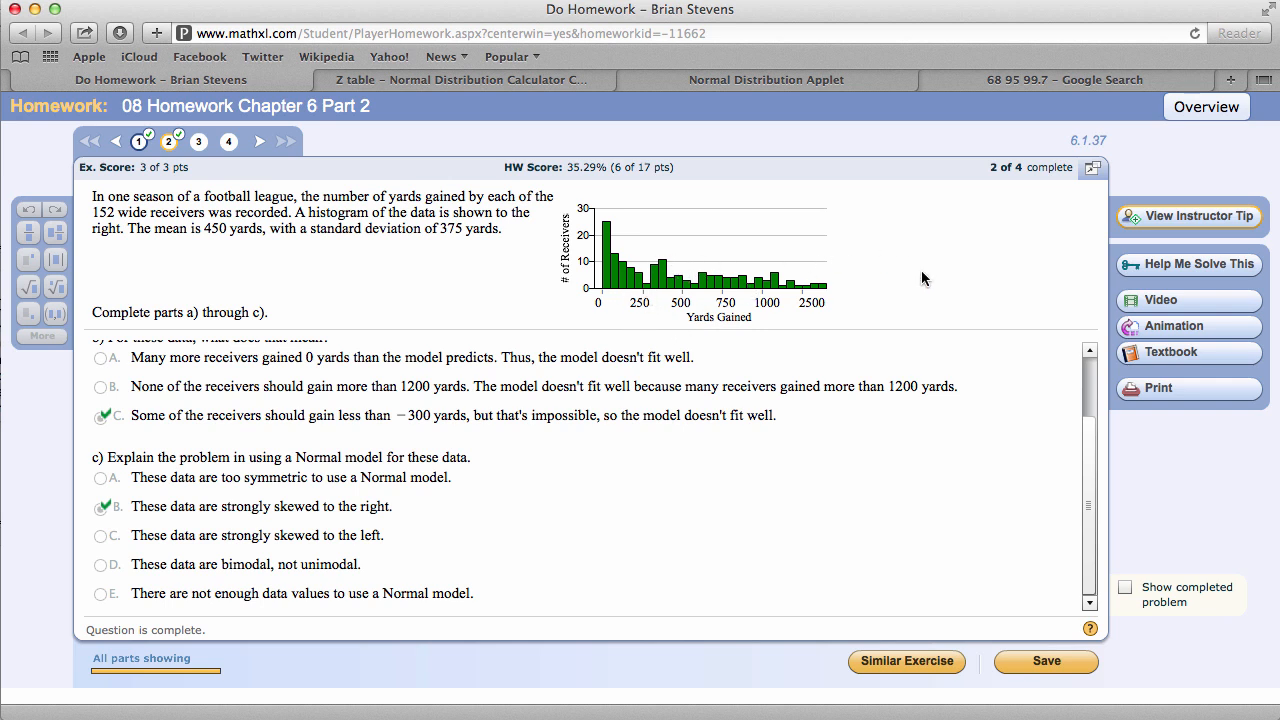
mouse_move(716, 384)
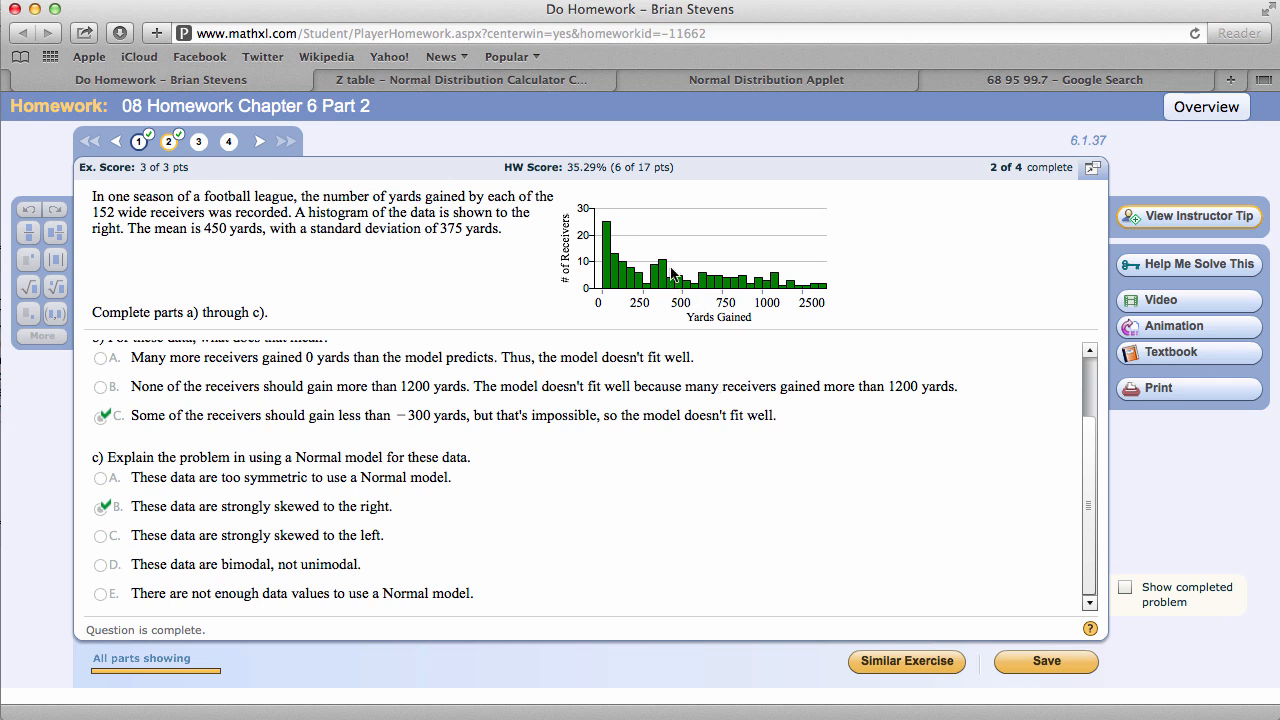
mouse_move(640, 252)
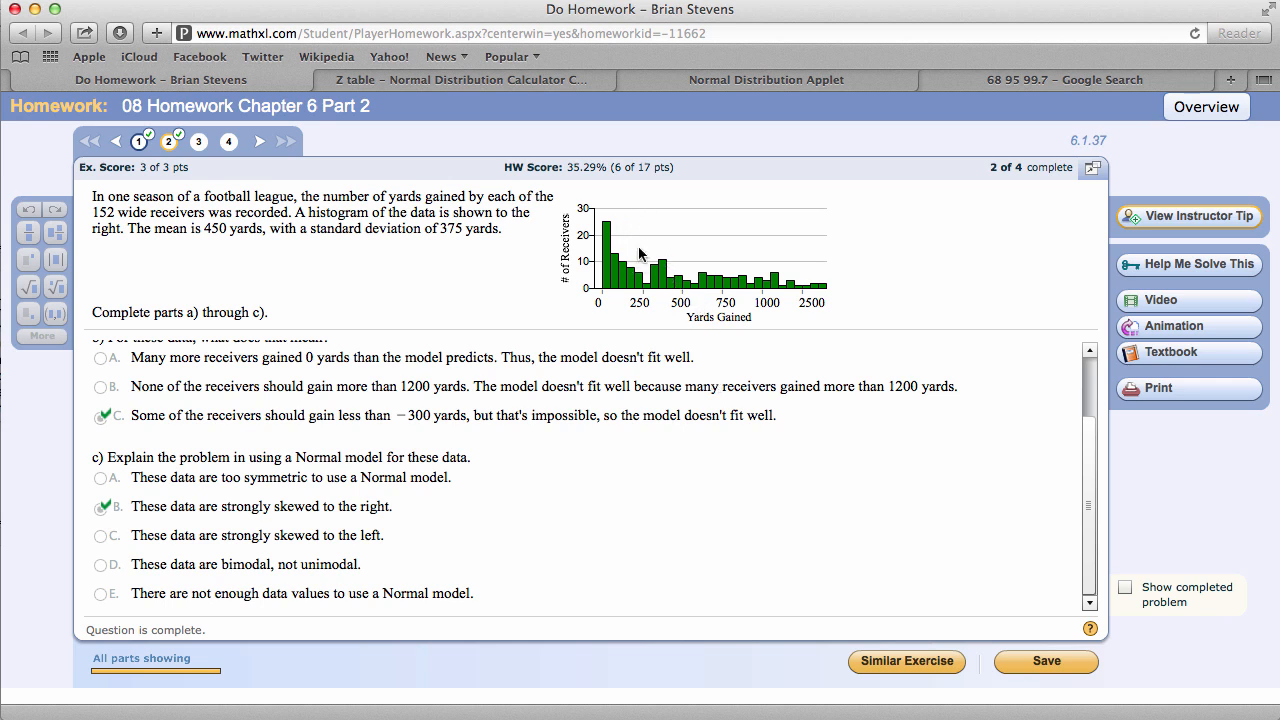
mouse_move(824, 300)
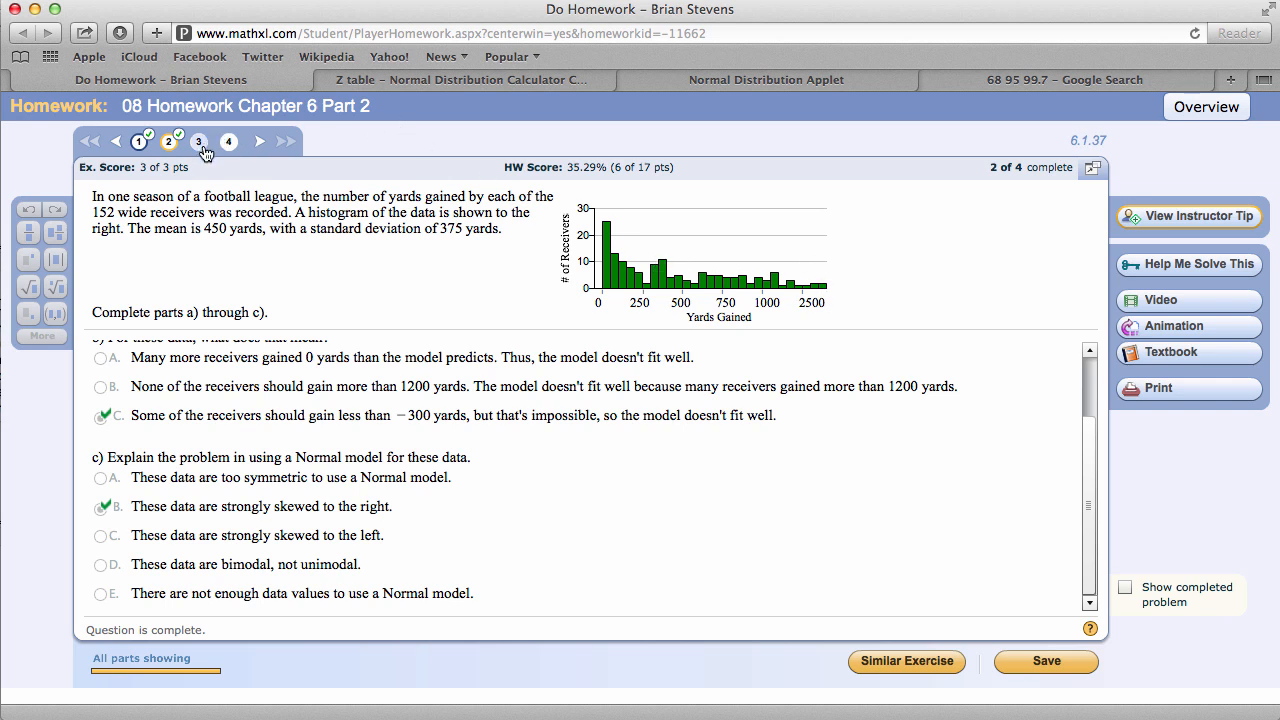
Step: Open question 3 on standard Normal percentages and dismiss its instructor tip
left_click(200, 140)
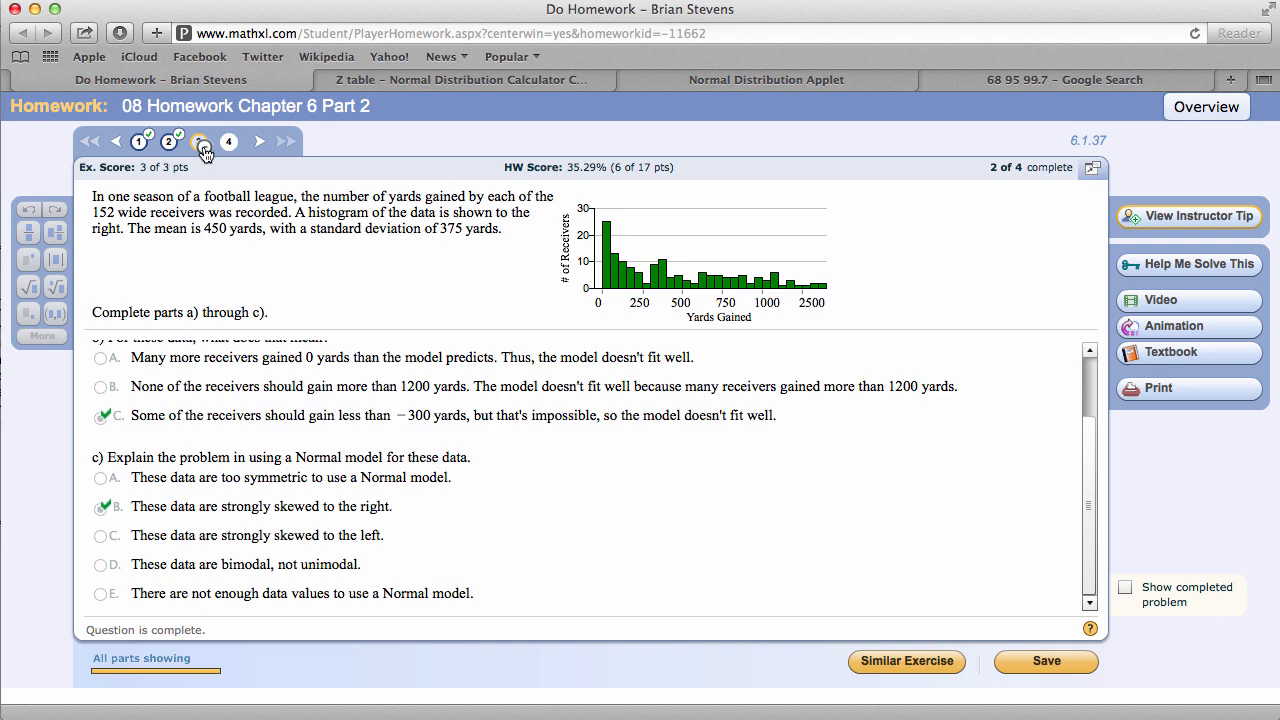
left_click(198, 140)
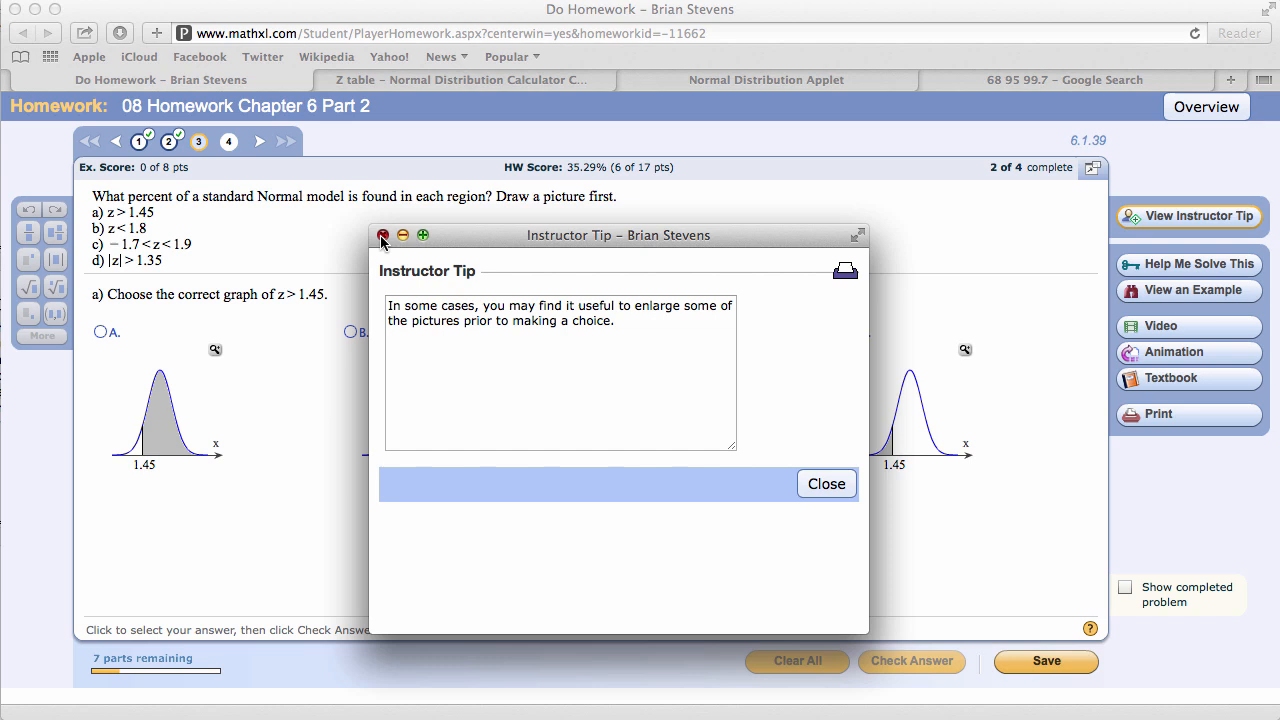
left_click(382, 236)
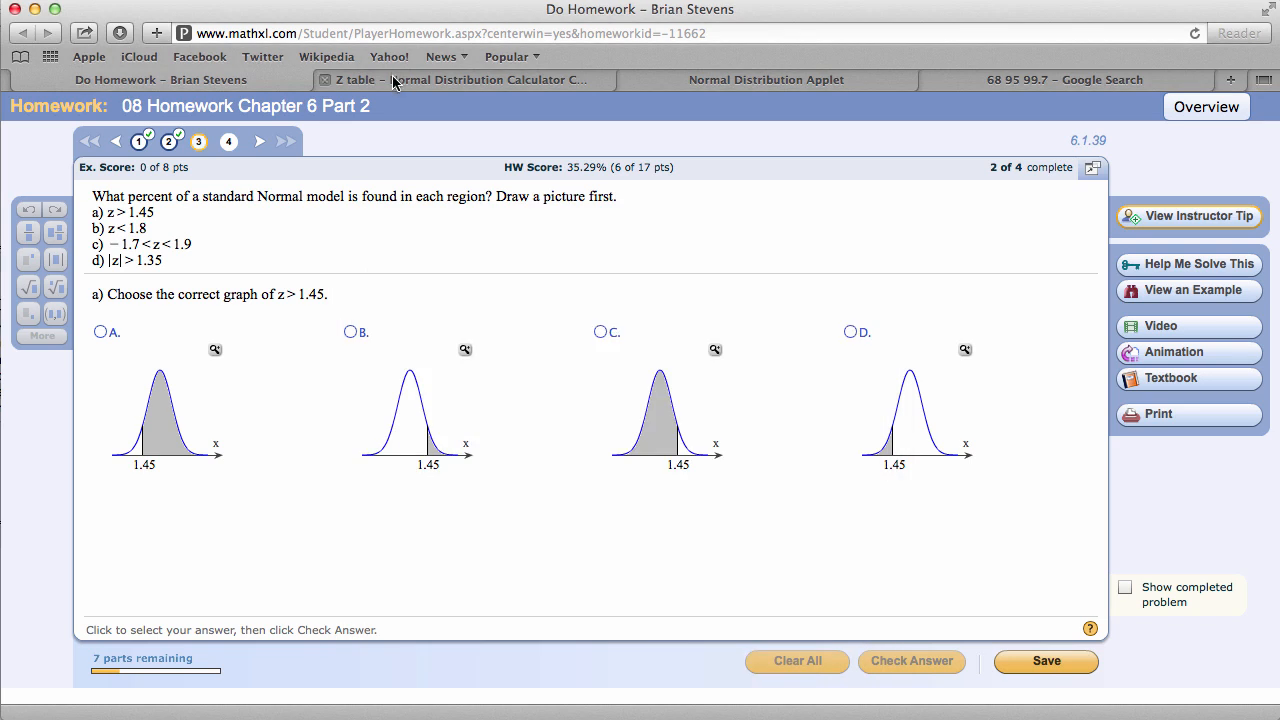
Step: Set the Lane calculator to mean 0, SD 1, then return to the homework
left_click(460, 80)
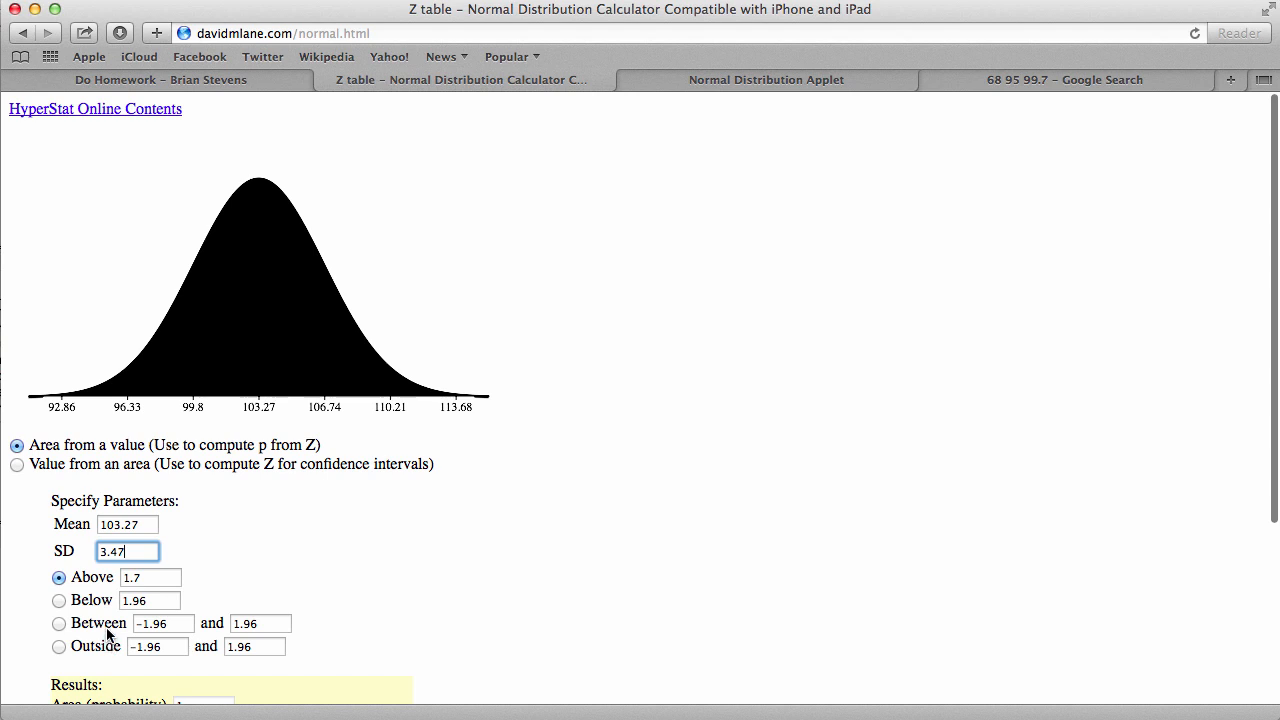
left_click(128, 524)
type("0")
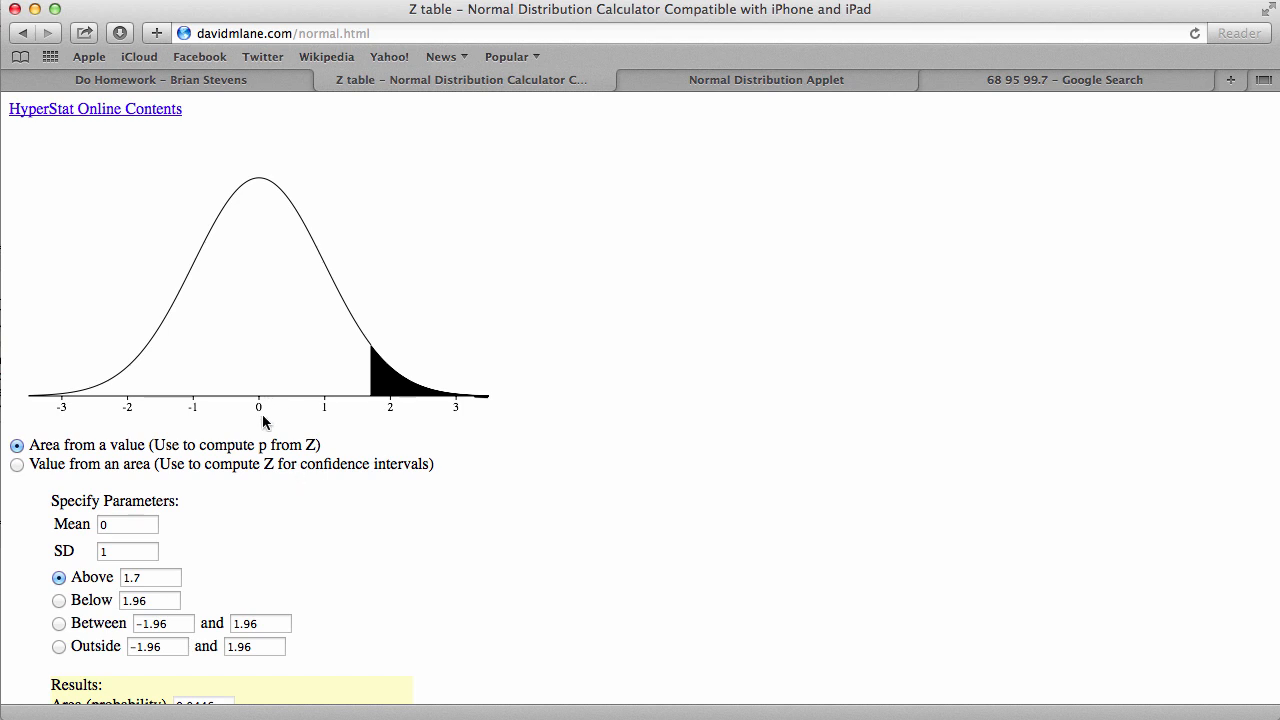
mouse_move(264, 424)
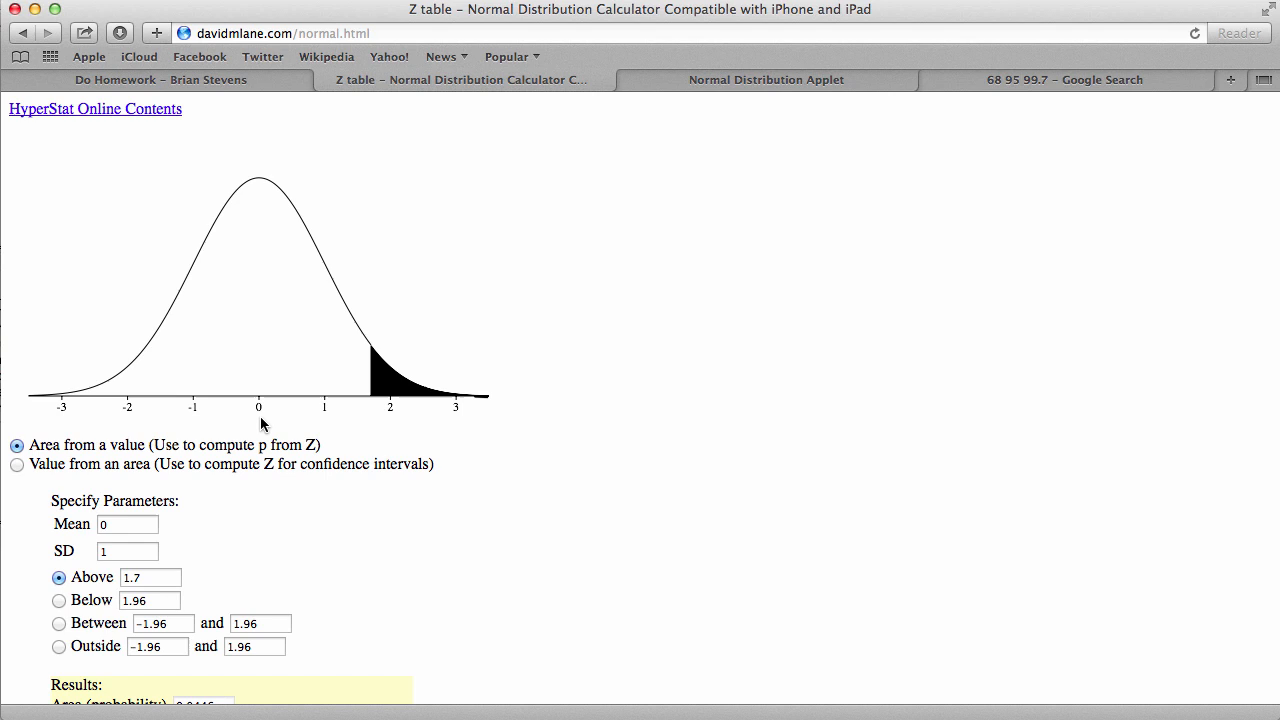
mouse_move(238, 428)
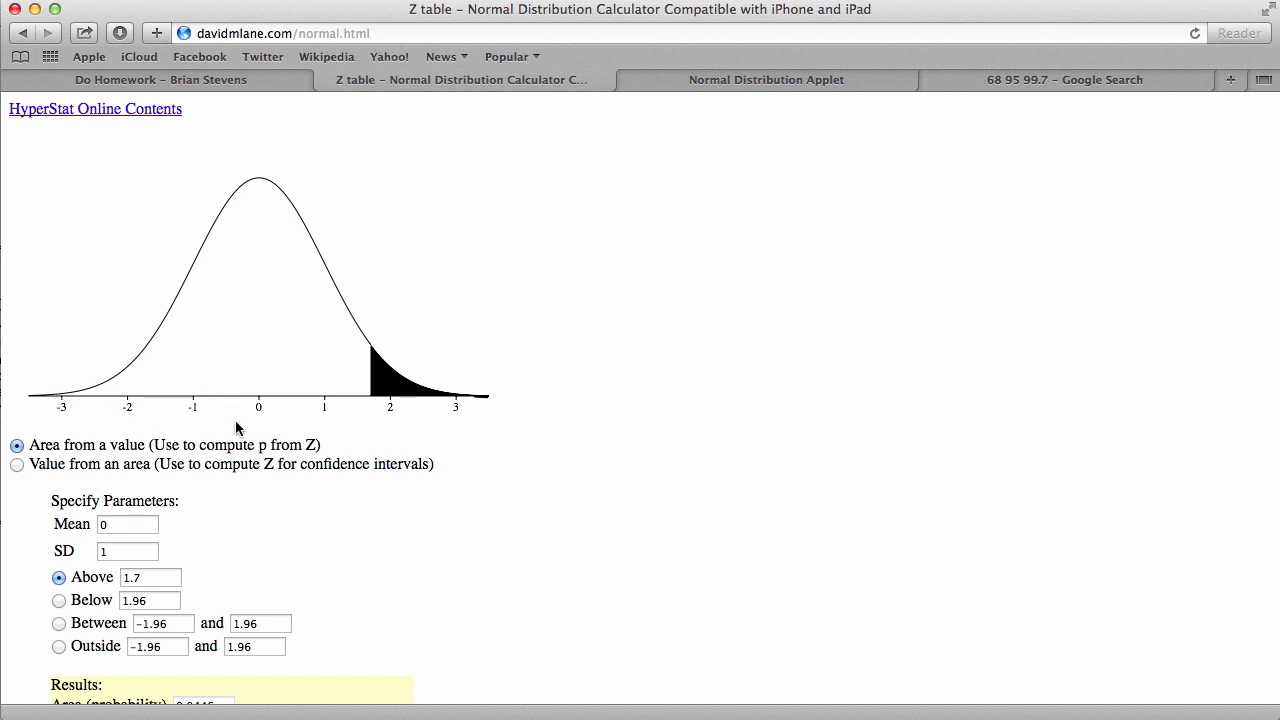
mouse_move(452, 444)
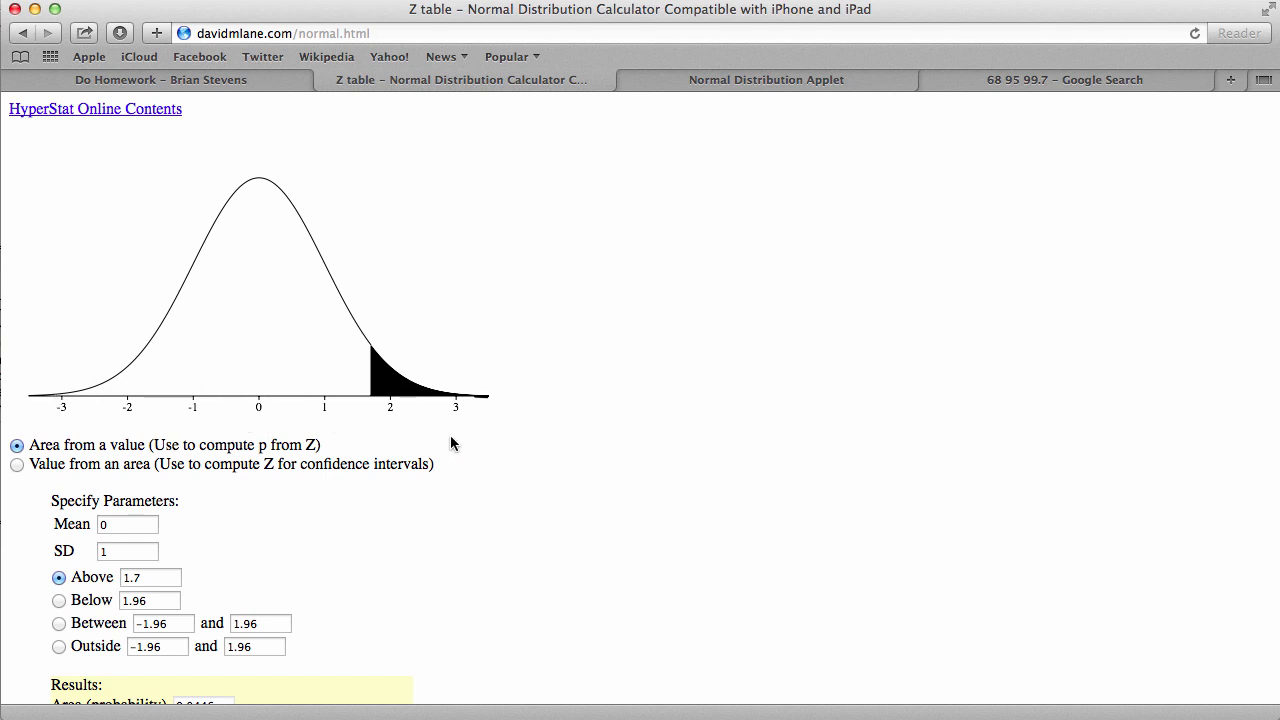
mouse_move(416, 430)
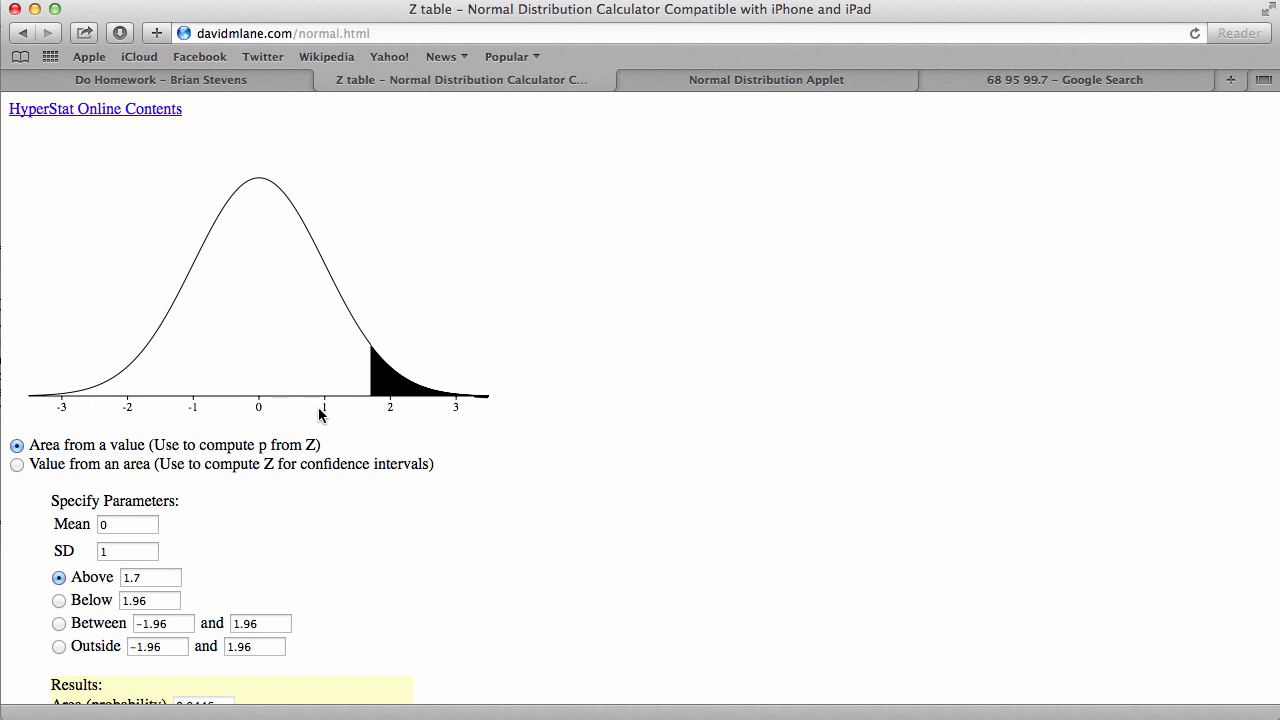
mouse_move(386, 404)
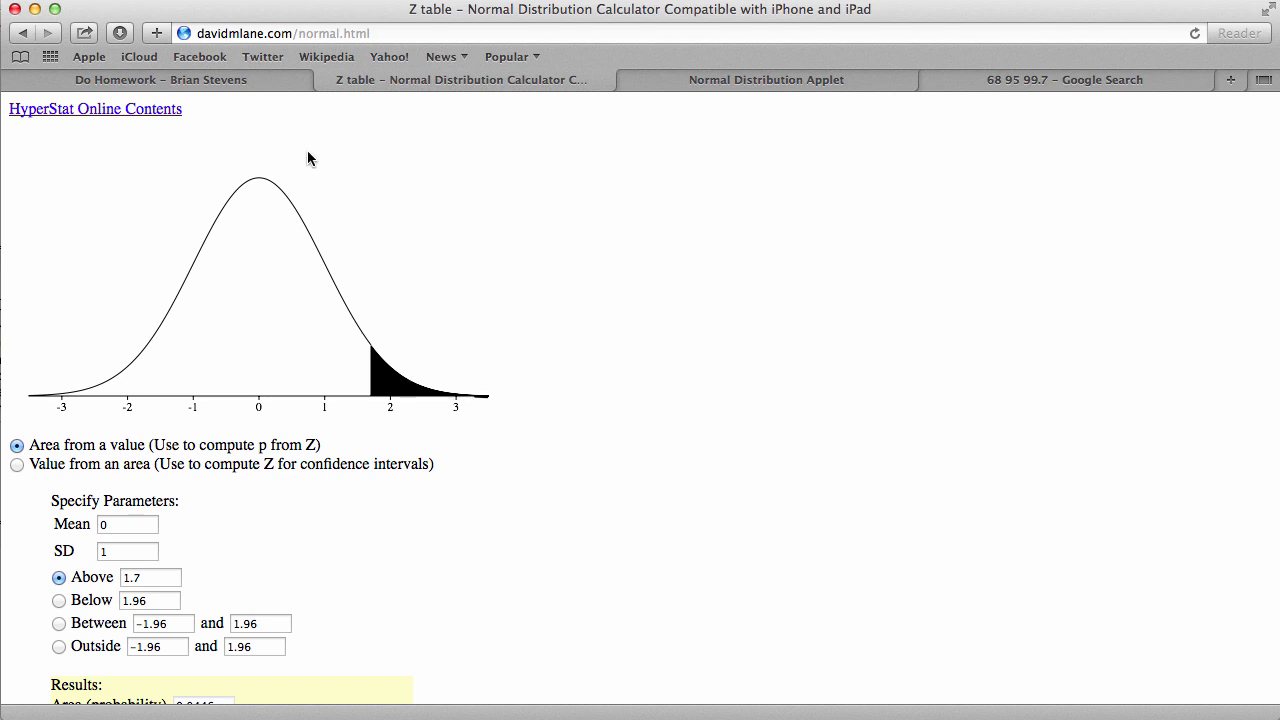
left_click(160, 80)
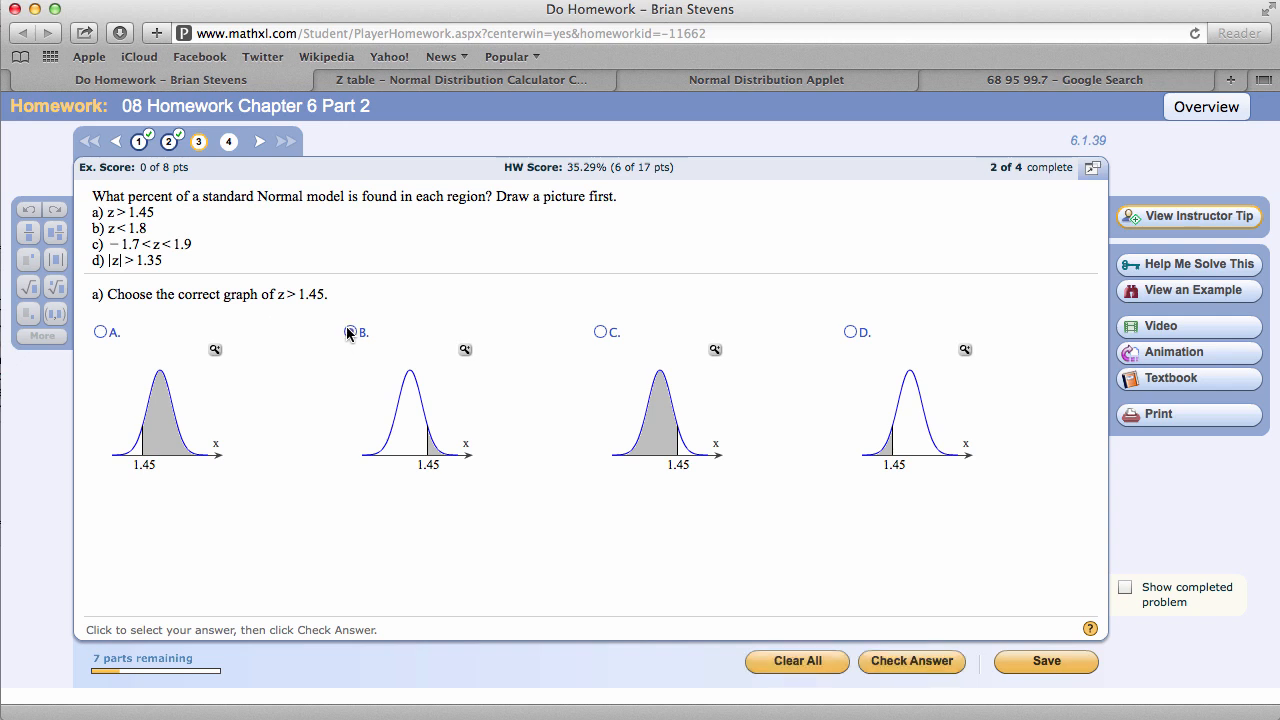
Step: Choose graph B shaded right of 1.45, then bring up the 68-95-99.7 chart
left_click(350, 332)
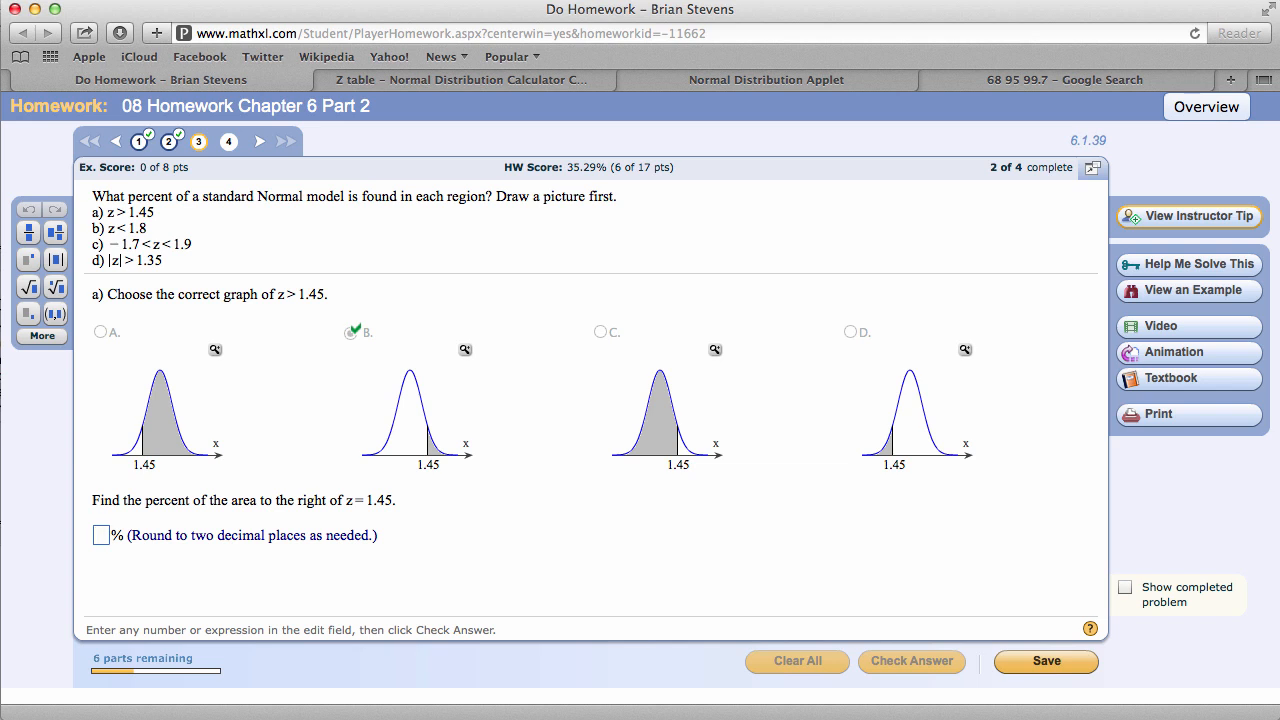
mouse_move(418, 460)
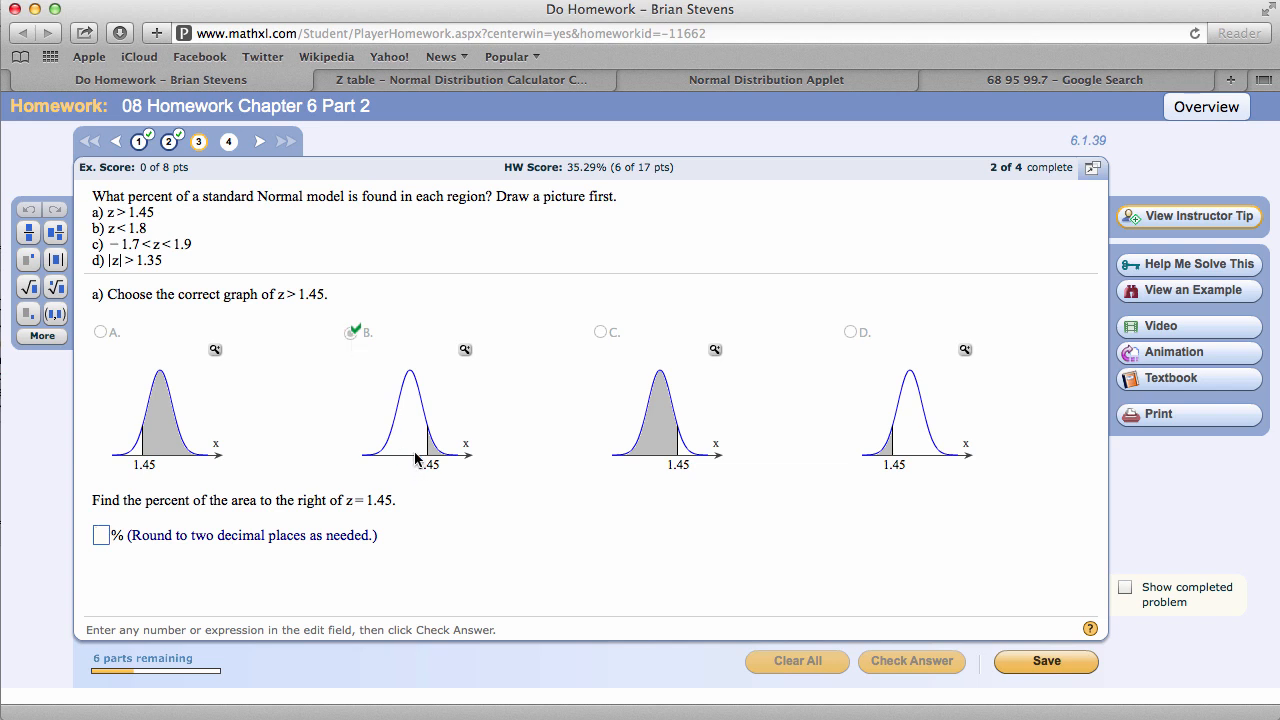
mouse_move(418, 458)
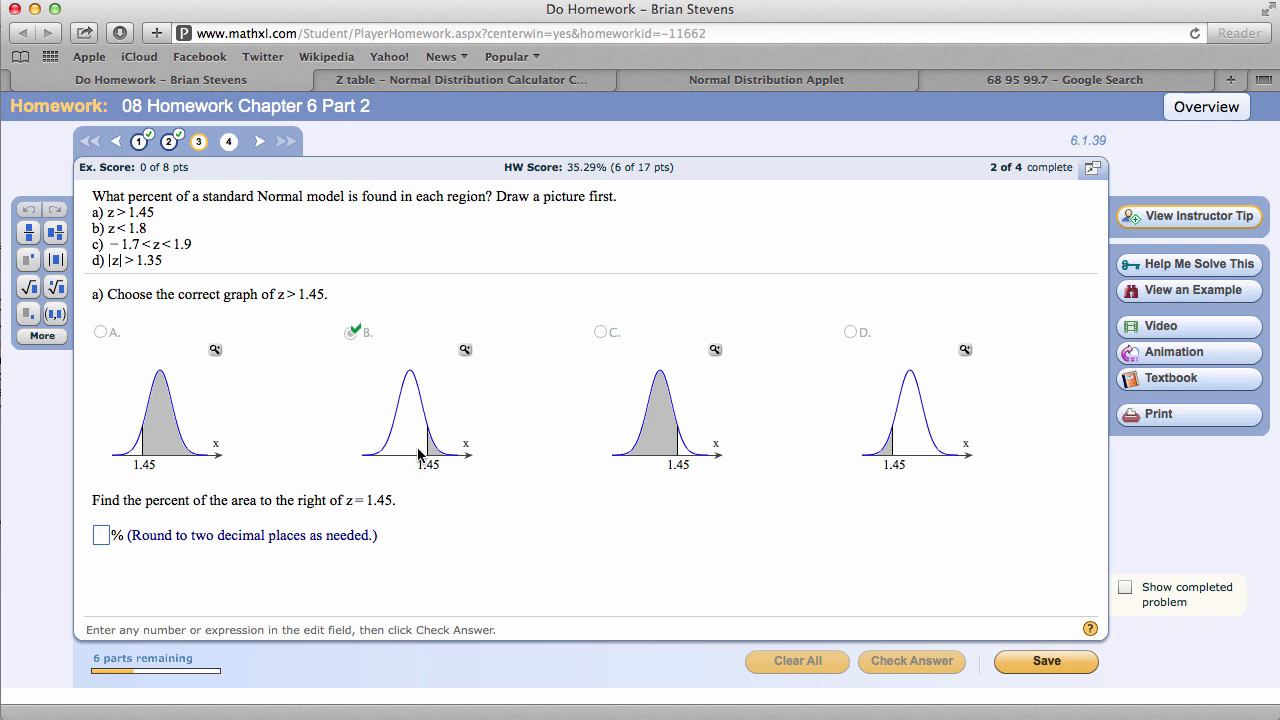
left_click(100, 536)
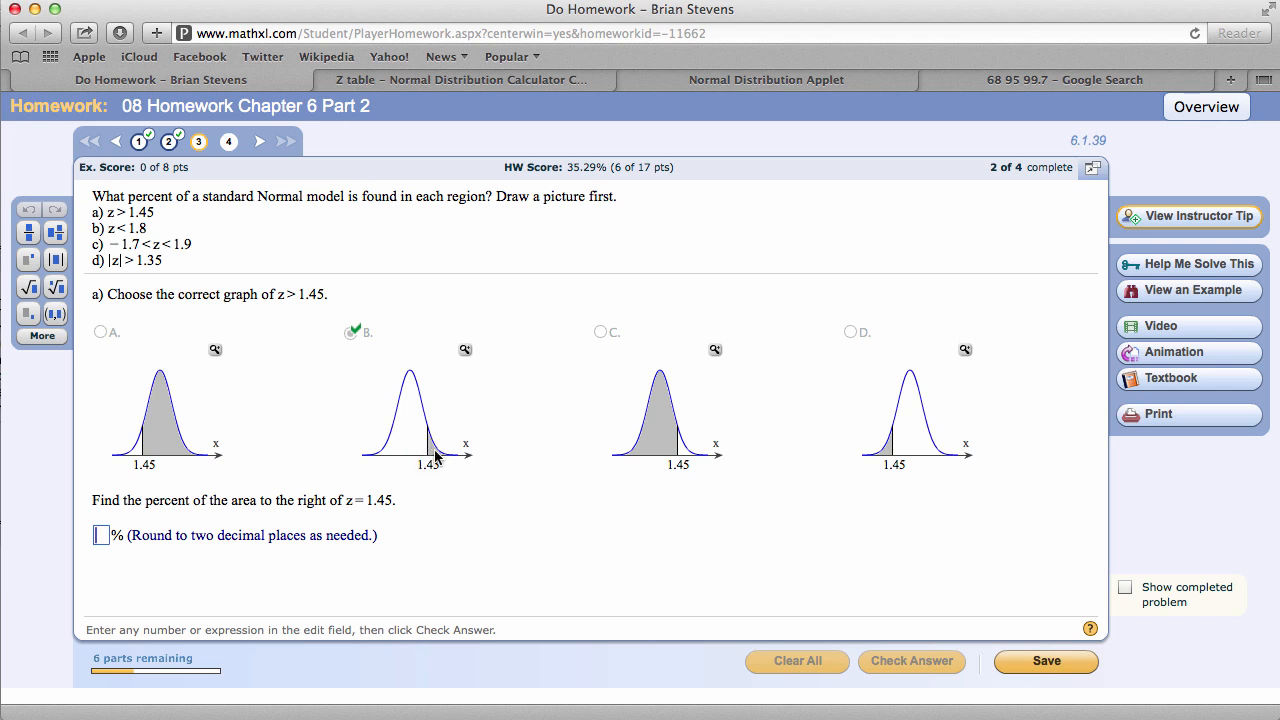
mouse_move(436, 452)
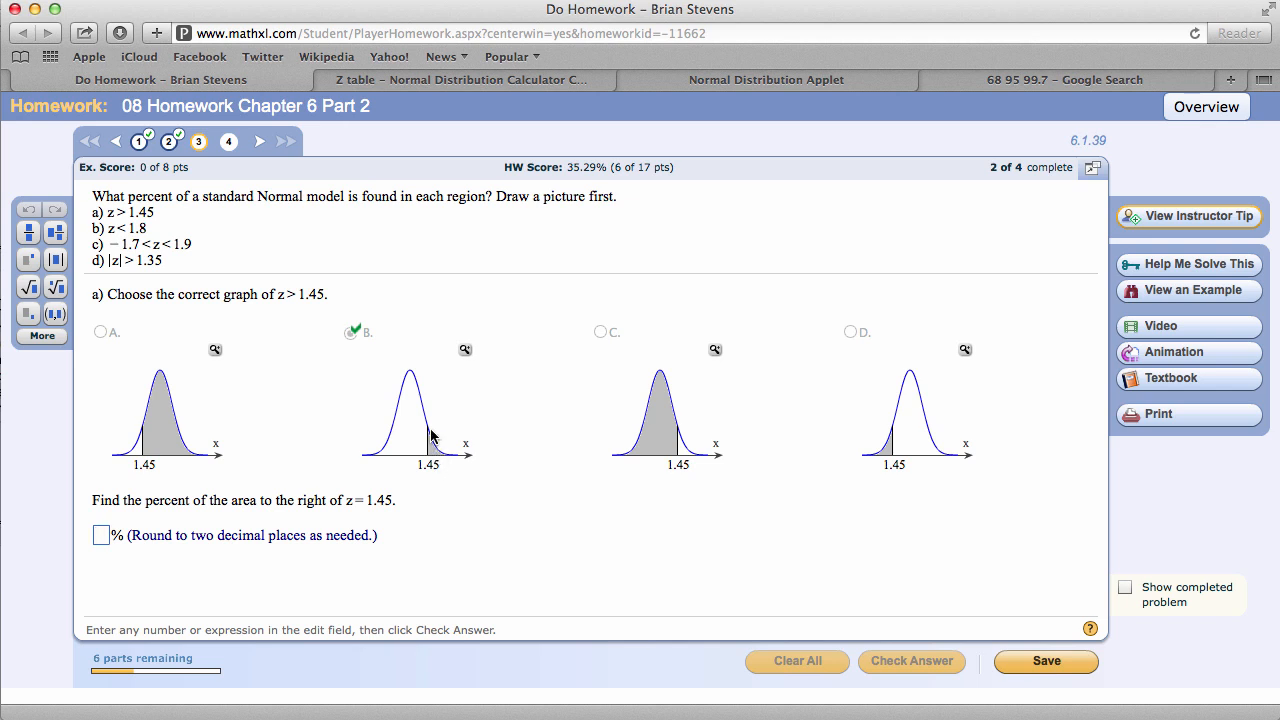
mouse_move(502, 440)
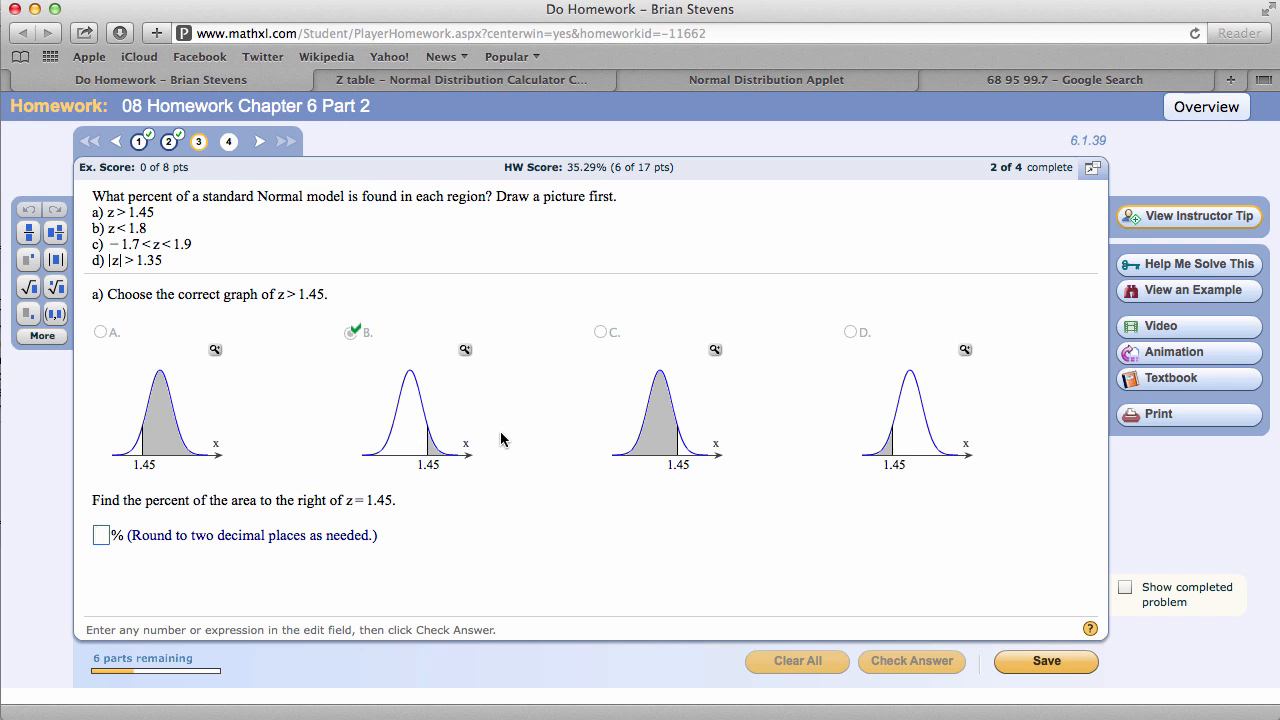
mouse_move(420, 460)
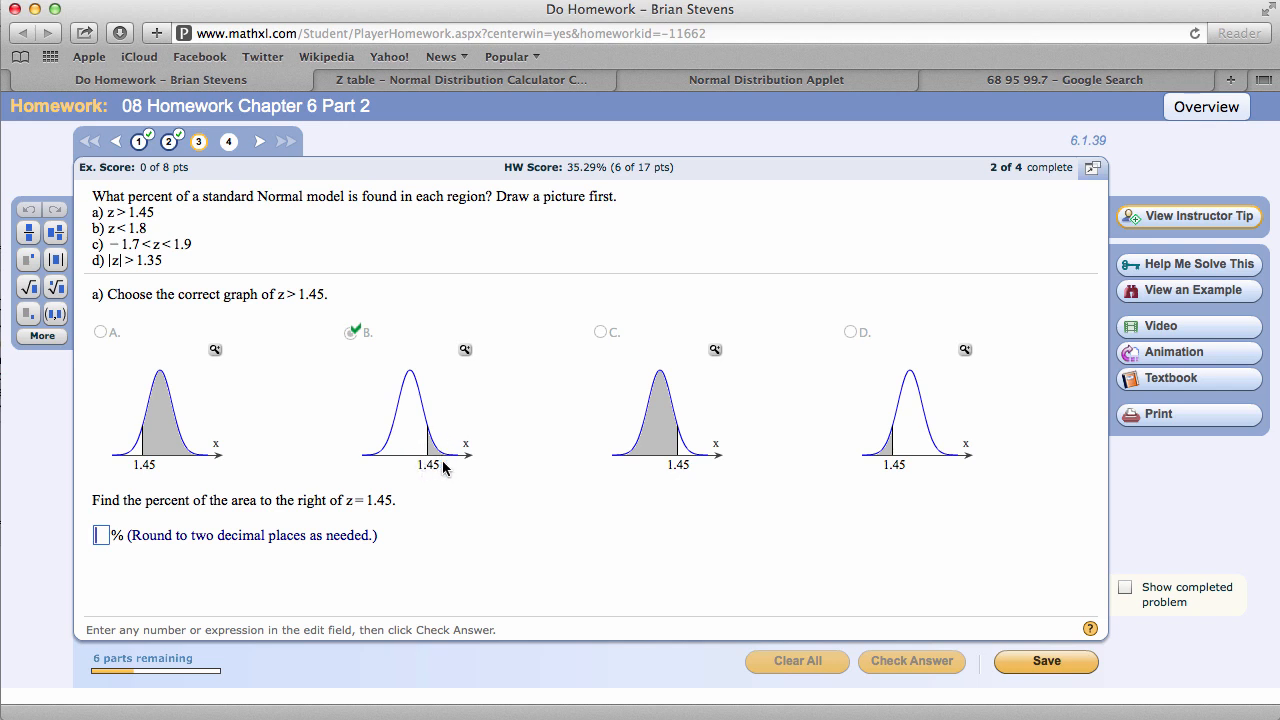
mouse_move(444, 456)
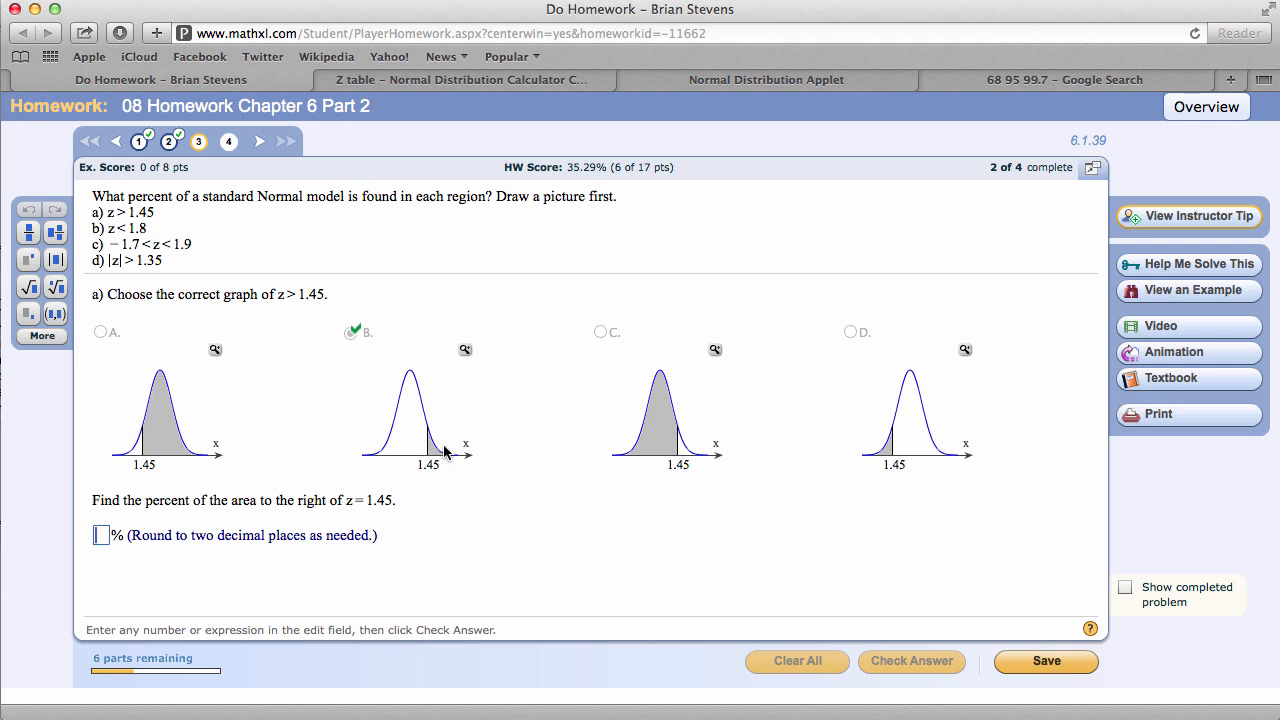
left_click(1064, 80)
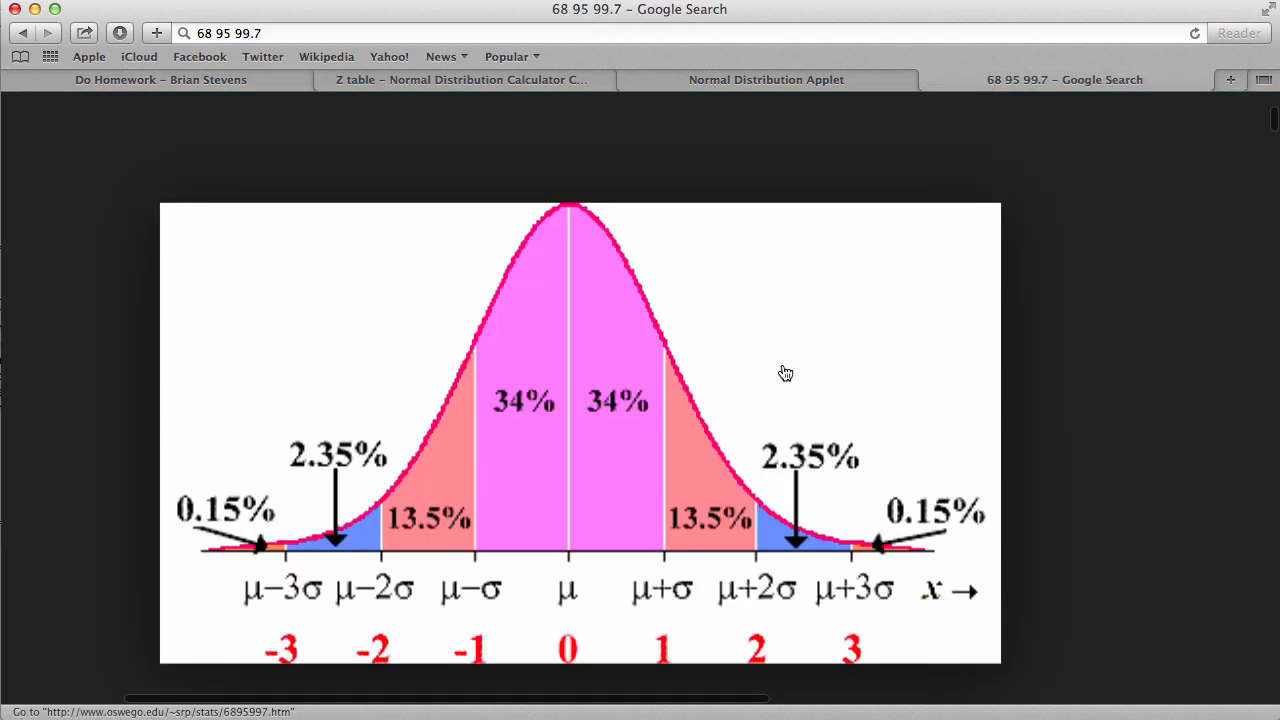
mouse_move(716, 544)
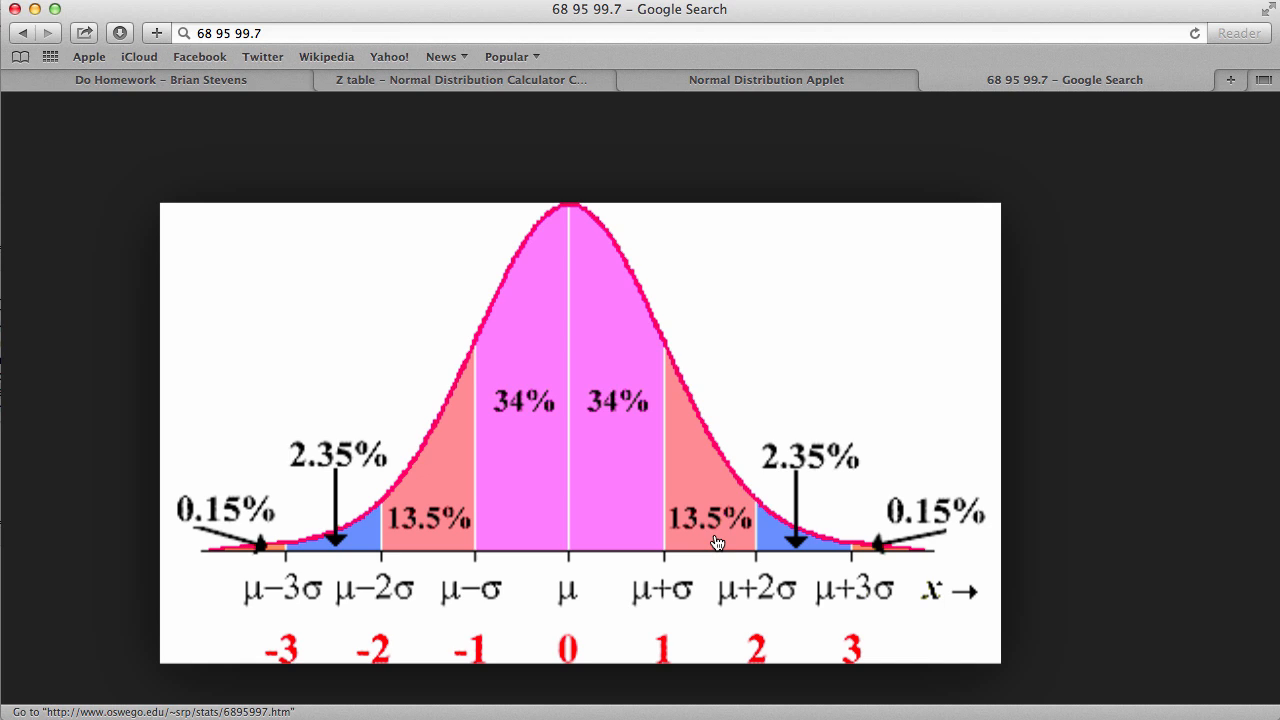
mouse_move(768, 548)
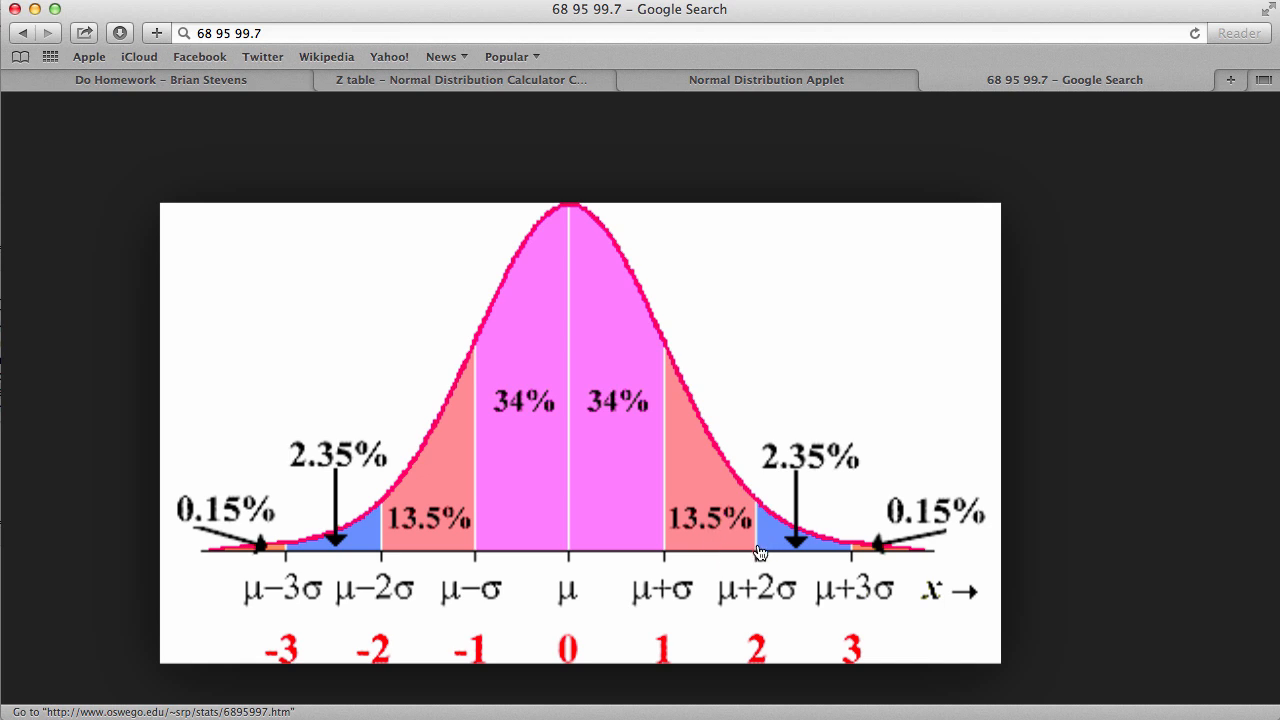
mouse_move(668, 544)
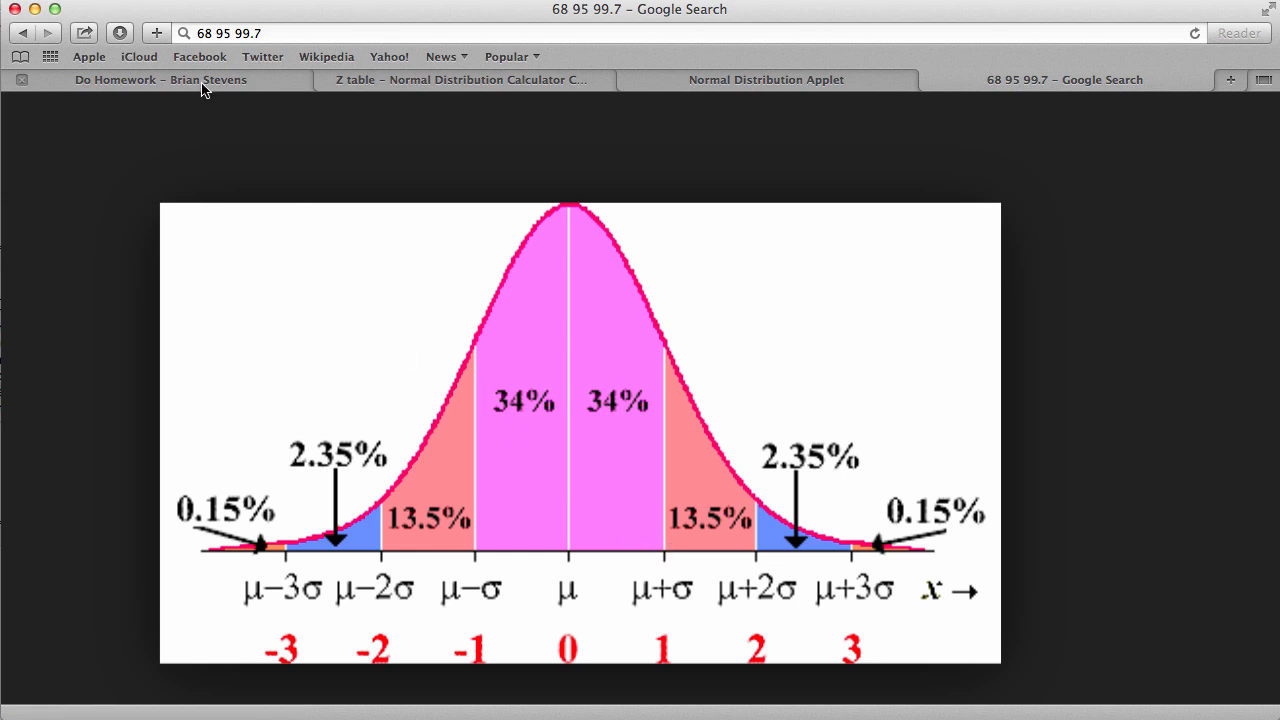
Step: Return from the 68-95-99.7 chart to the MathXL z > 1.45 question
left_click(160, 80)
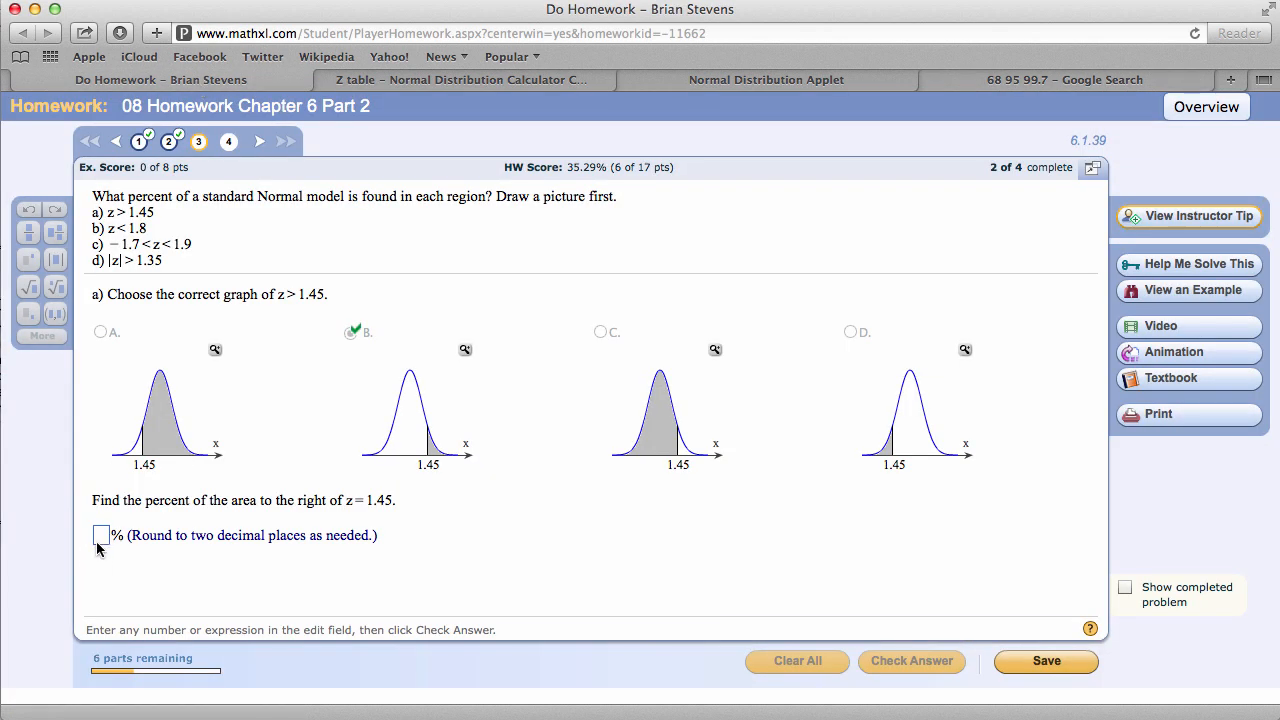
Step: Look up the area above z = 1.45 (0.0735) and submit 7.35% for part a
left_click(462, 80)
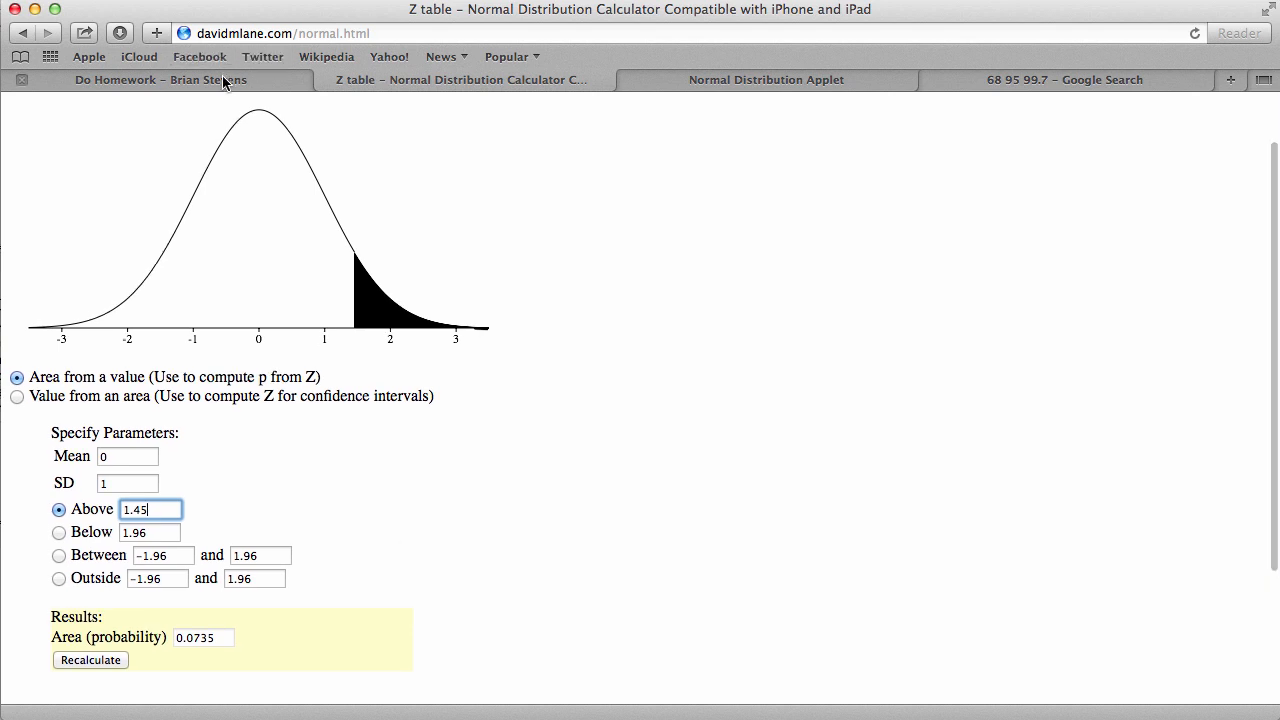
left_click(160, 80)
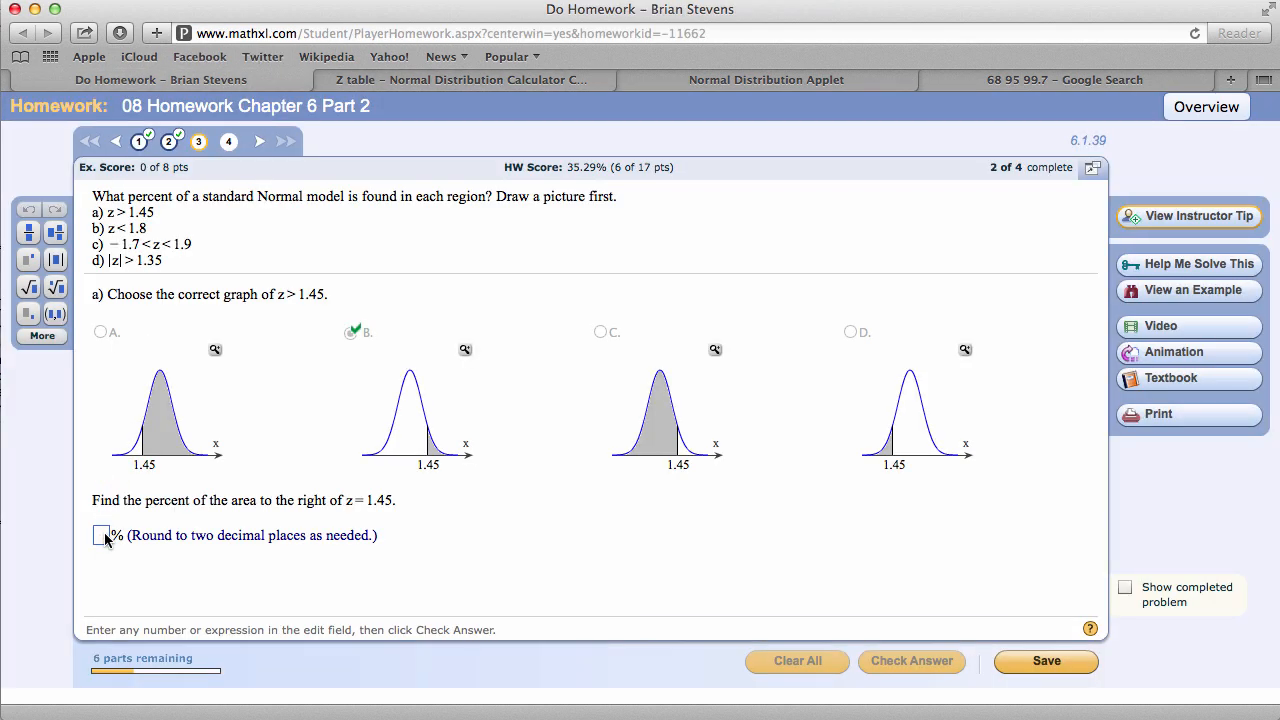
type("7.35")
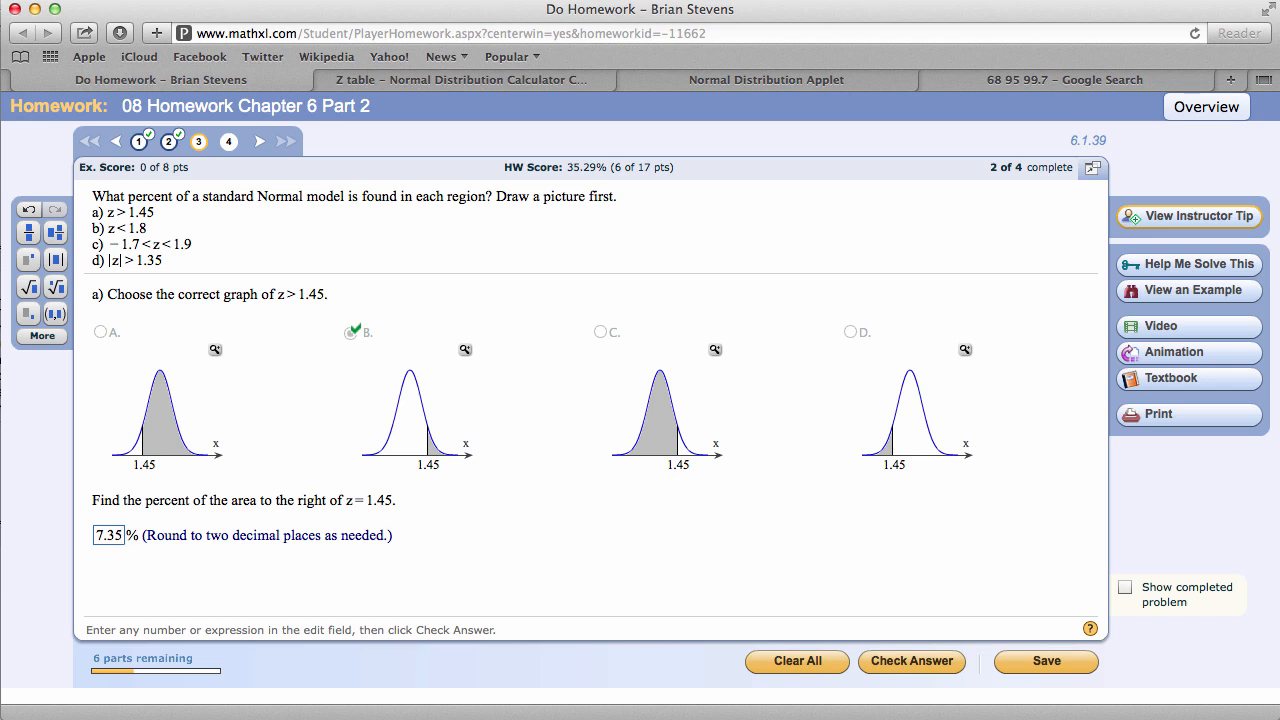
left_click(912, 660)
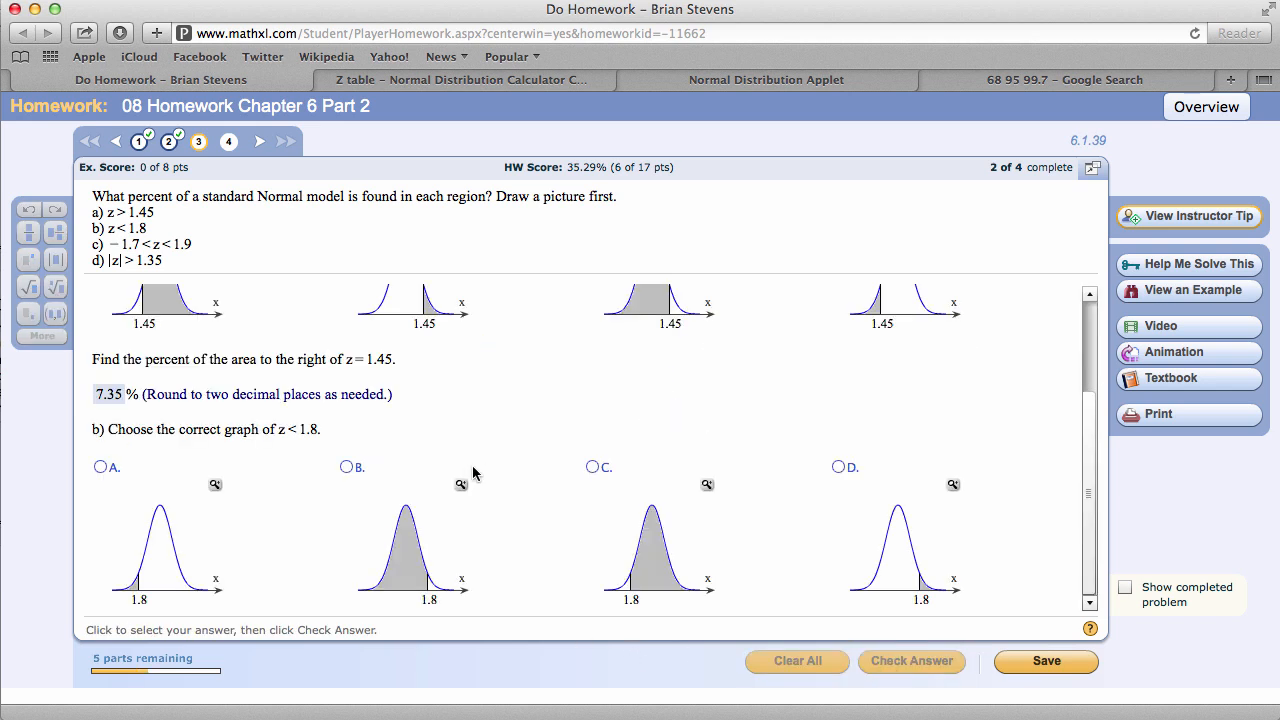
mouse_move(464, 476)
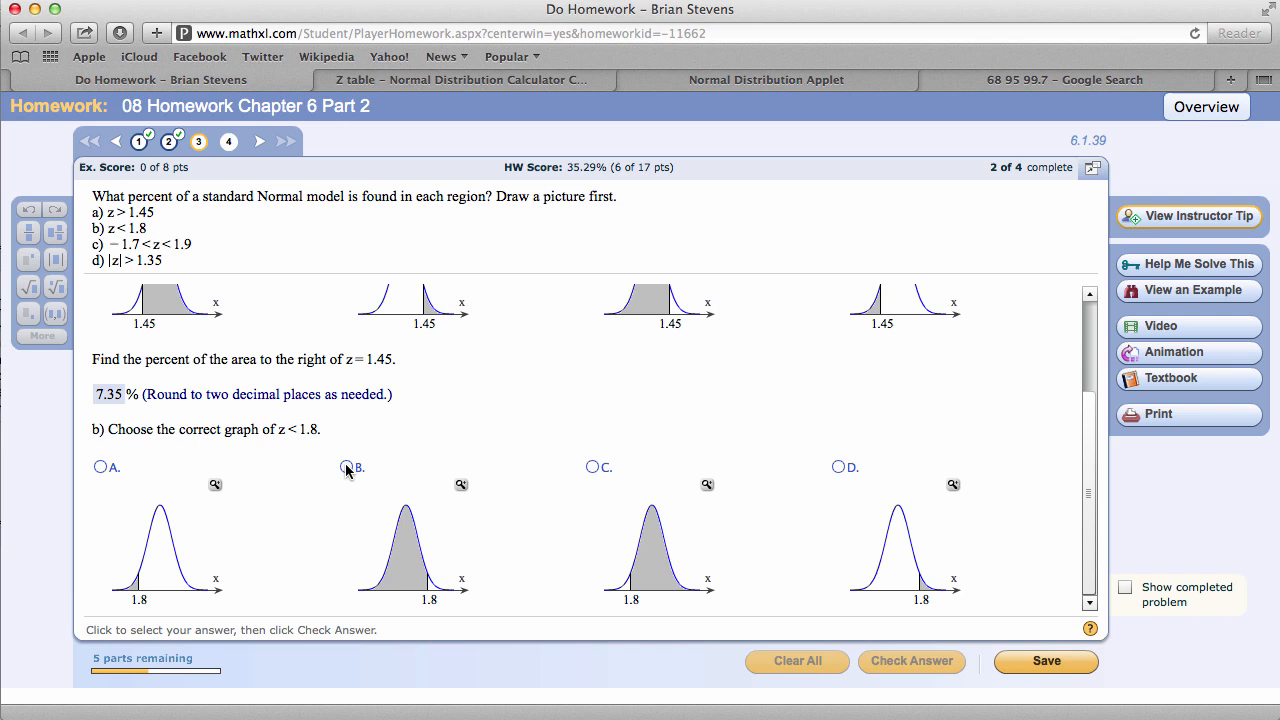
Step: Choose graph B, shaded left of 1.8, for z < 1.8 and go to the z-table calculator
left_click(346, 468)
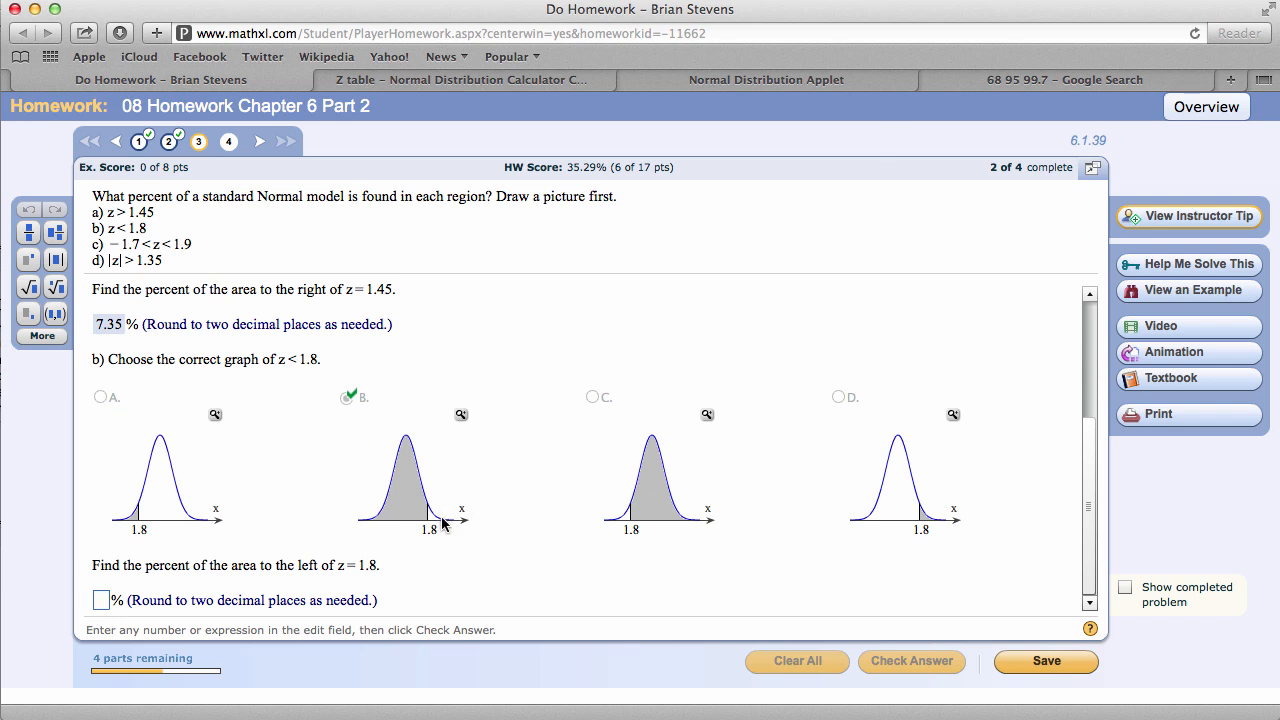
mouse_move(420, 522)
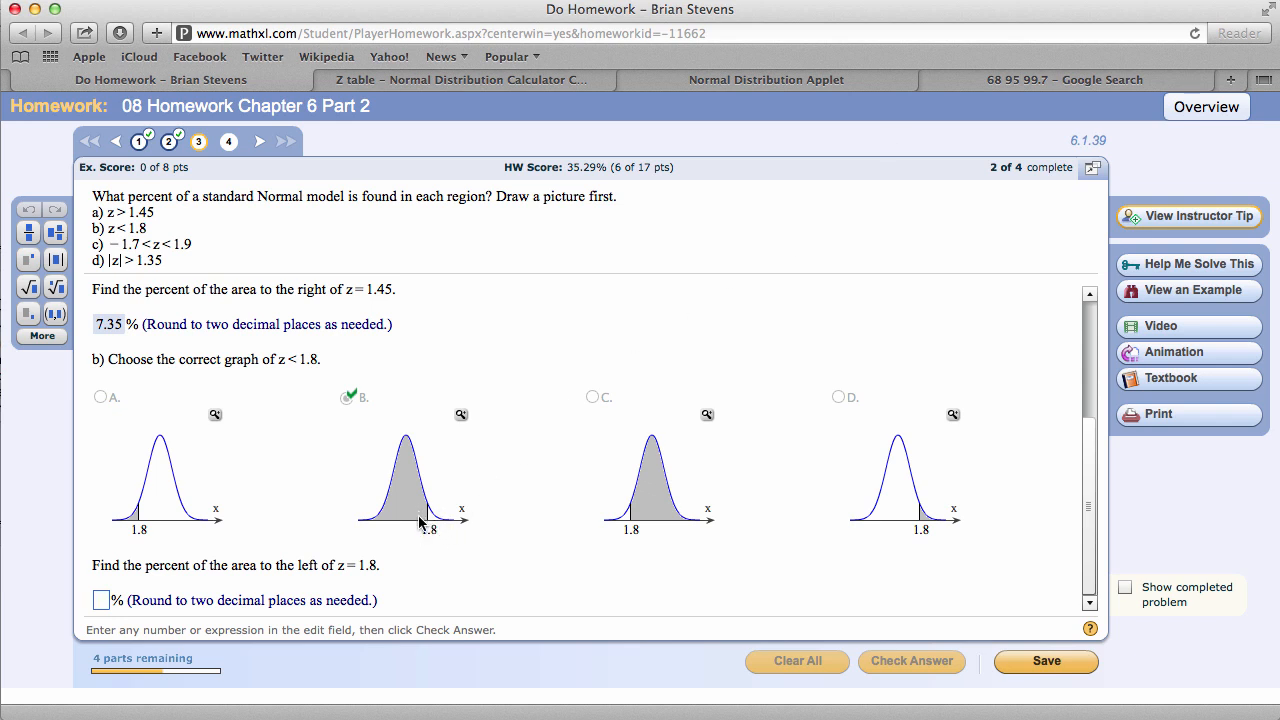
mouse_move(448, 522)
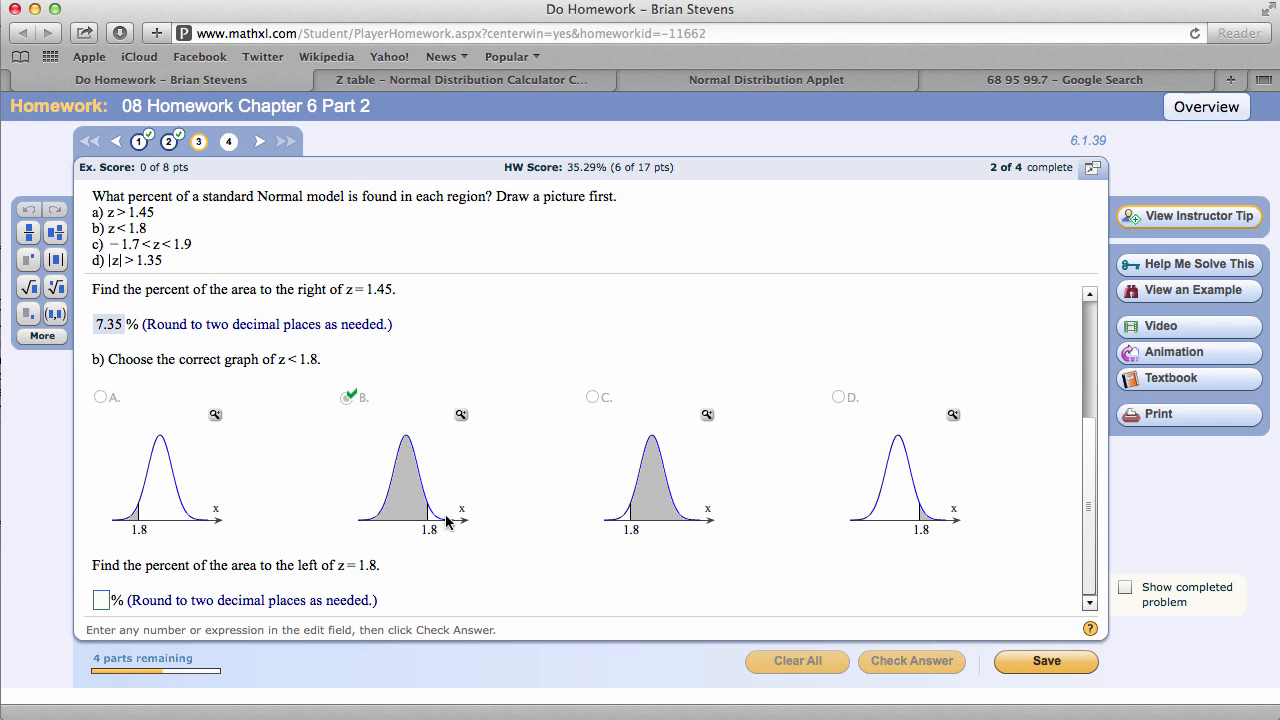
left_click(100, 600)
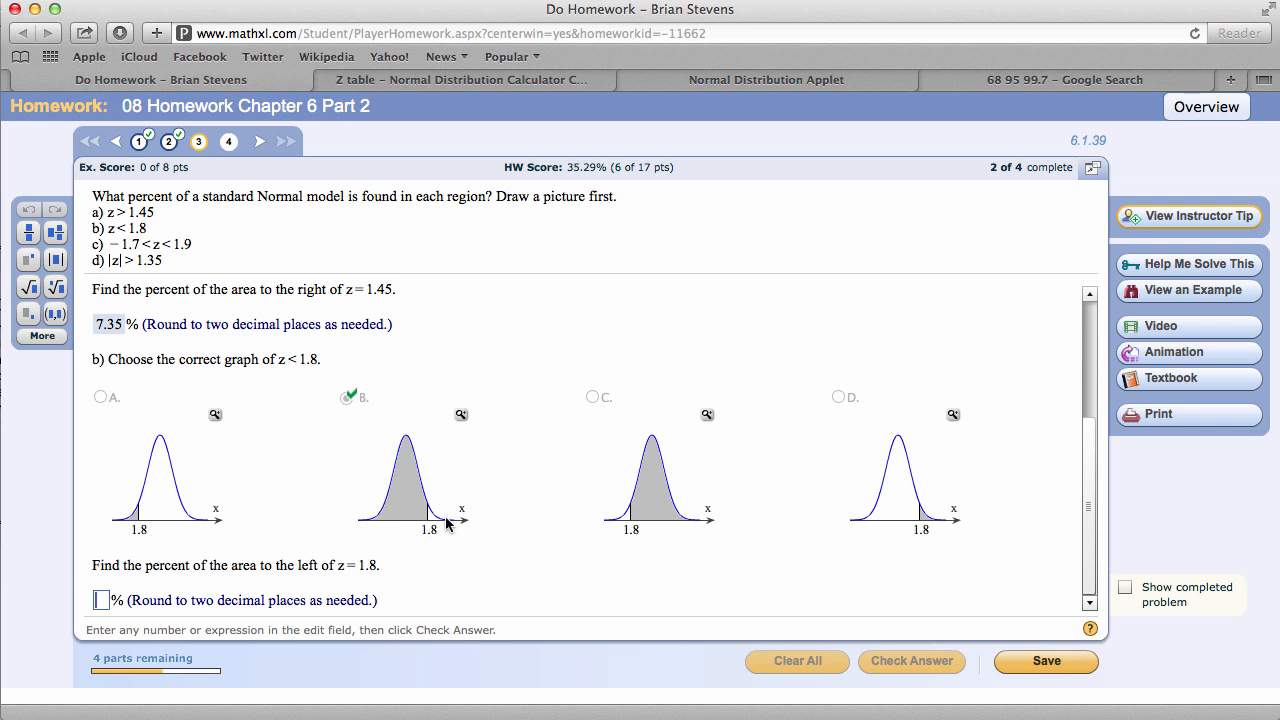
mouse_move(444, 524)
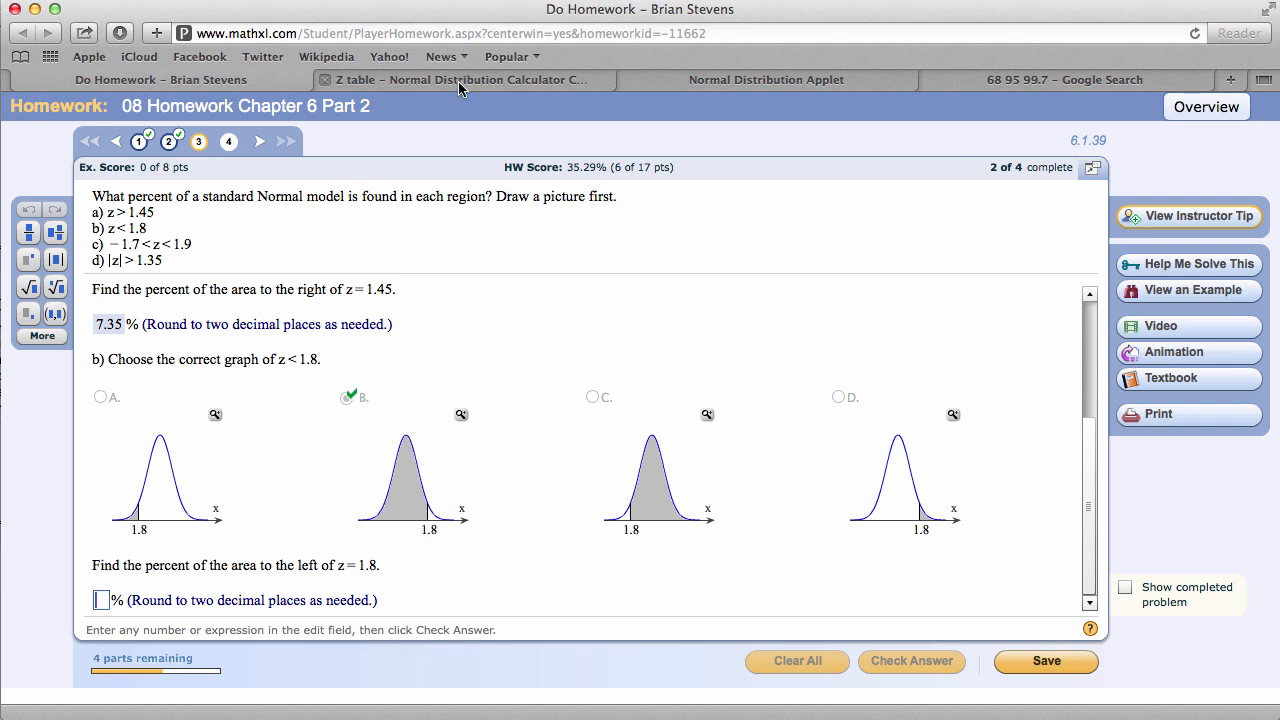
left_click(460, 80)
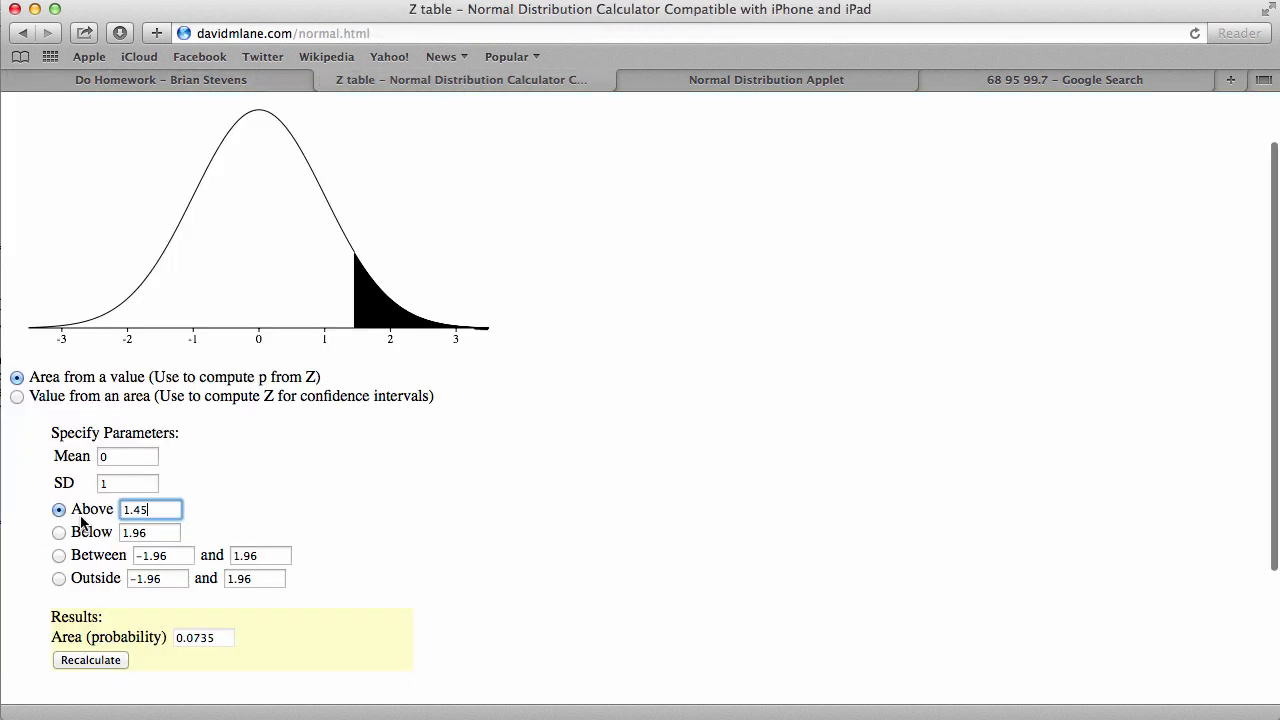
Step: Compute the area below z = 1.8 in the Lane calculator, giving 0.9641
left_click(58, 532)
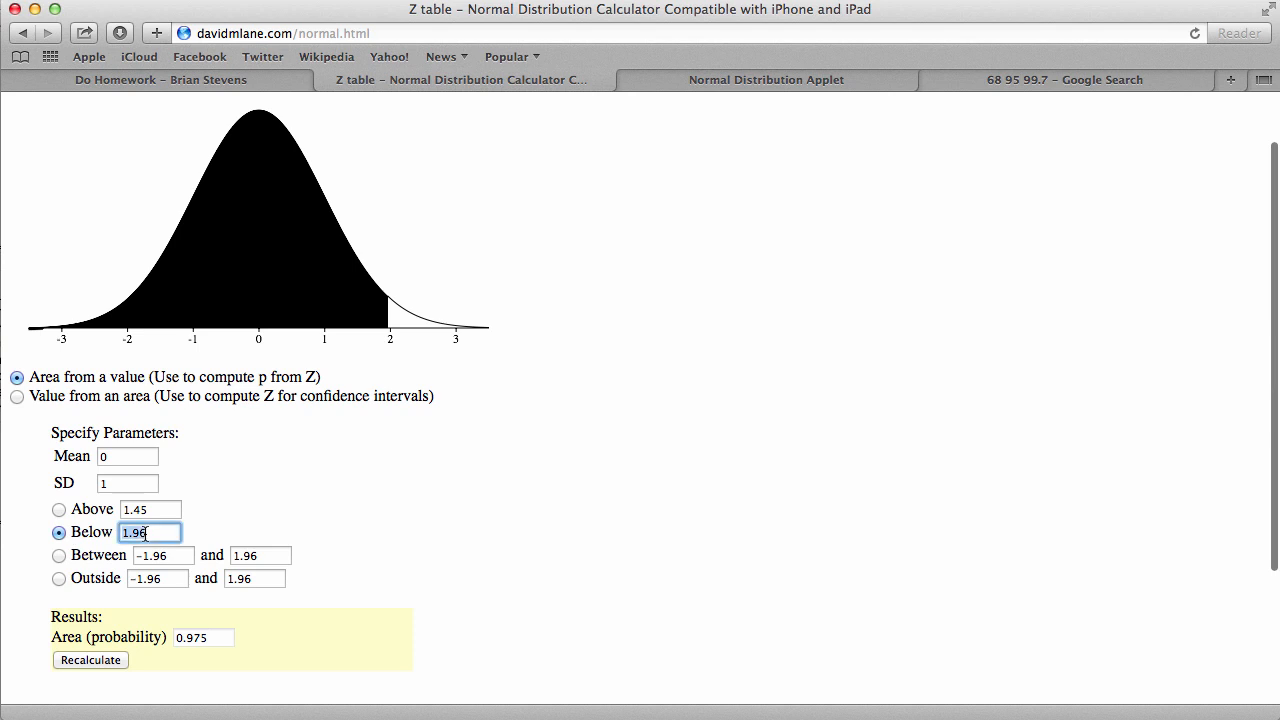
type("1.8")
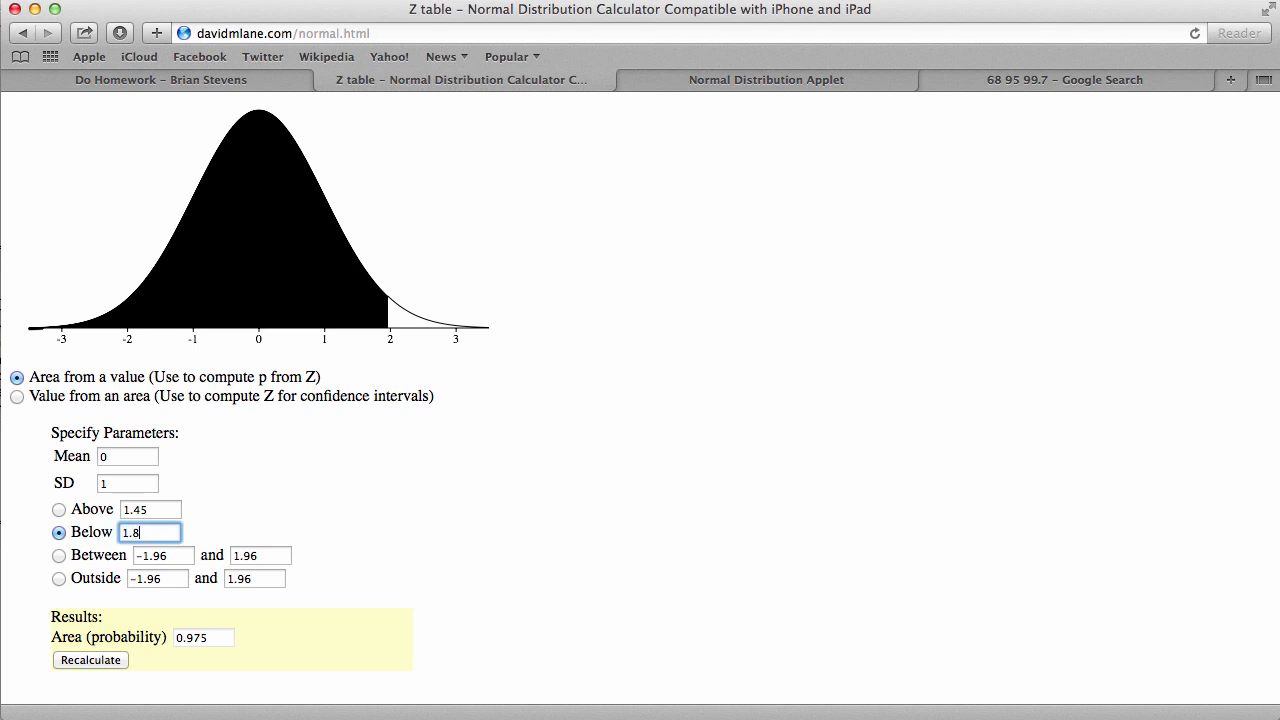
left_click(90, 660)
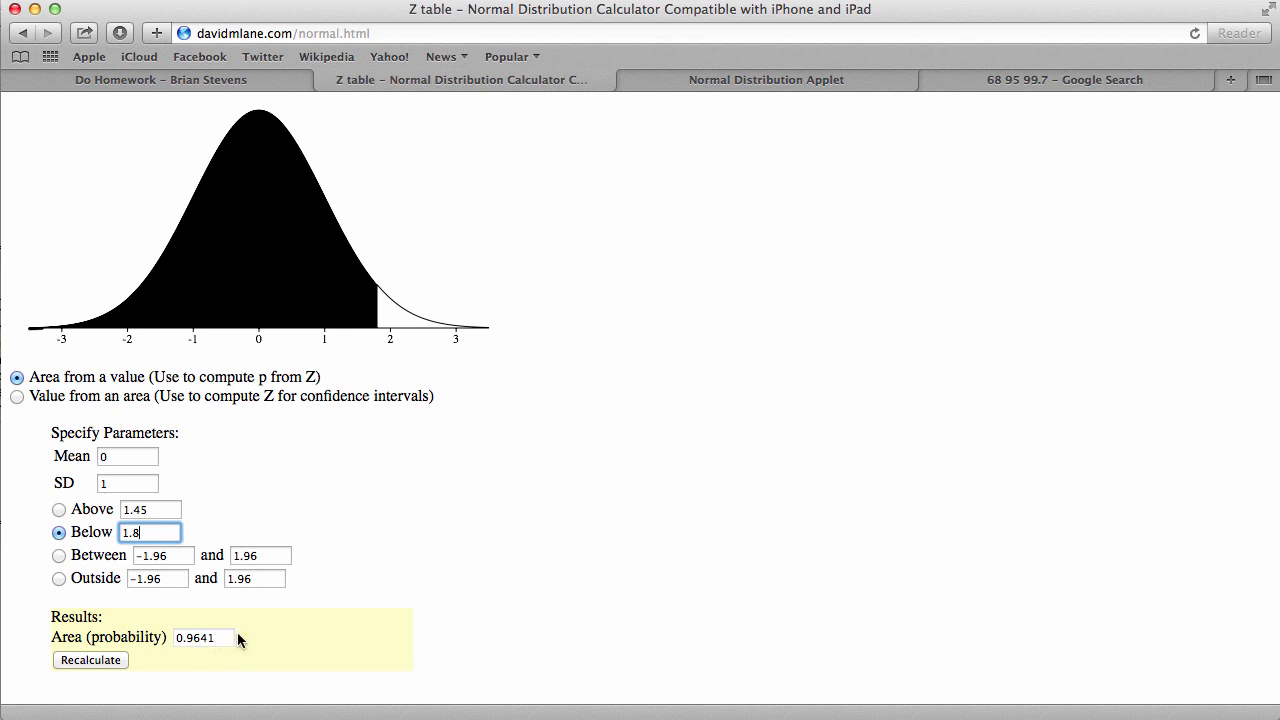
Step: Submit 96.41% as the area left of z = 1.8 in the homework
left_click(160, 80)
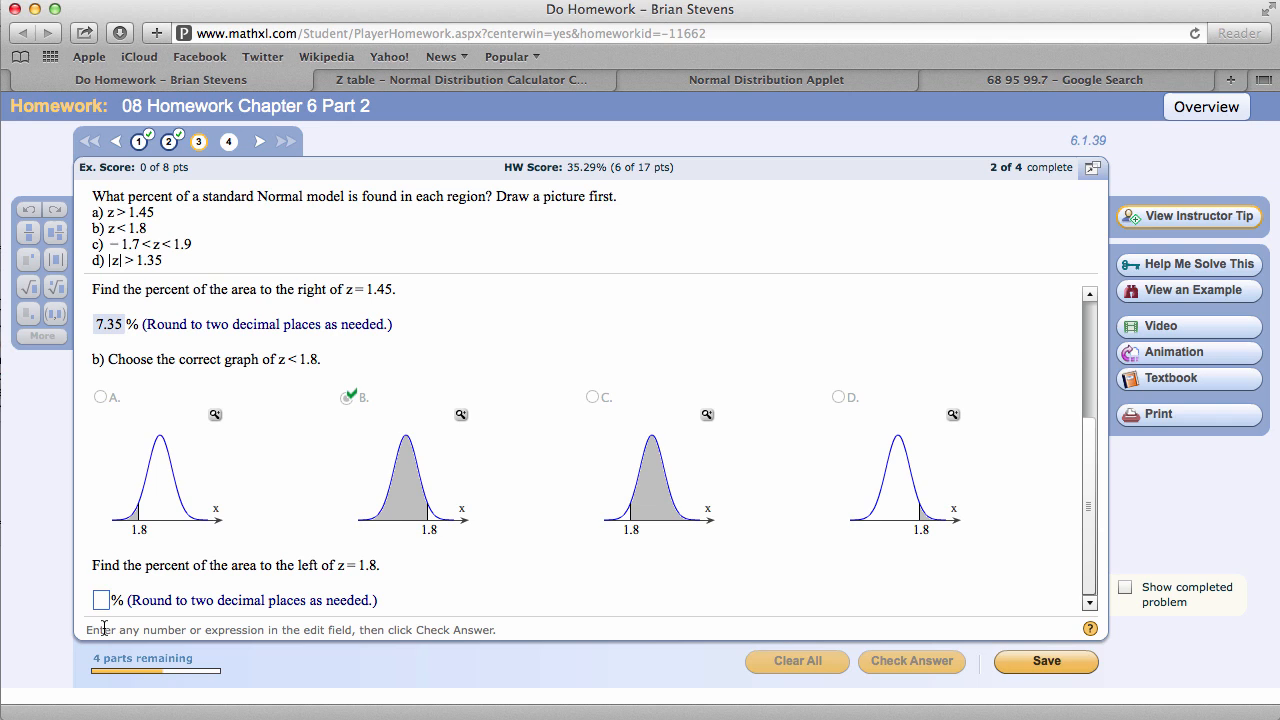
type("96")
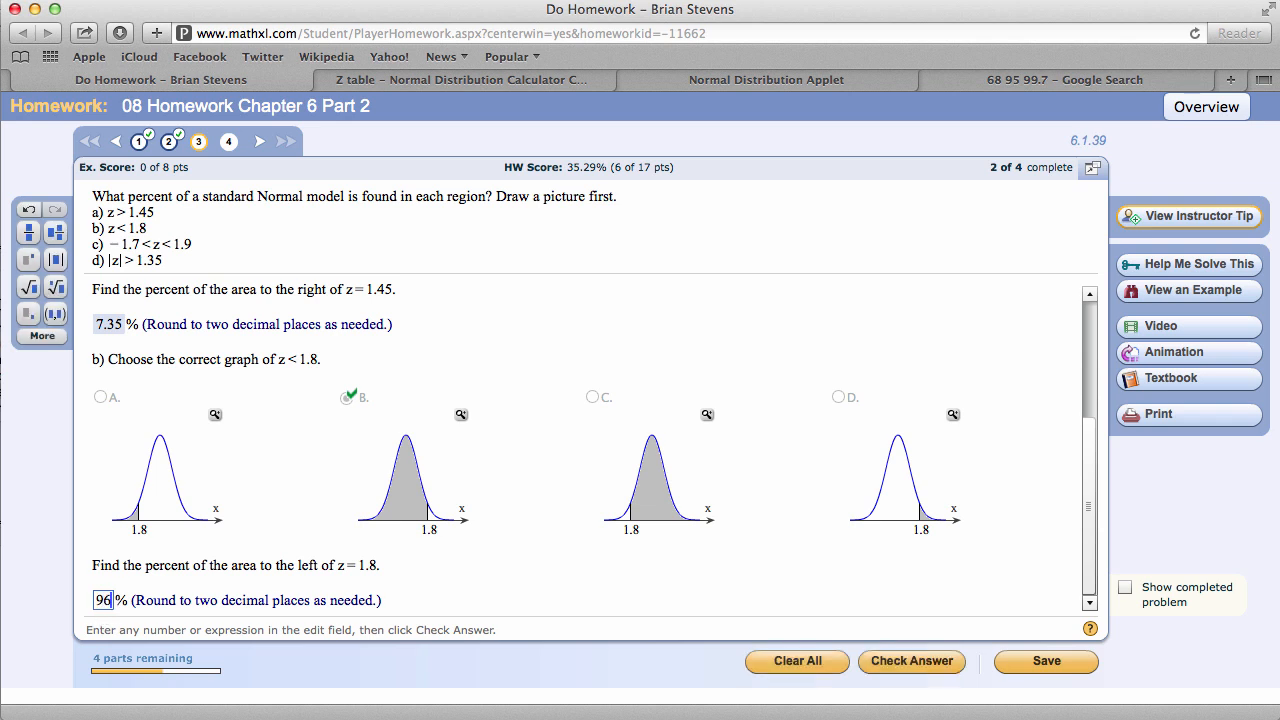
left_click(912, 660)
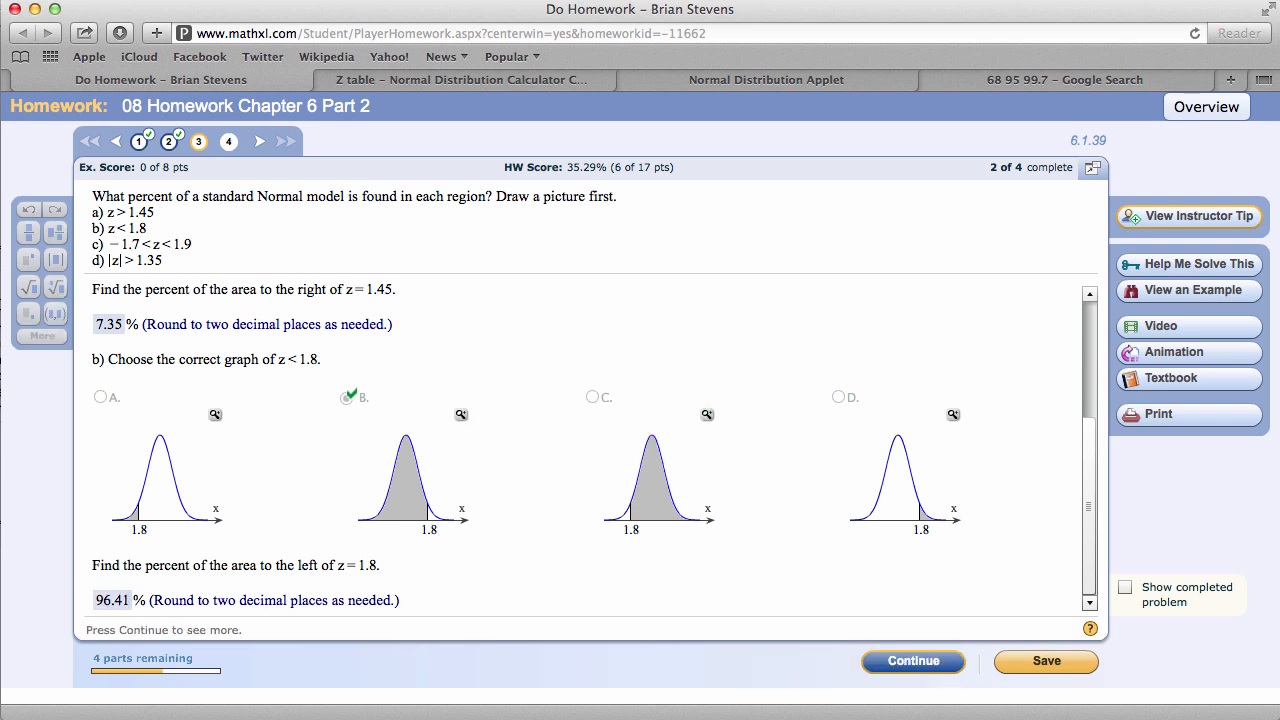
left_click(1064, 80)
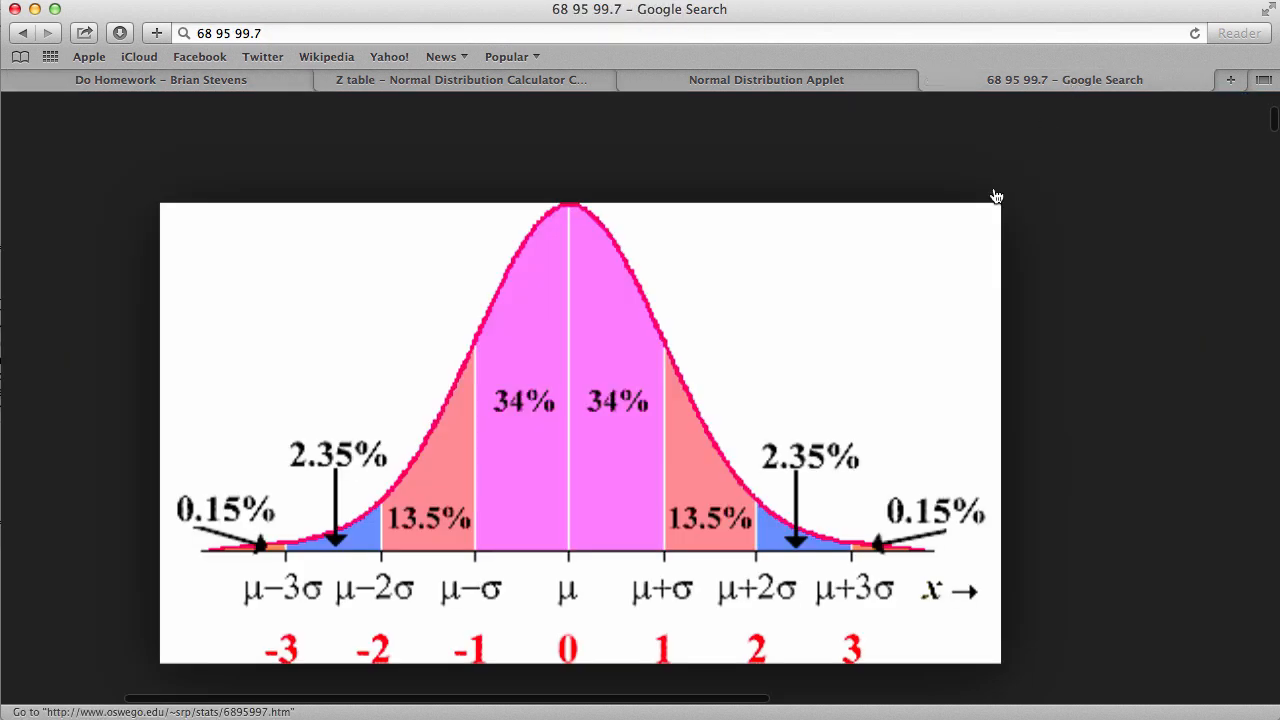
mouse_move(758, 554)
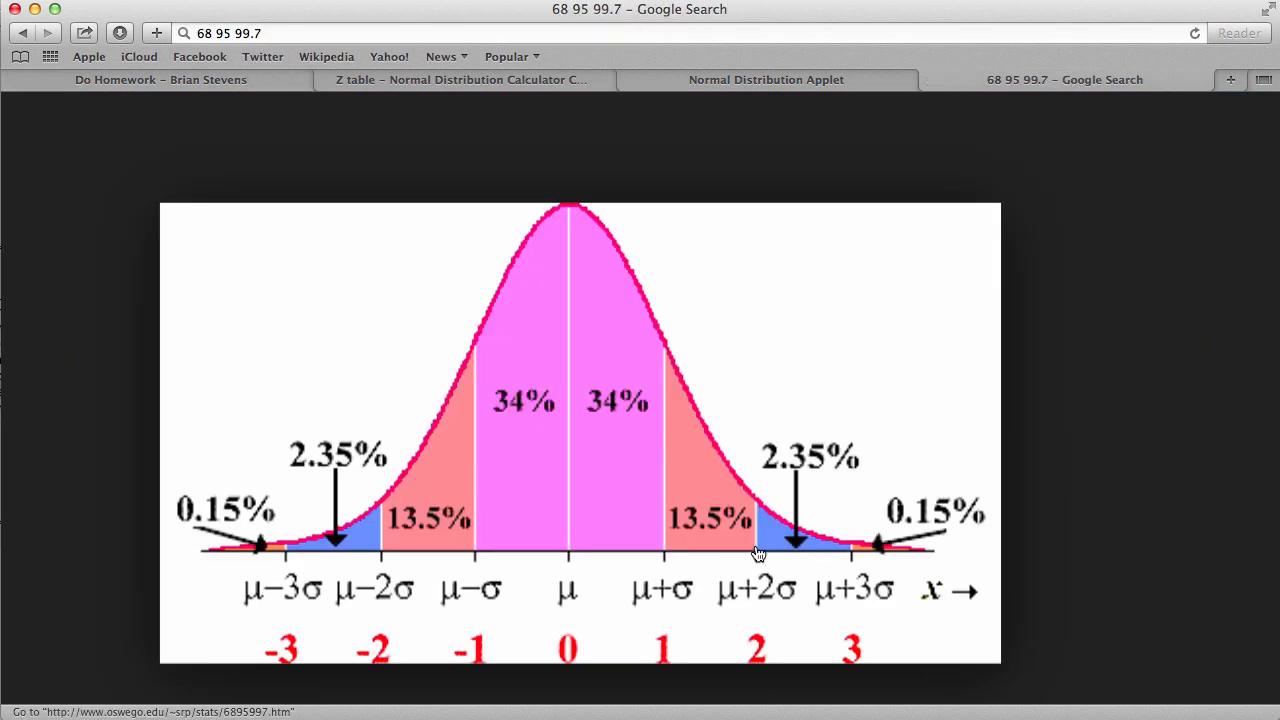
mouse_move(712, 524)
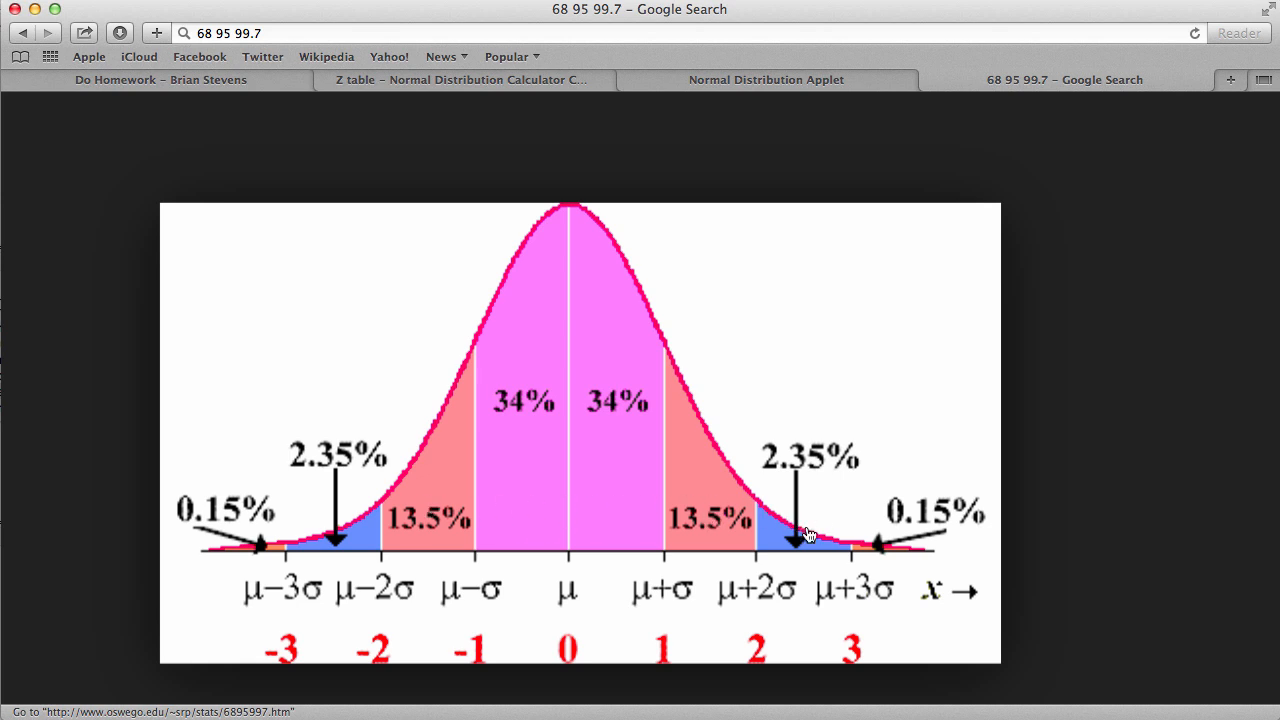
mouse_move(680, 352)
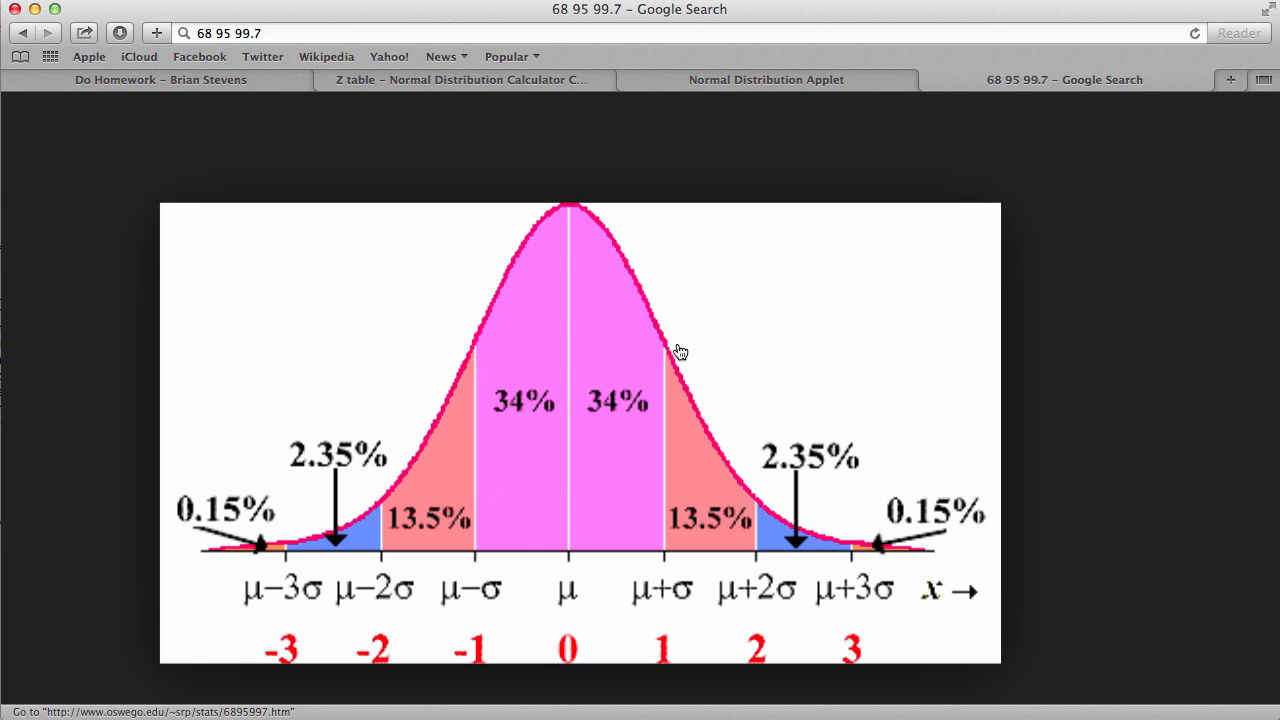
Step: Return from the rule chart to the homework showing 96.41% accepted
left_click(160, 80)
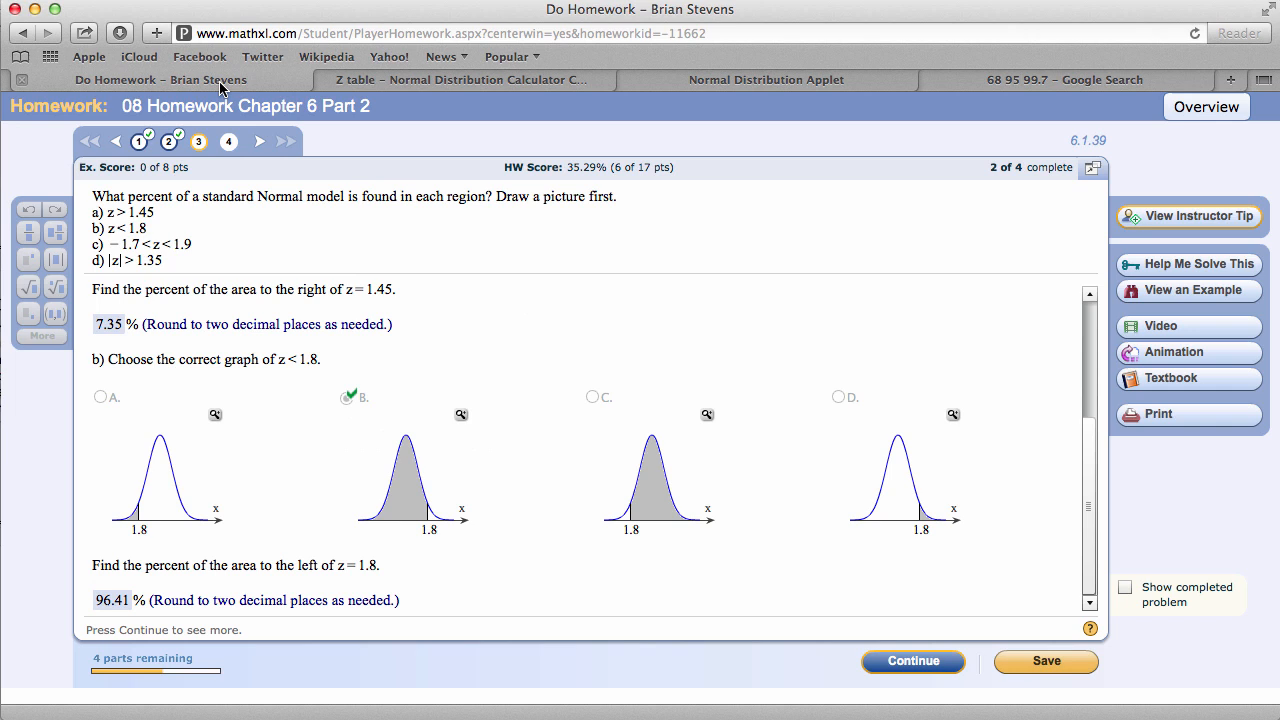
mouse_move(912, 660)
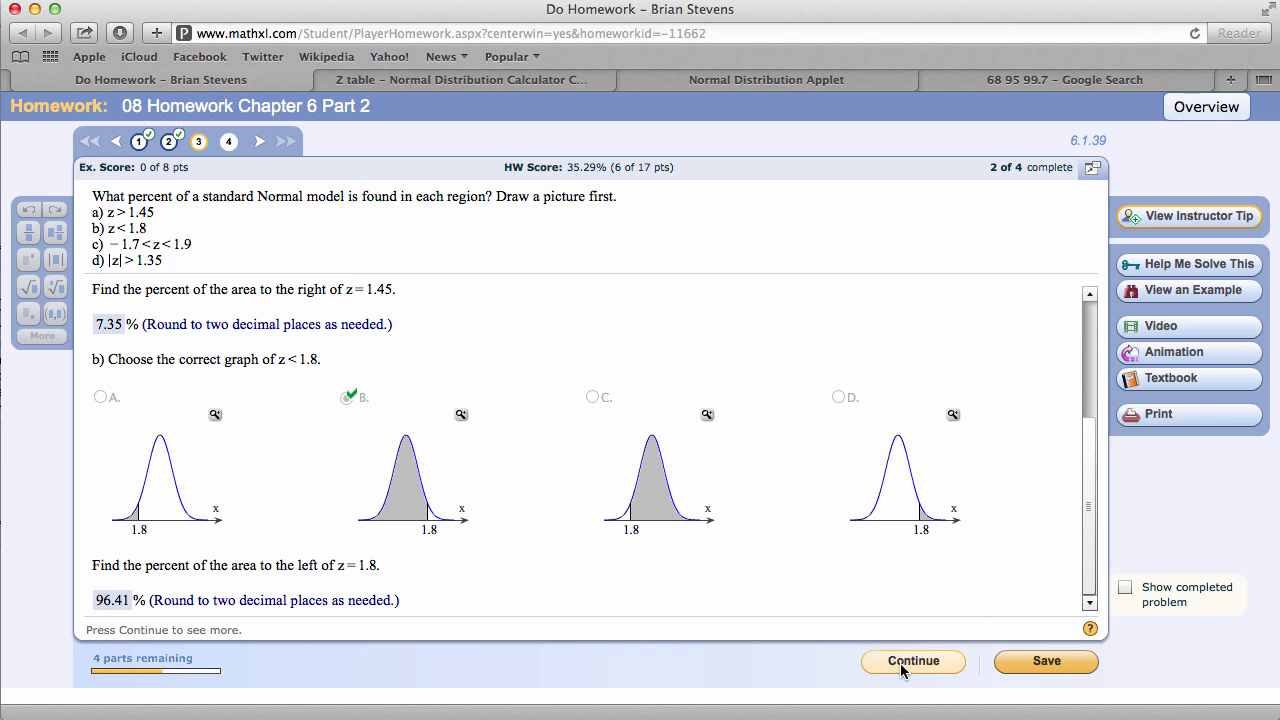
left_click(912, 660)
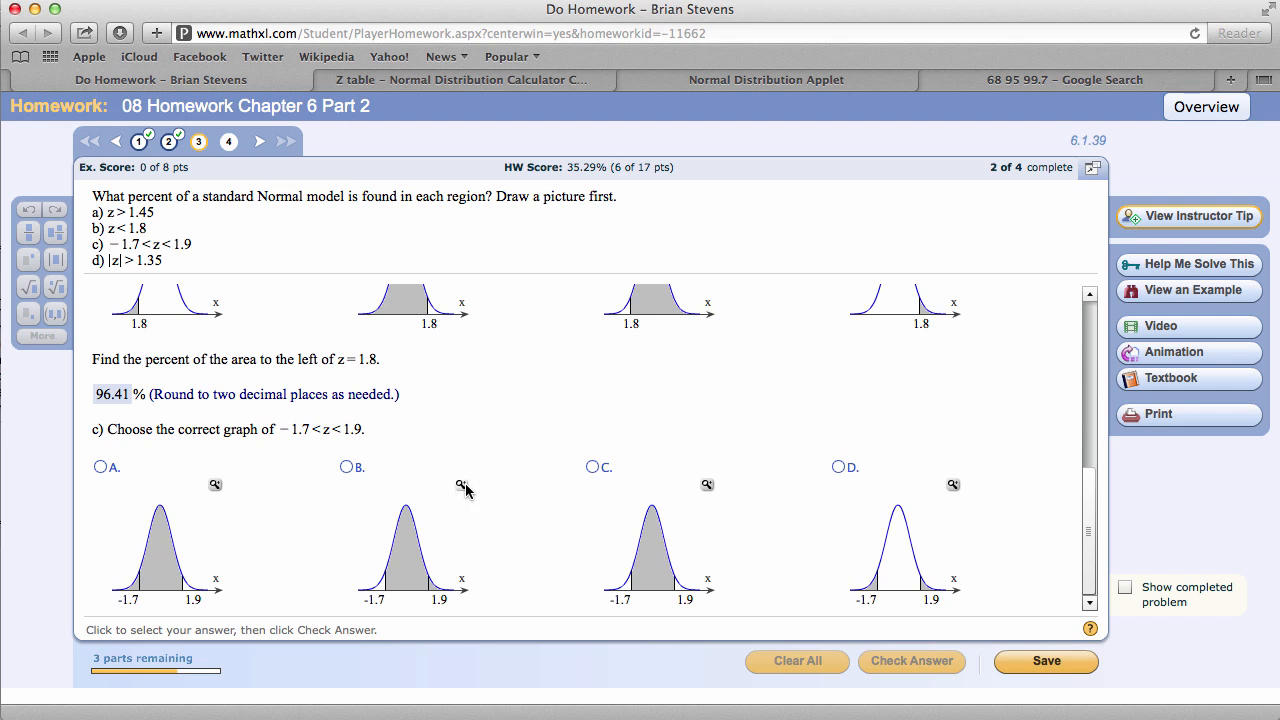
left_click(708, 484)
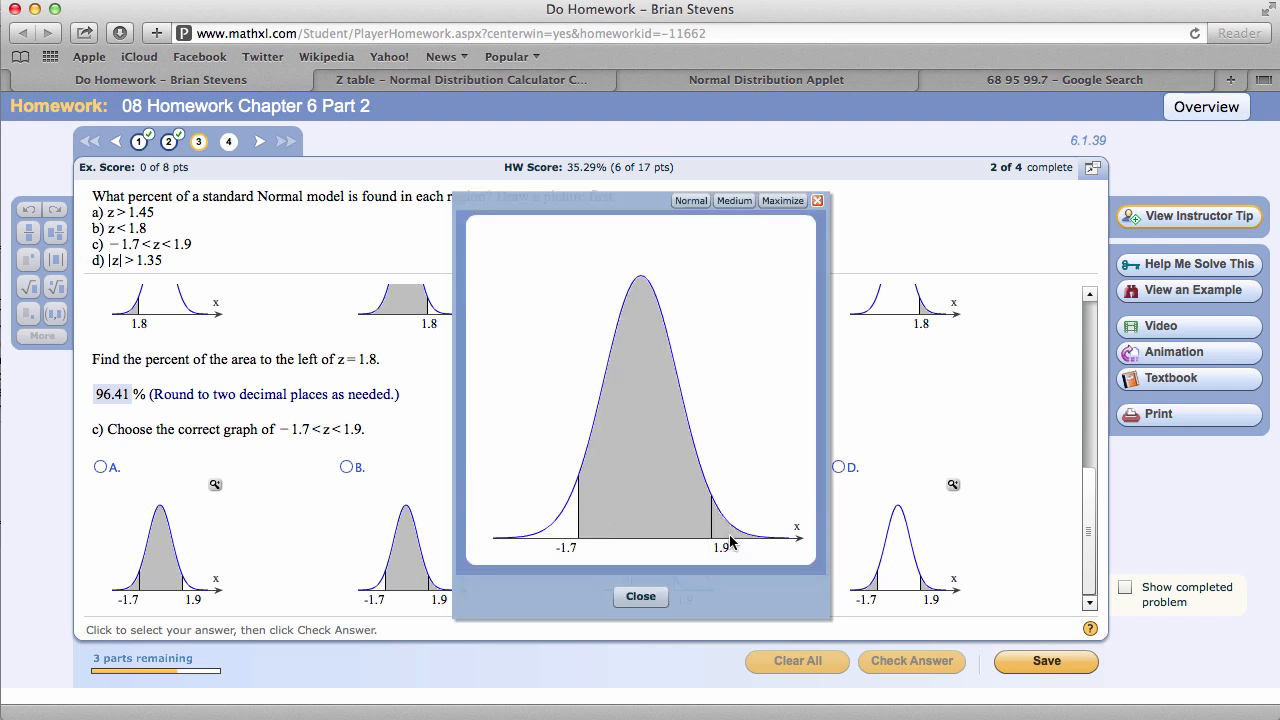
mouse_move(680, 570)
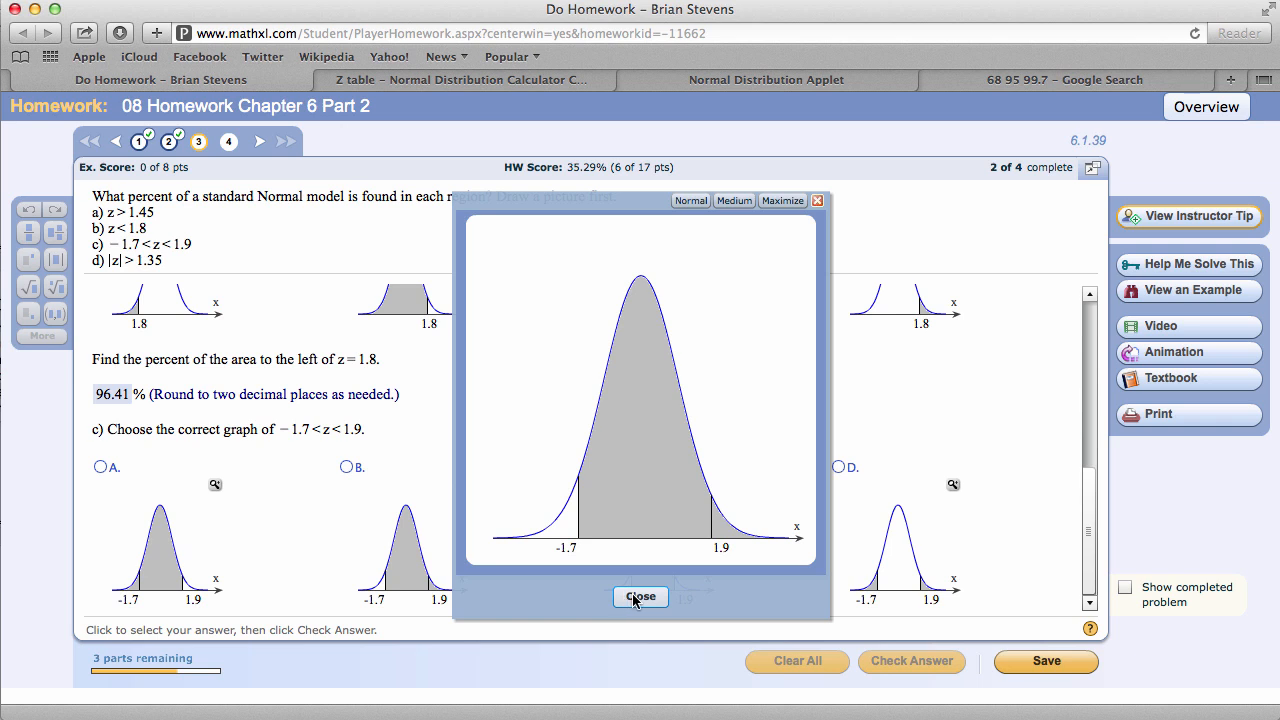
left_click(640, 596)
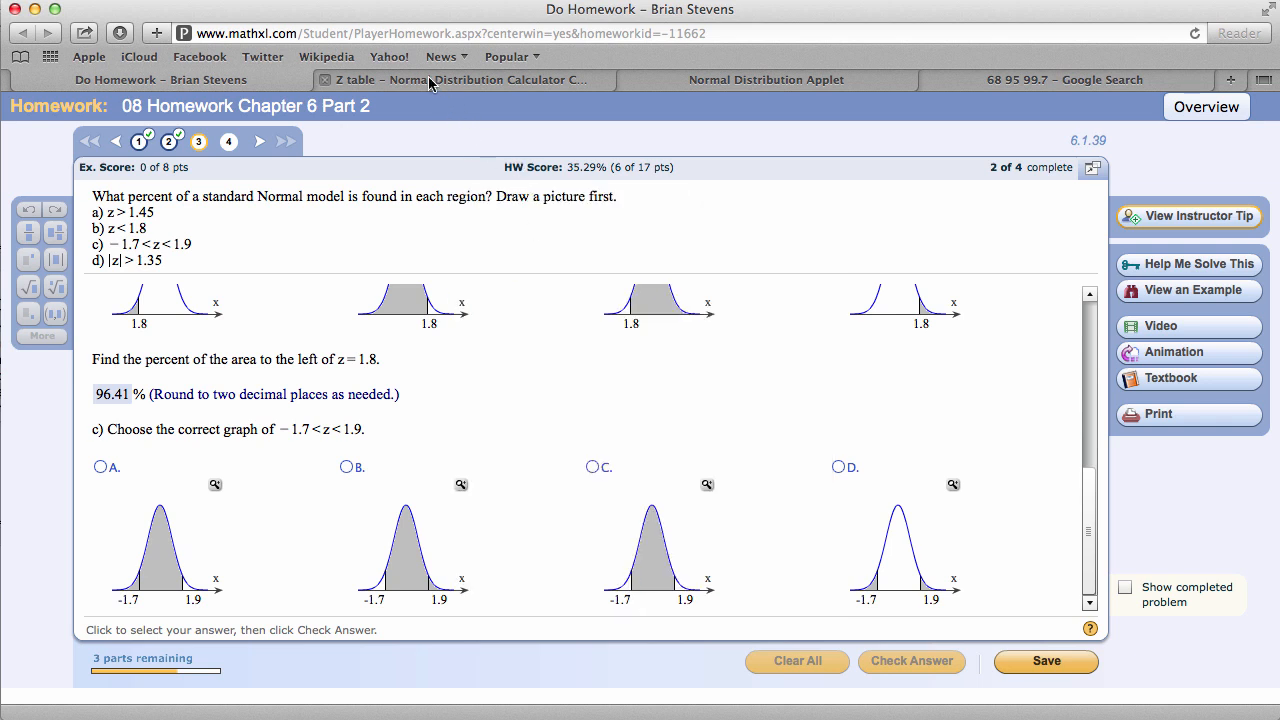
Step: Set the Between lower bound to -1.7 with upper 1.9, reading area 0.9267
left_click(460, 80)
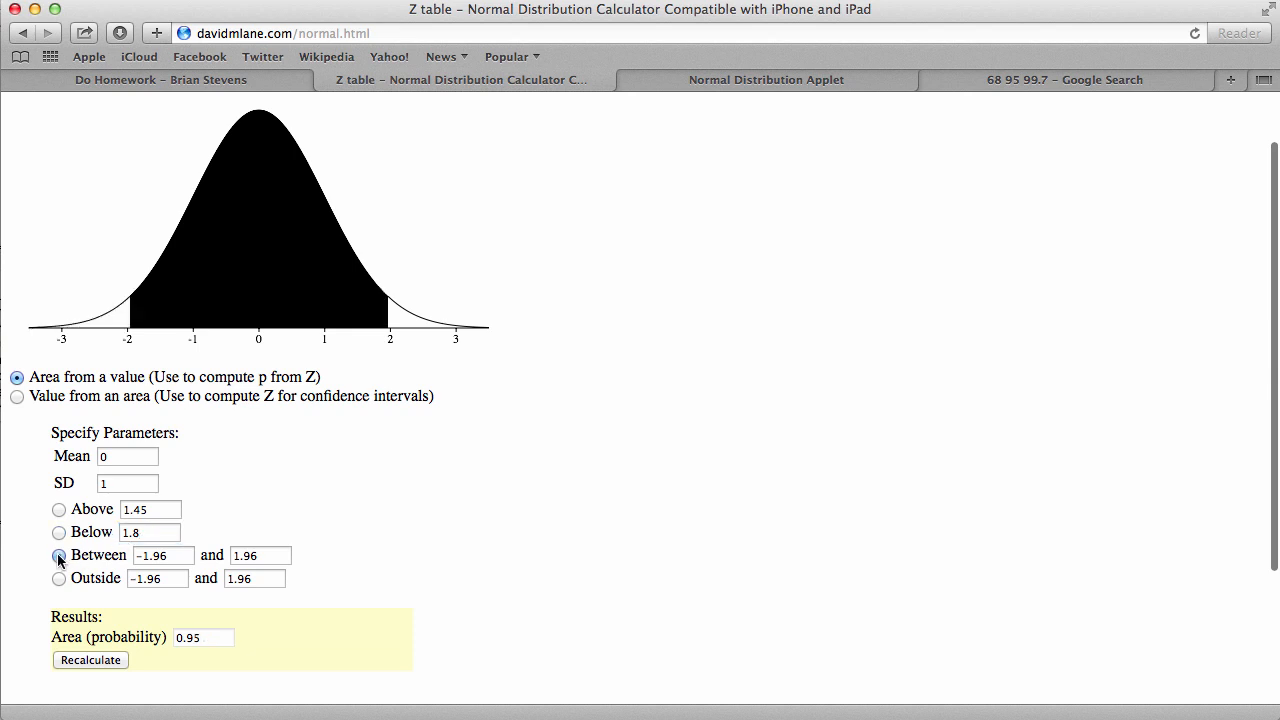
left_click(164, 556)
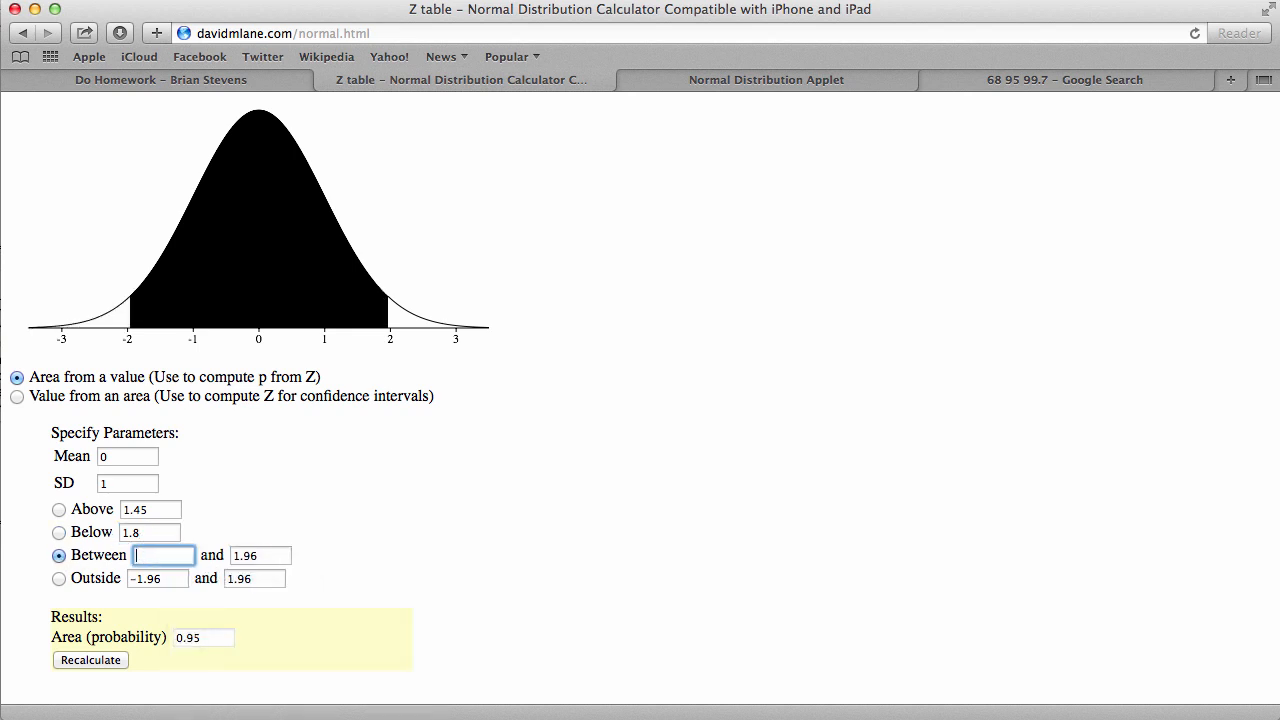
type("-1.7")
left_click(260, 554)
type("1.9")
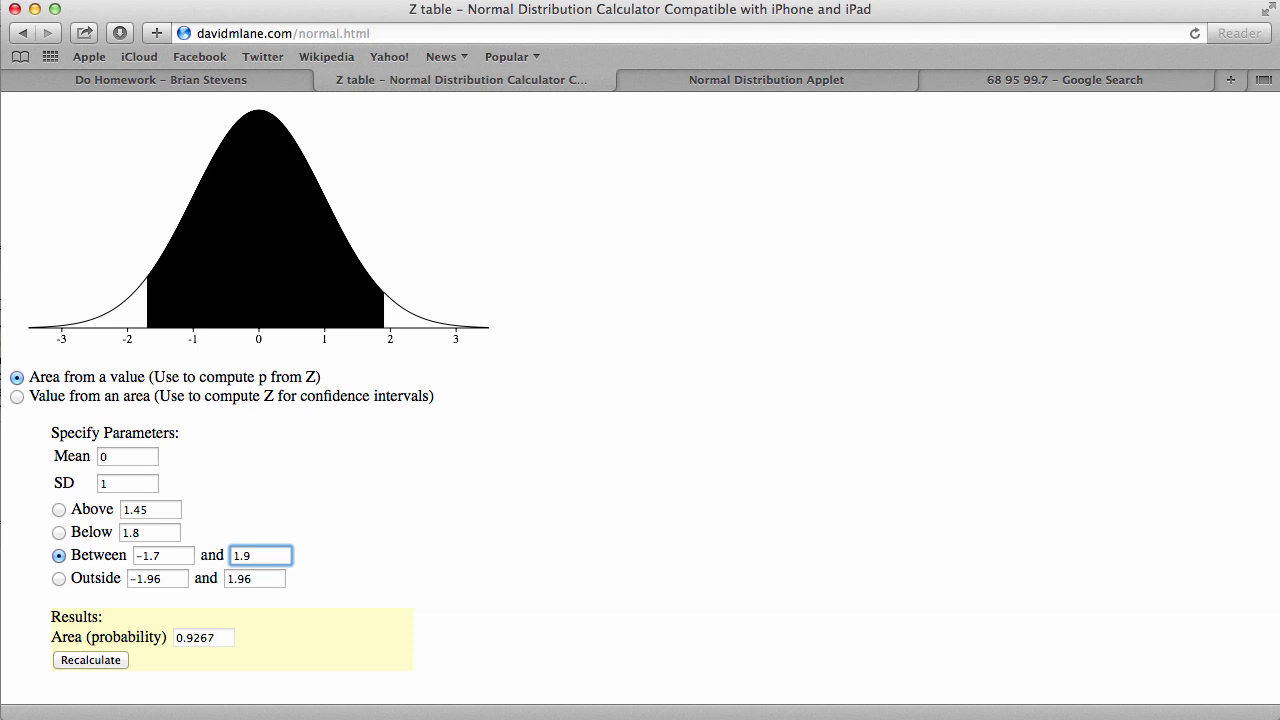
left_click(160, 80)
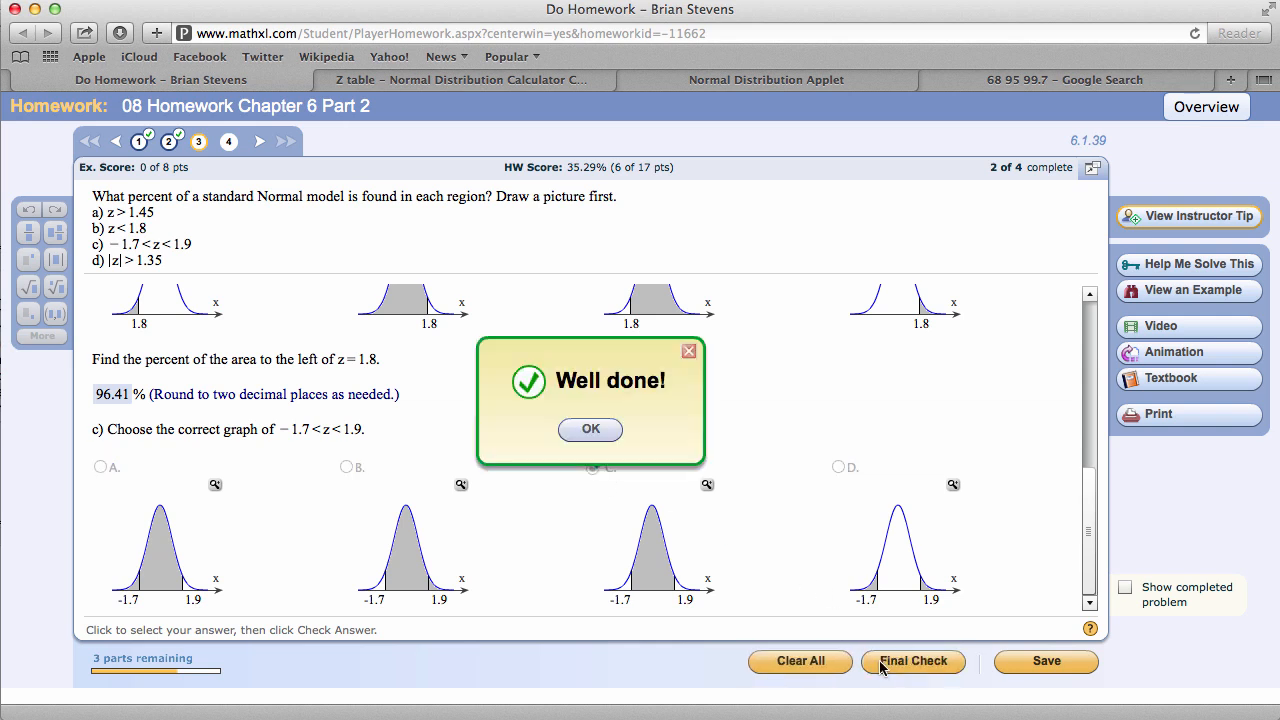
Step: Enter 92.67% as the area between −1.7 and 1.9 and continue to part d
left_click(590, 428)
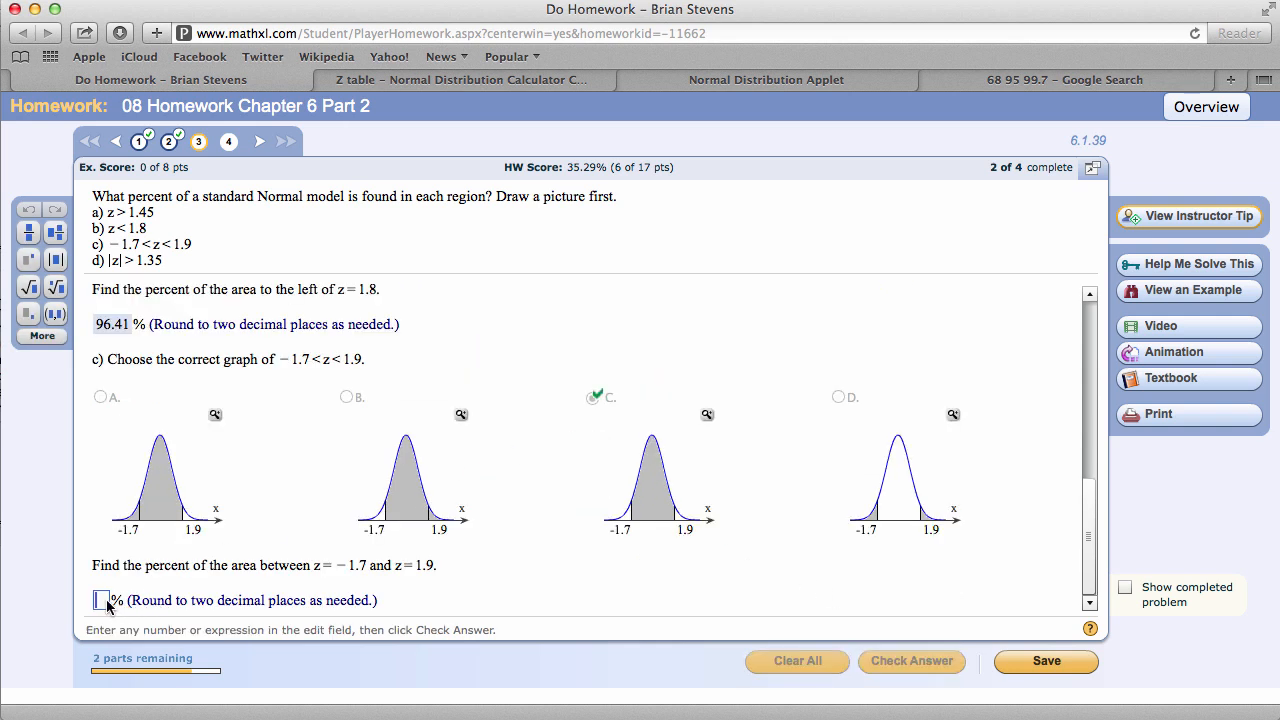
type("92.")
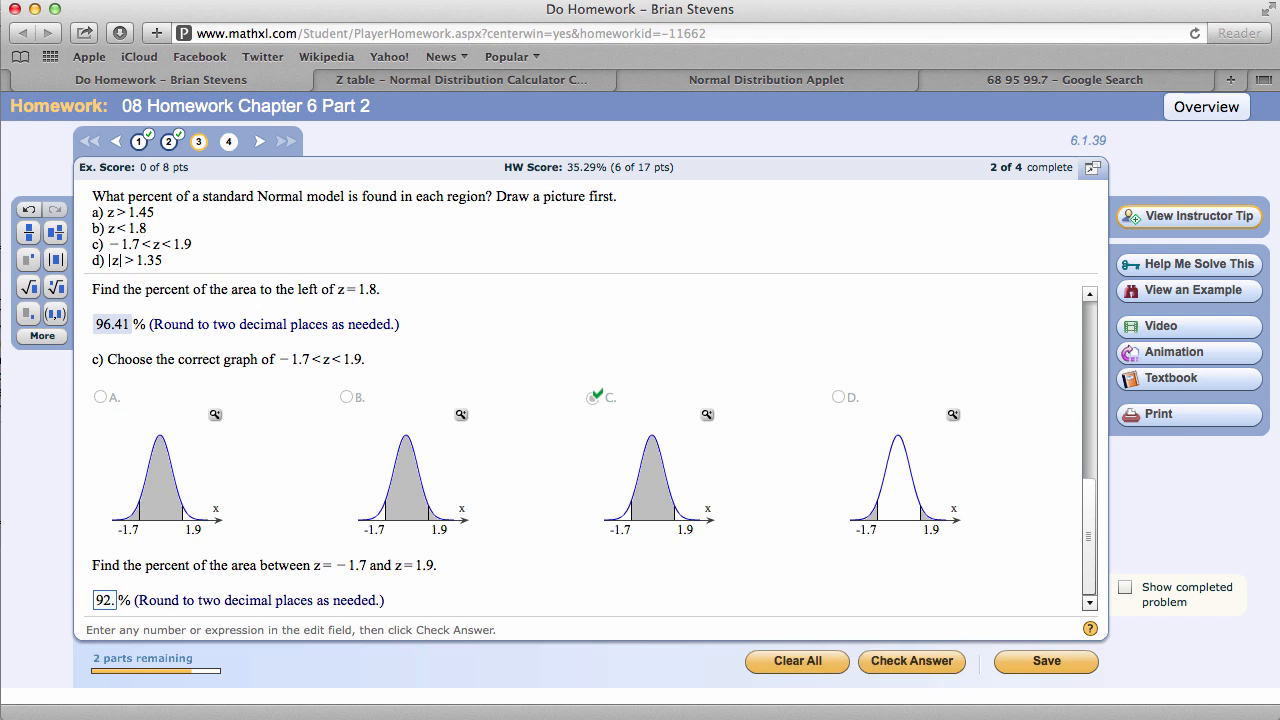
left_click(912, 660)
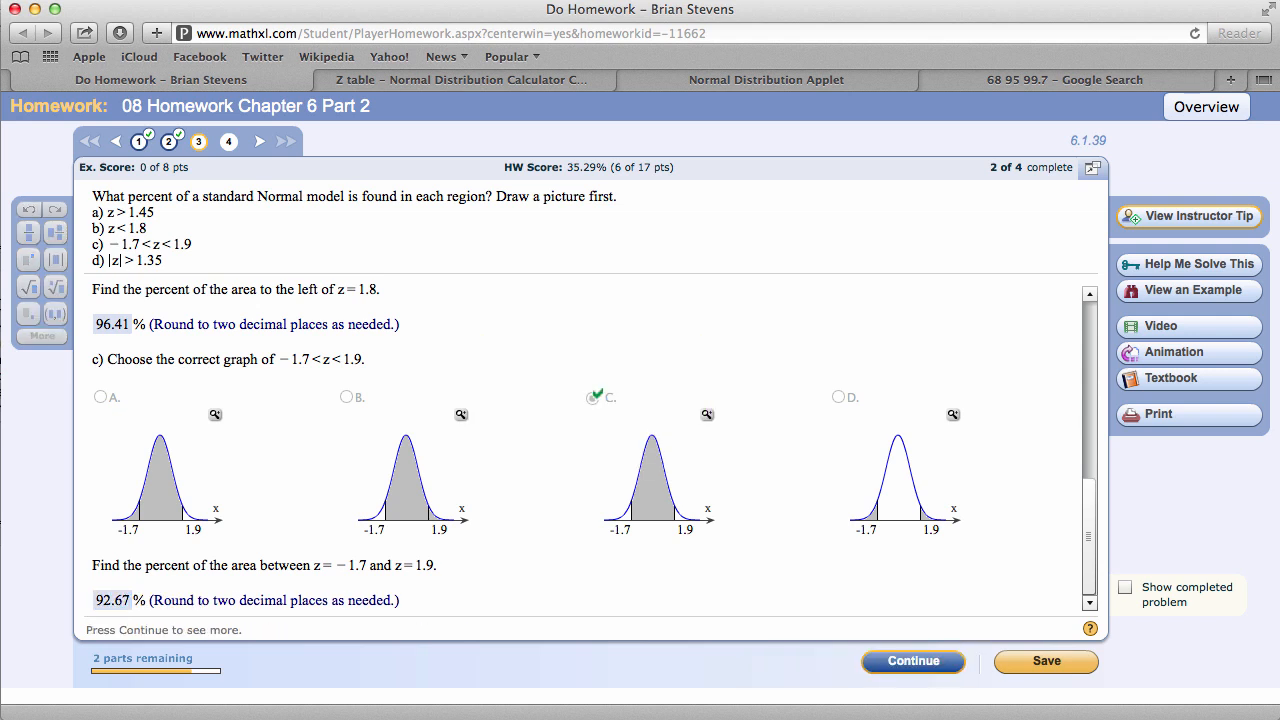
mouse_move(632, 544)
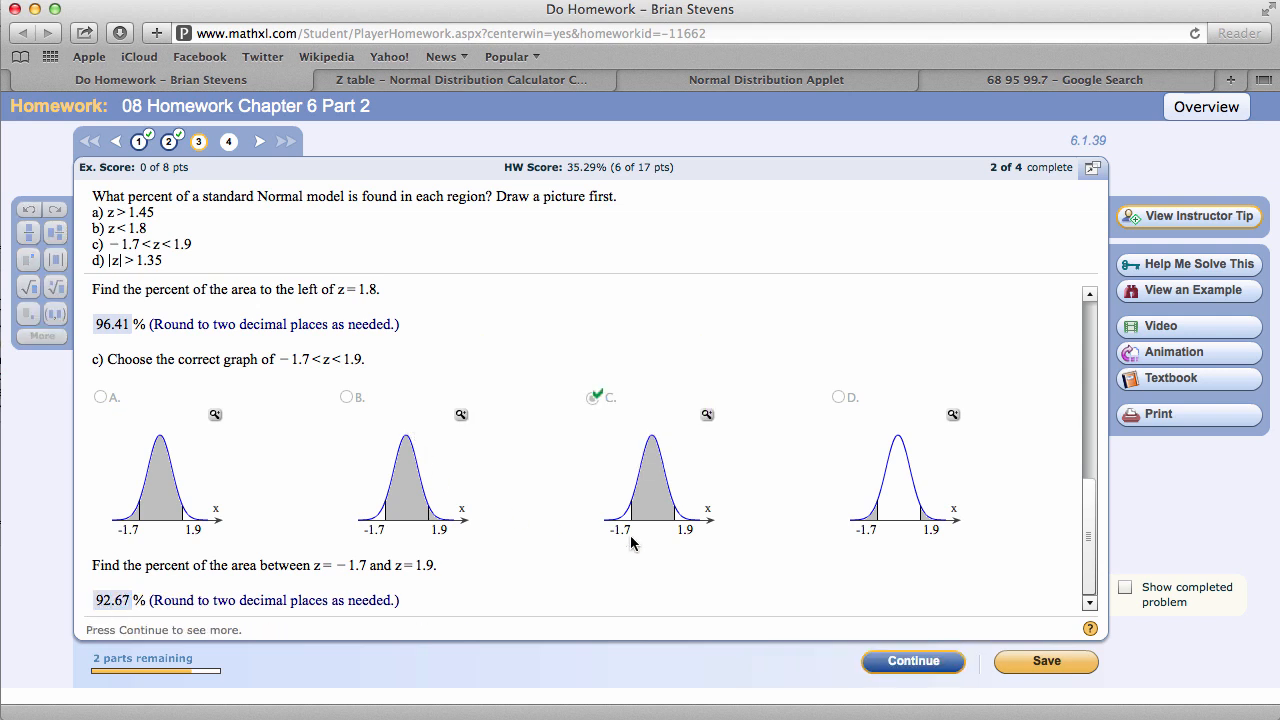
mouse_move(692, 524)
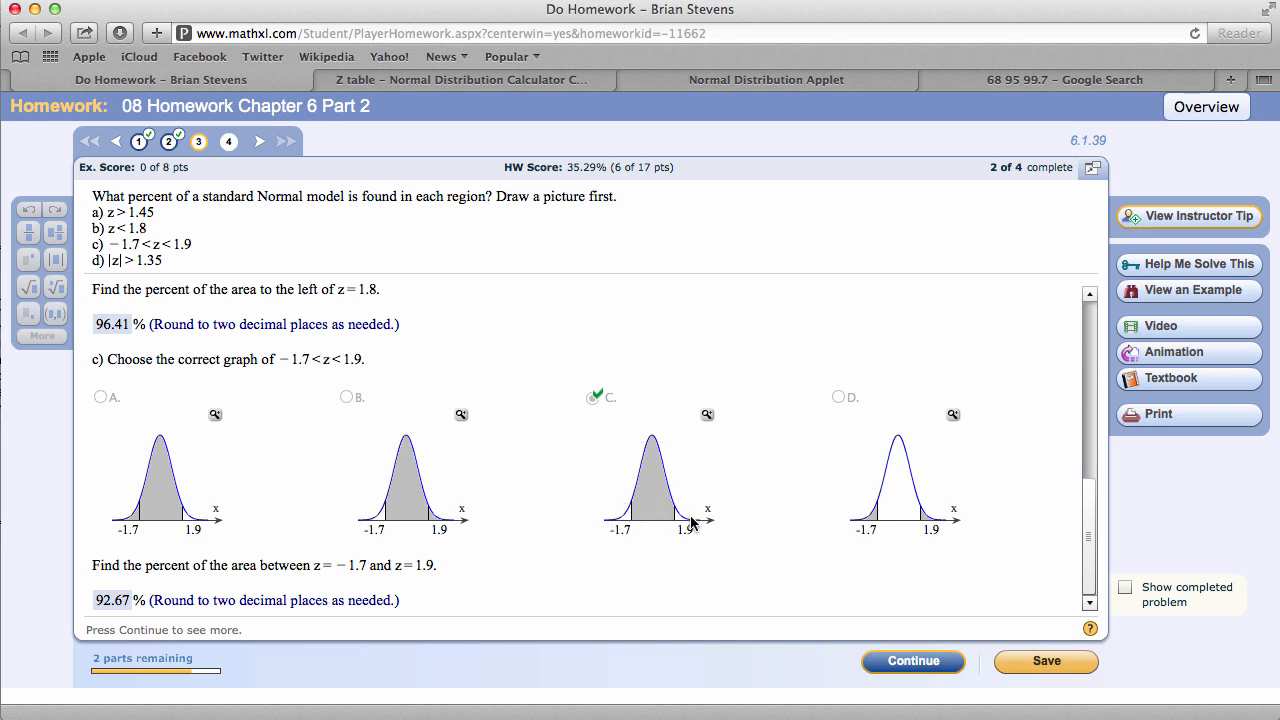
mouse_move(676, 532)
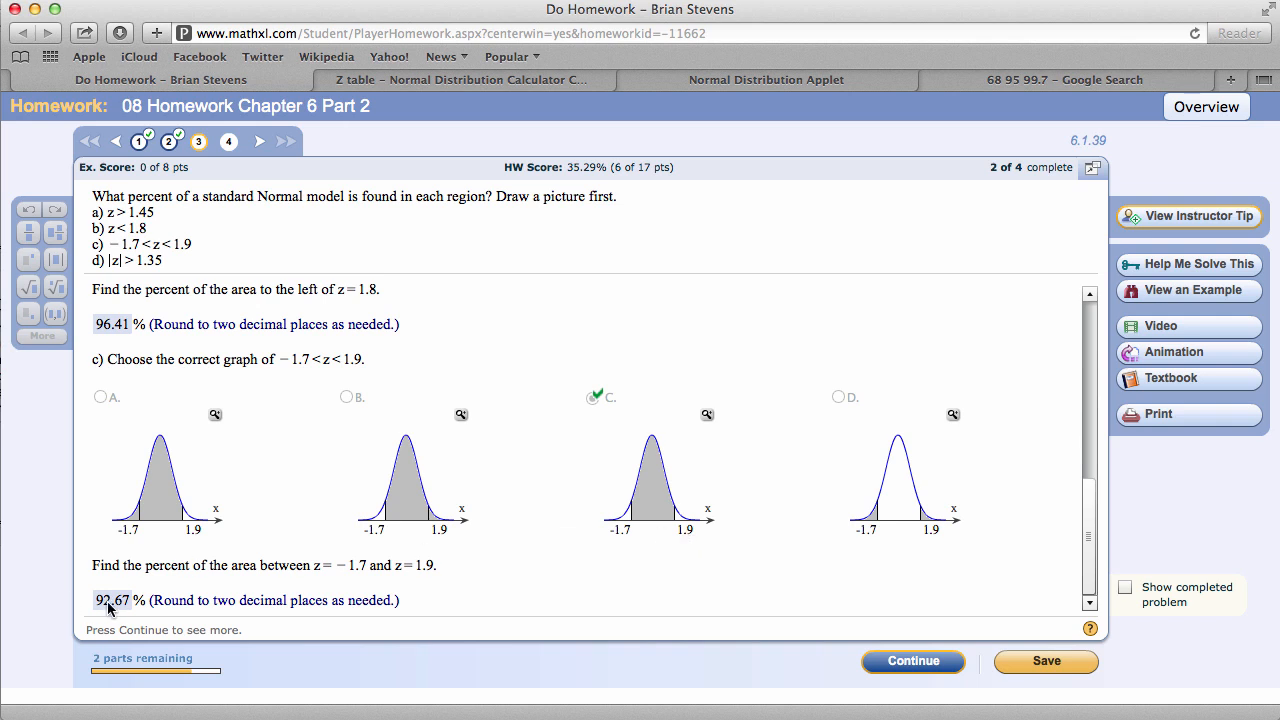
mouse_move(912, 660)
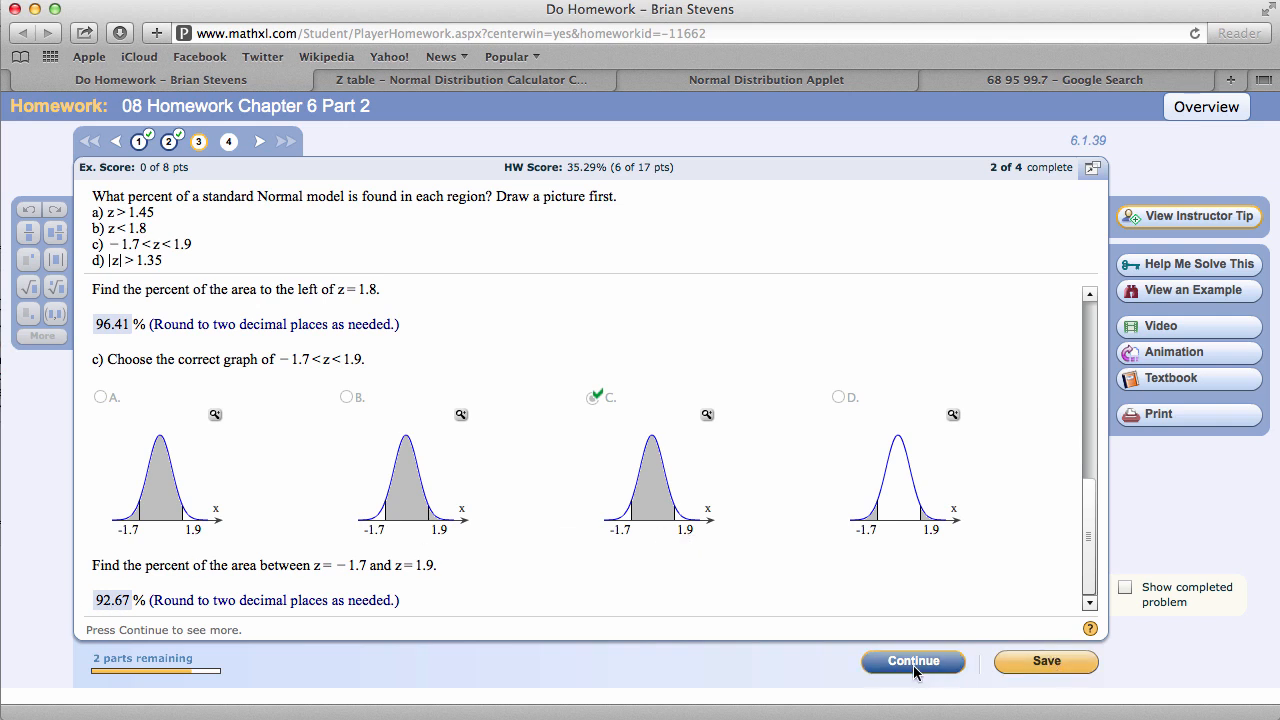
left_click(912, 660)
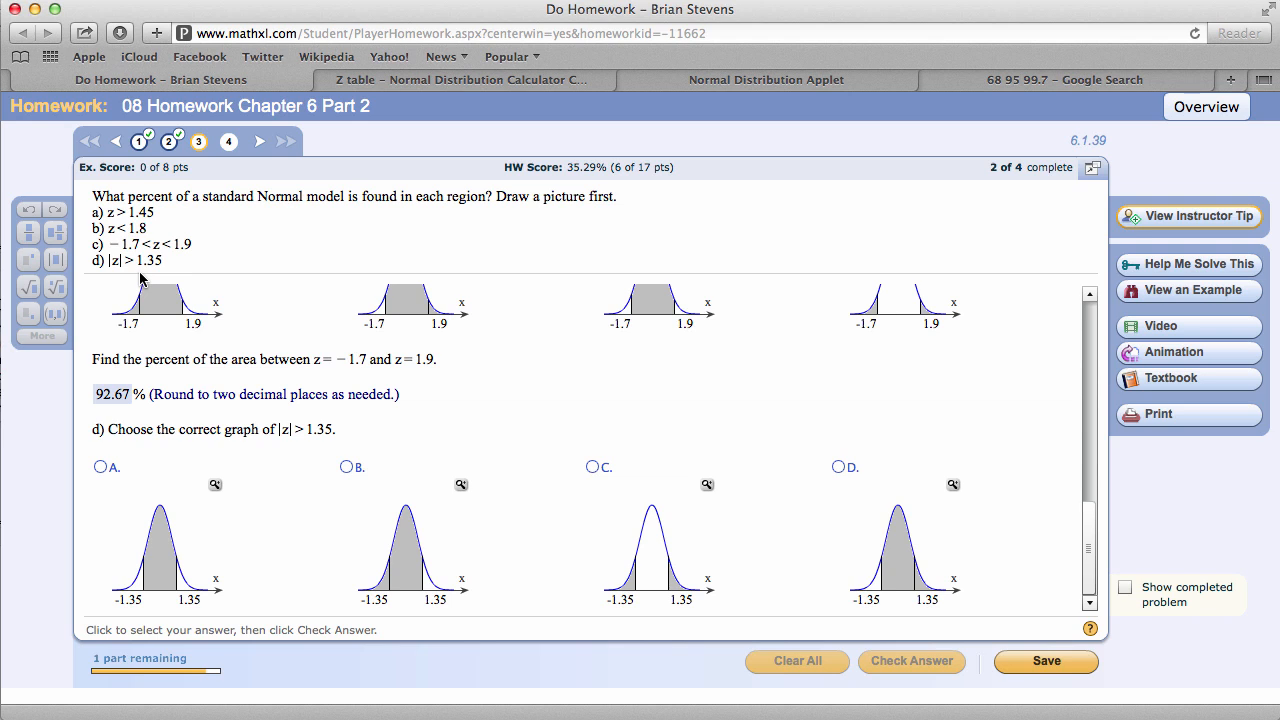
mouse_move(128, 280)
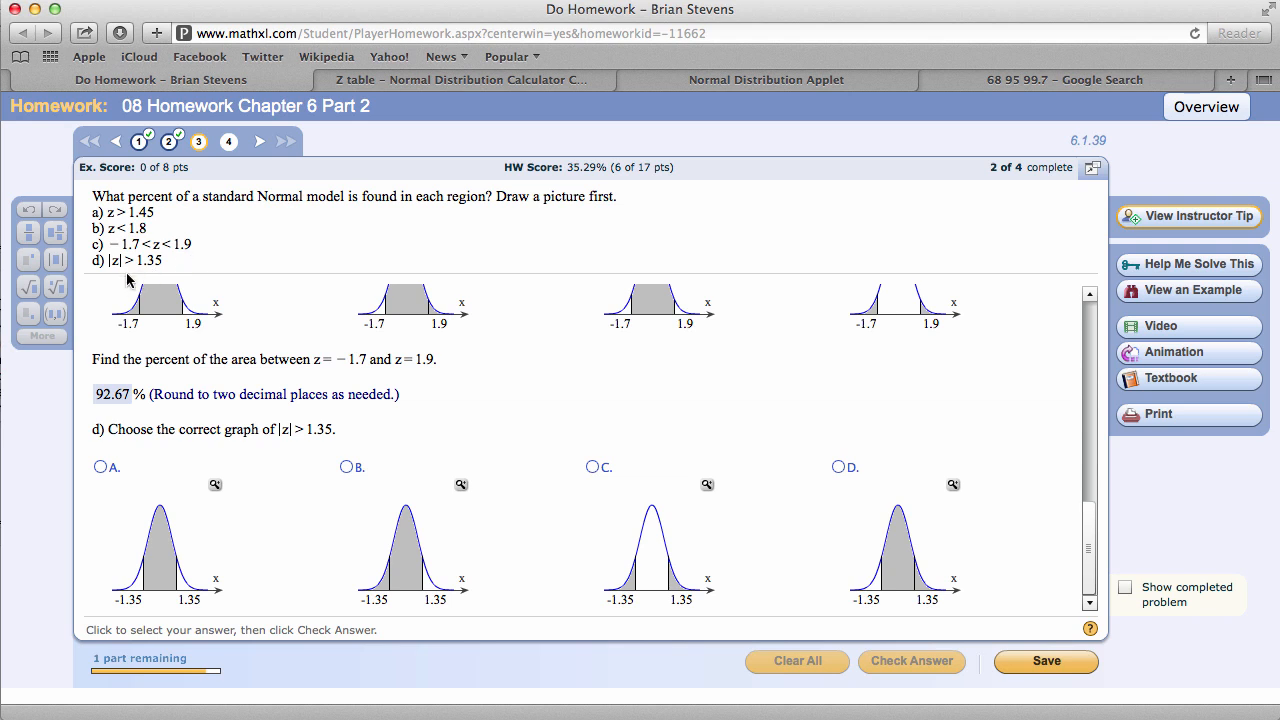
mouse_move(588, 498)
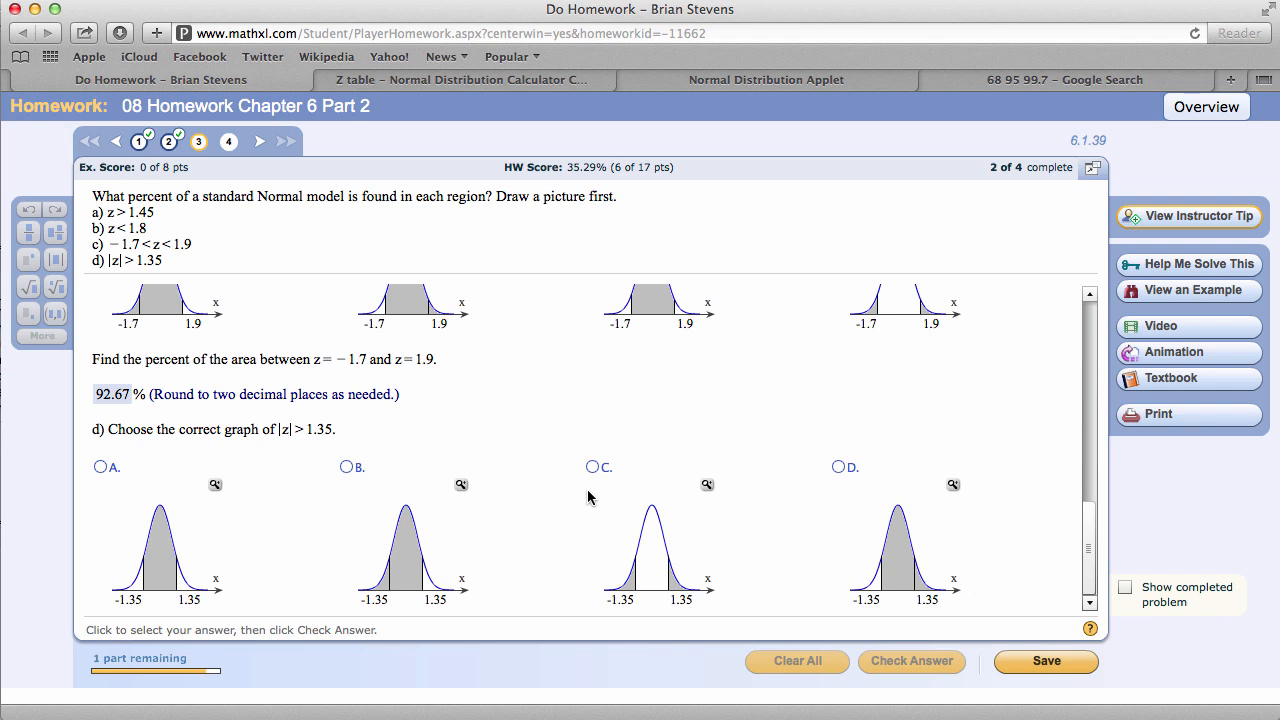
Step: Get graph C accepted for |z| > 1.35 and switch to the z-table calculator
left_click(592, 468)
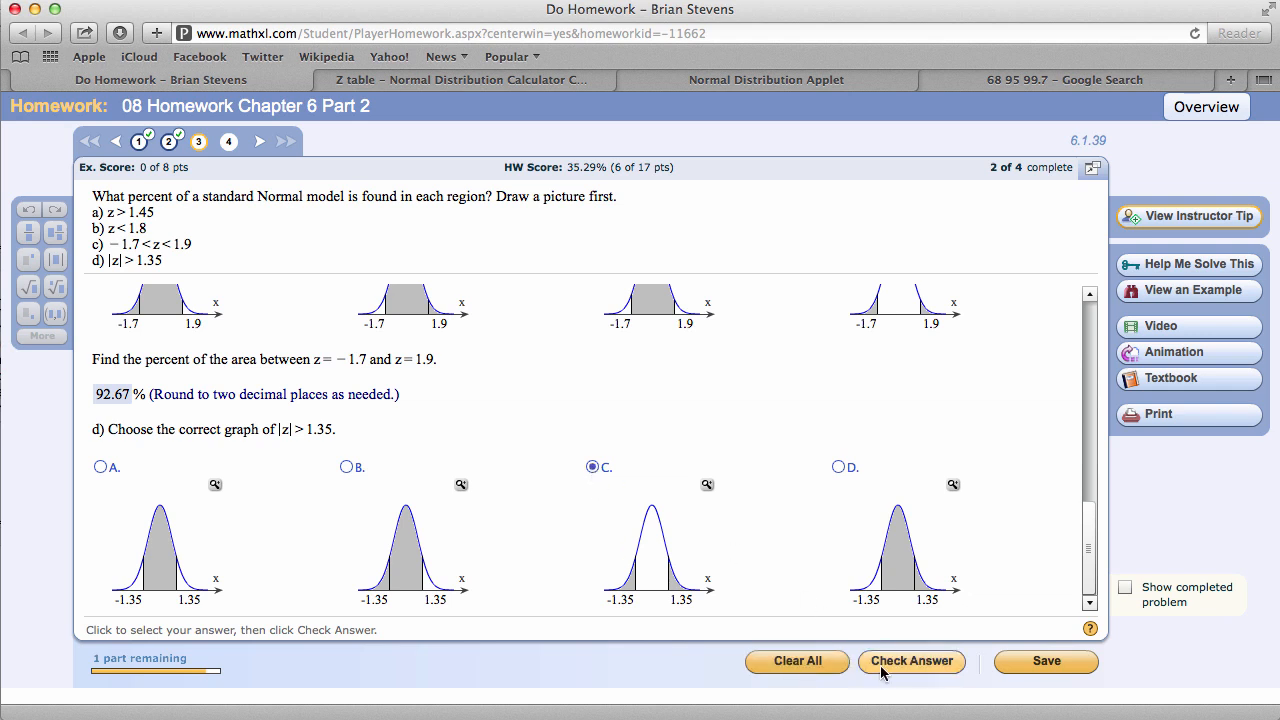
left_click(912, 660)
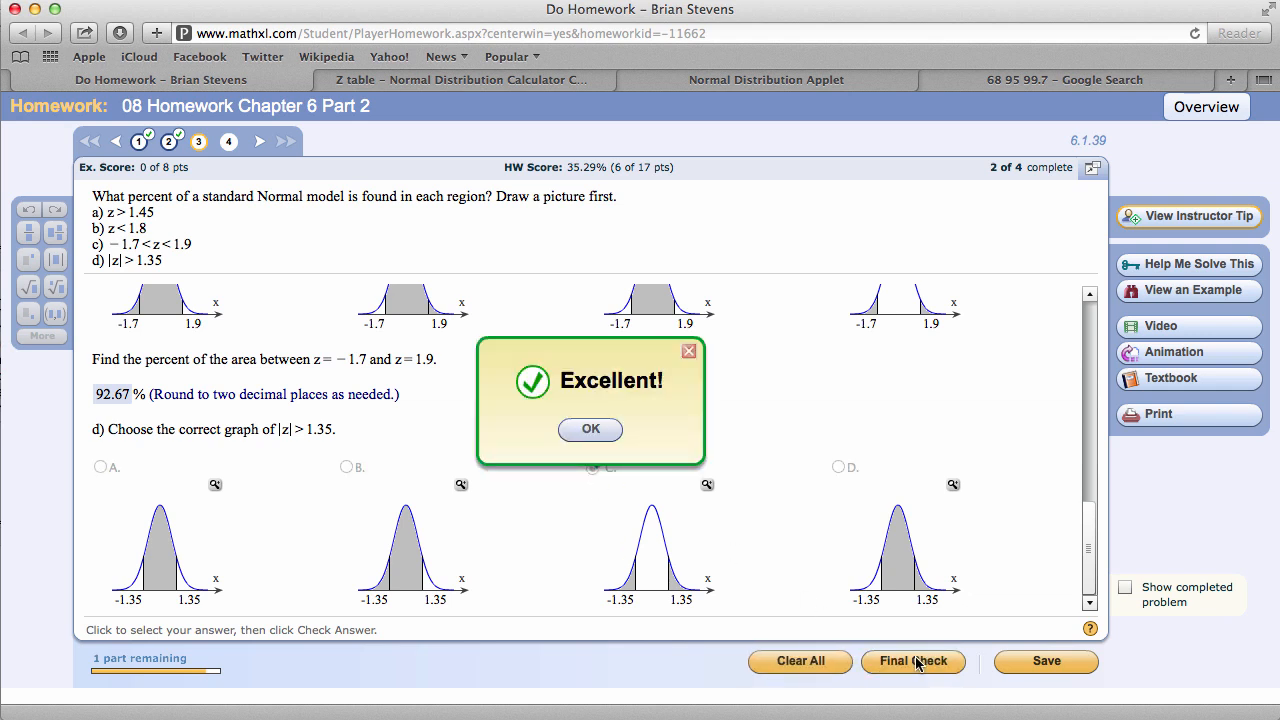
left_click(590, 428)
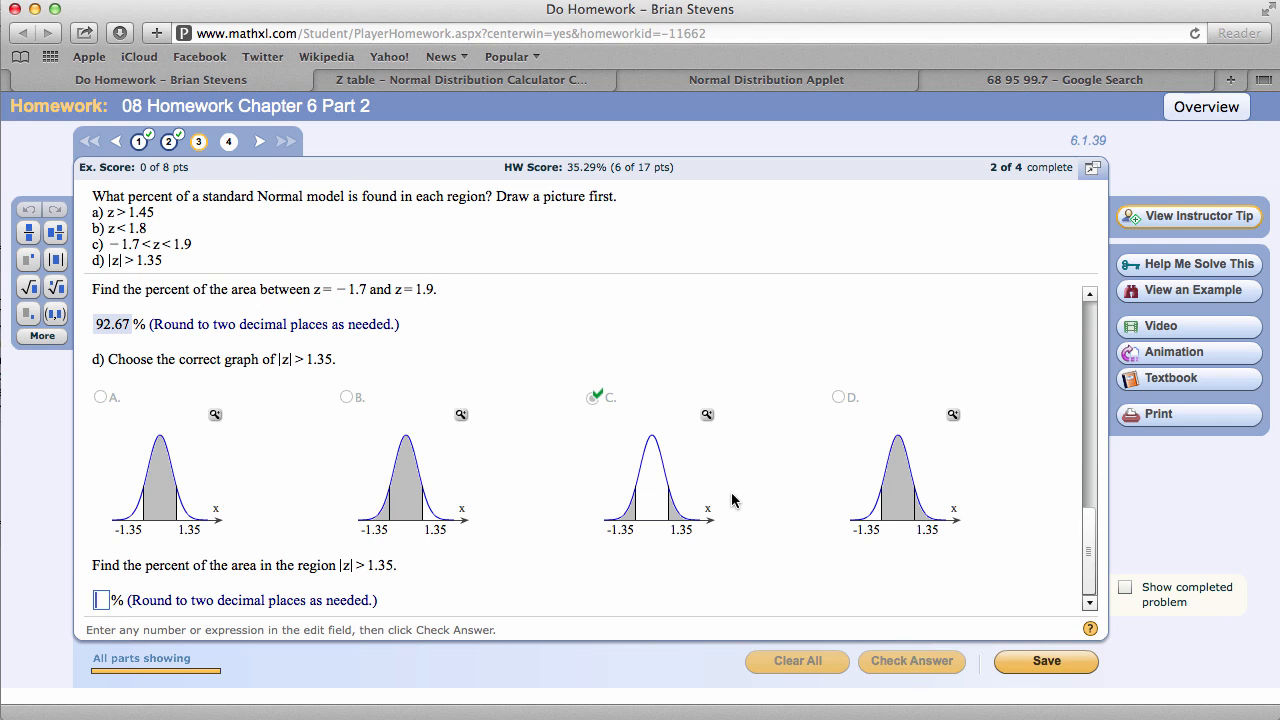
mouse_move(668, 516)
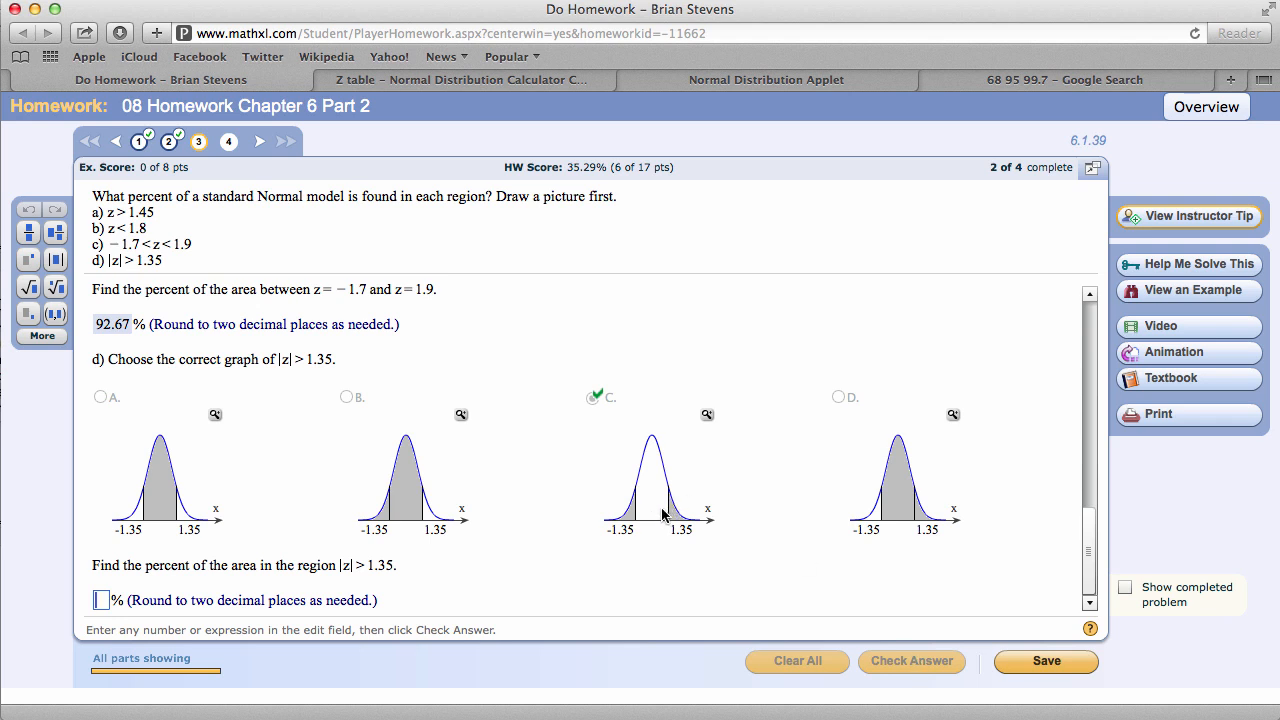
mouse_move(642, 512)
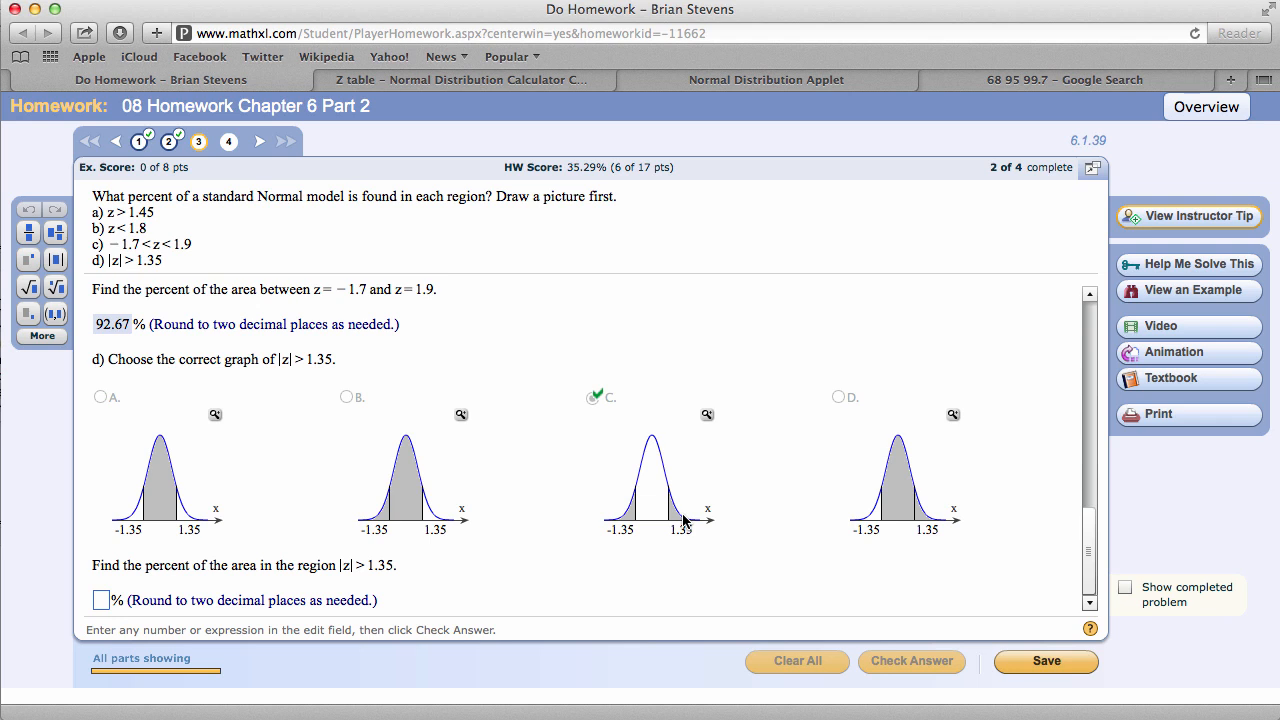
left_click(100, 600)
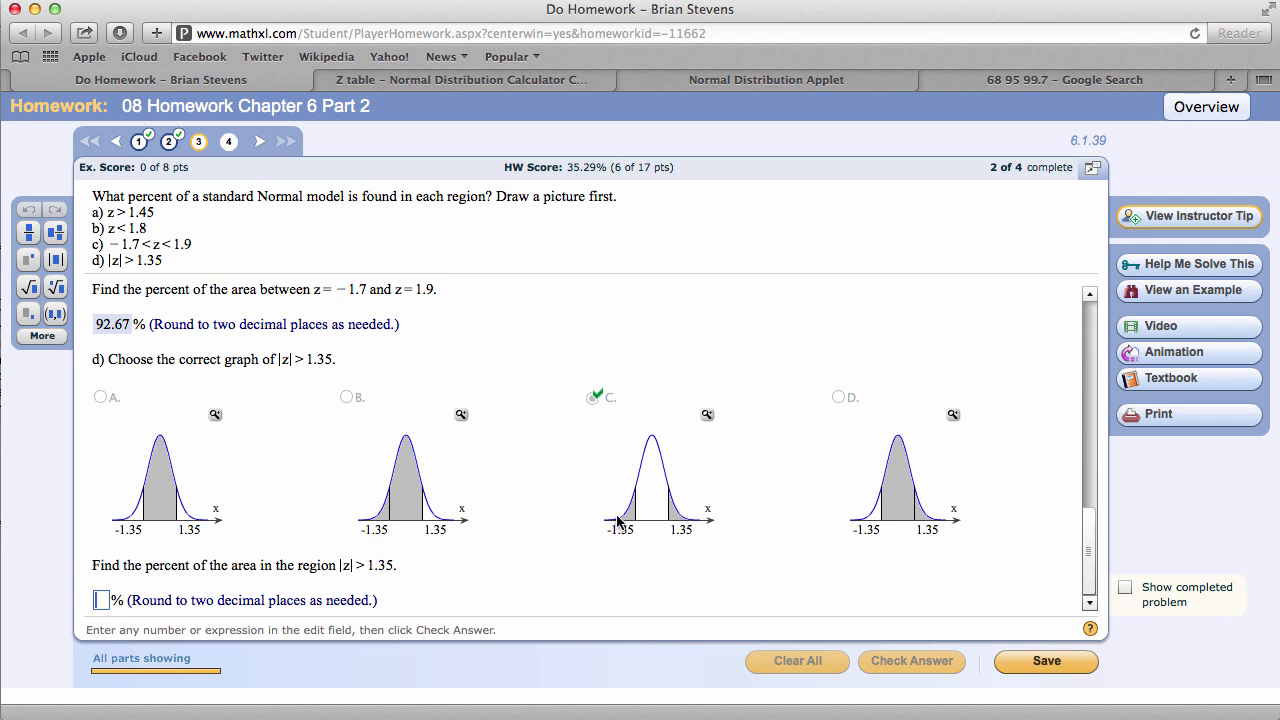
mouse_move(796, 560)
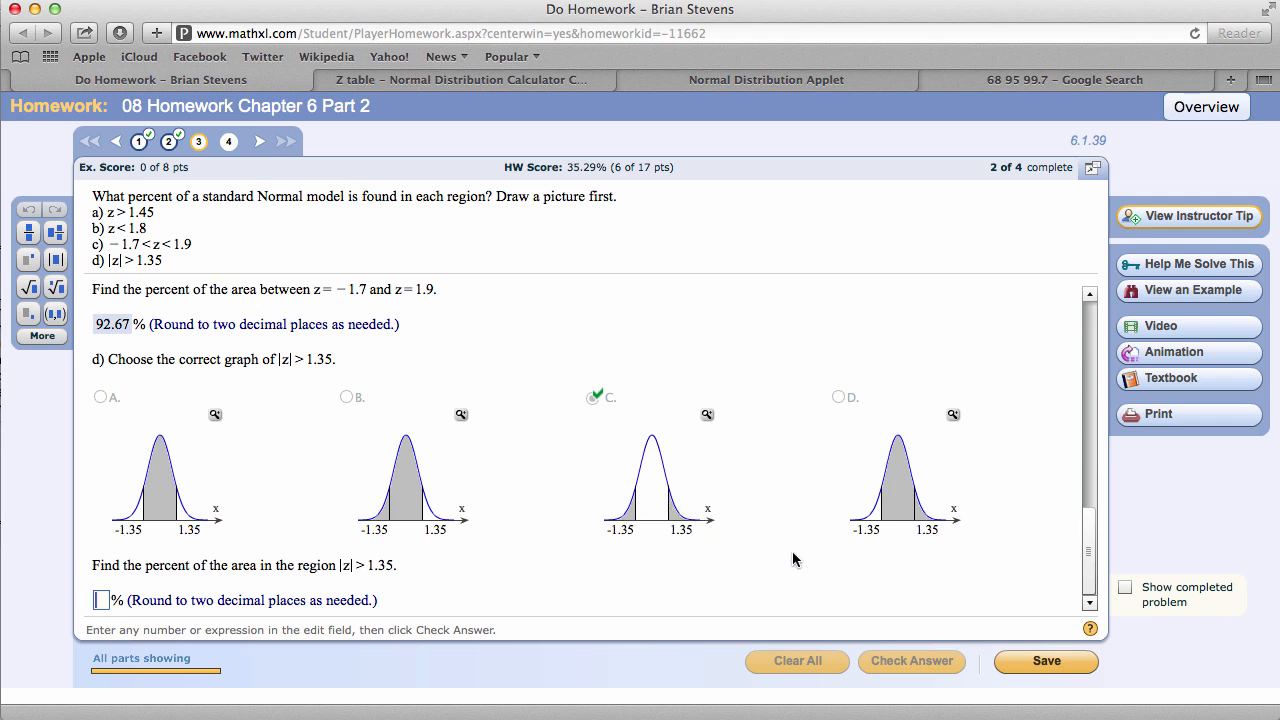
mouse_move(780, 560)
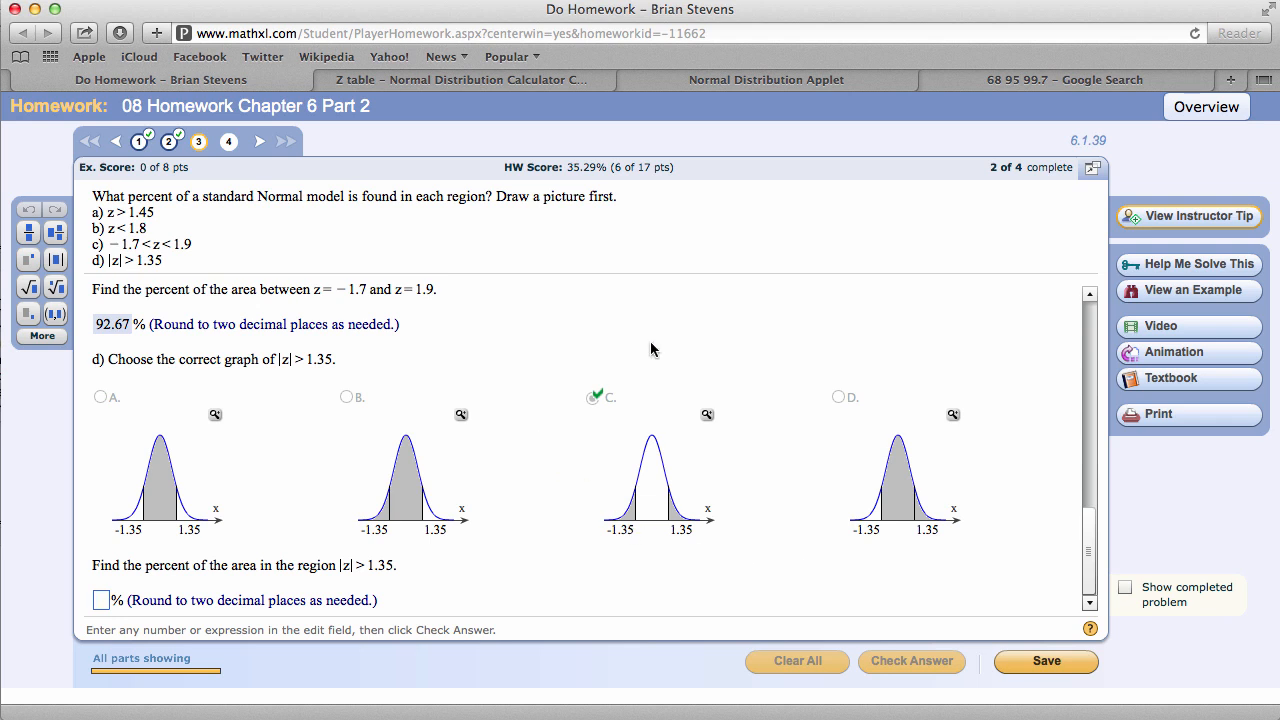
left_click(460, 80)
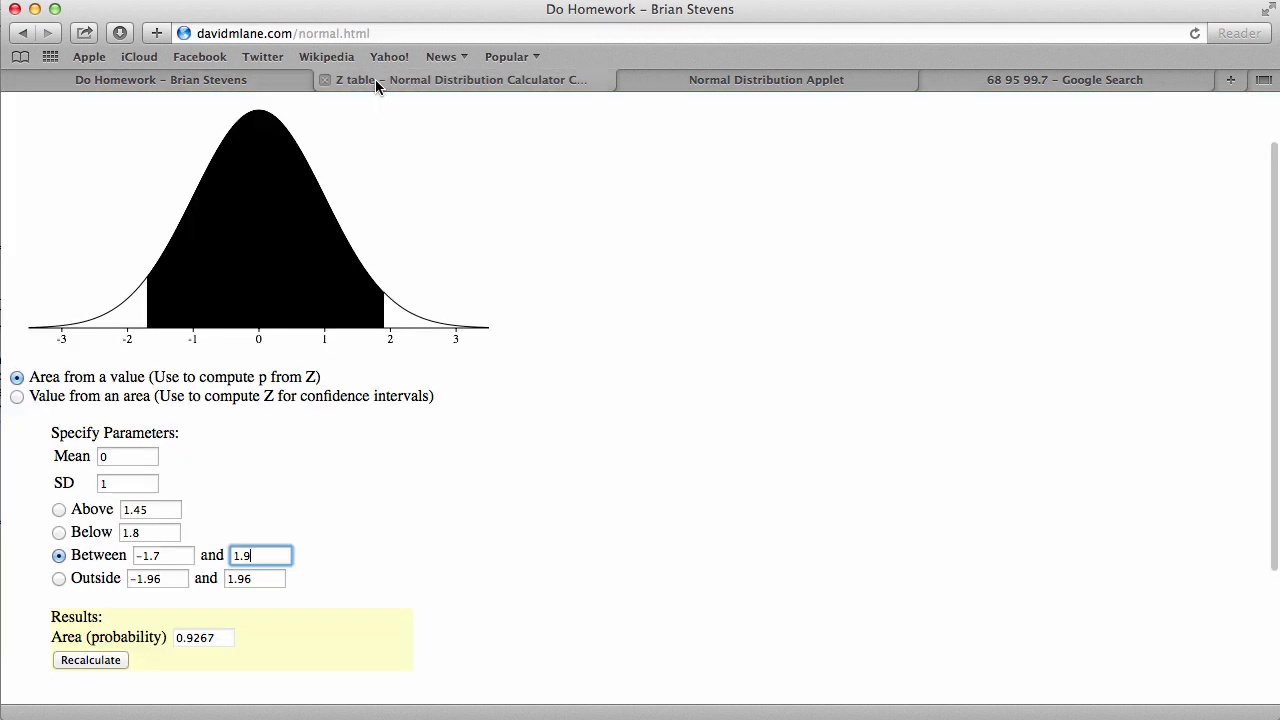
Step: Find the area outside ±1.35 as 0.177 and submit 17.7% to finish the question
left_click(58, 578)
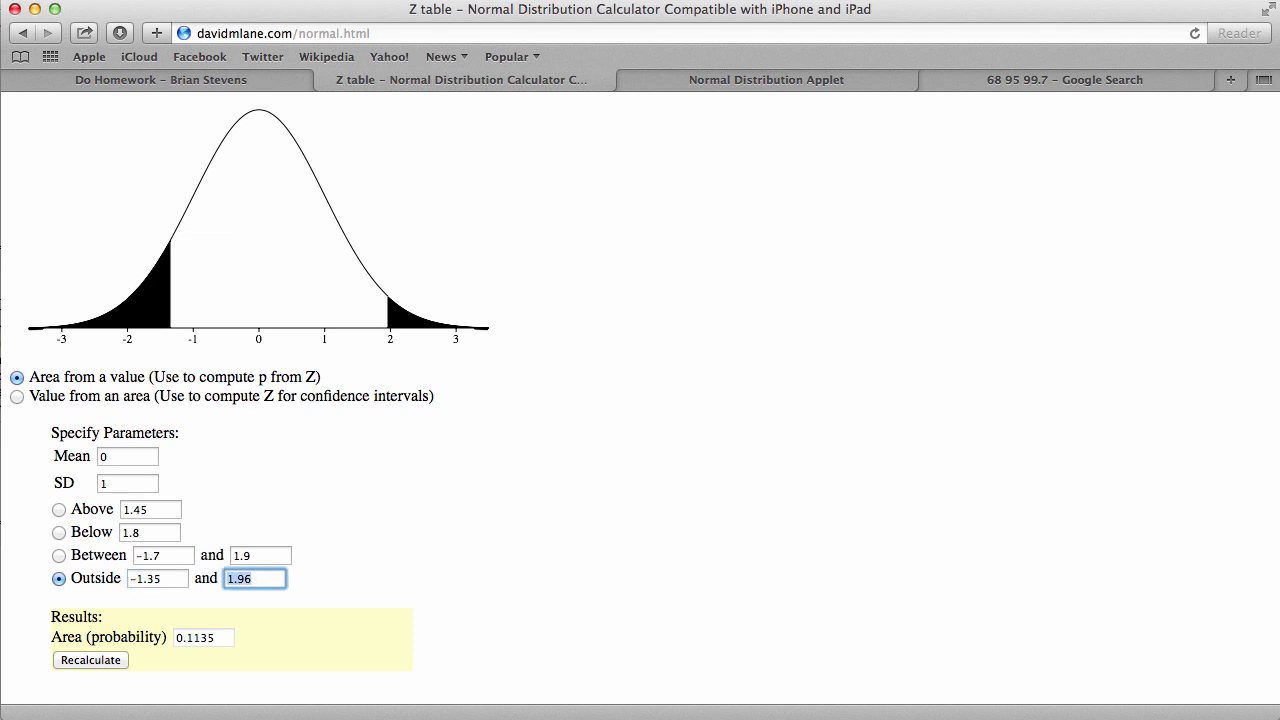
type("1.35")
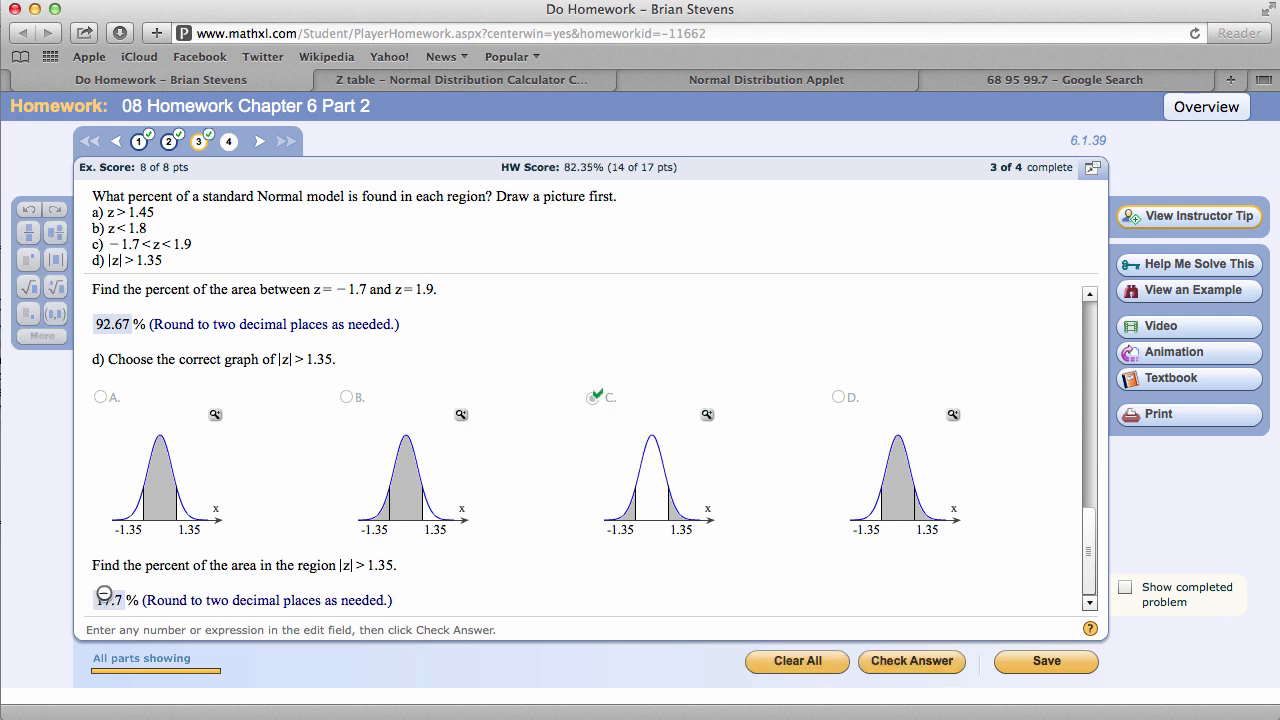
left_click(912, 660)
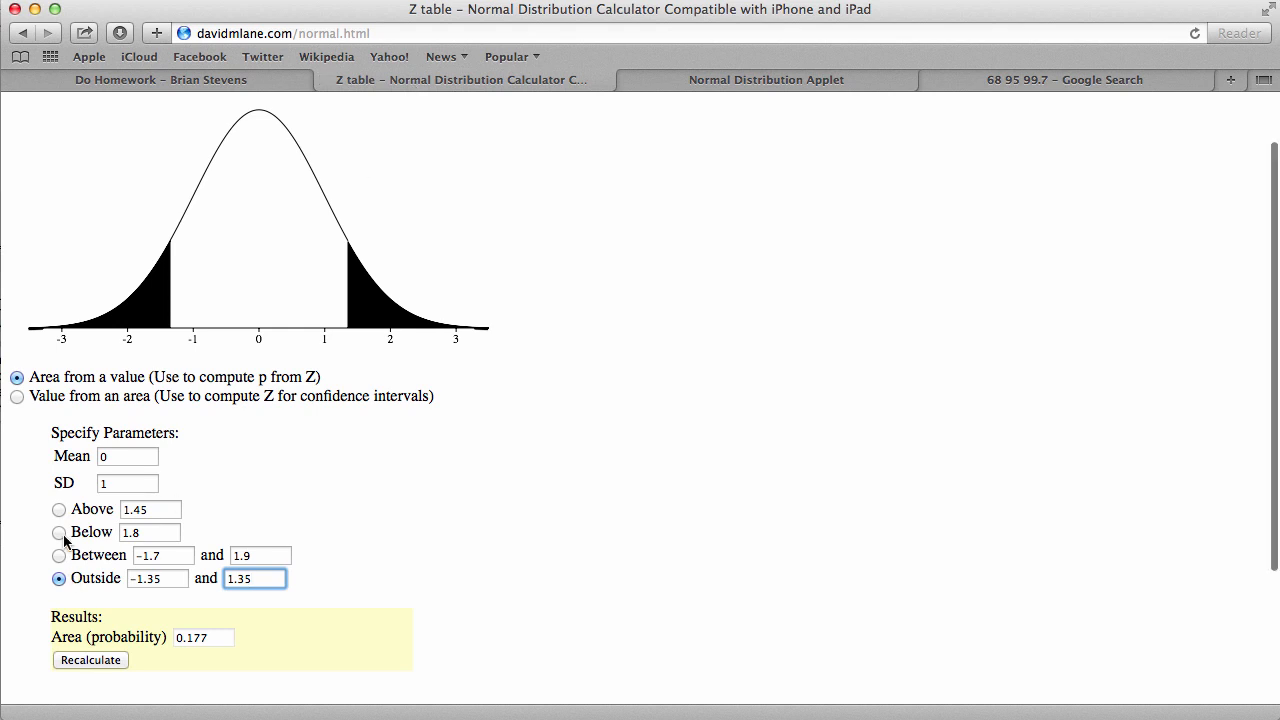
left_click(160, 80)
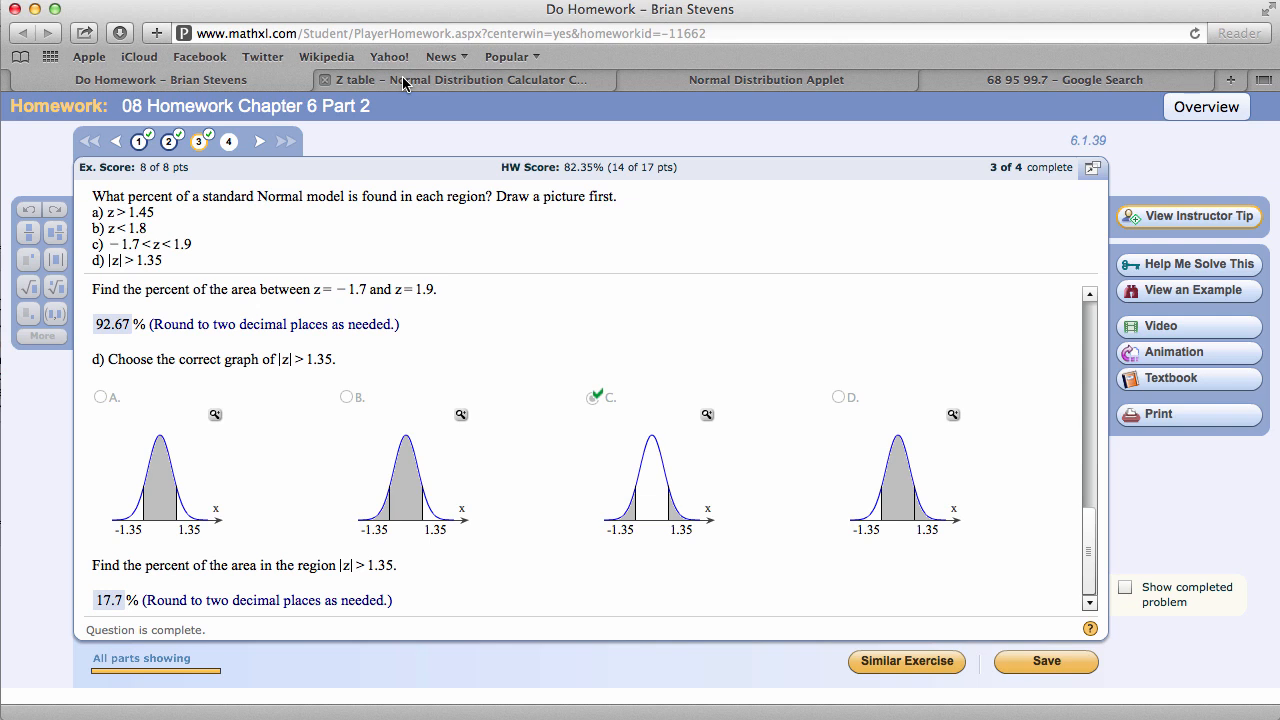
Step: Compare area below 1.35 (0.9115) with the two tails beyond ±1.35, ending on 0.177
left_click(460, 80)
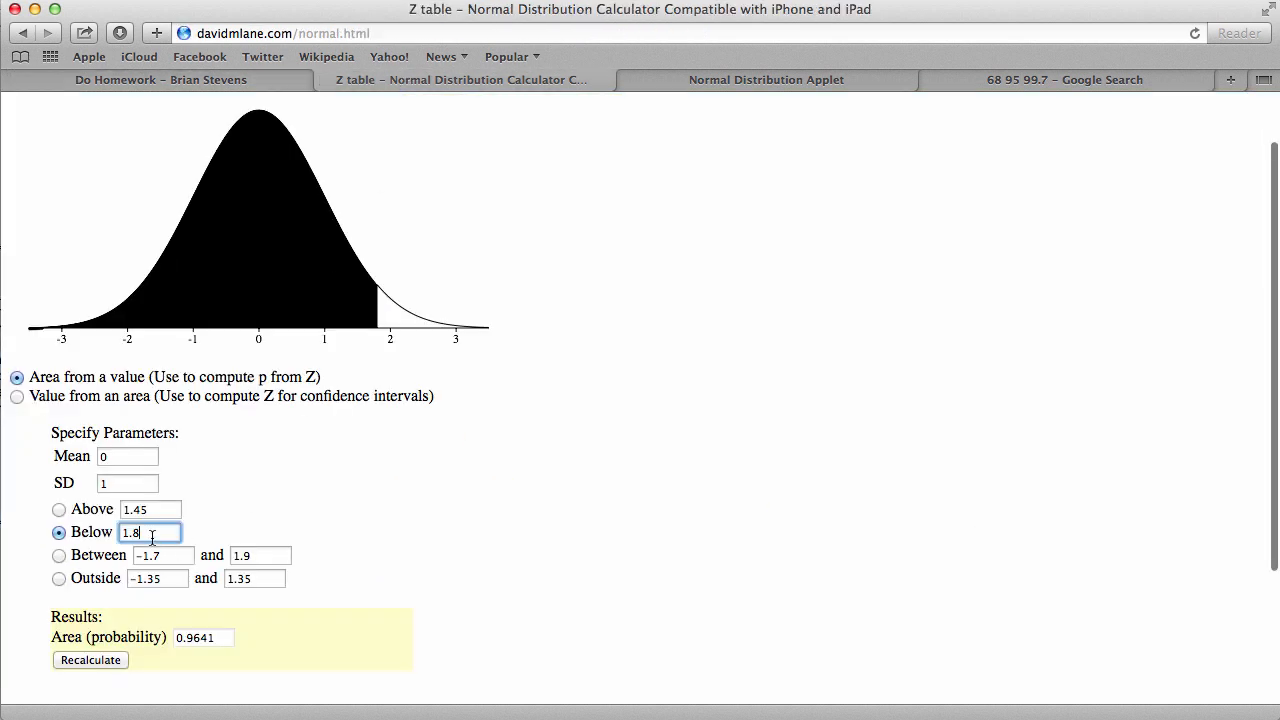
type("1.35")
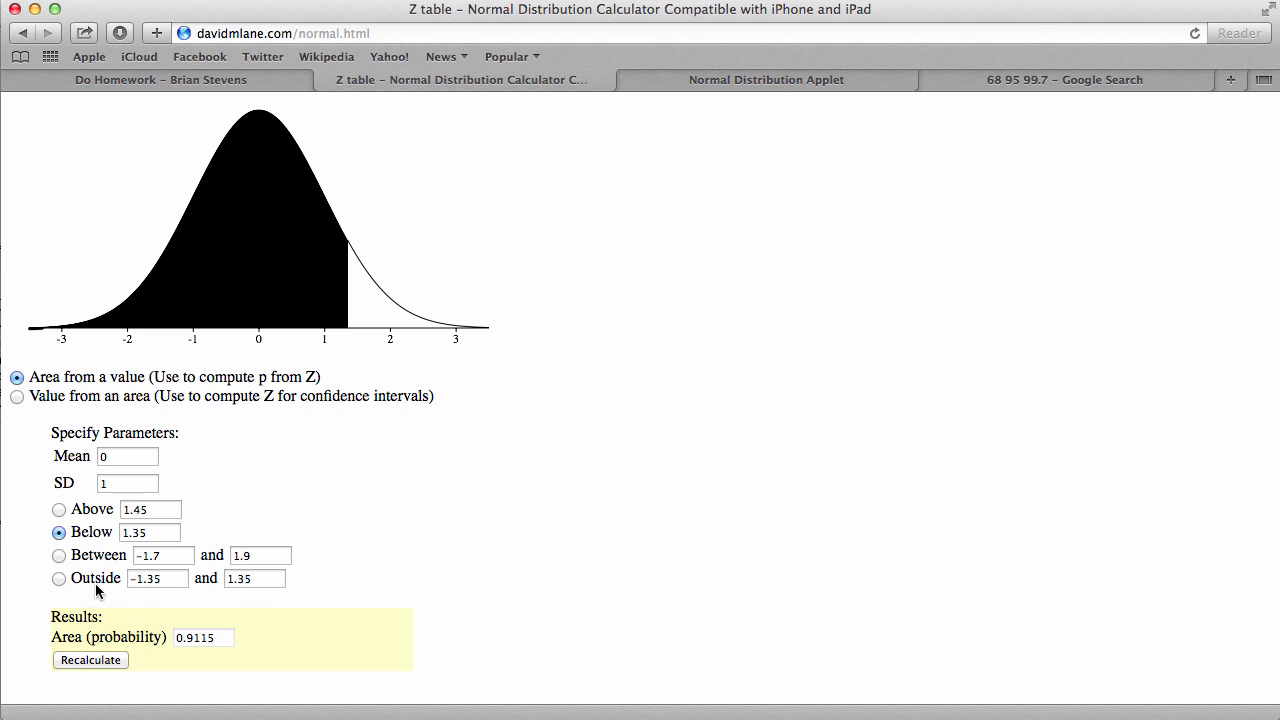
left_click(58, 578)
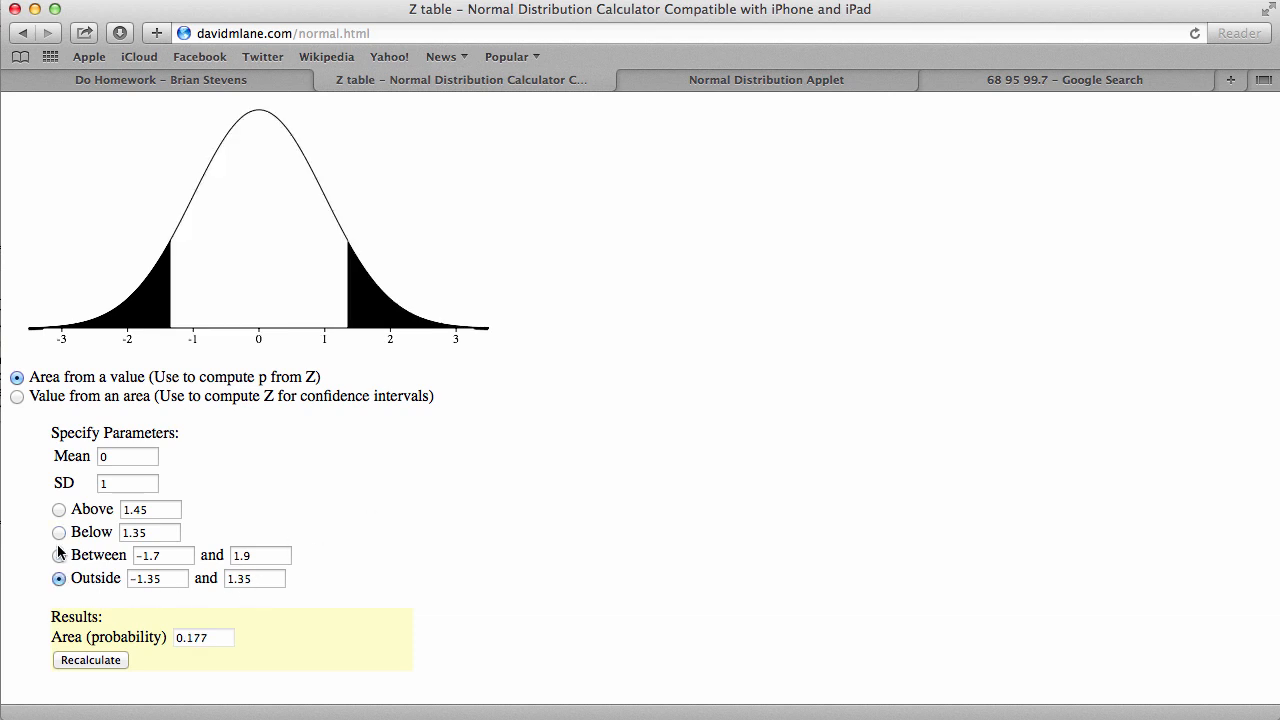
left_click(58, 532)
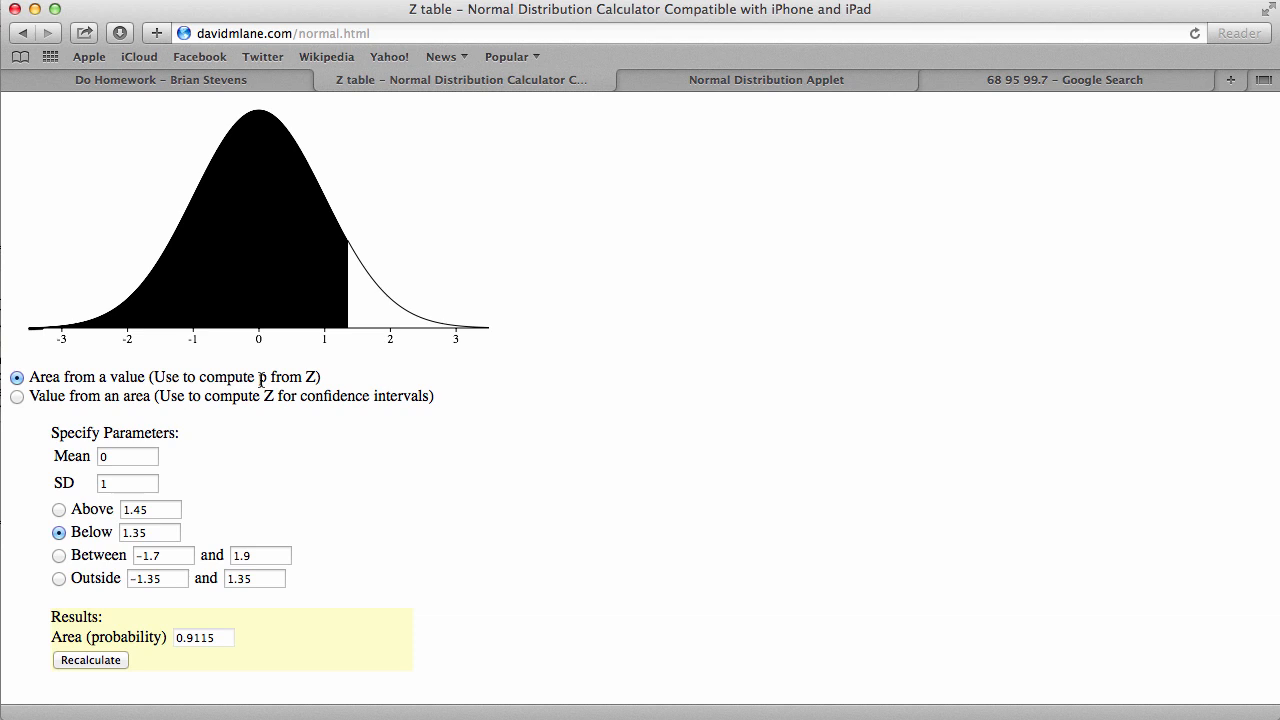
mouse_move(400, 252)
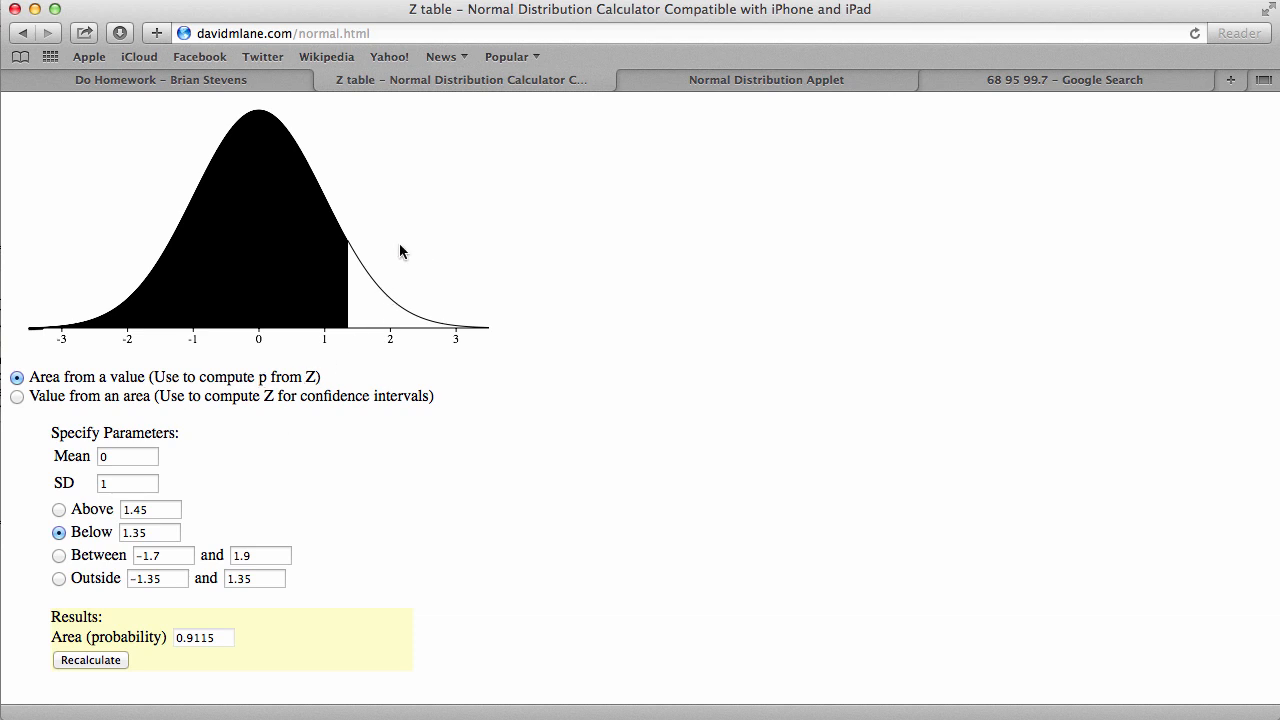
mouse_move(124, 256)
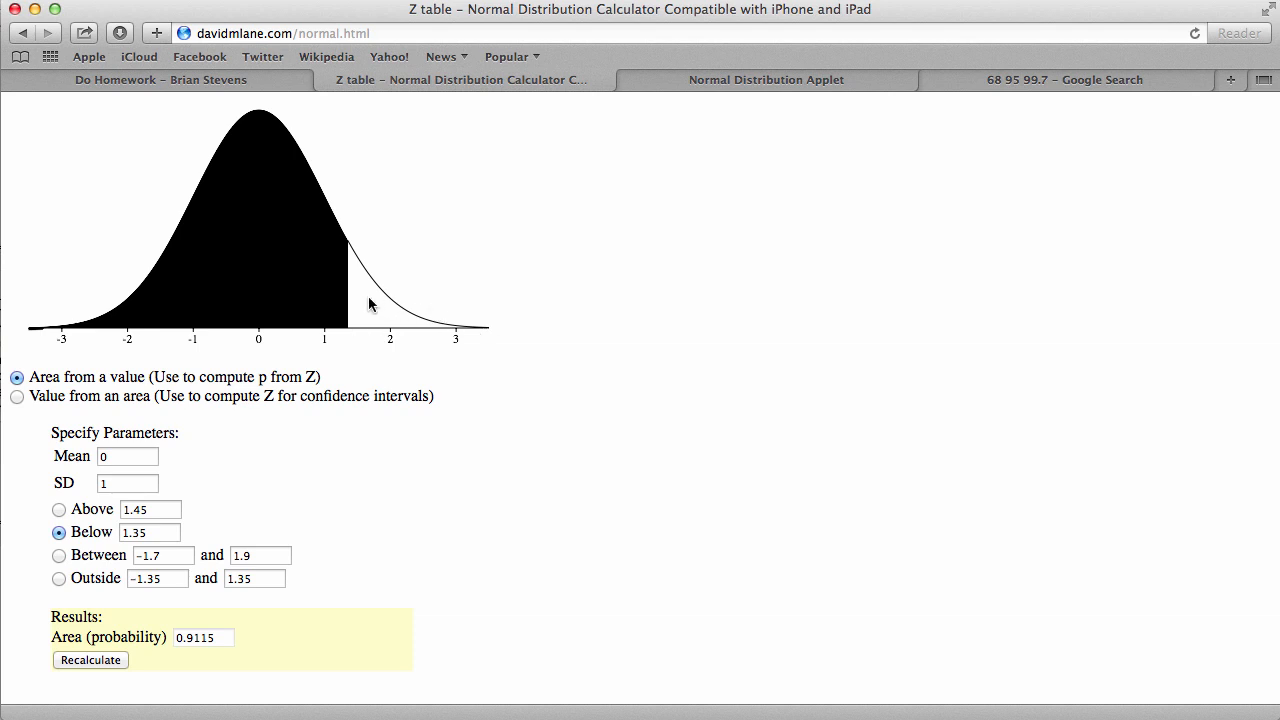
mouse_move(370, 250)
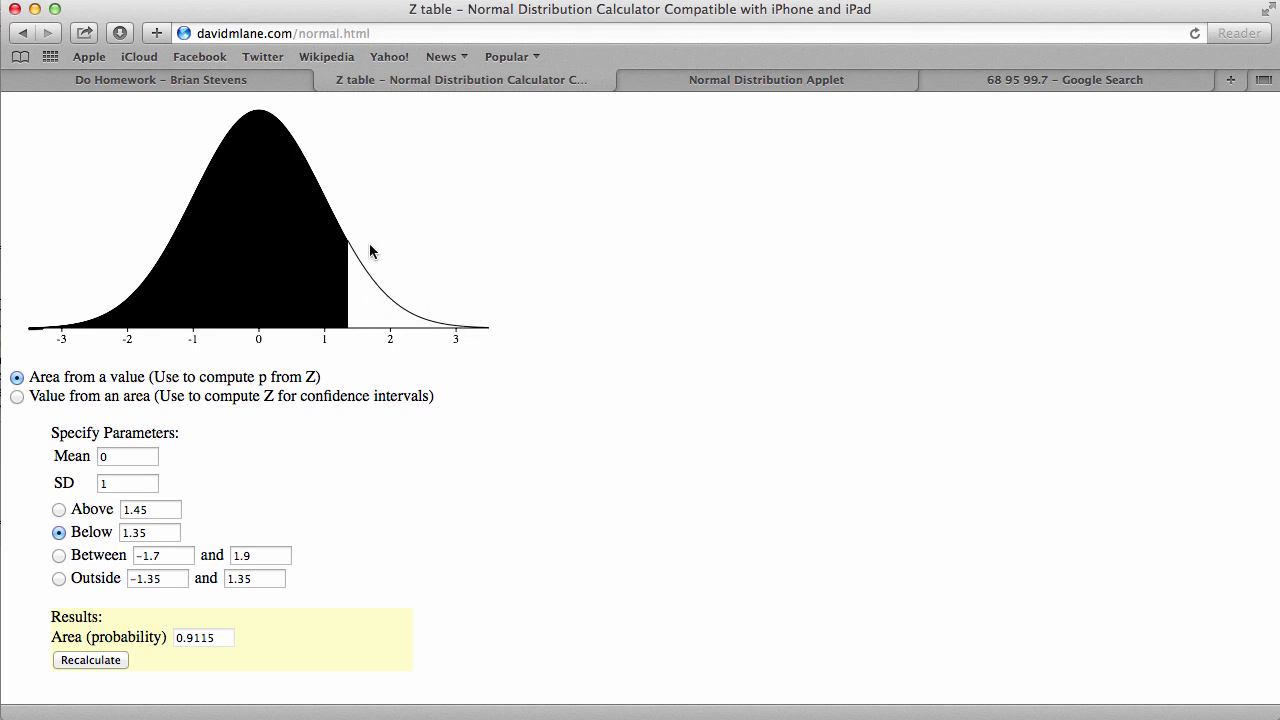
mouse_move(98, 572)
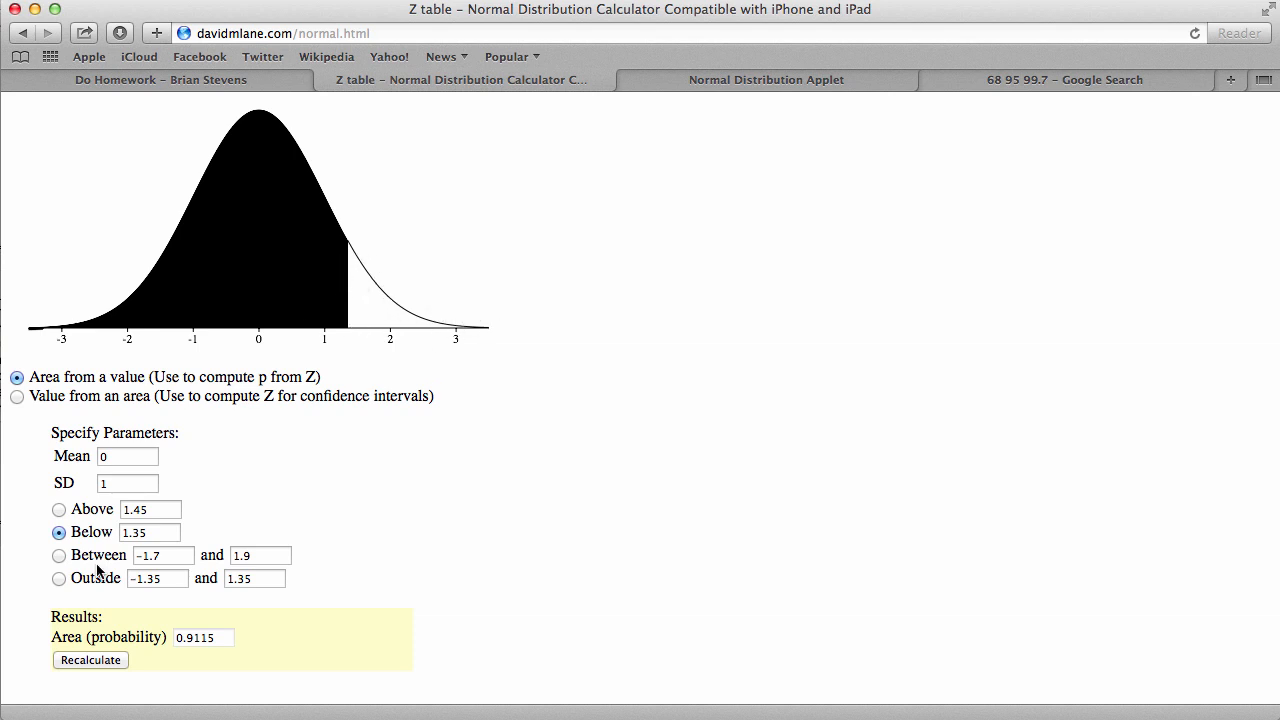
left_click(58, 578)
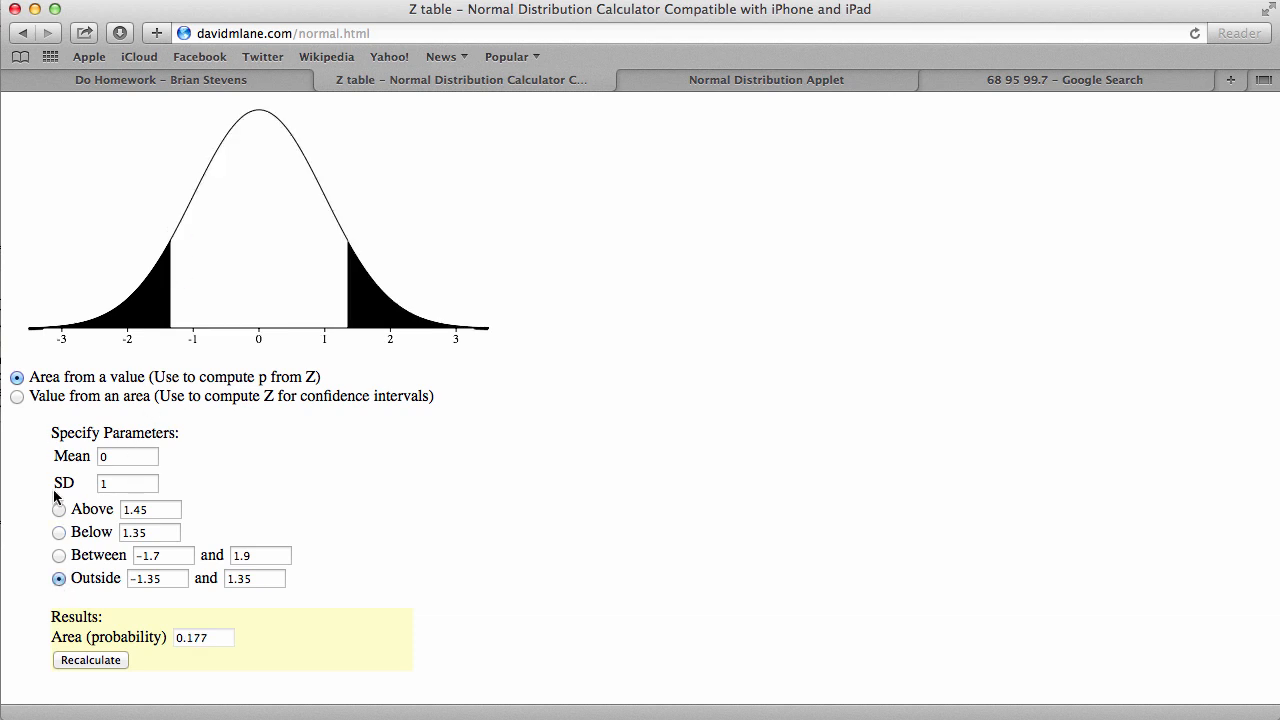
left_click(58, 532)
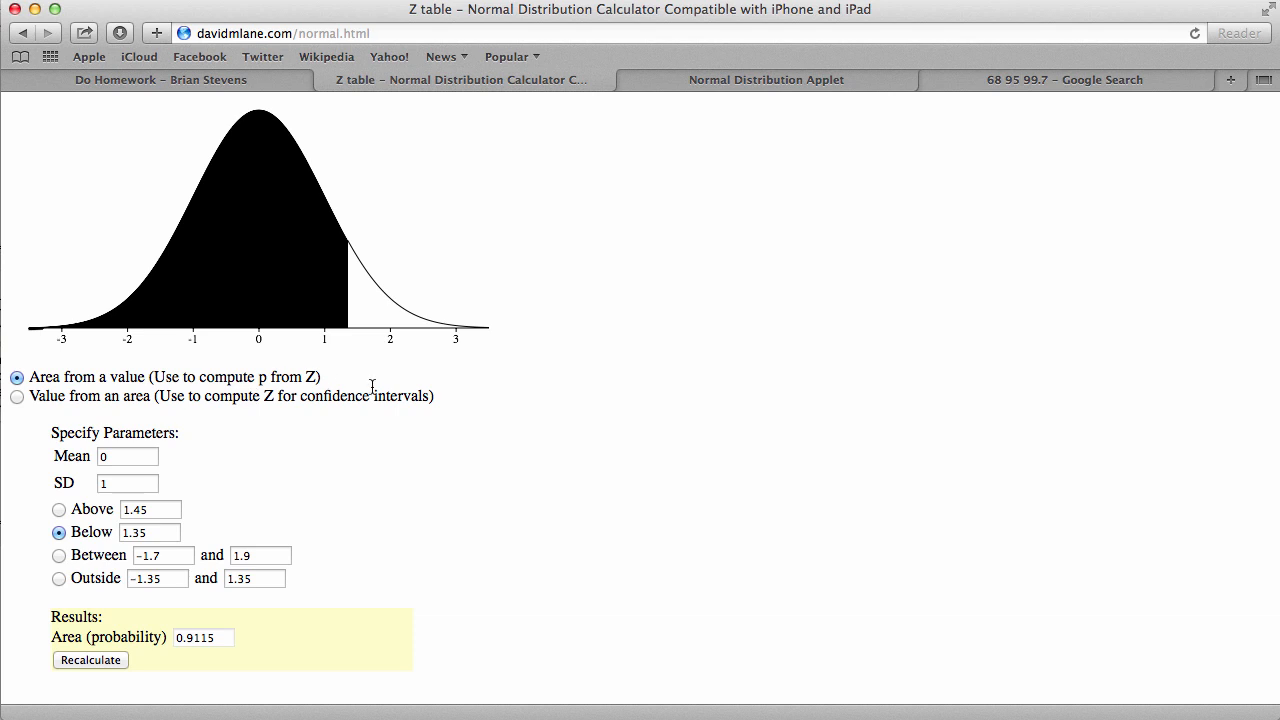
mouse_move(352, 174)
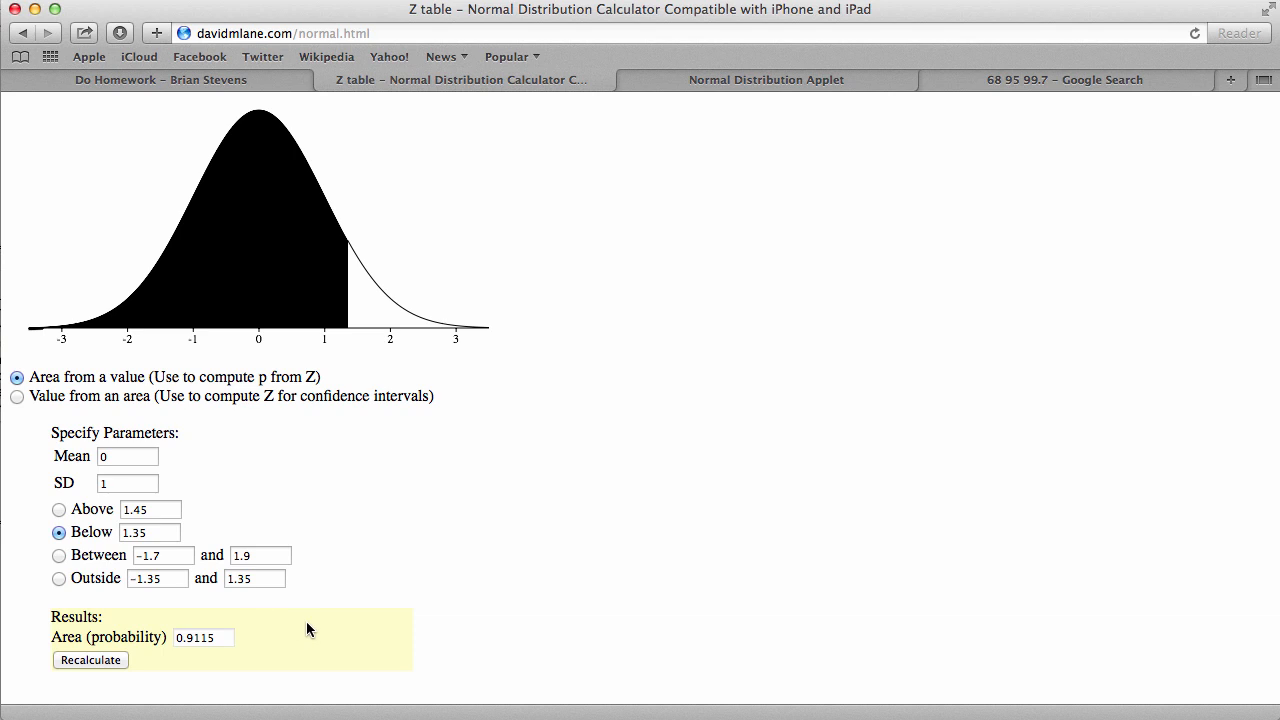
right_click(64, 584)
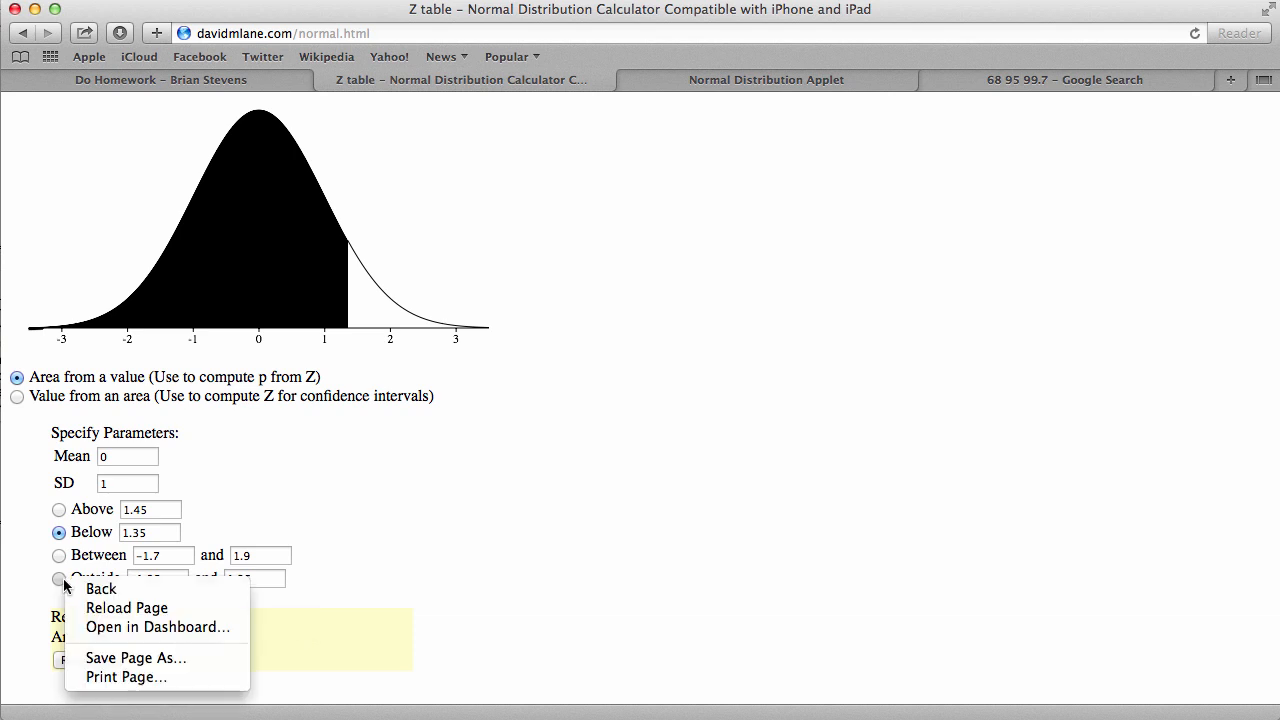
left_click(58, 578)
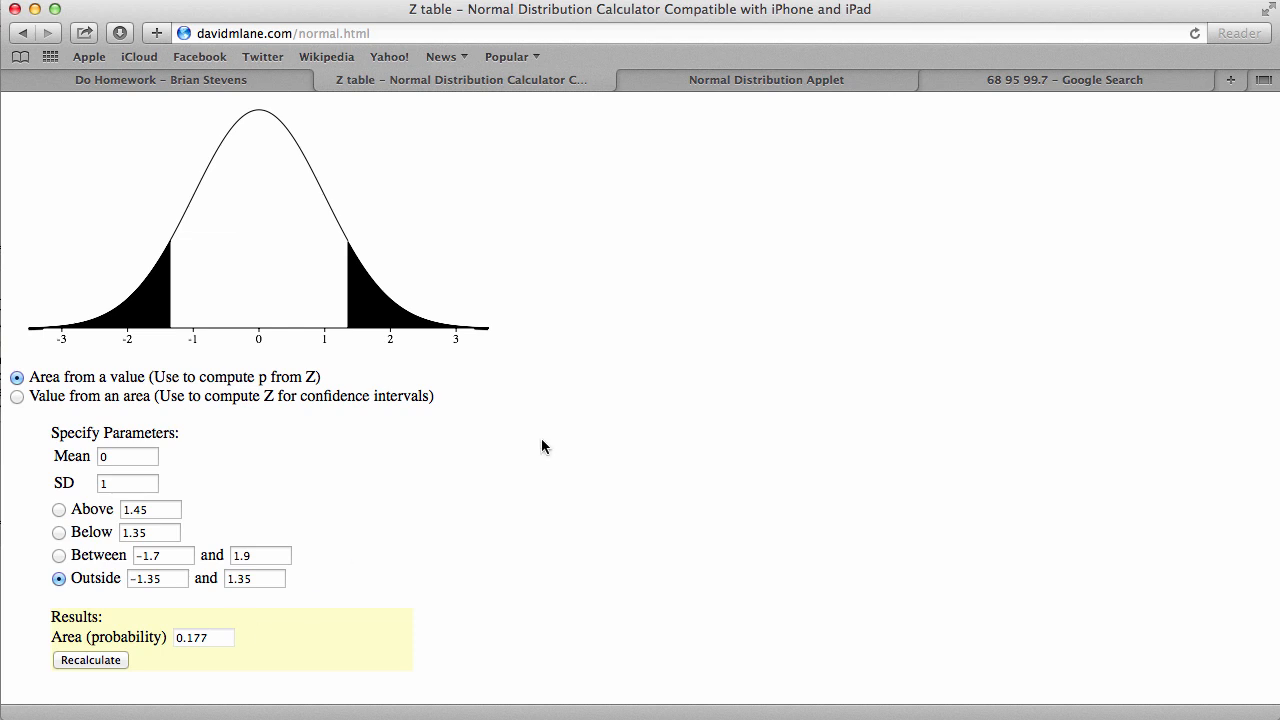
mouse_move(496, 360)
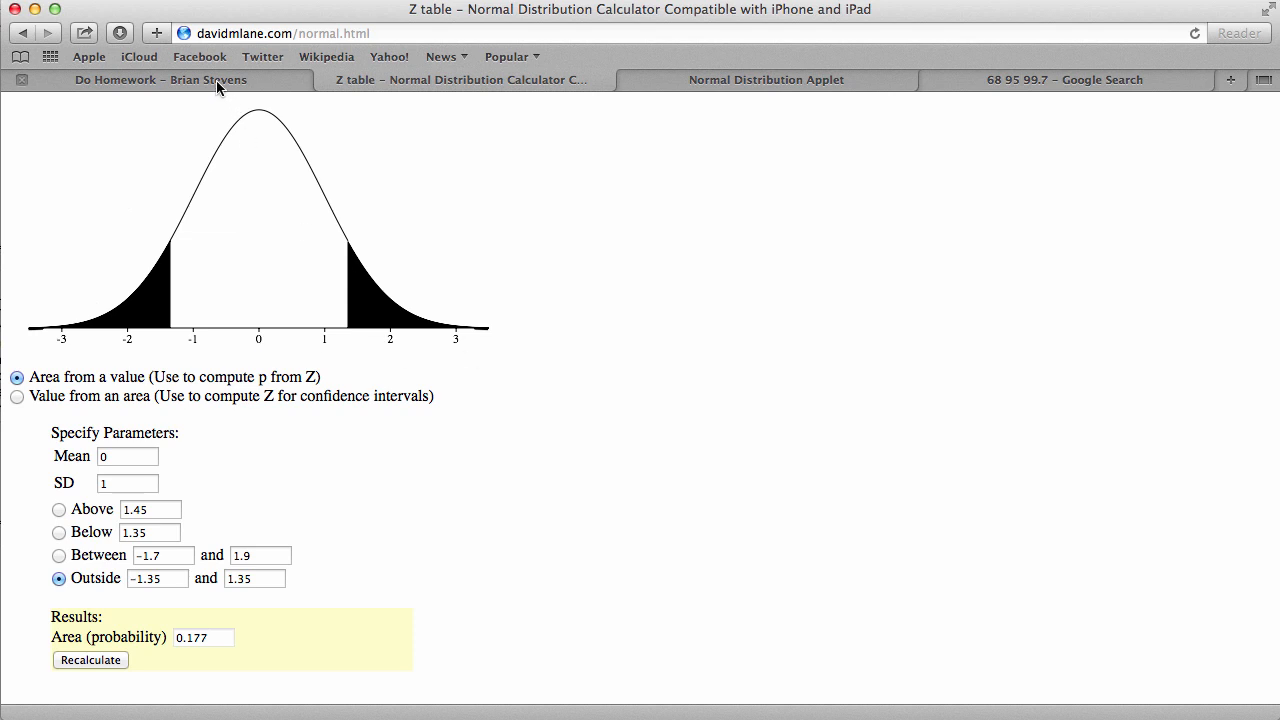
Step: Return to Do Homework and load the fourth question on steer weights N(1088, 67)
left_click(160, 80)
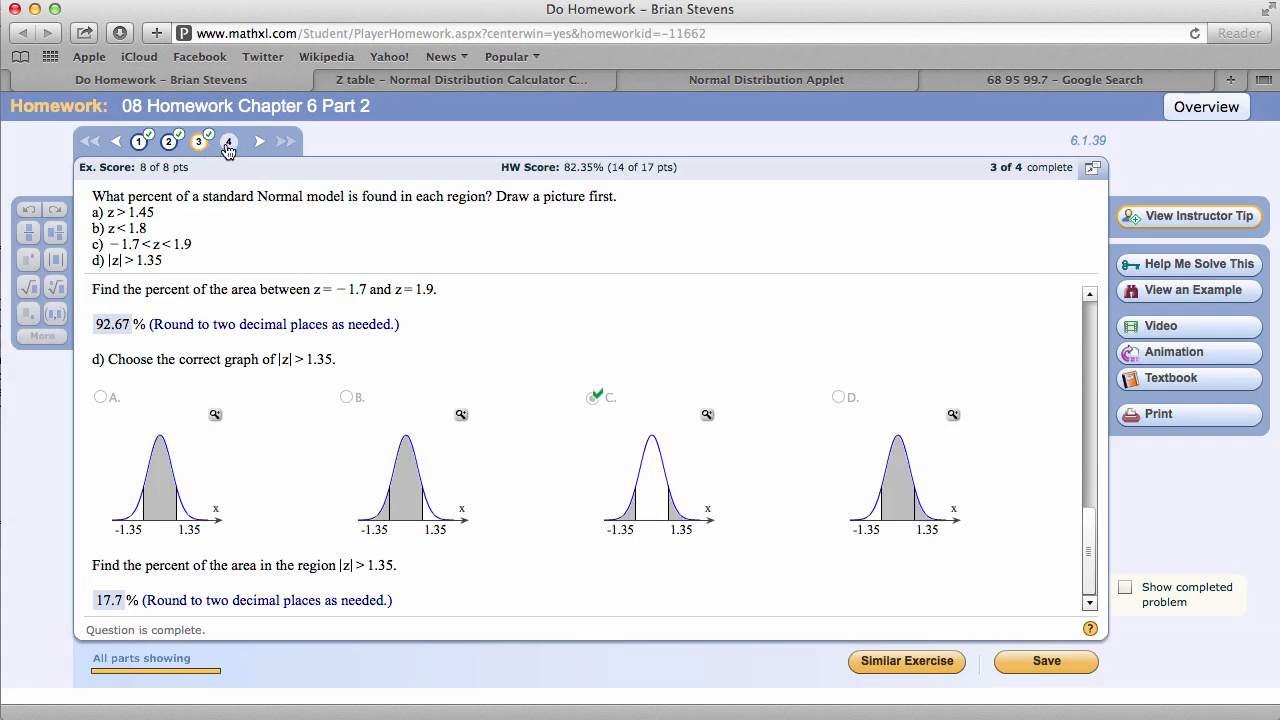
left_click(228, 140)
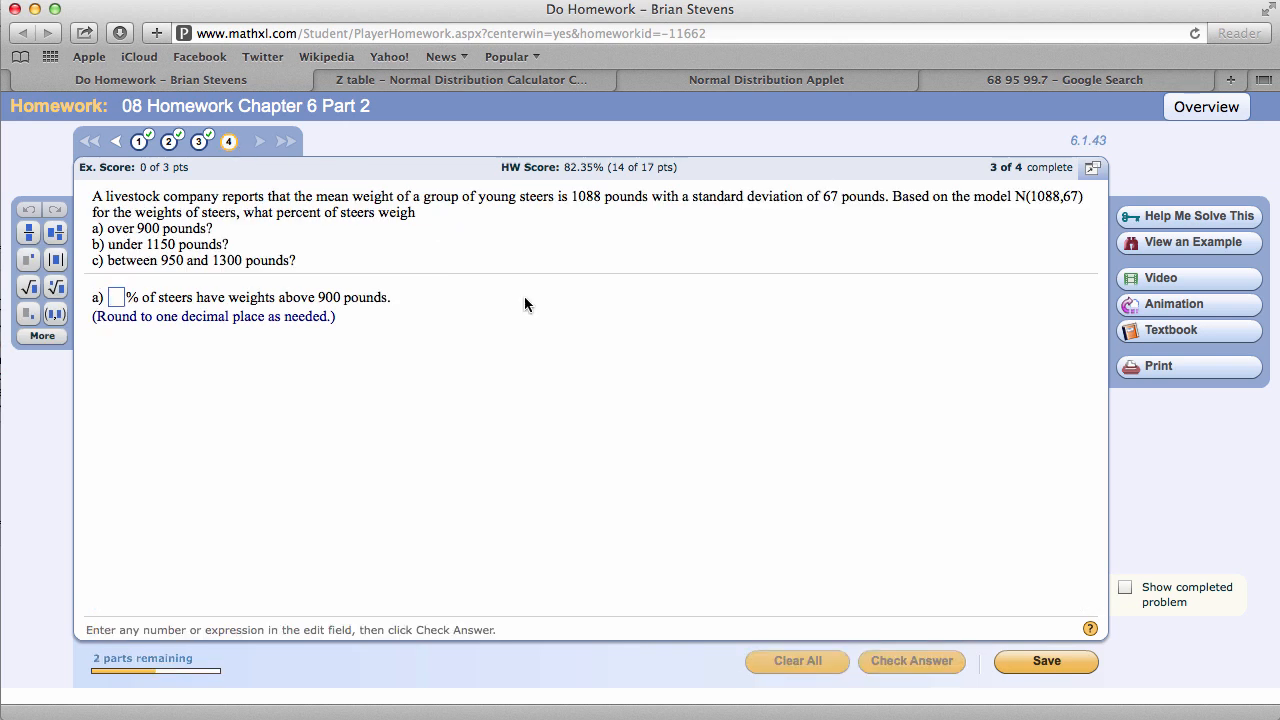
left_click(116, 296)
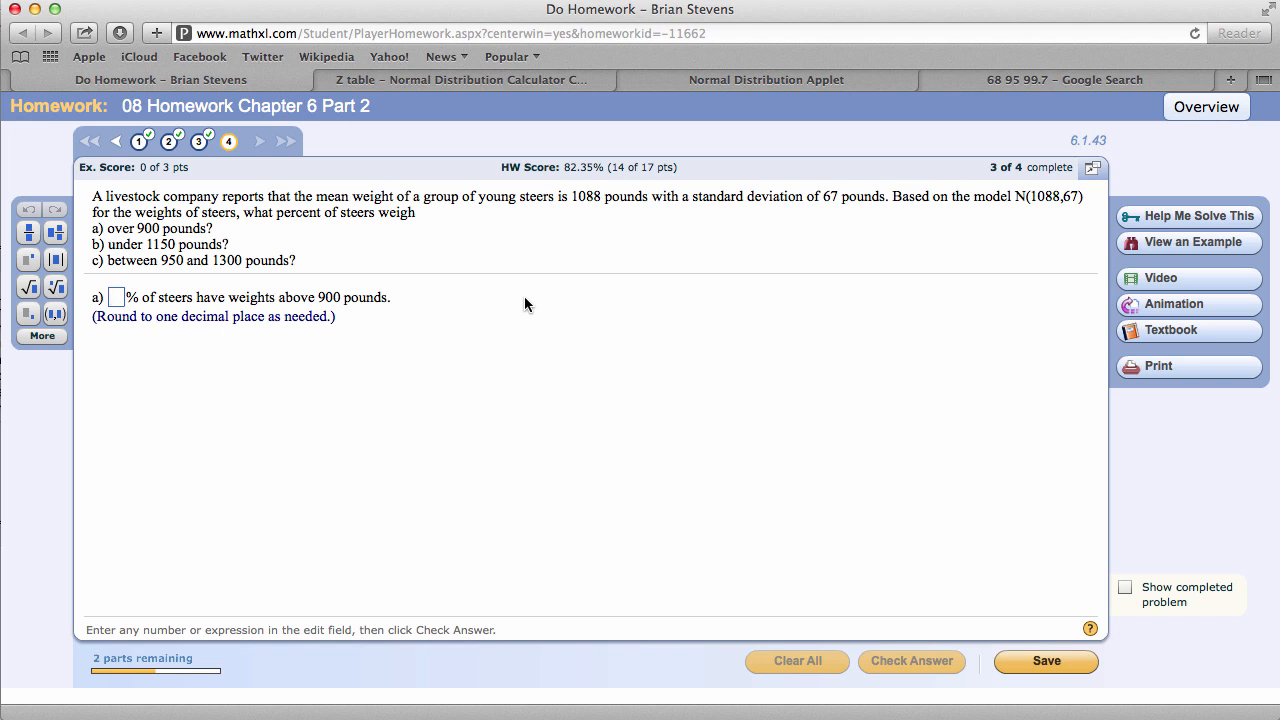
mouse_move(1016, 216)
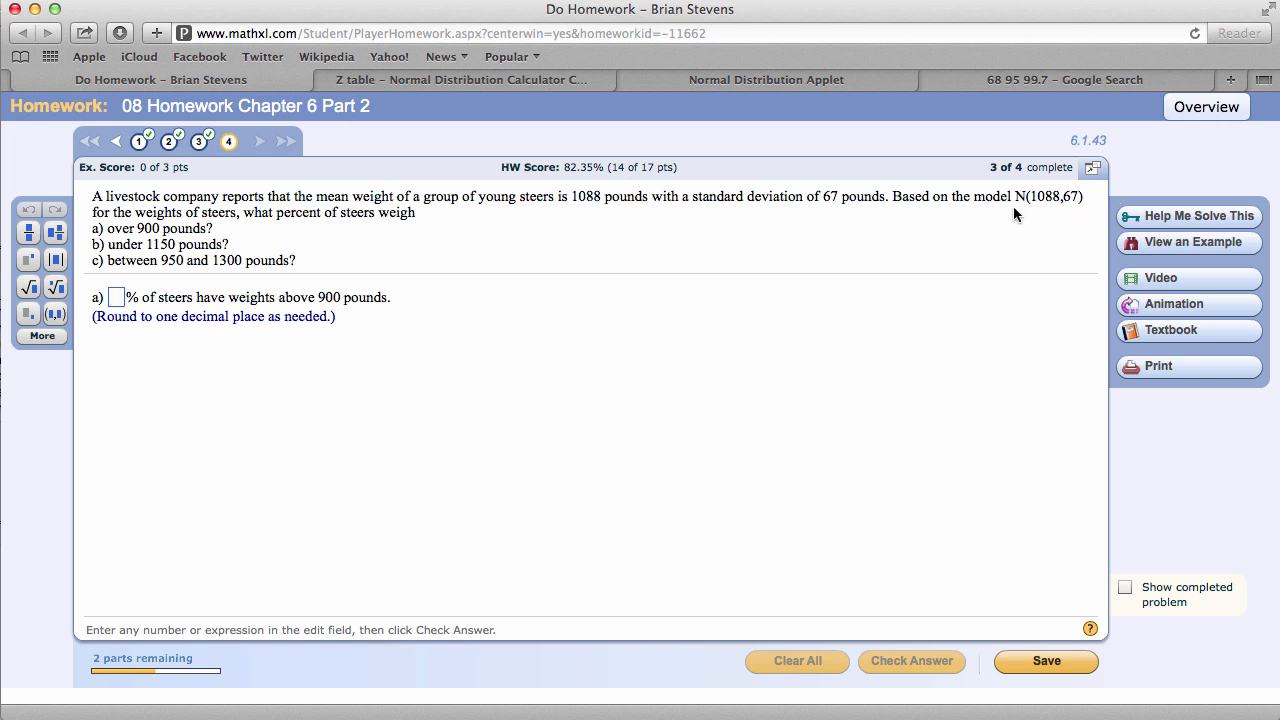
left_click(116, 296)
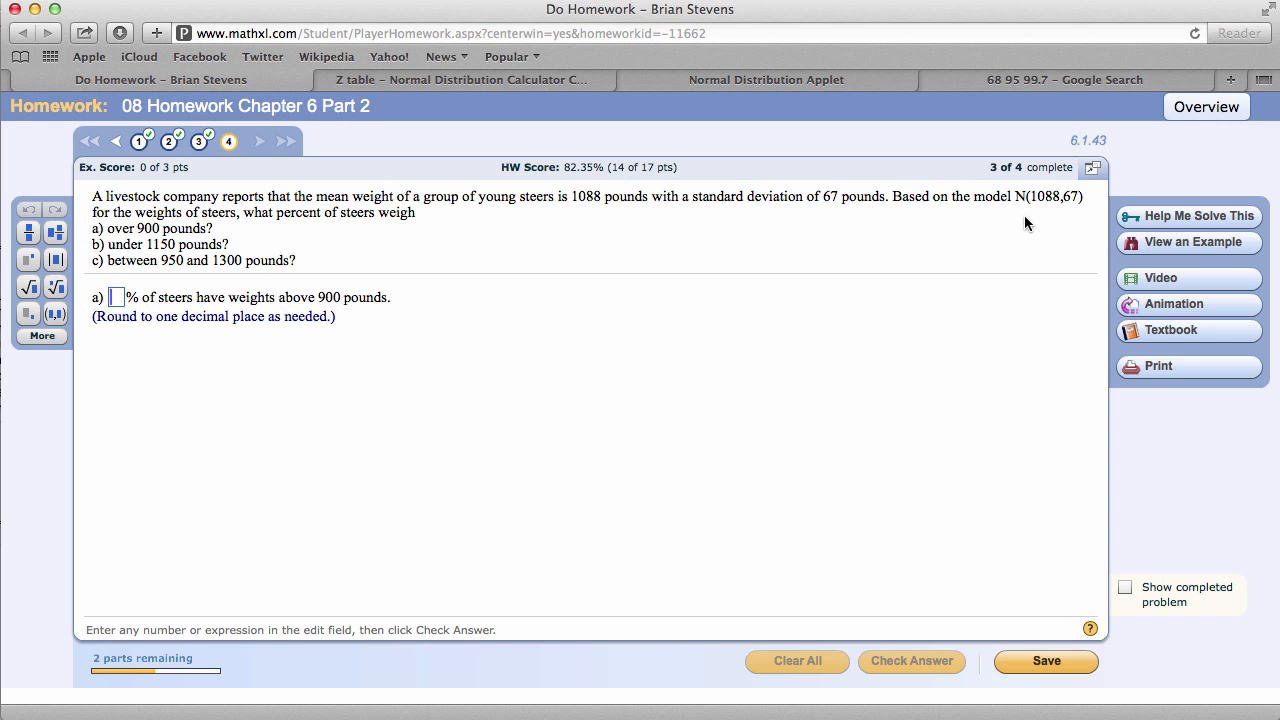
mouse_move(894, 228)
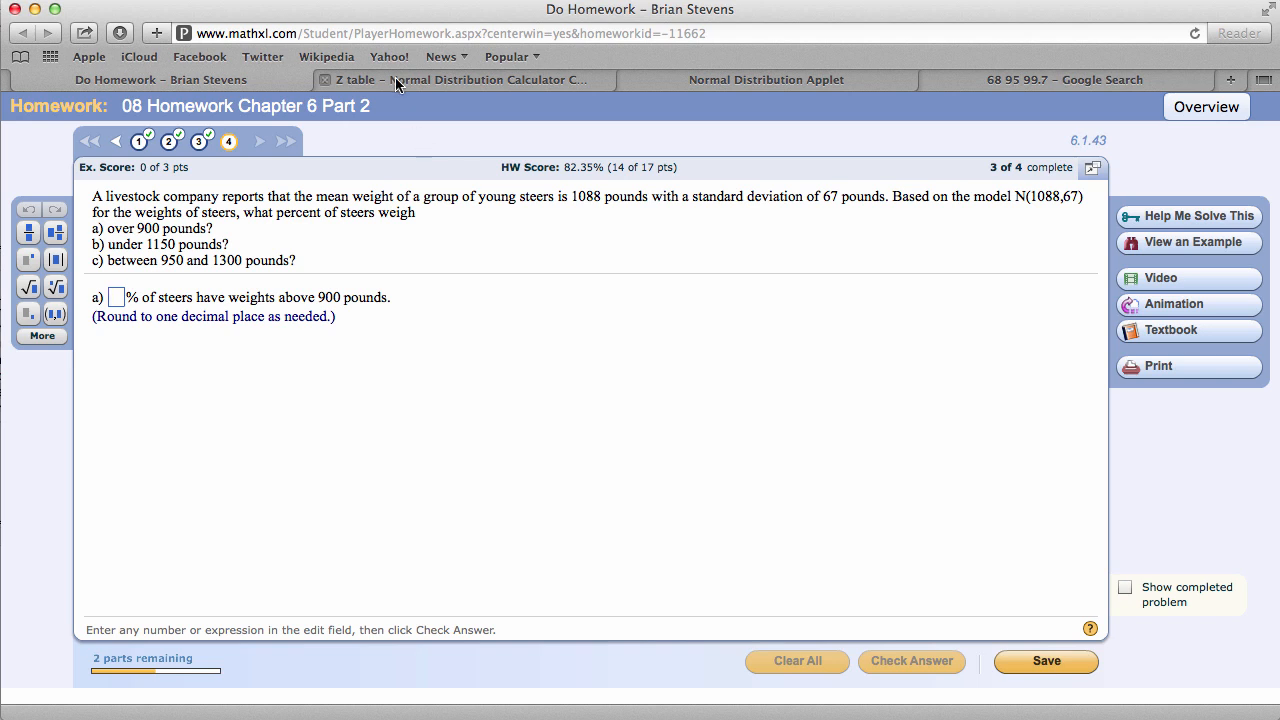
mouse_move(400, 84)
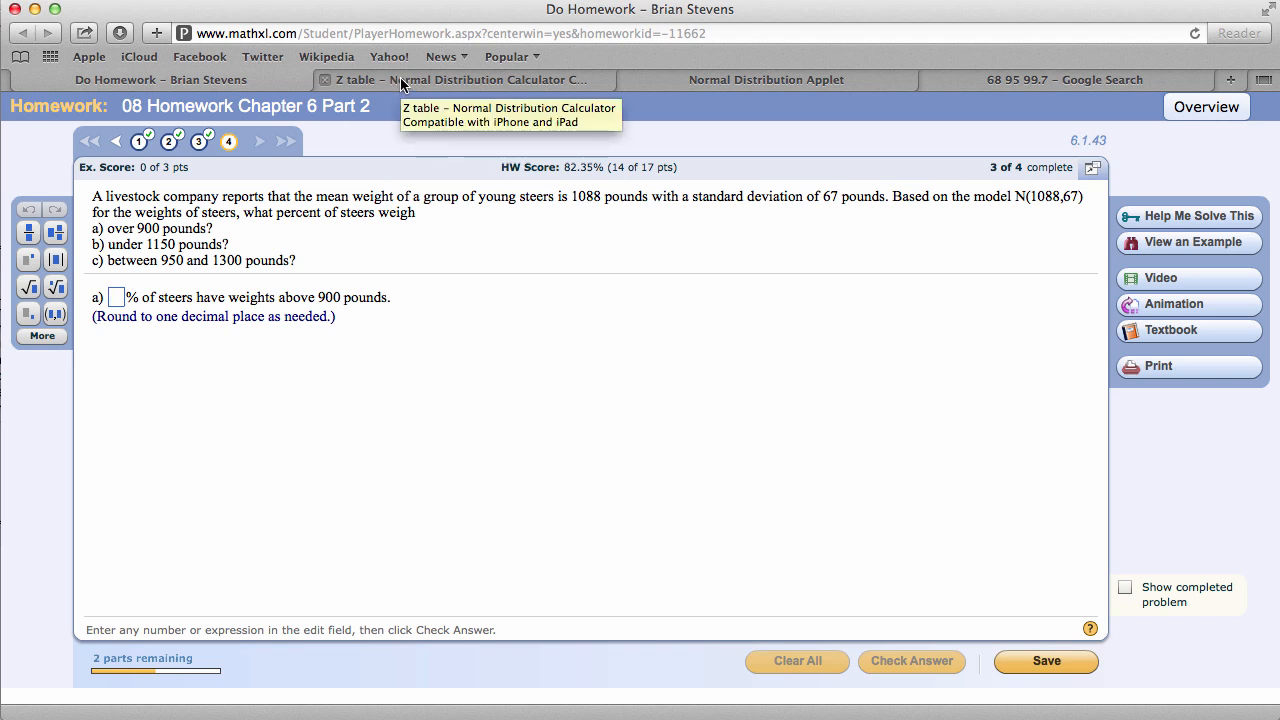
Step: Set the z-table calculator to mean 1088 and SD 67, rechecking the question
left_click(460, 80)
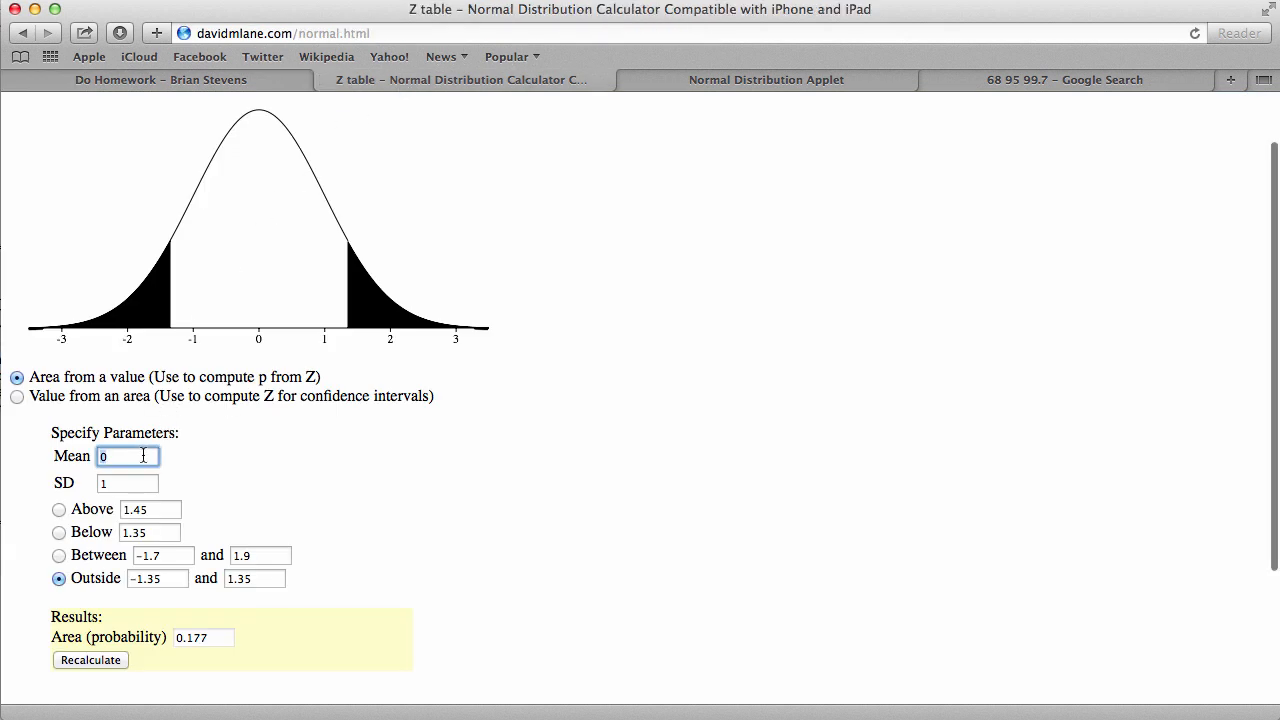
type("1088")
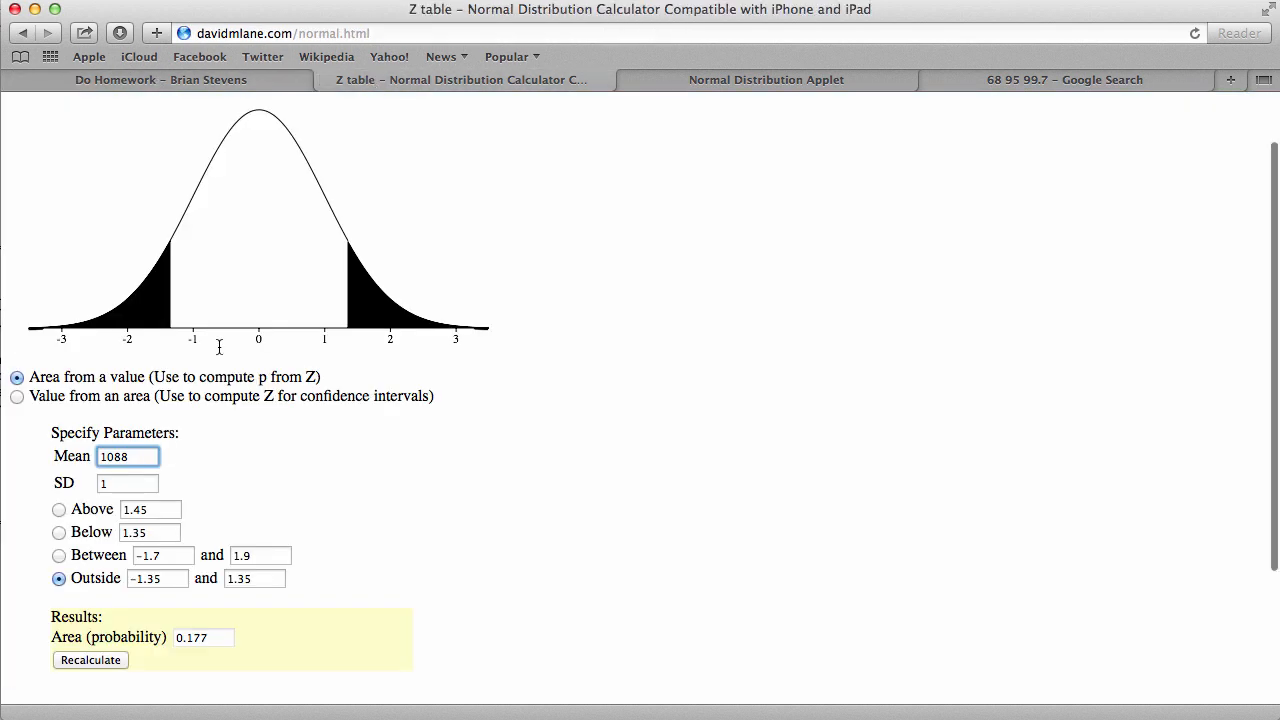
left_click(128, 482)
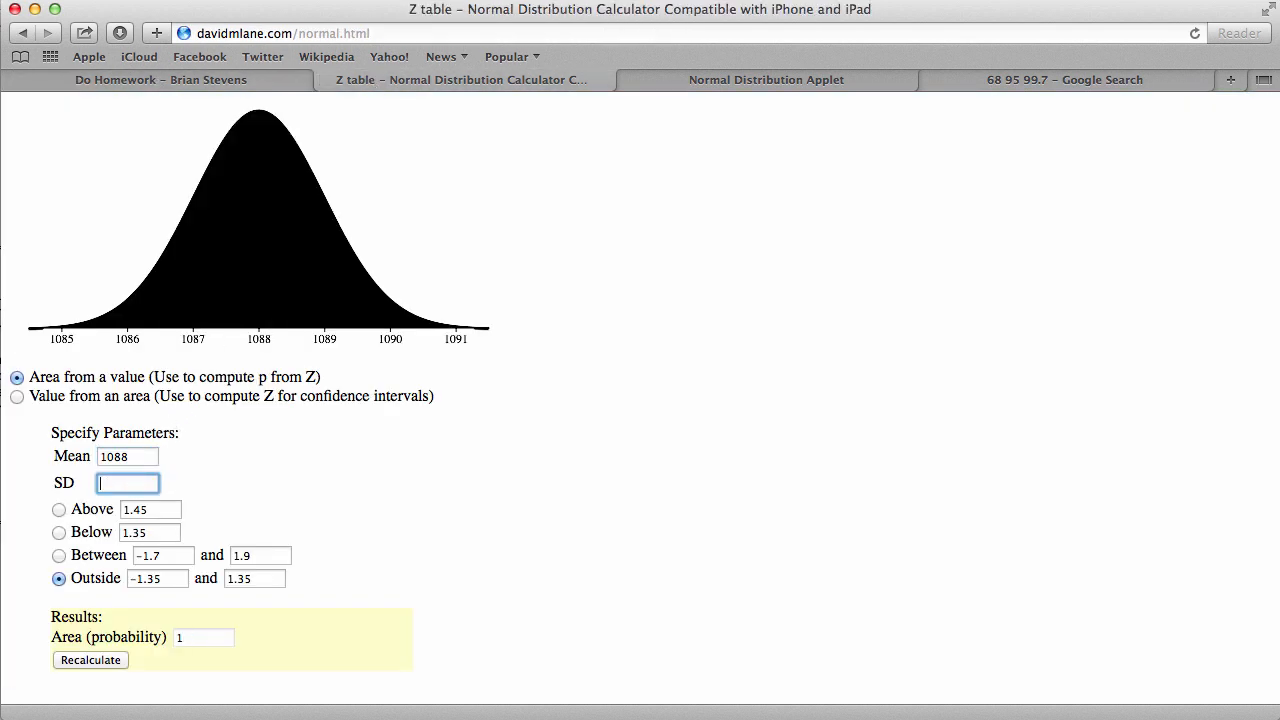
type("67")
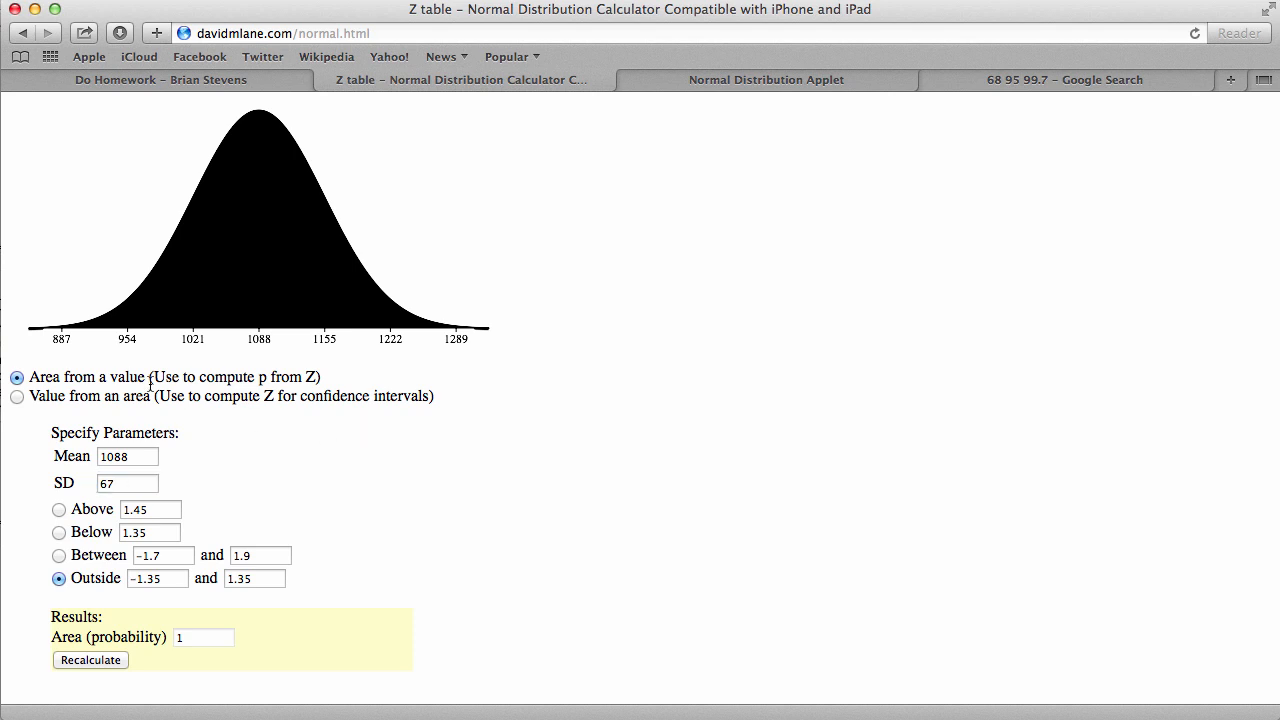
mouse_move(80, 328)
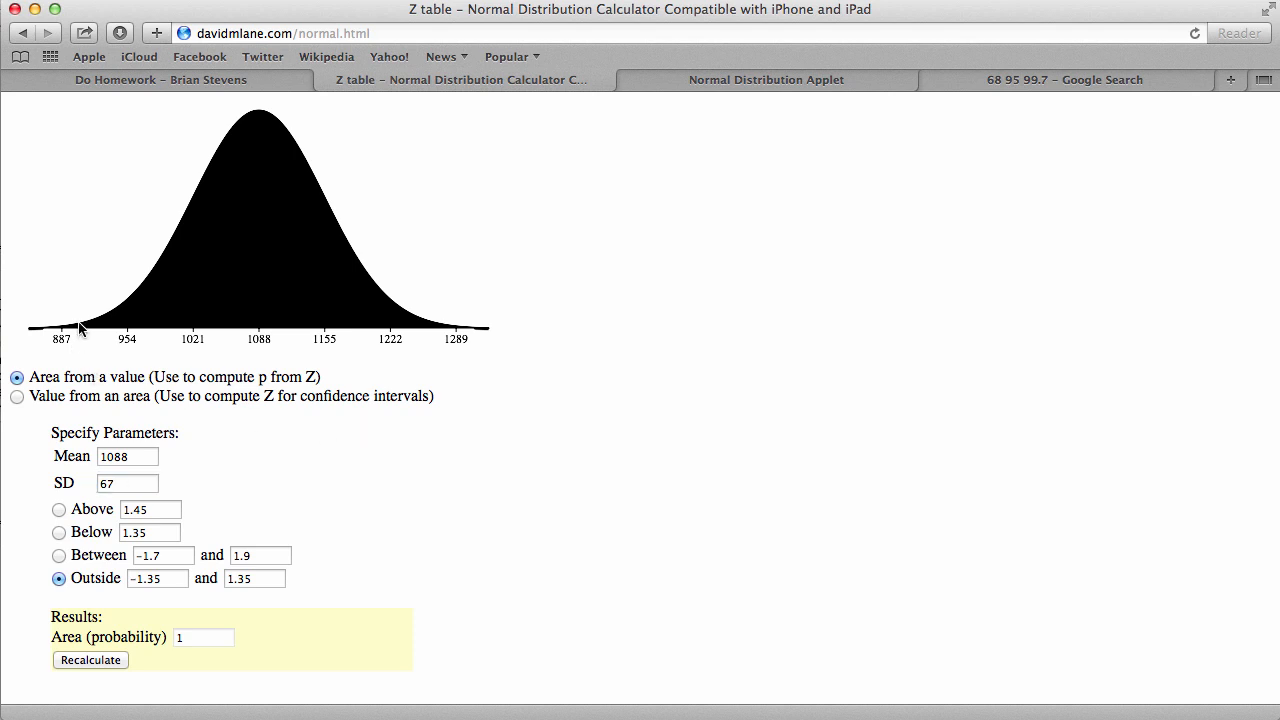
left_click(160, 80)
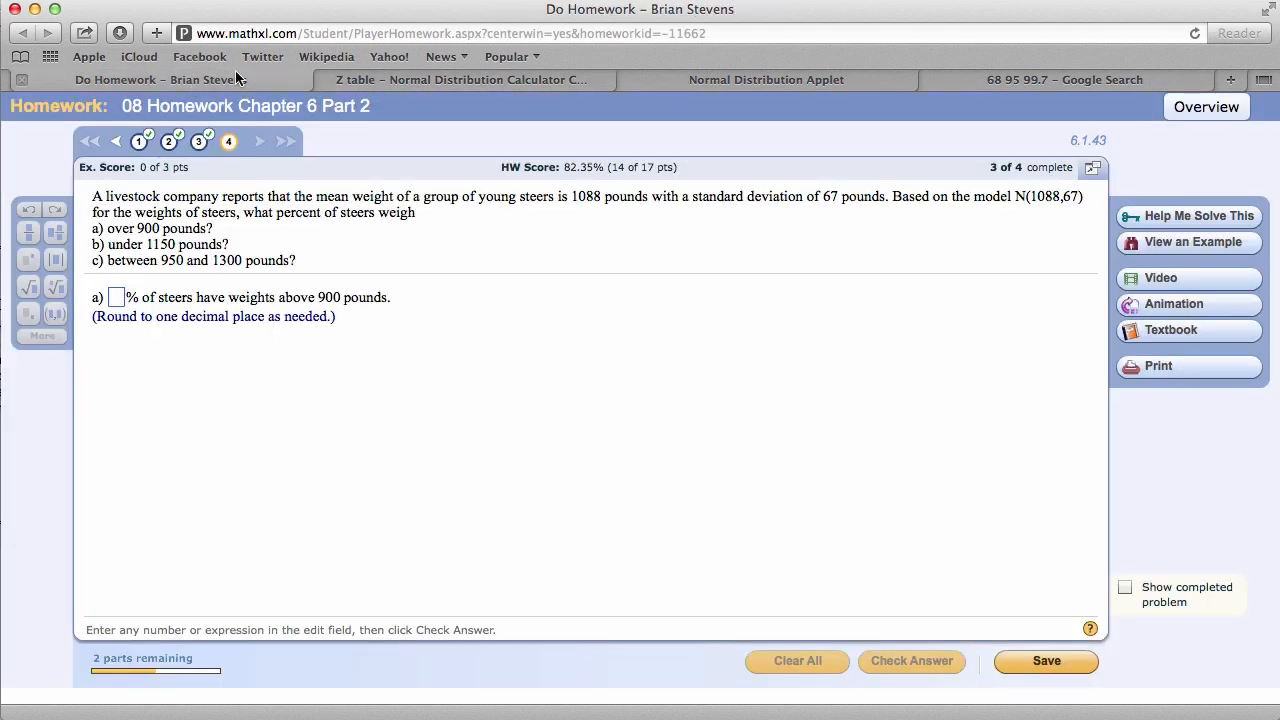
Step: Compute the area above 900 pounds (0.9975) and return to the homework
left_click(460, 80)
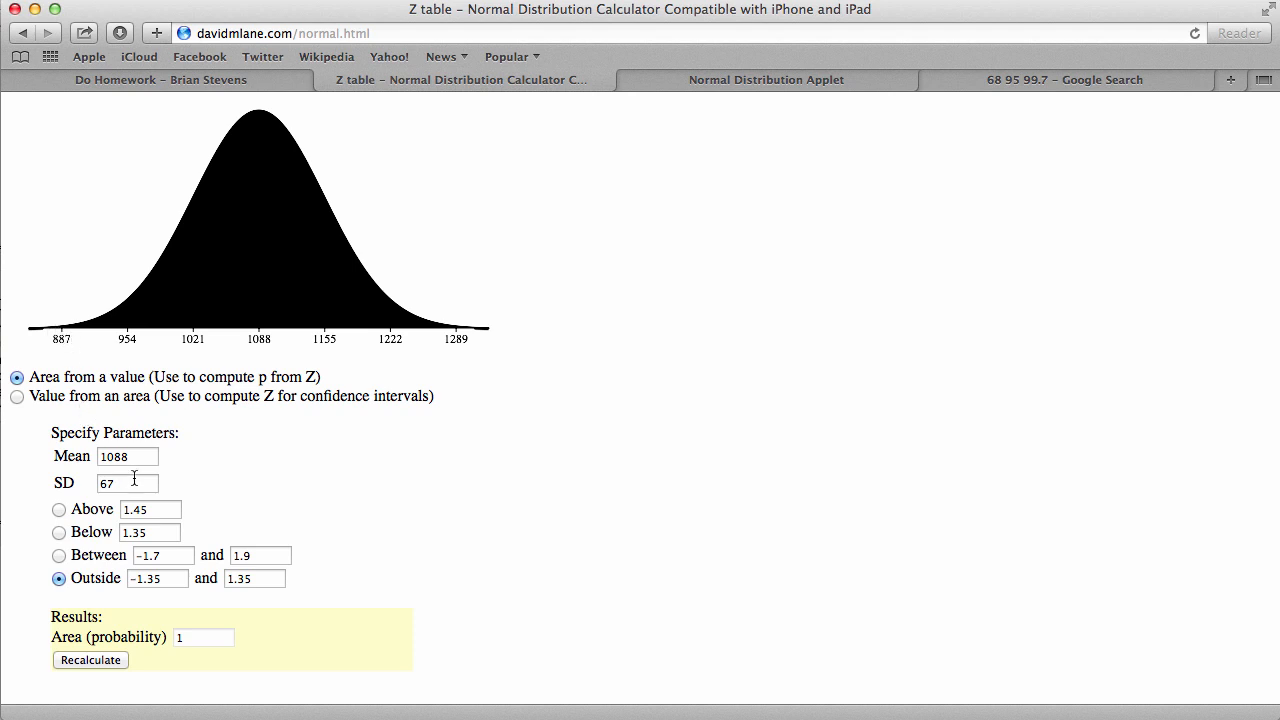
left_click(58, 510)
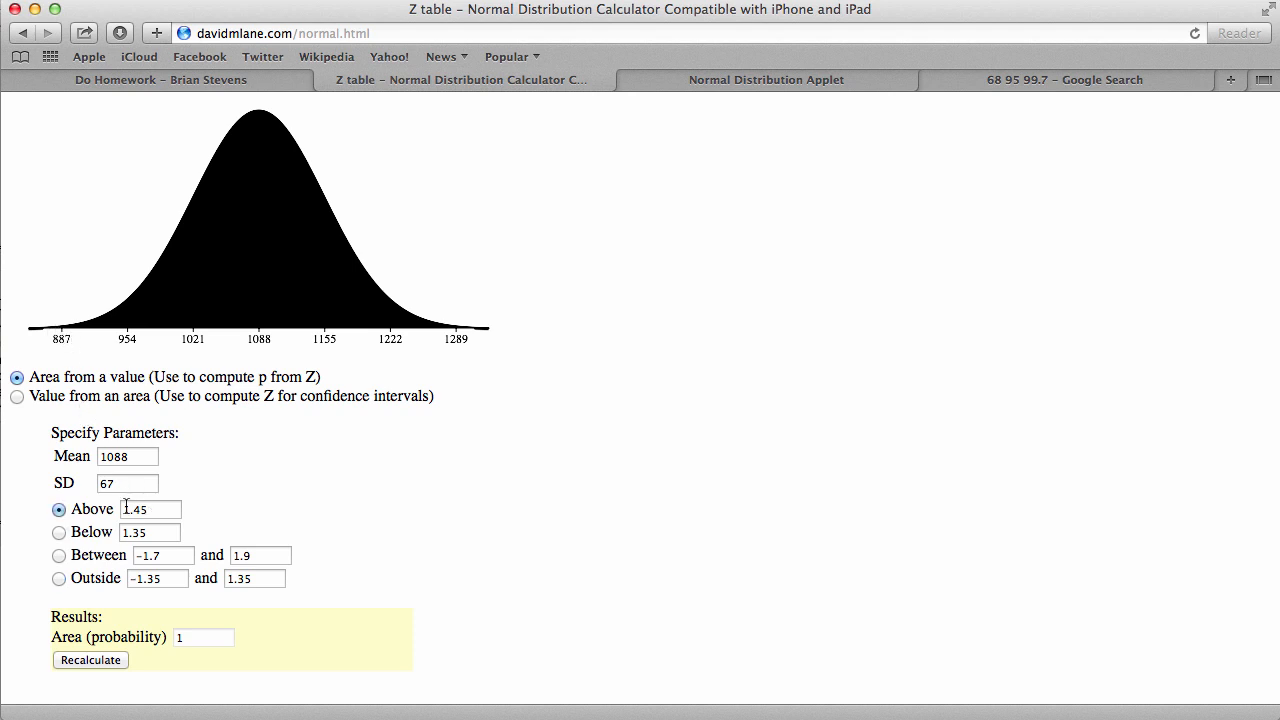
type("900")
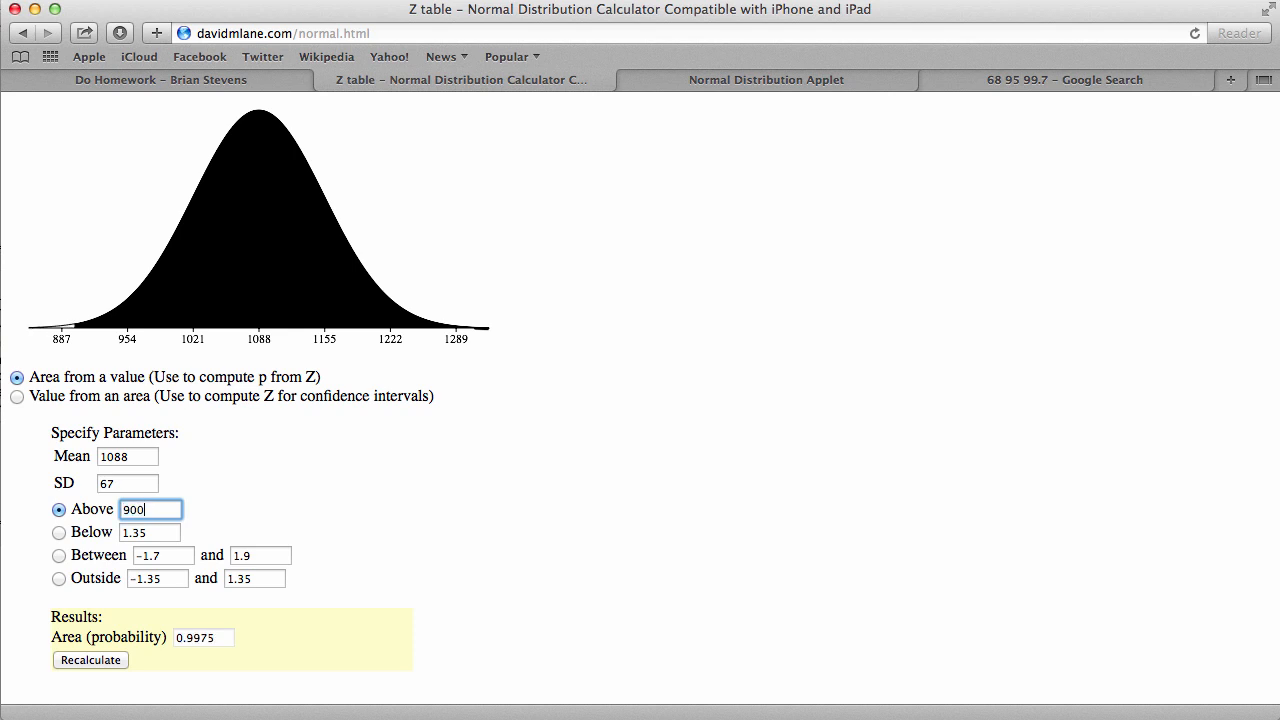
mouse_move(358, 434)
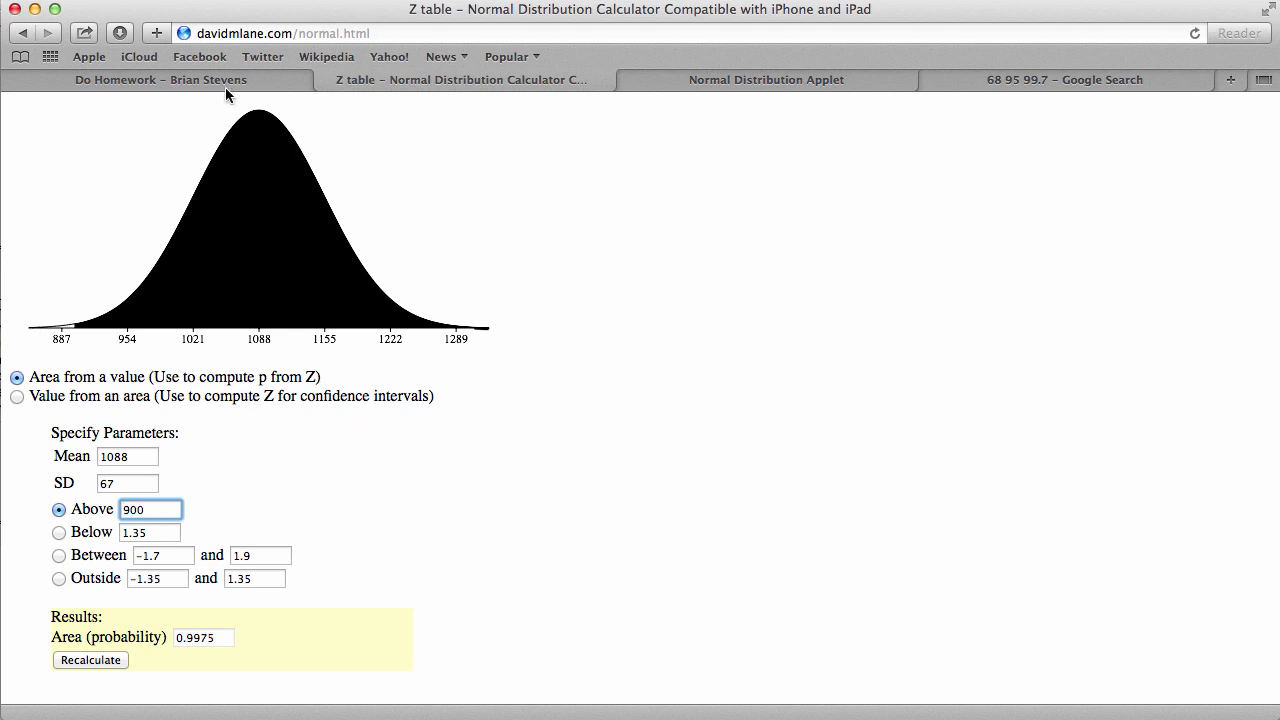
left_click(160, 80)
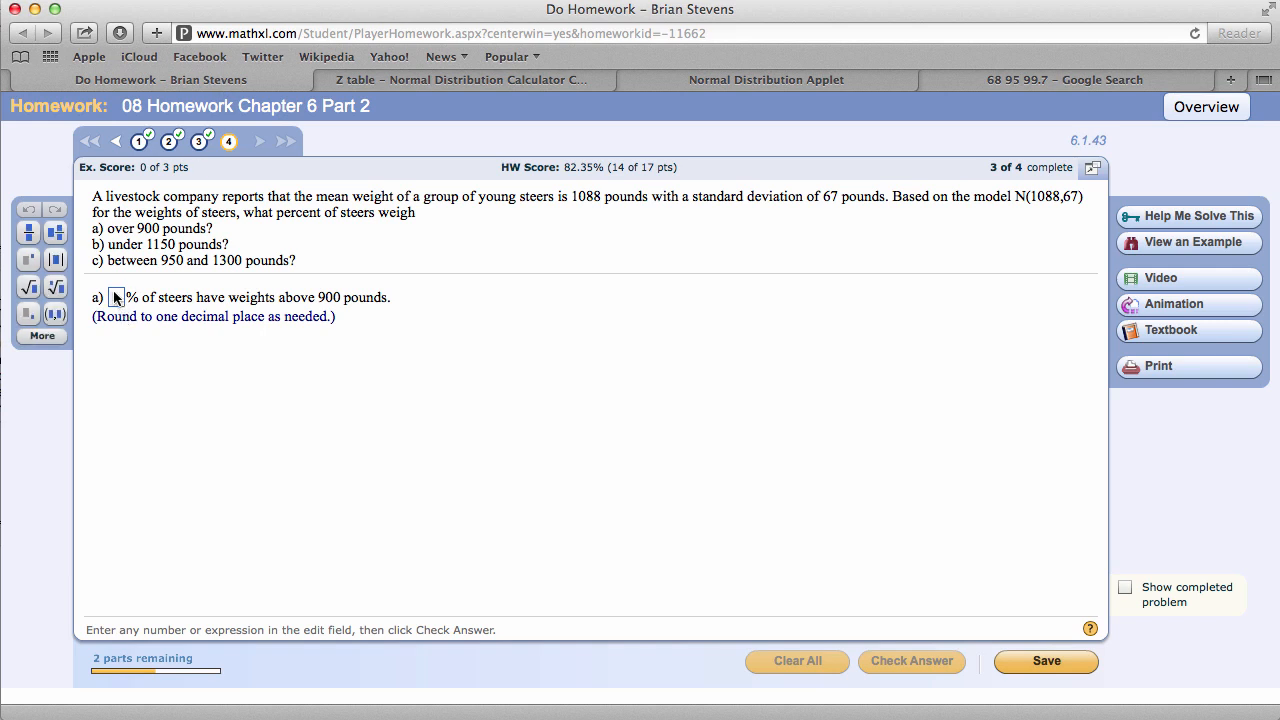
Step: Enter 99.75 for part a, then read part b after checking the calculator
type("99.75")
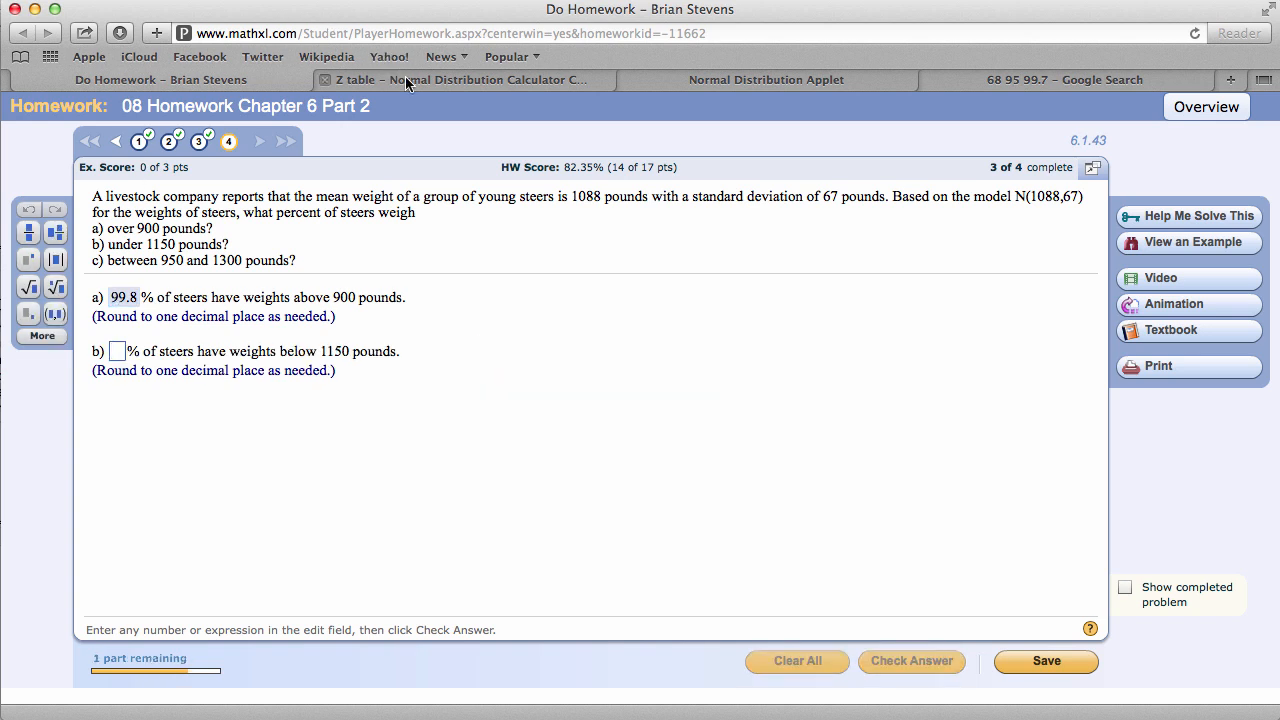
left_click(460, 80)
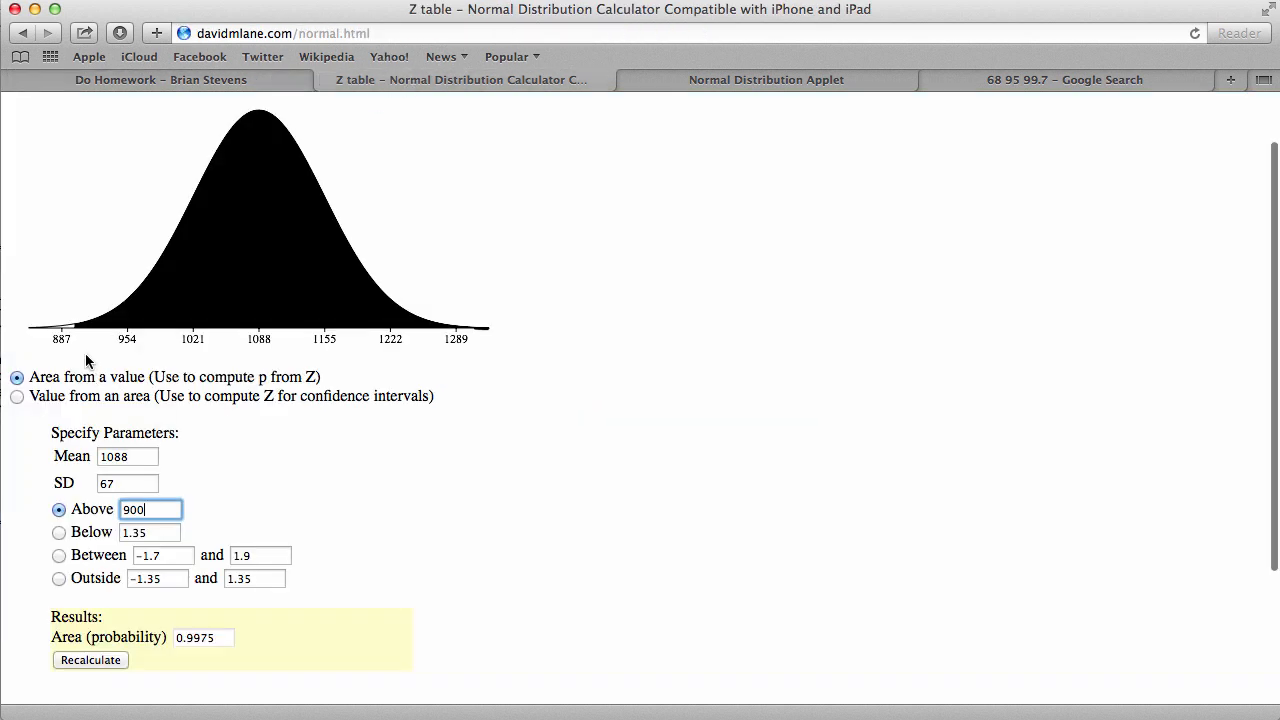
mouse_move(262, 356)
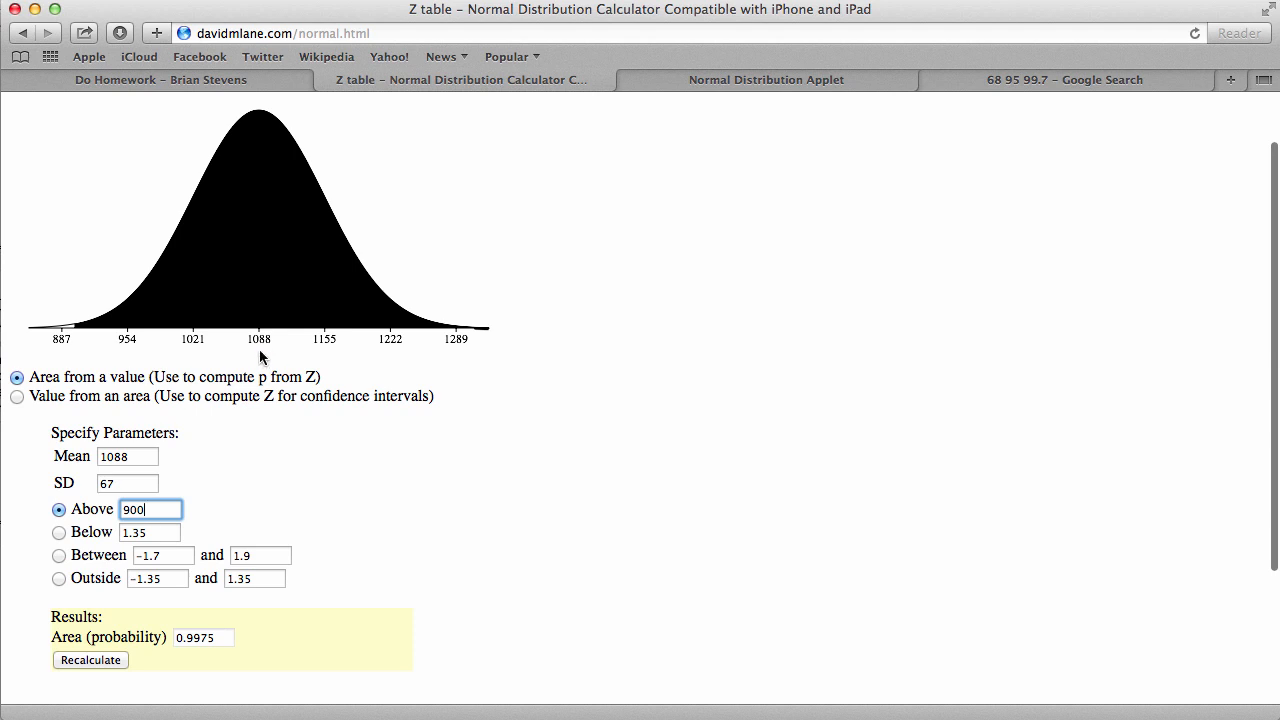
mouse_move(196, 362)
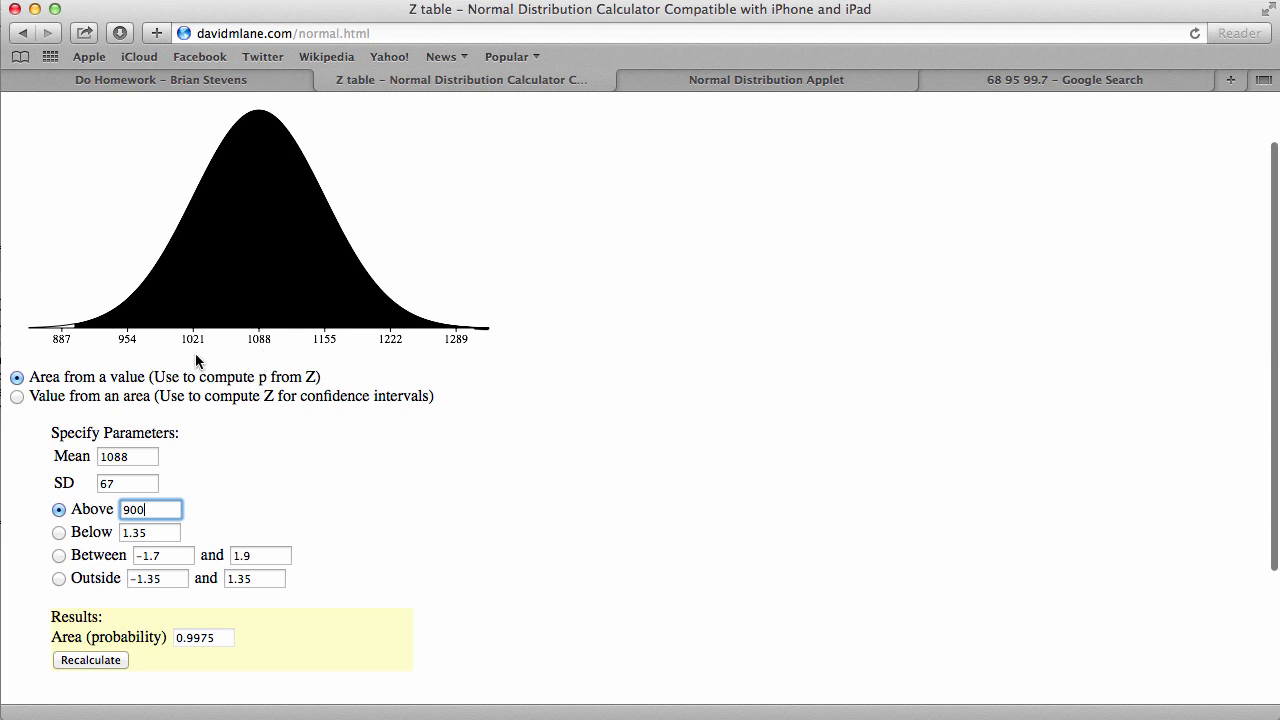
mouse_move(52, 364)
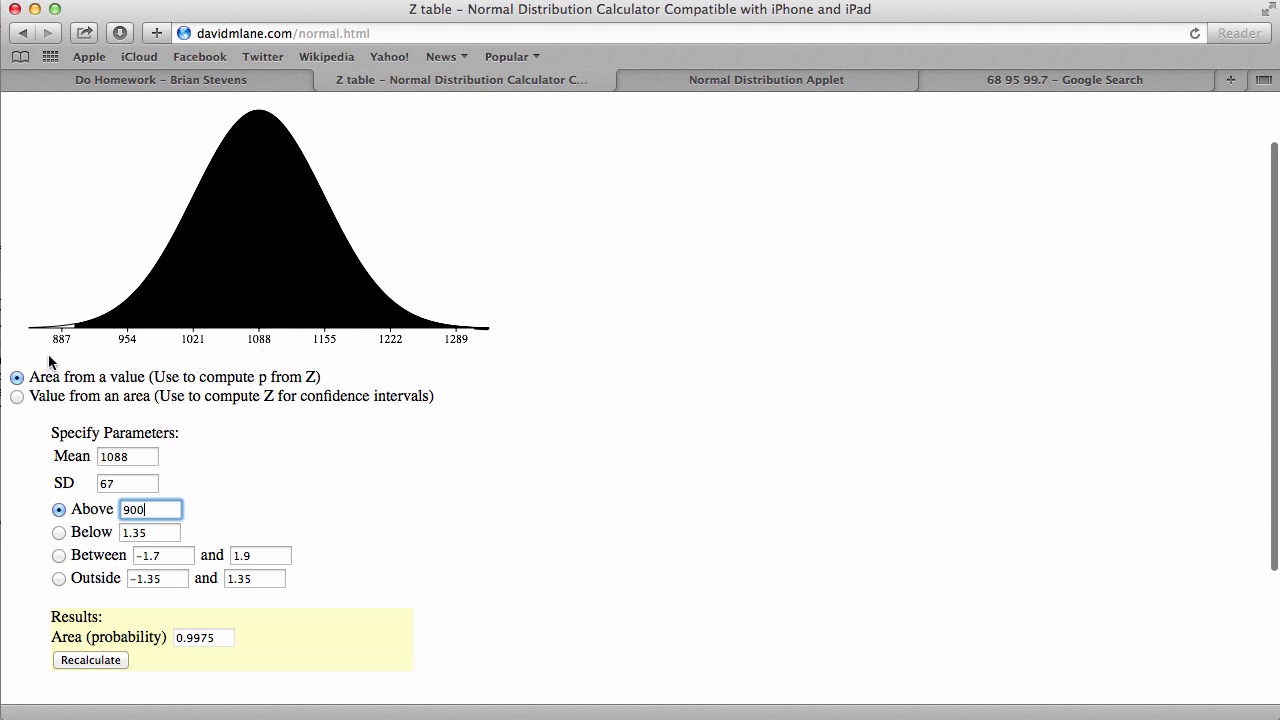
left_click(160, 80)
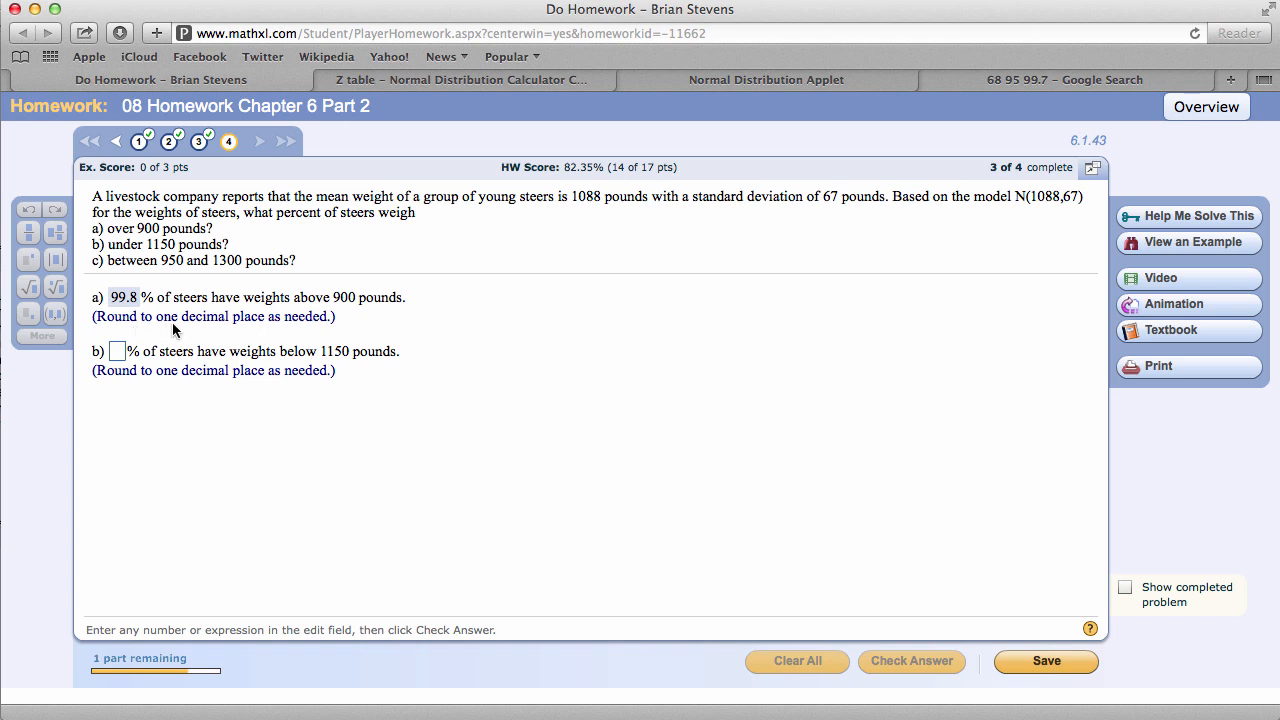
mouse_move(262, 250)
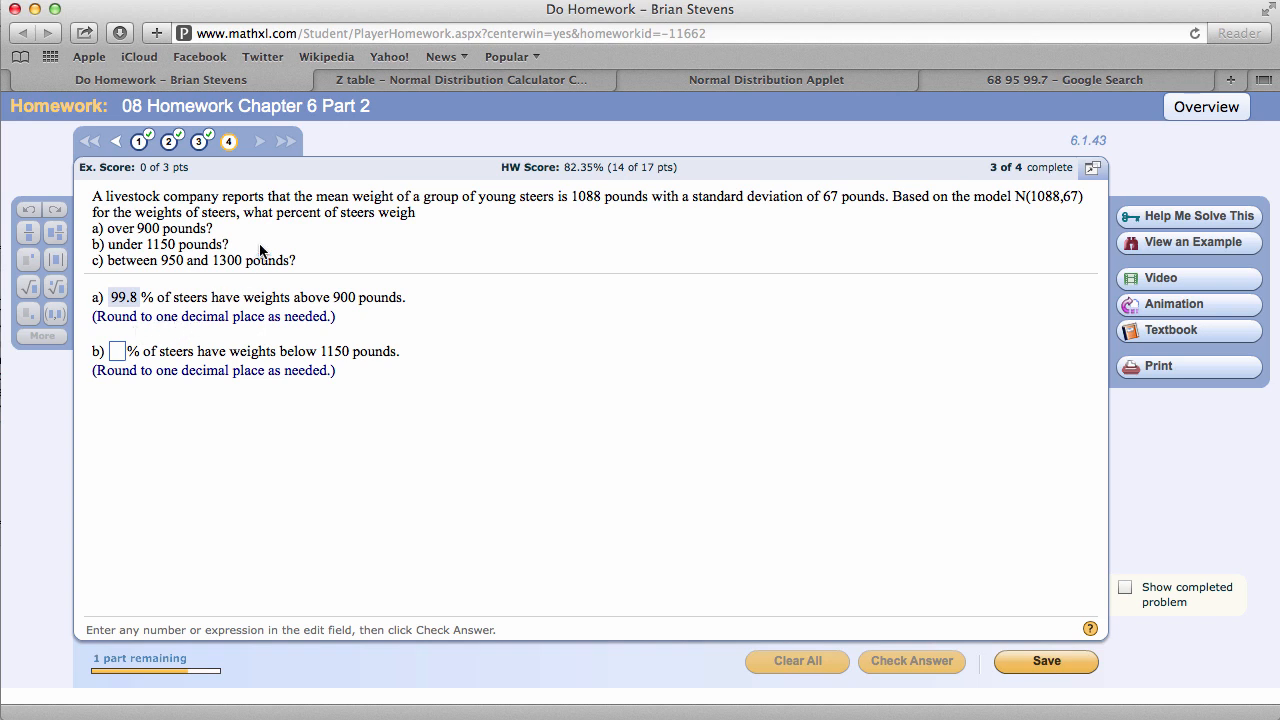
mouse_move(160, 334)
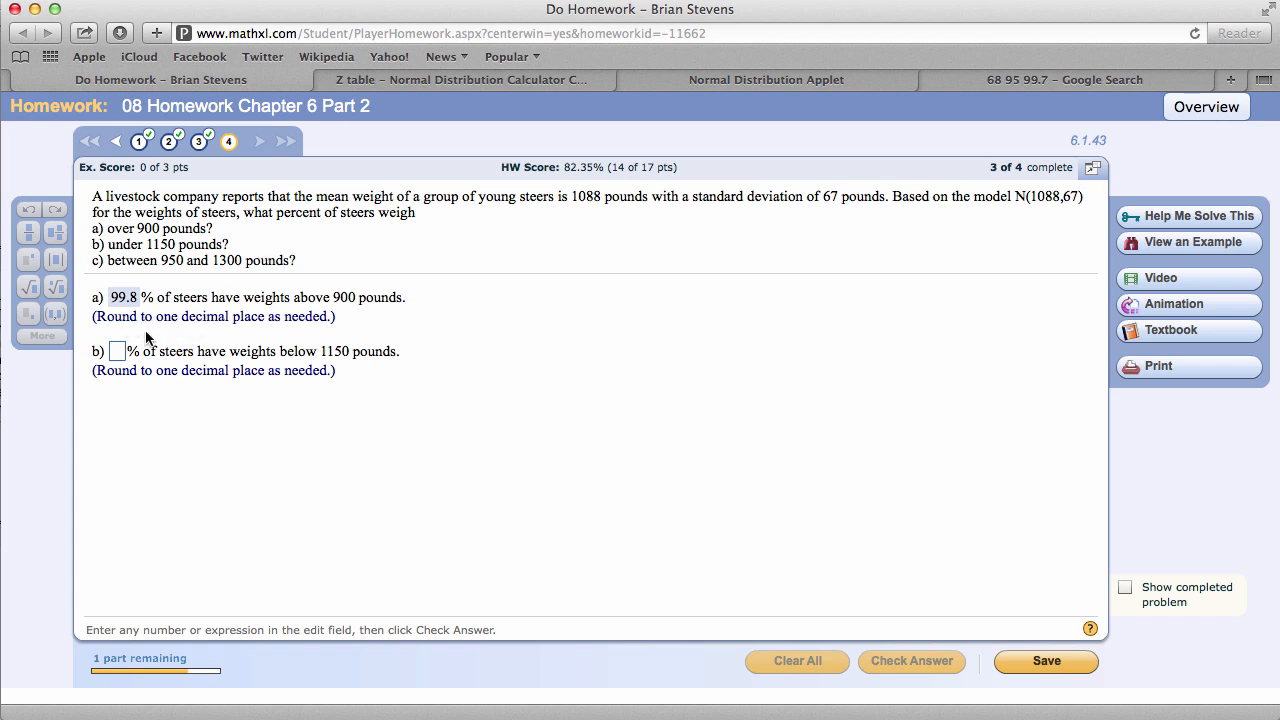
mouse_move(260, 344)
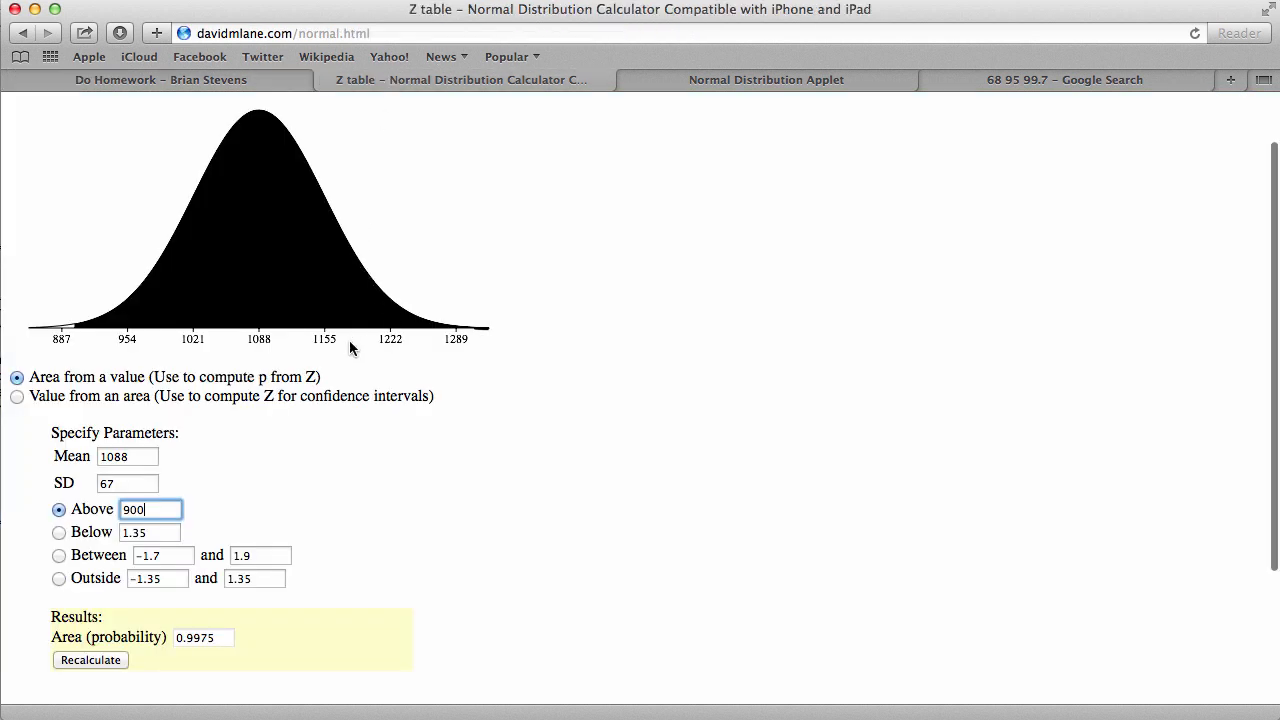
mouse_move(324, 332)
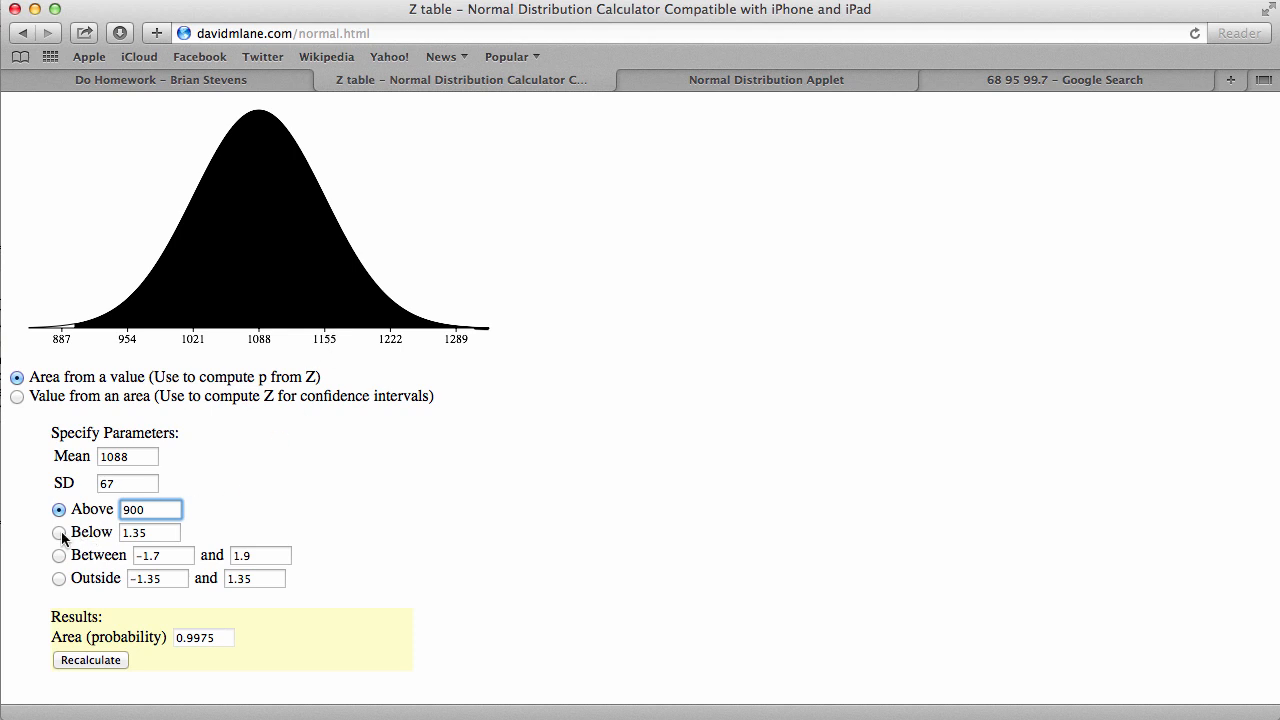
Step: Compute the area below 1150 pounds (0.8226), glance at the 68-95-99.7 picture, return to homework
left_click(58, 532)
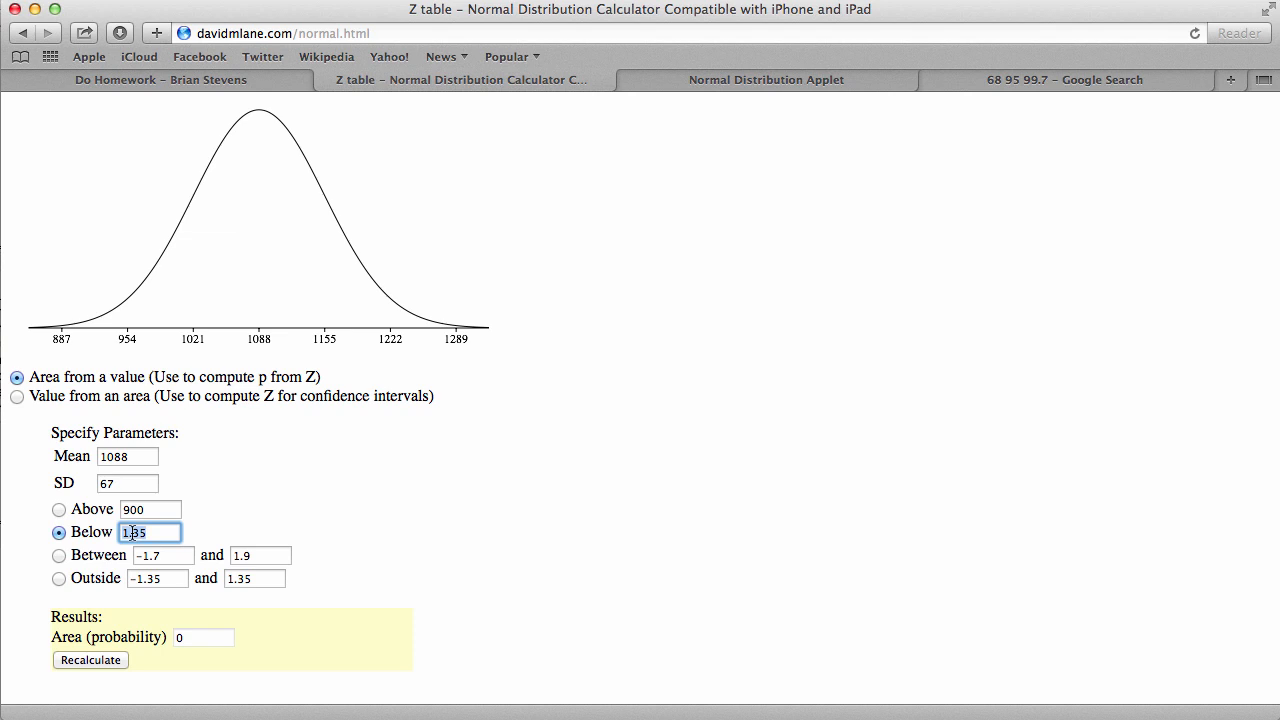
type("1150")
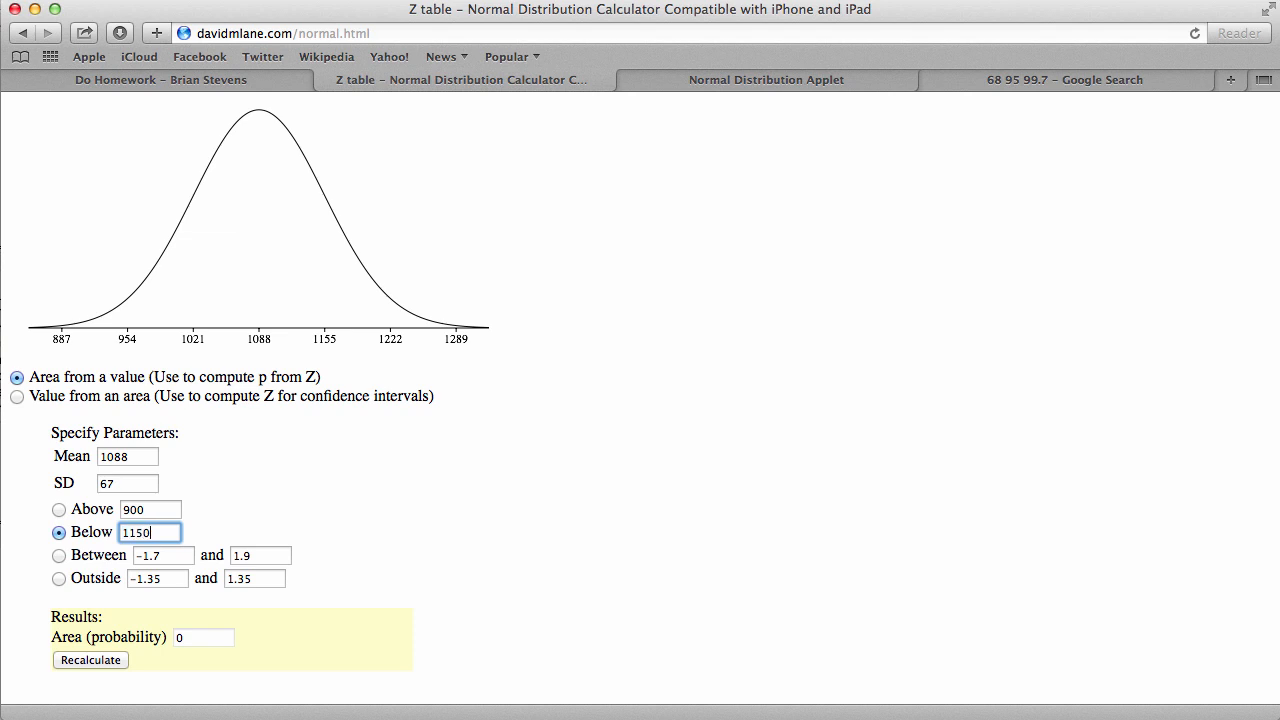
left_click(90, 660)
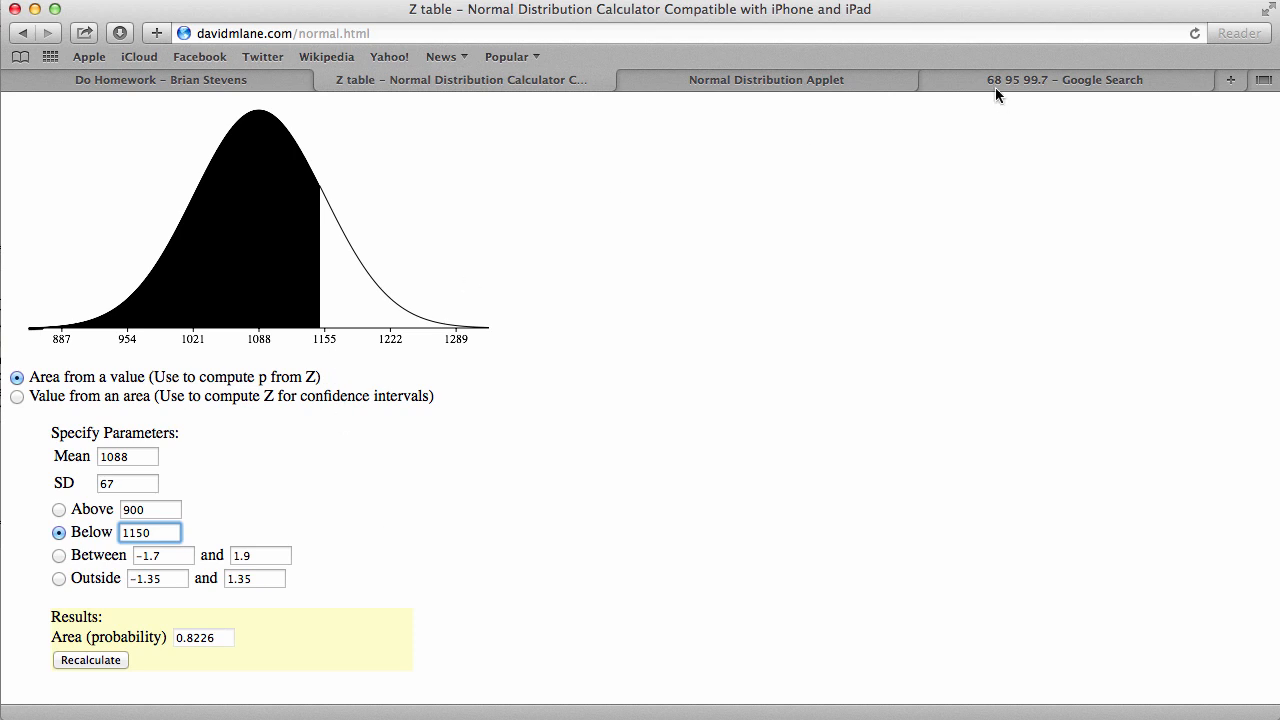
left_click(1064, 80)
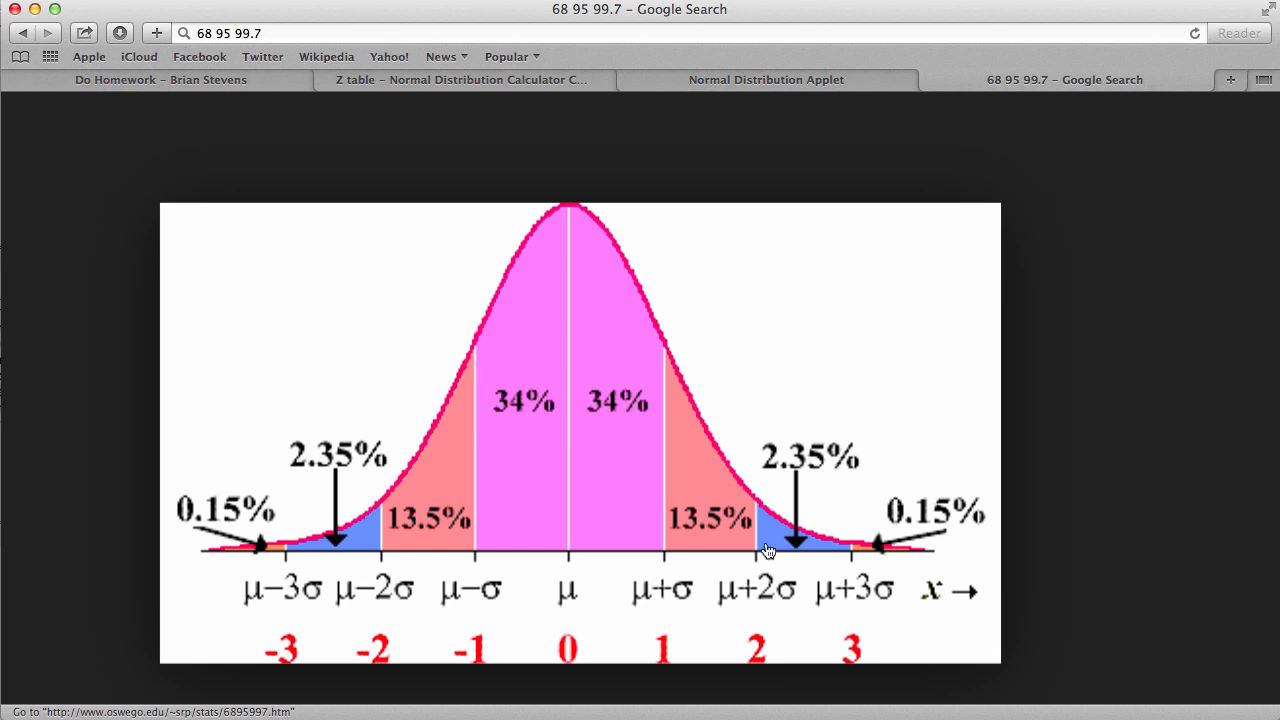
mouse_move(752, 556)
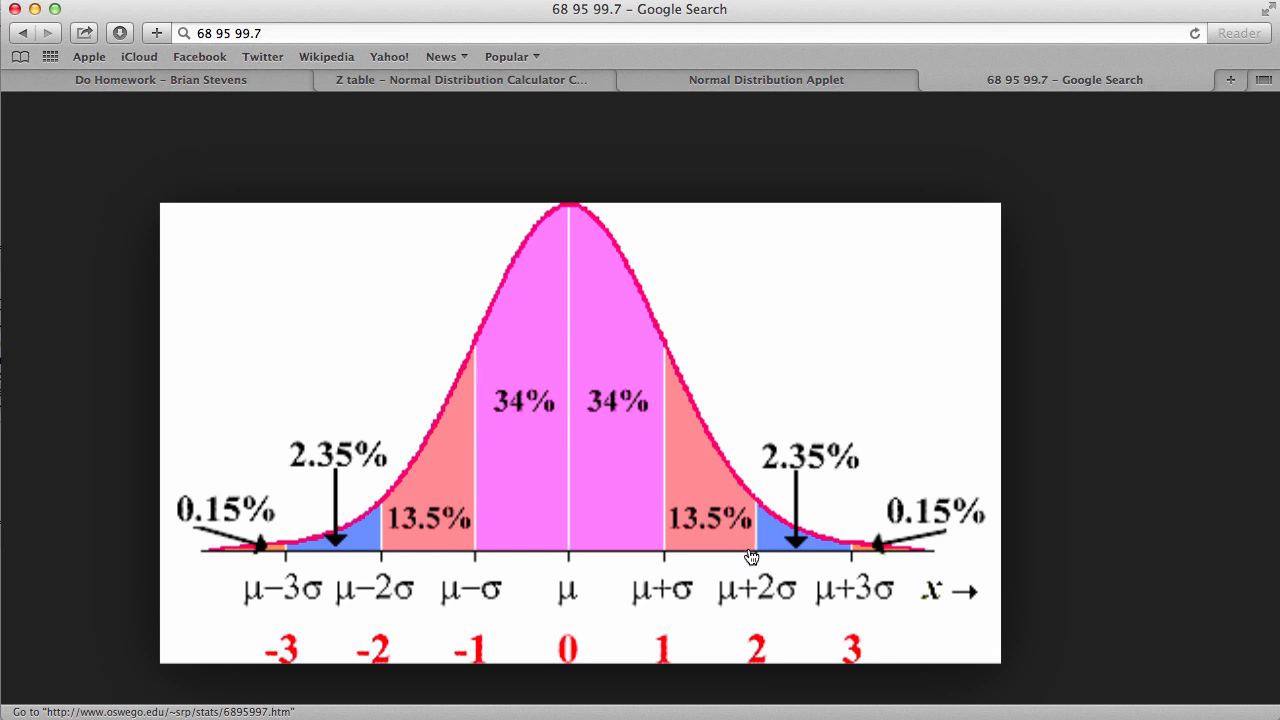
left_click(460, 80)
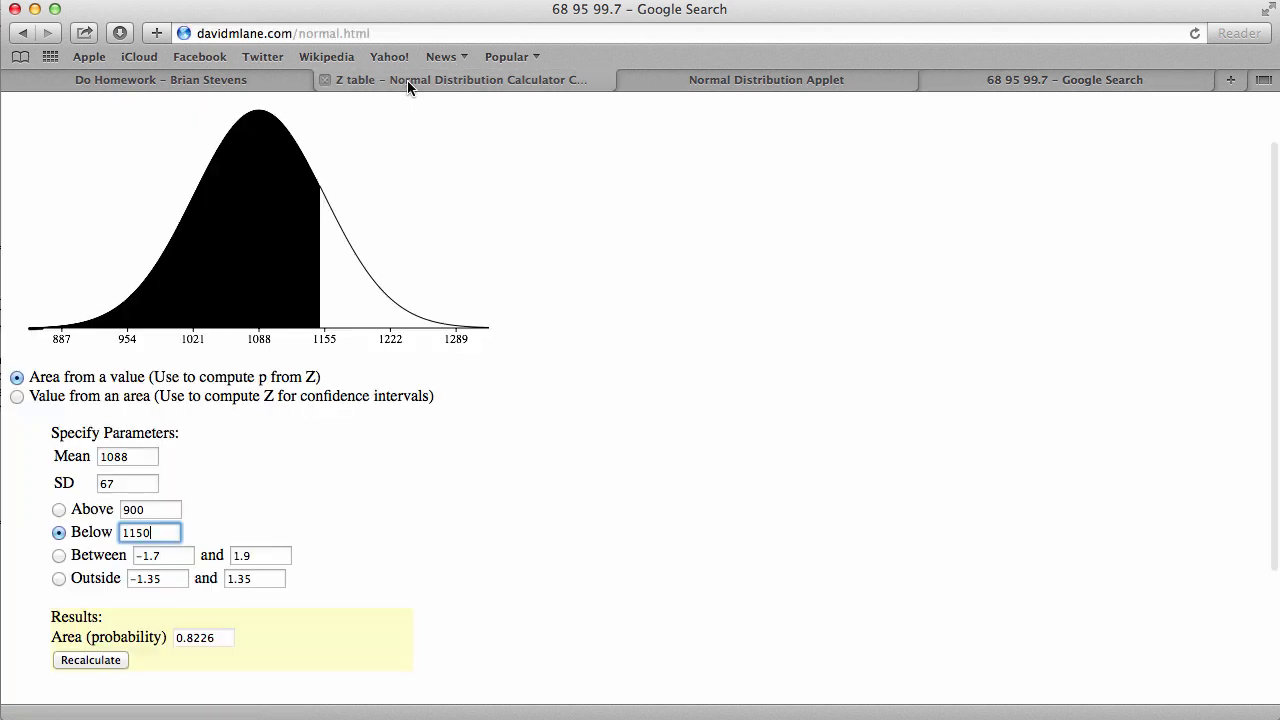
mouse_move(408, 80)
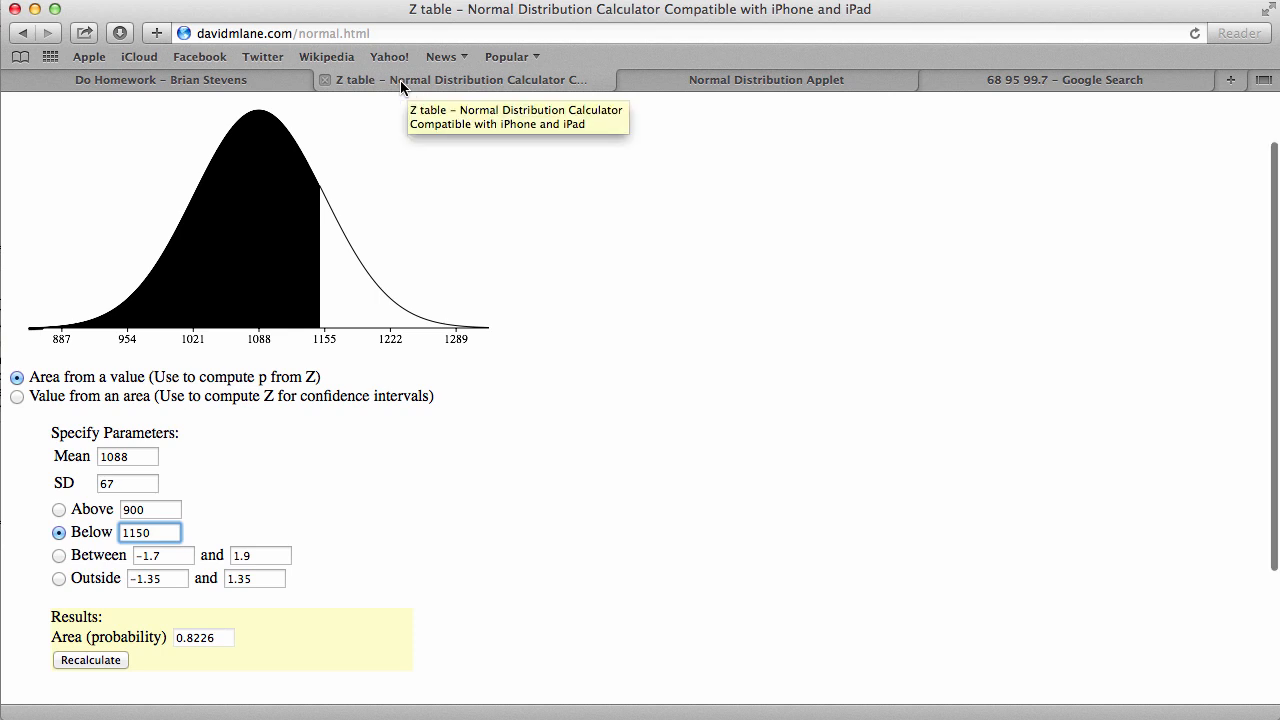
left_click(160, 80)
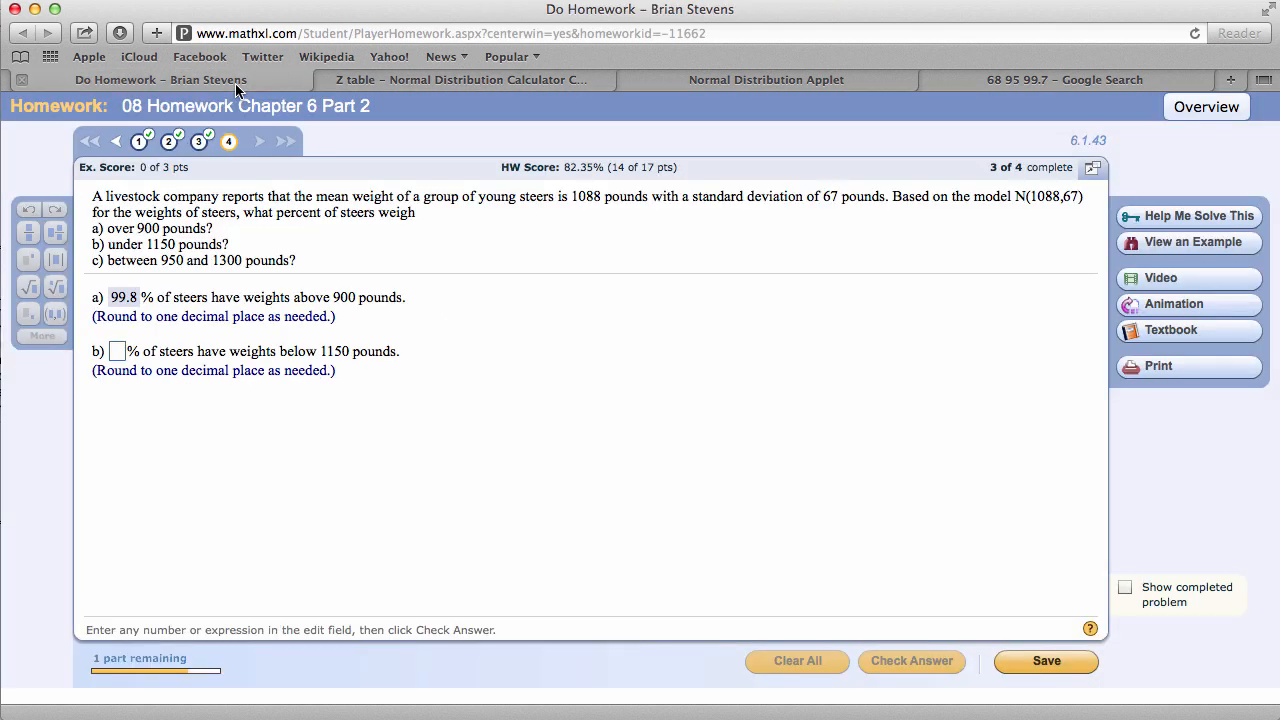
Step: Submit 82 for part b and switch back to the z-table calculator
type("82")
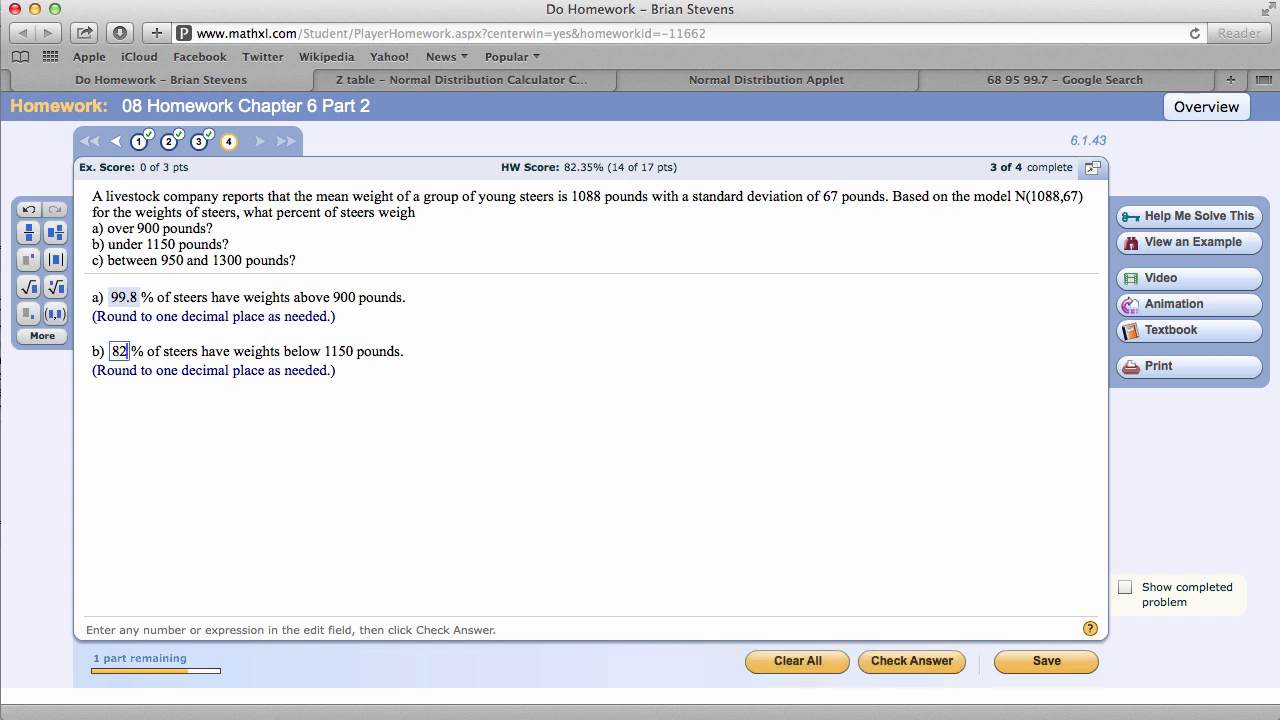
left_click(912, 660)
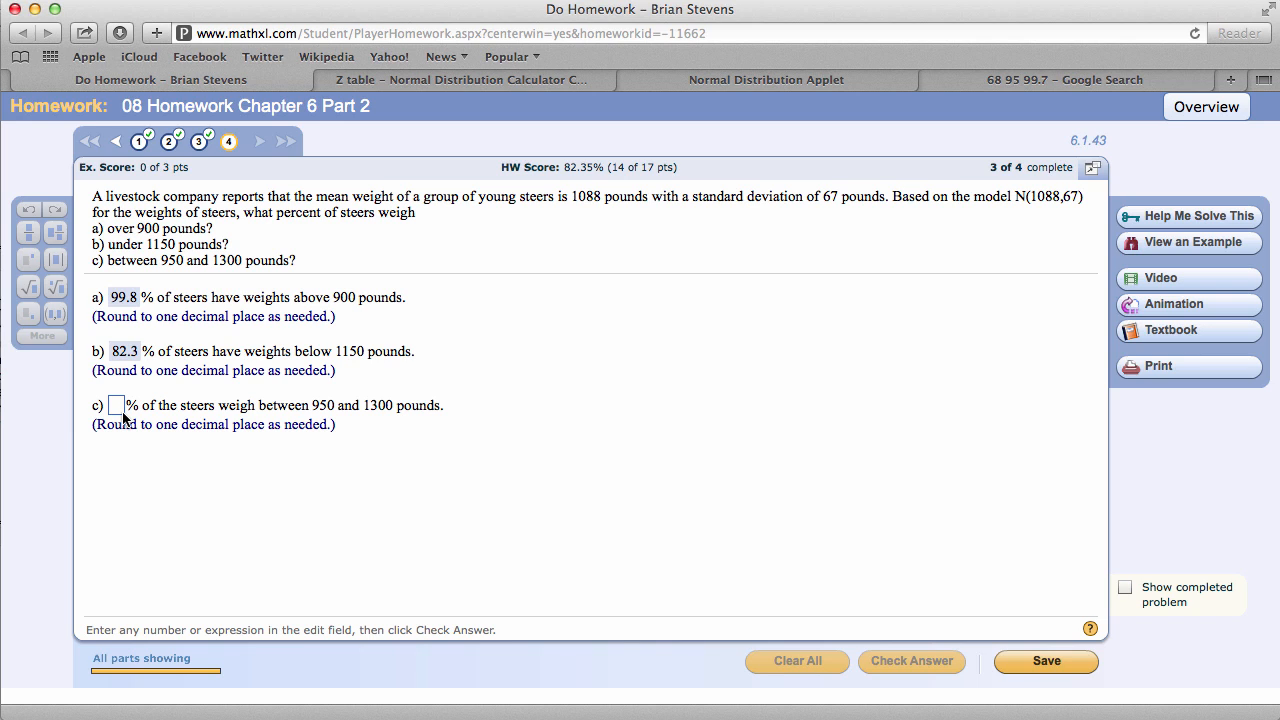
left_click(460, 80)
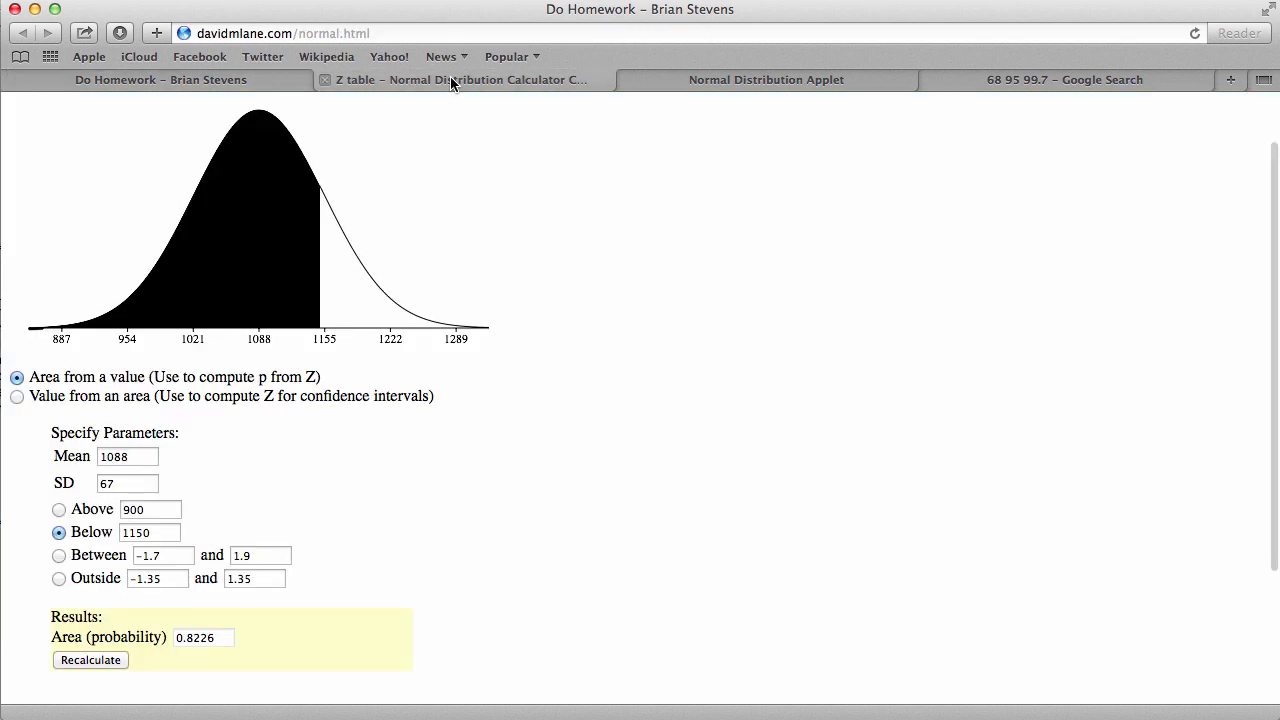
Step: Compute the area between 950 and 1300 pounds (0.9795) and return to homework
left_click(58, 556)
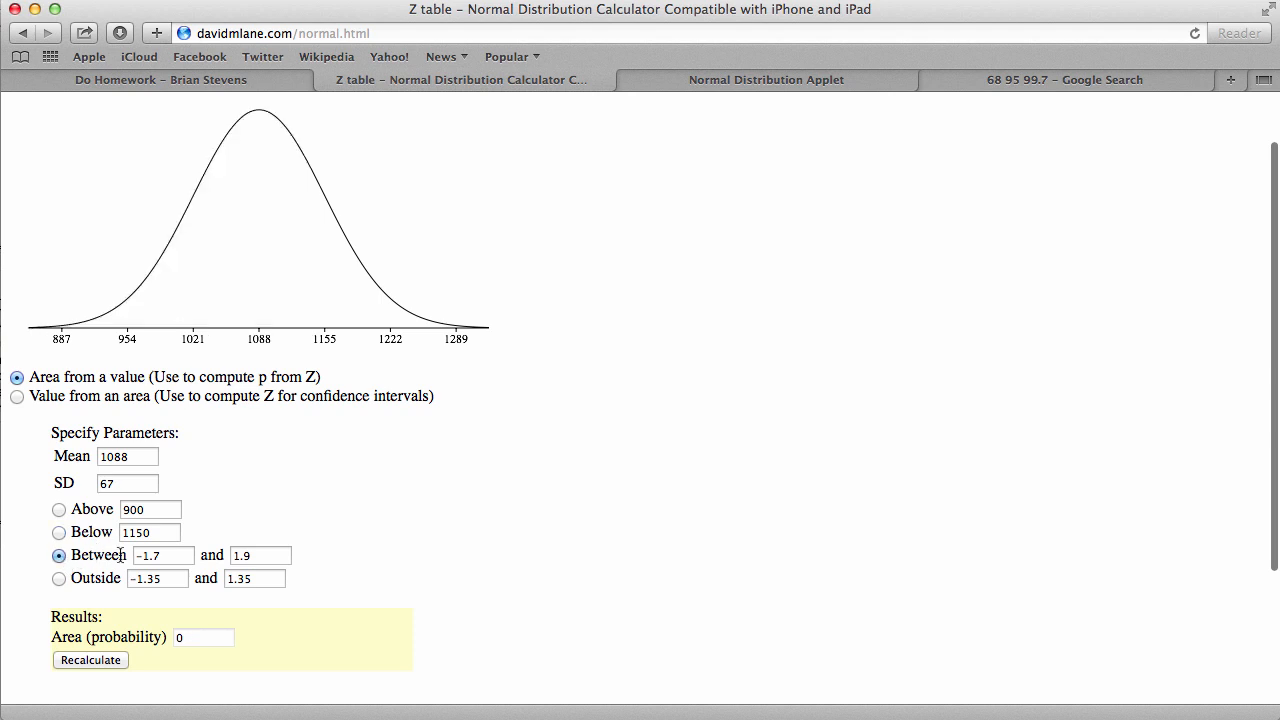
type("95")
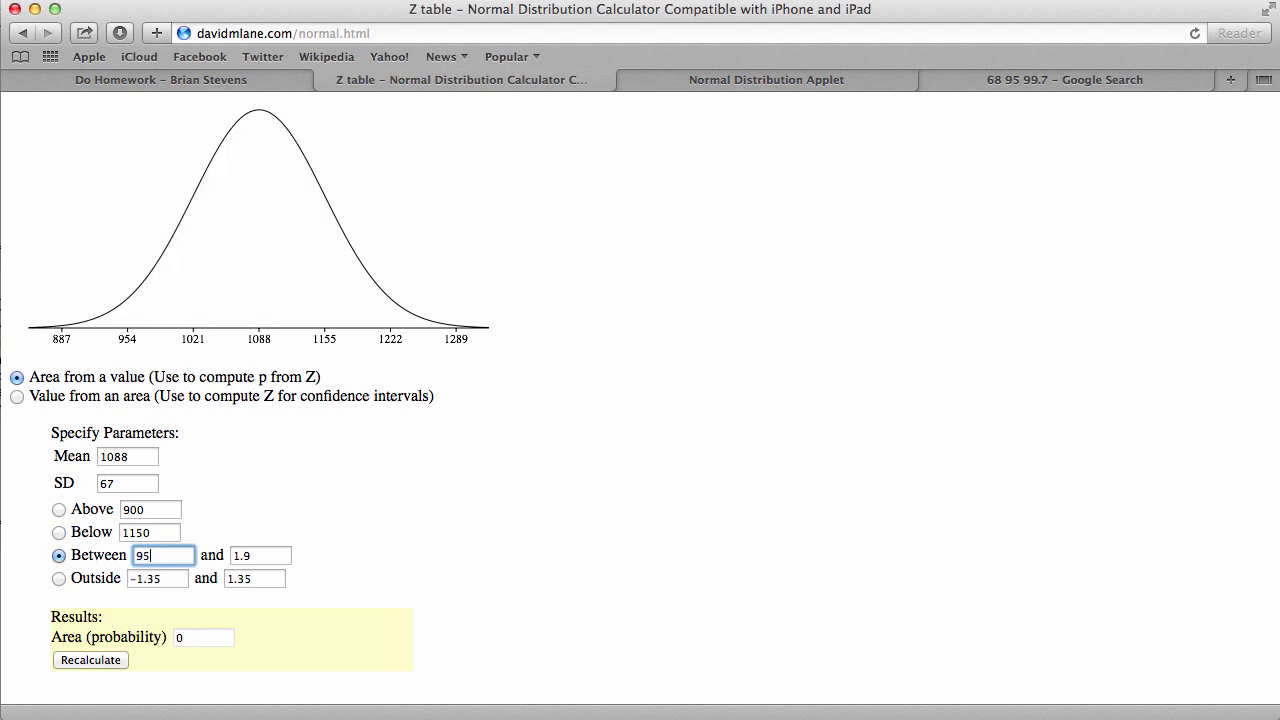
type("1300")
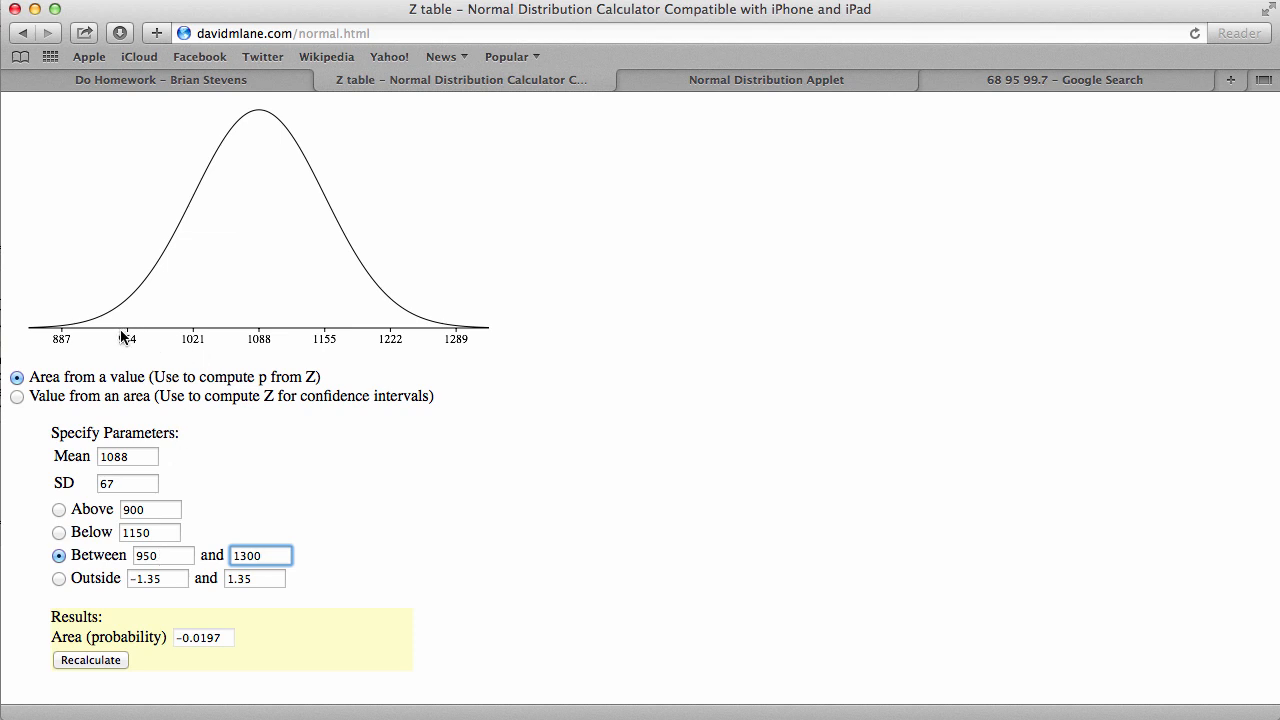
mouse_move(564, 328)
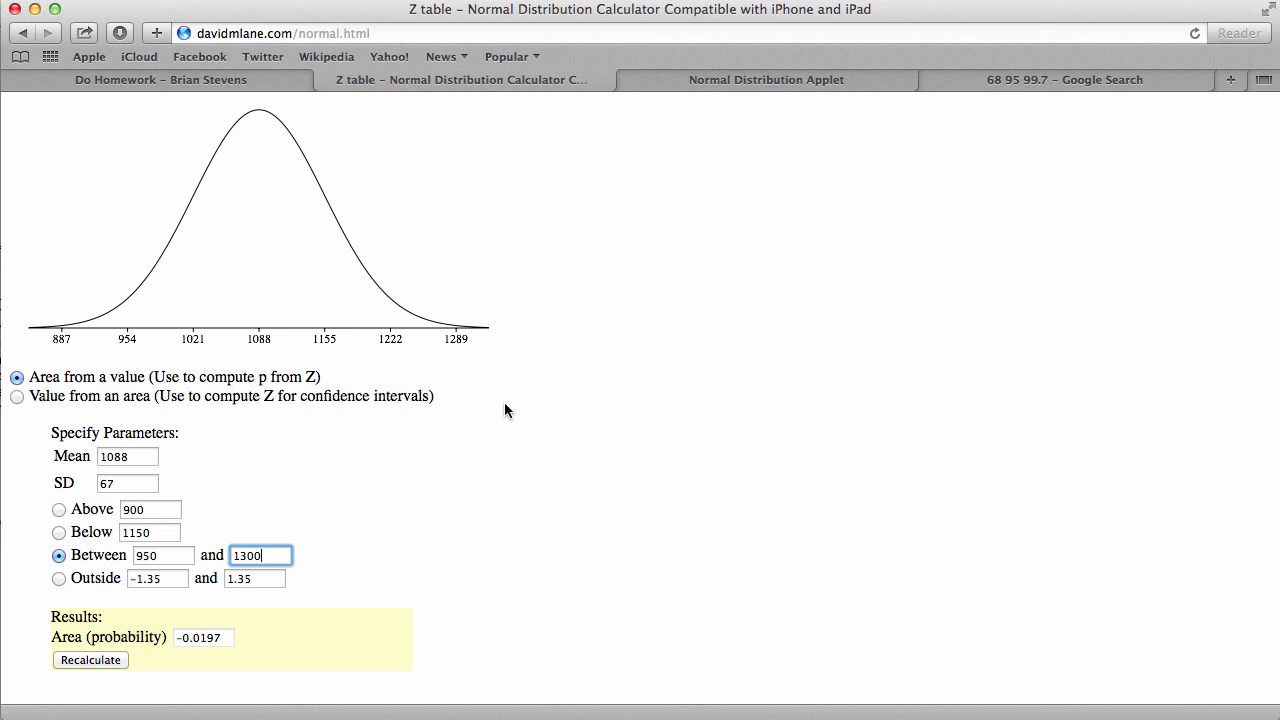
left_click(90, 660)
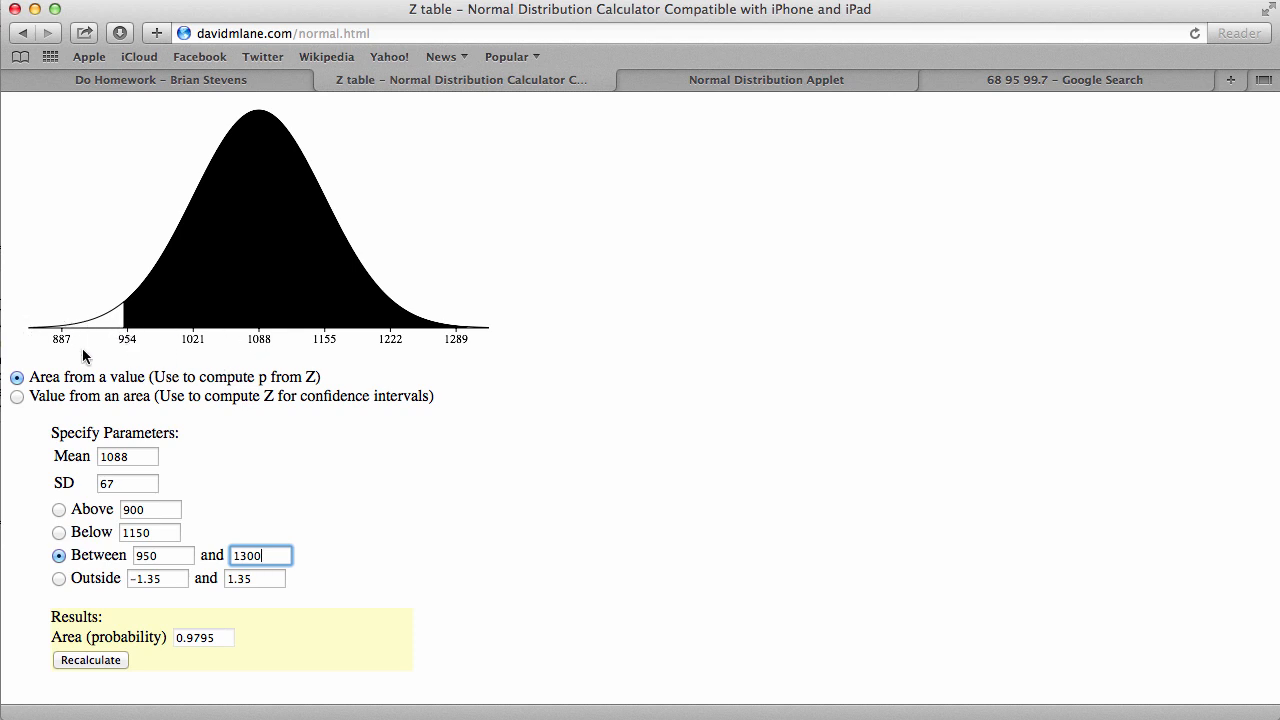
mouse_move(152, 388)
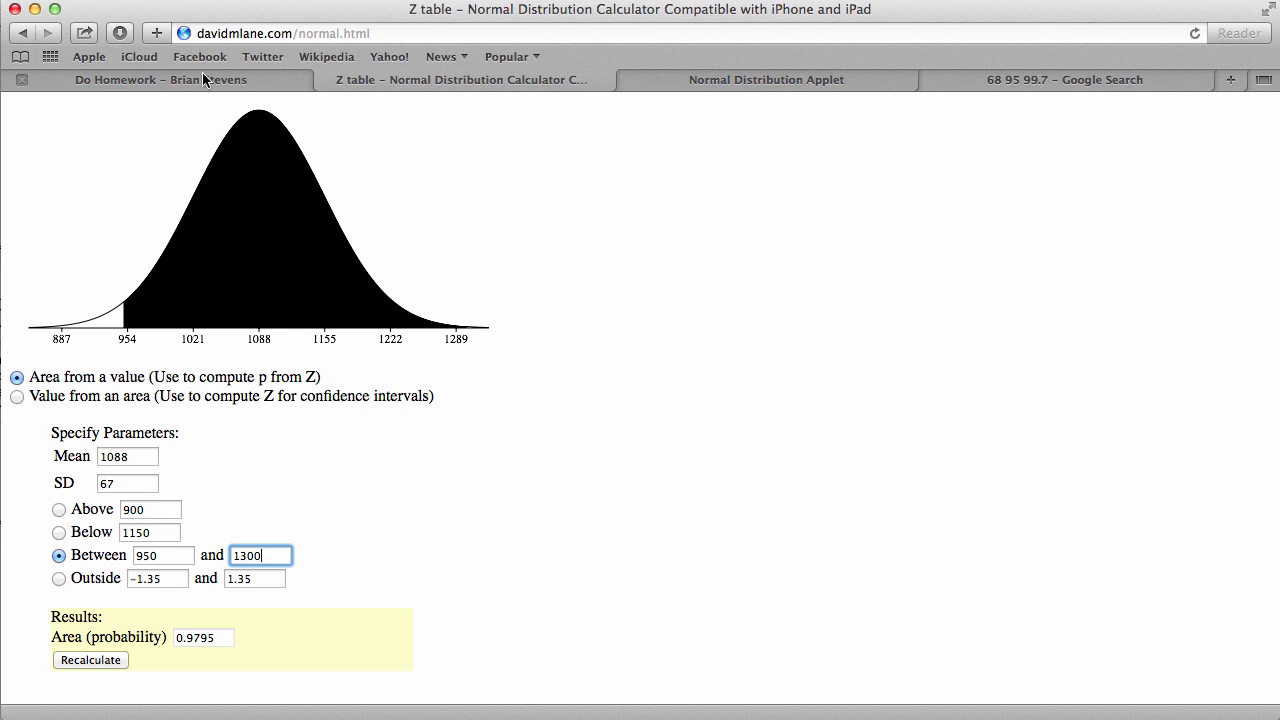
left_click(160, 80)
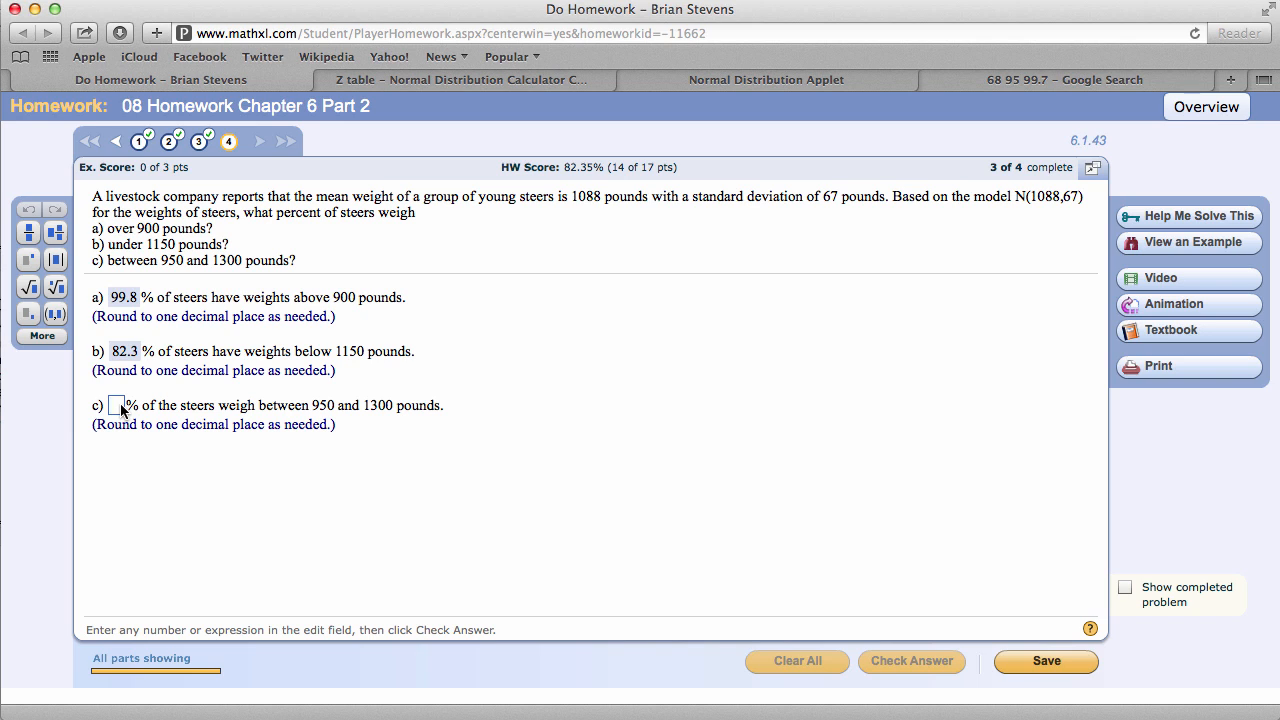
Step: Submit 97.9 for part c, completing the question with a 17 of 17 score
type("97.")
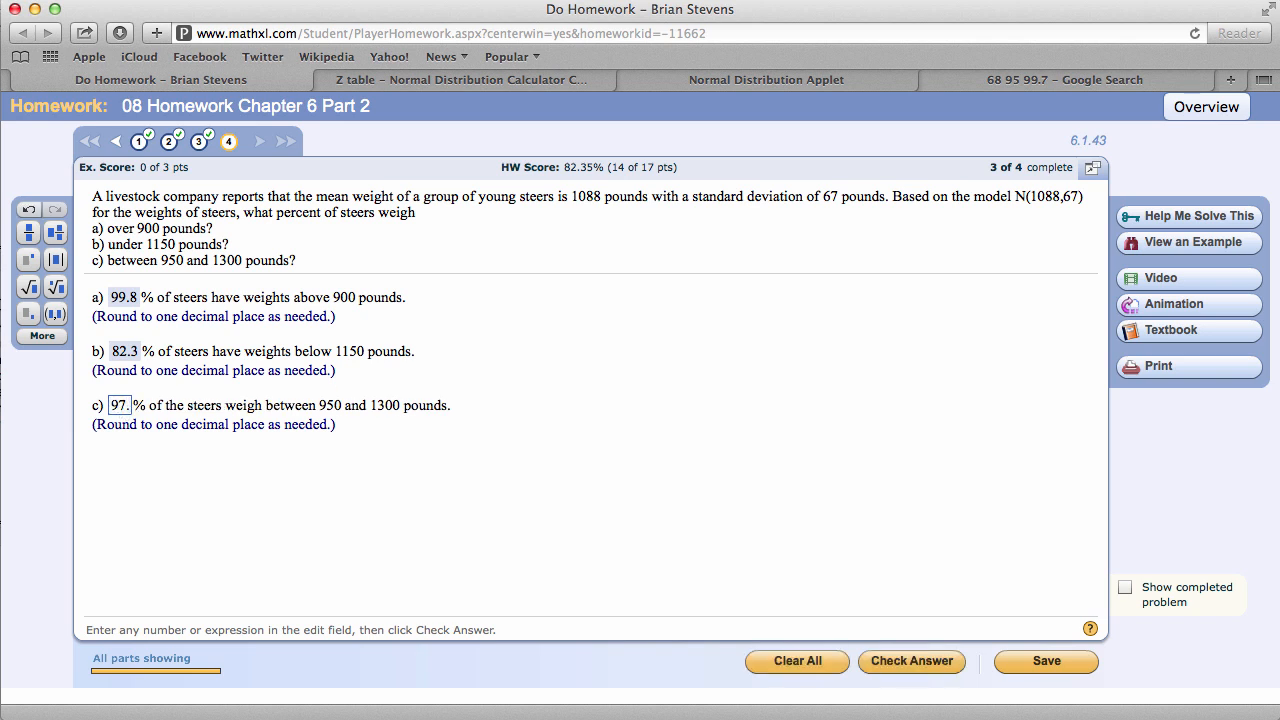
type("9")
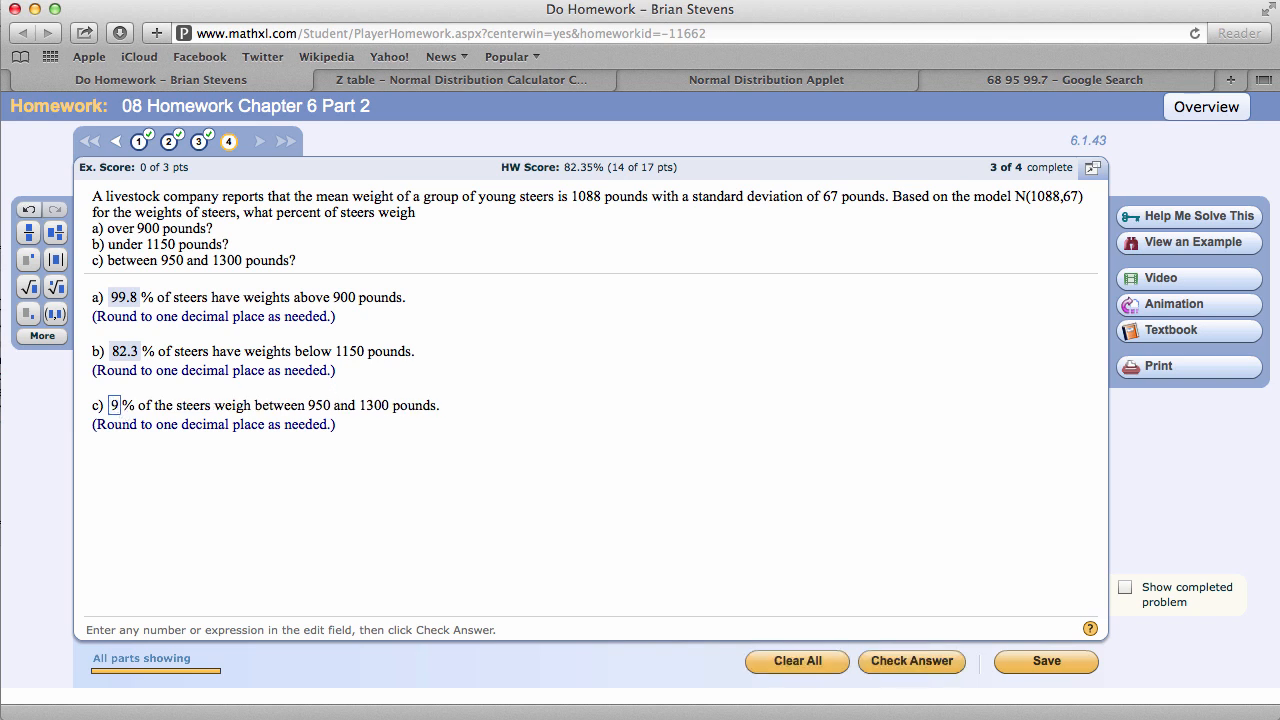
left_click(912, 660)
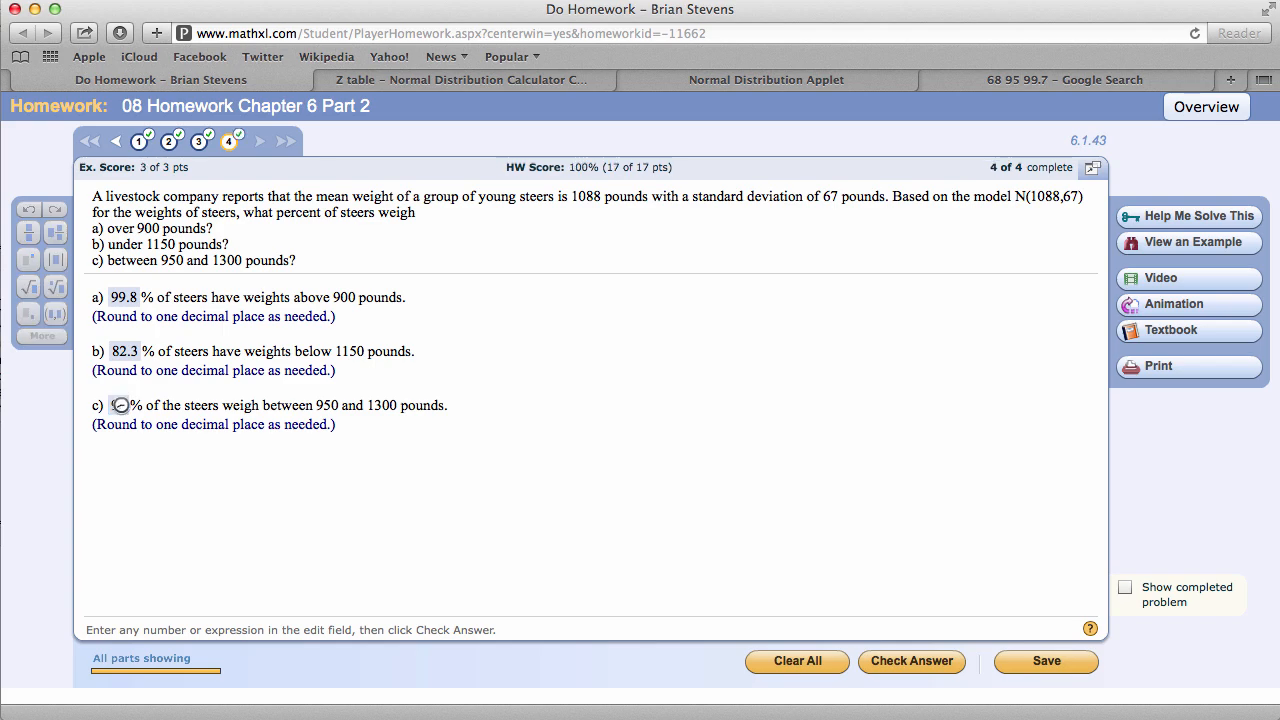
left_click(912, 660)
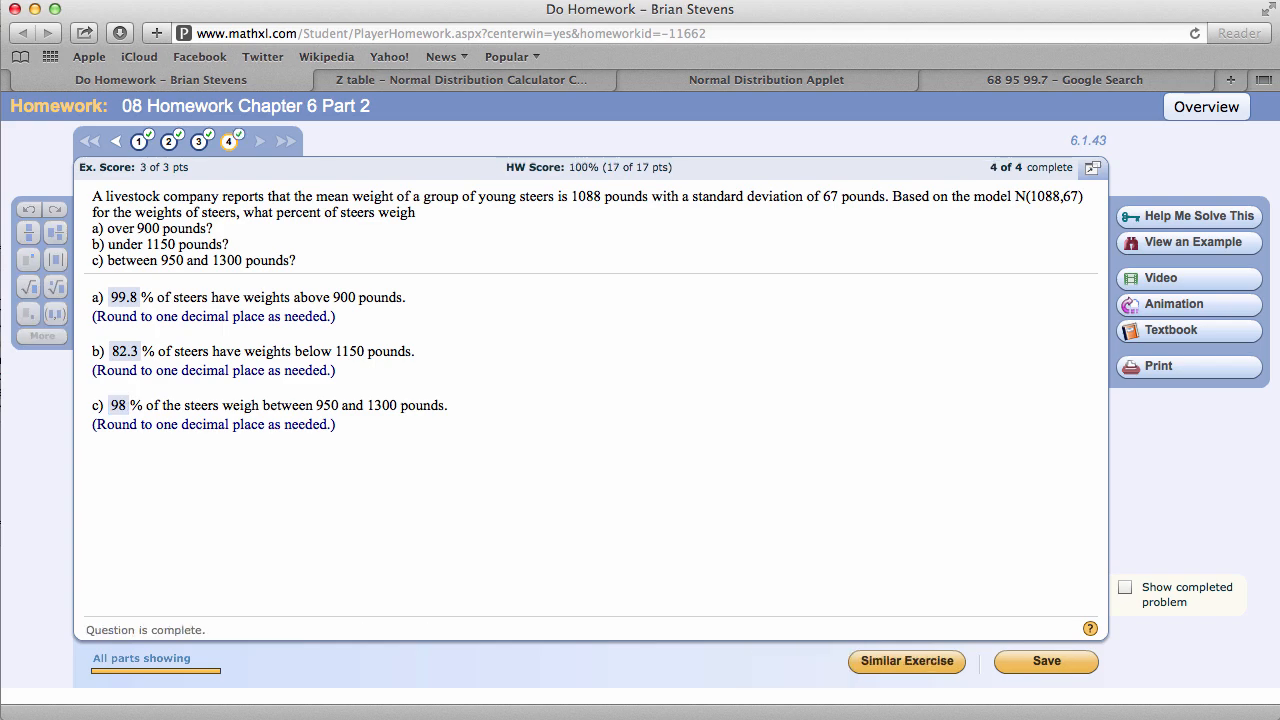